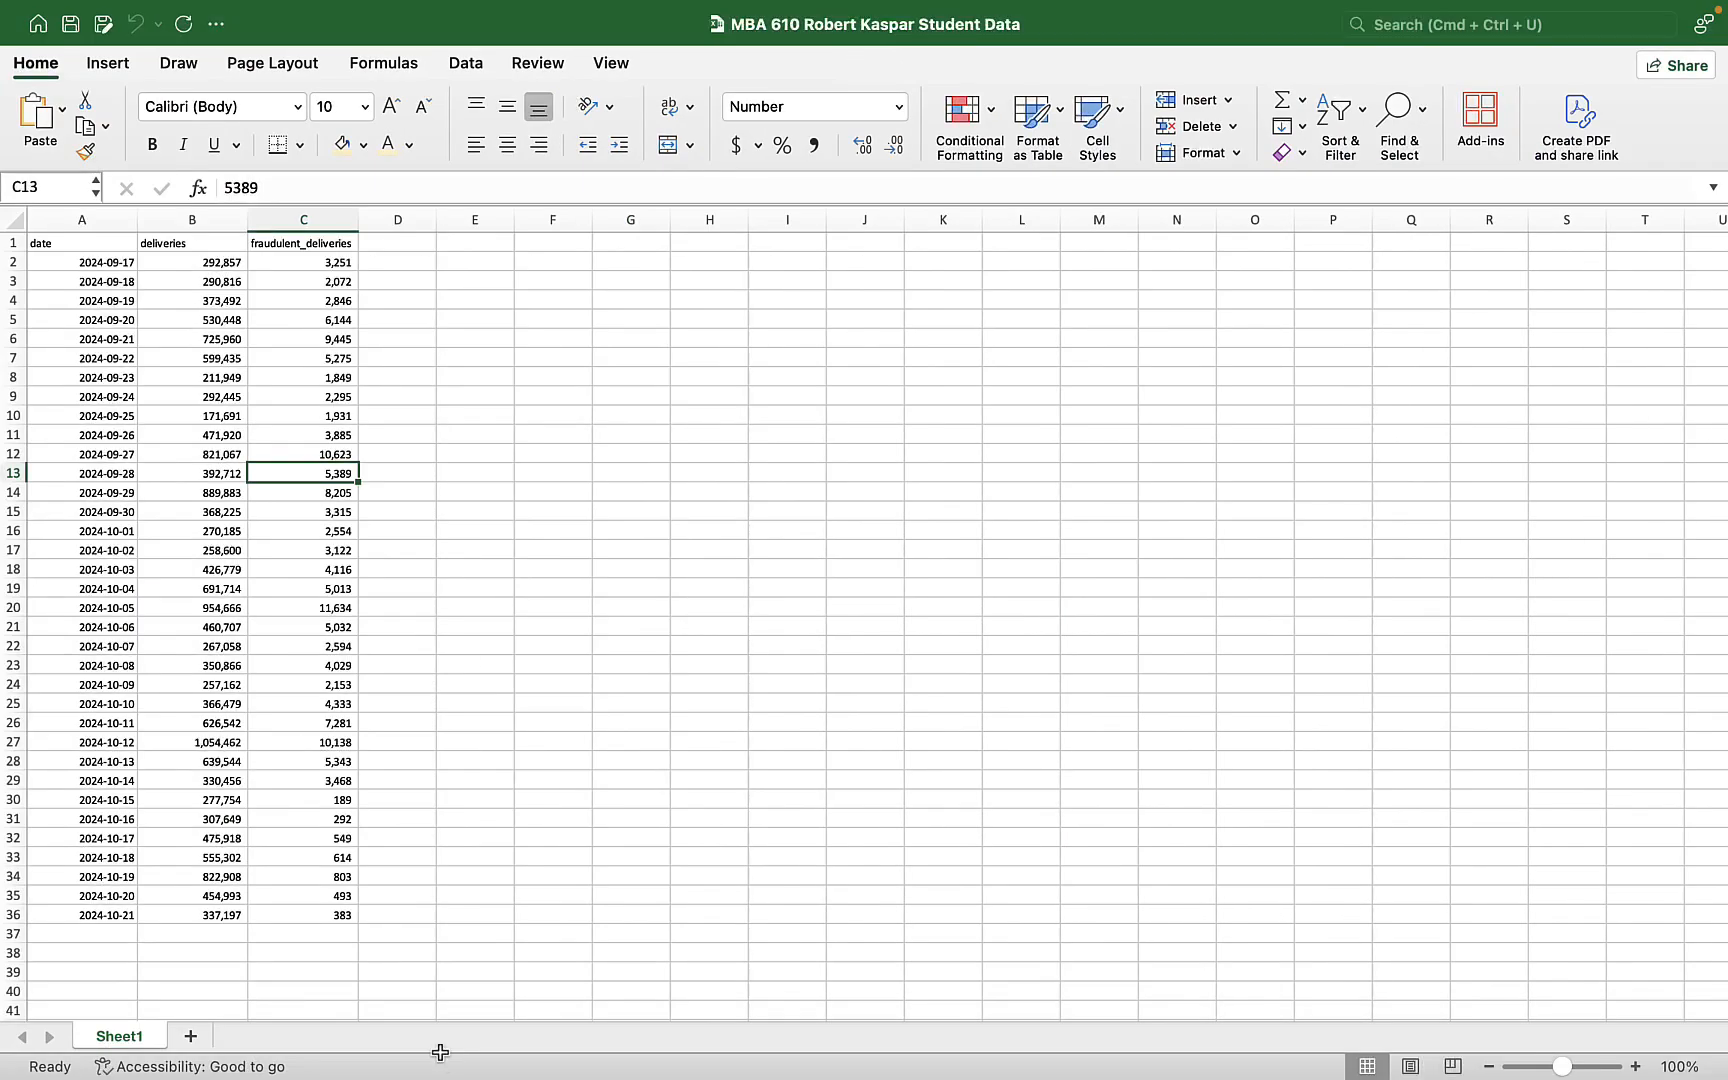
mouse_move(1173, 717)
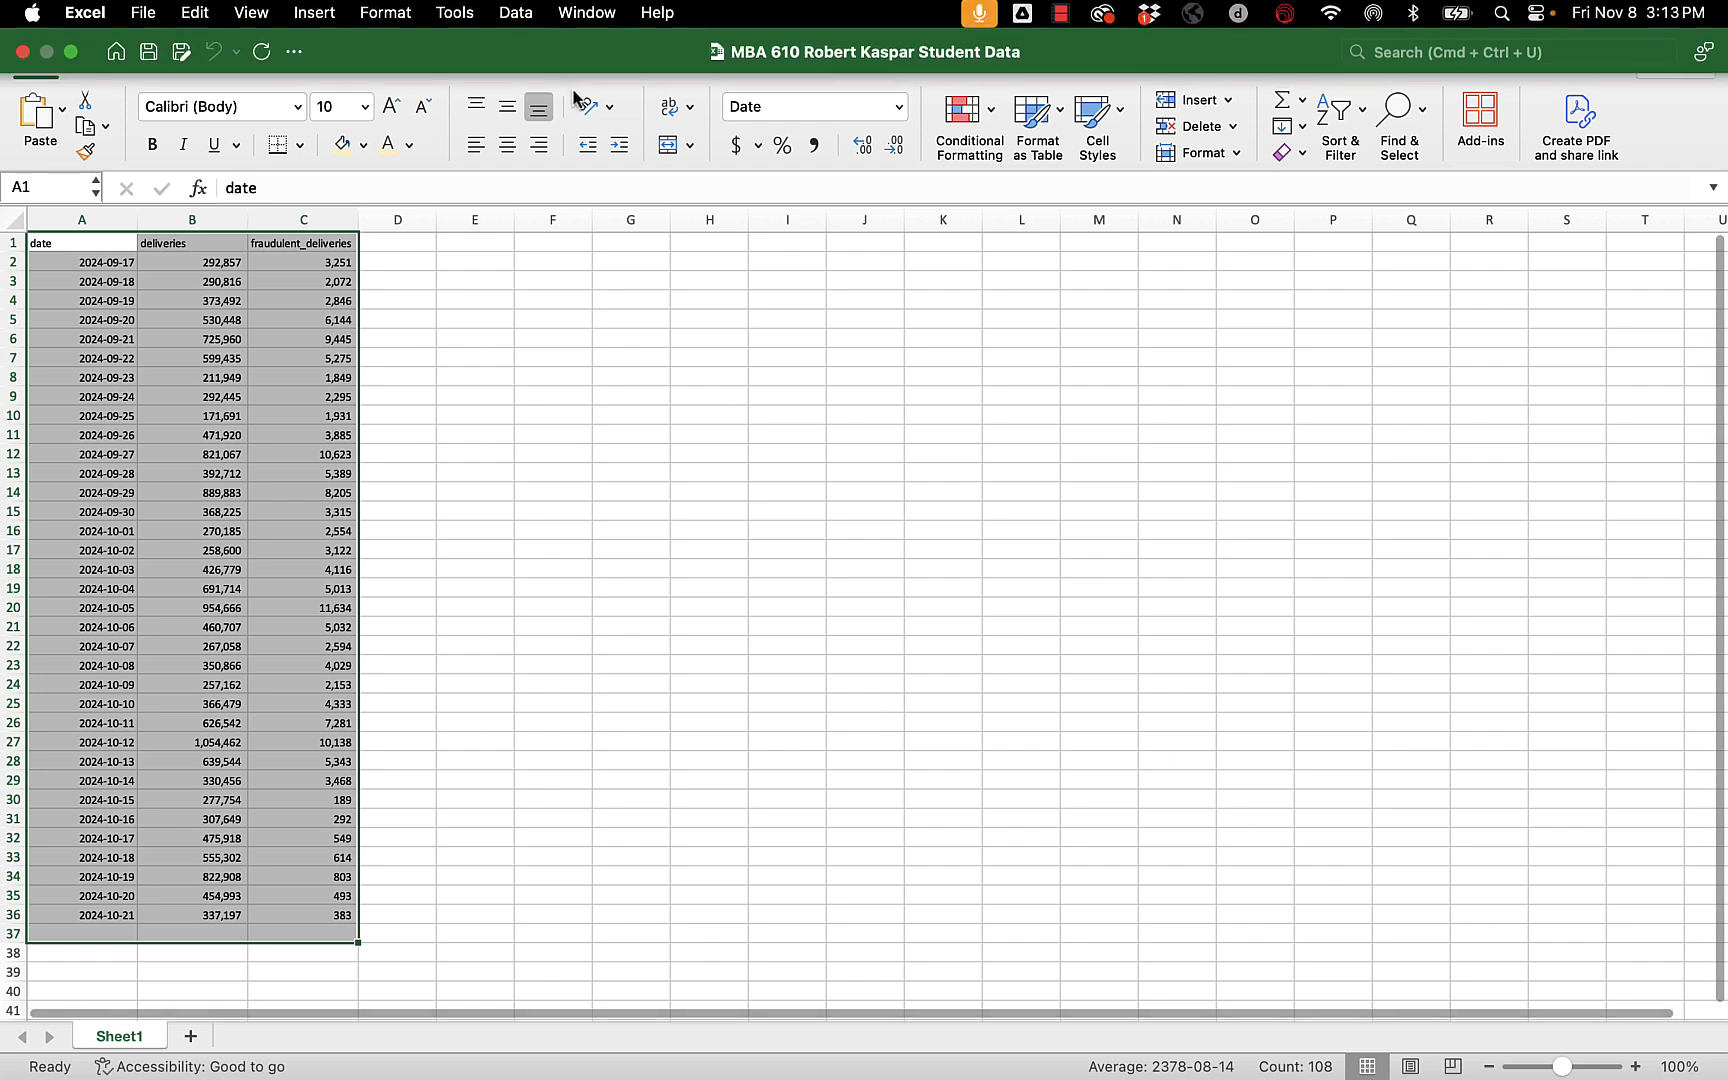
- Select the deliveries column and insert a 2-D line chart
left_click(611, 63)
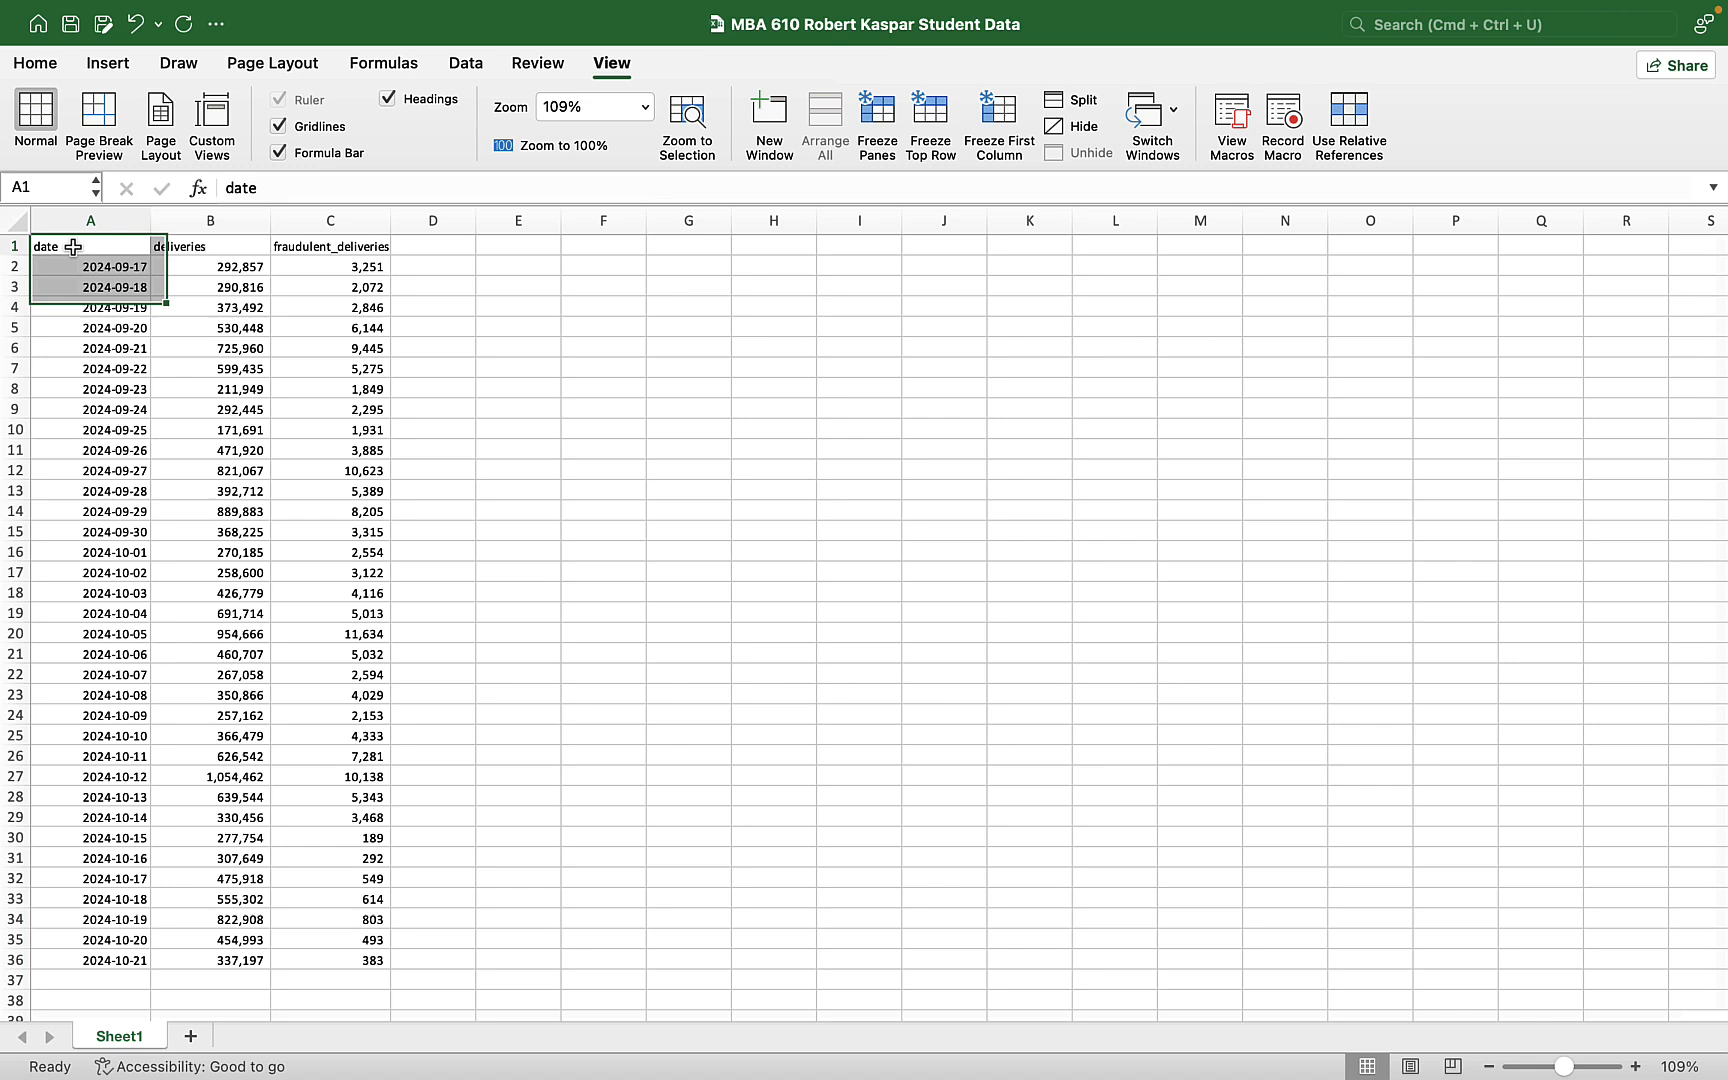
left_click(330, 245)
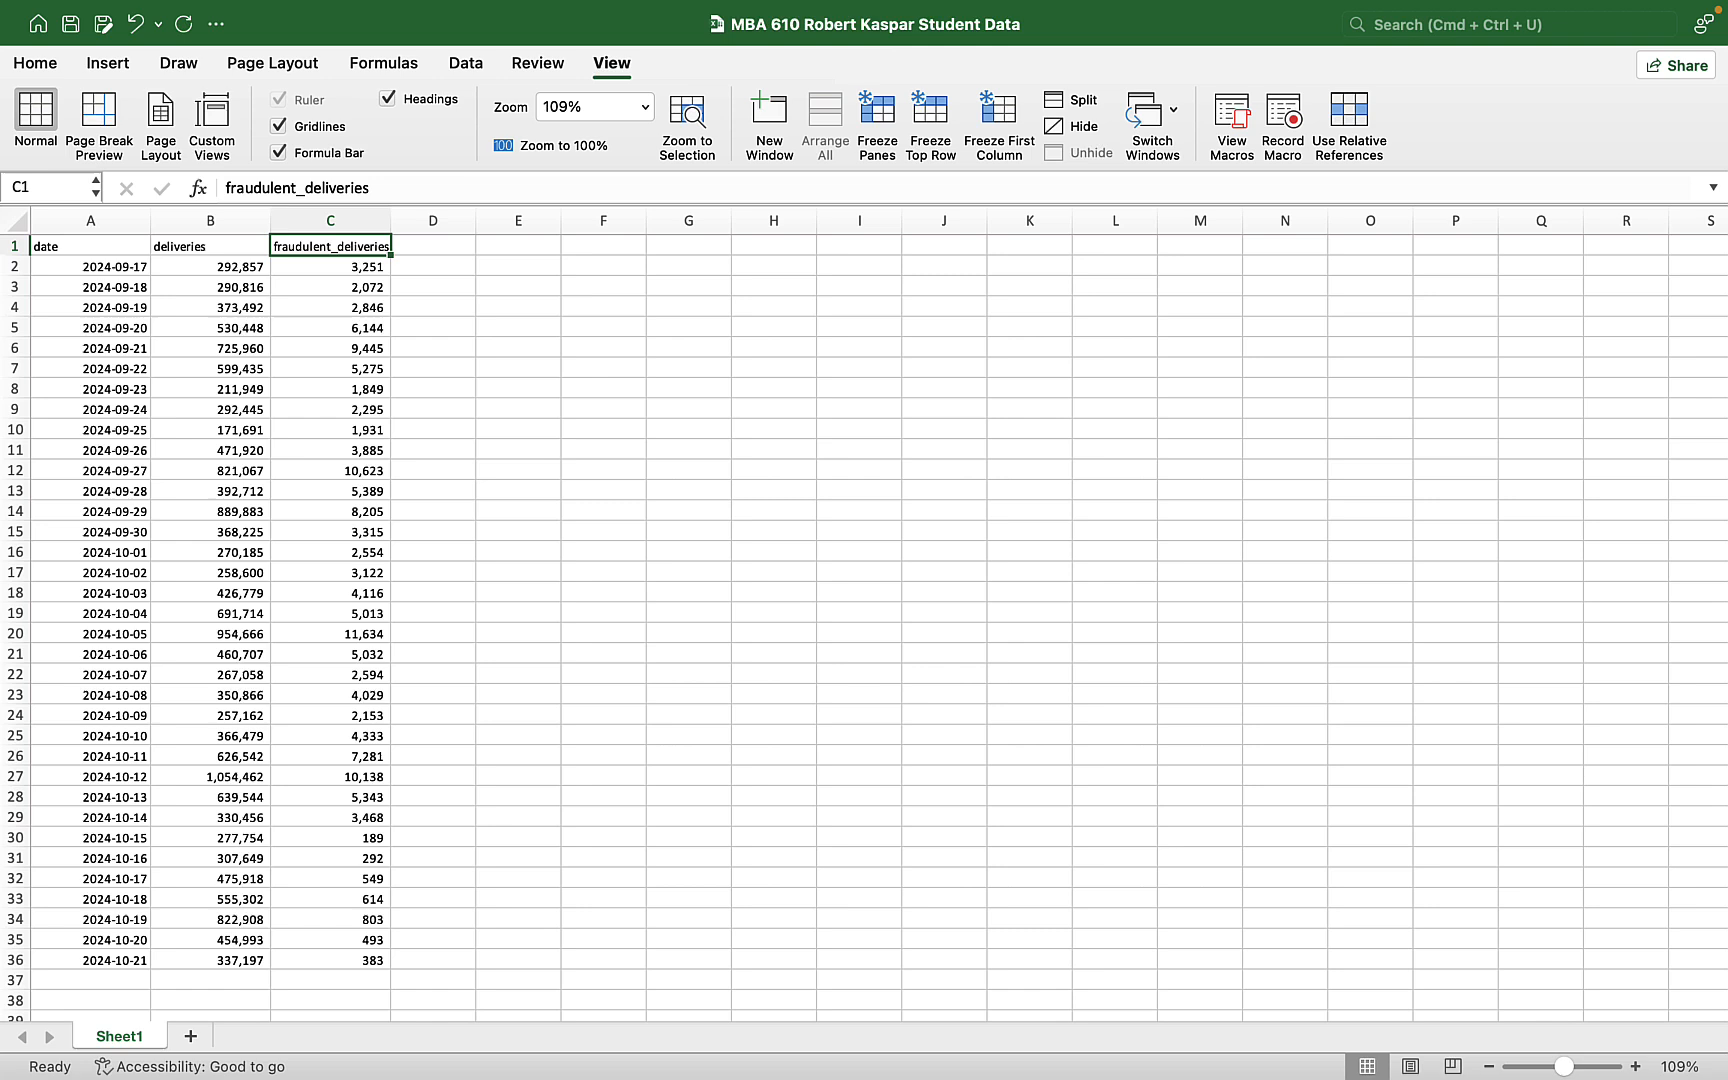
left_click(90, 959)
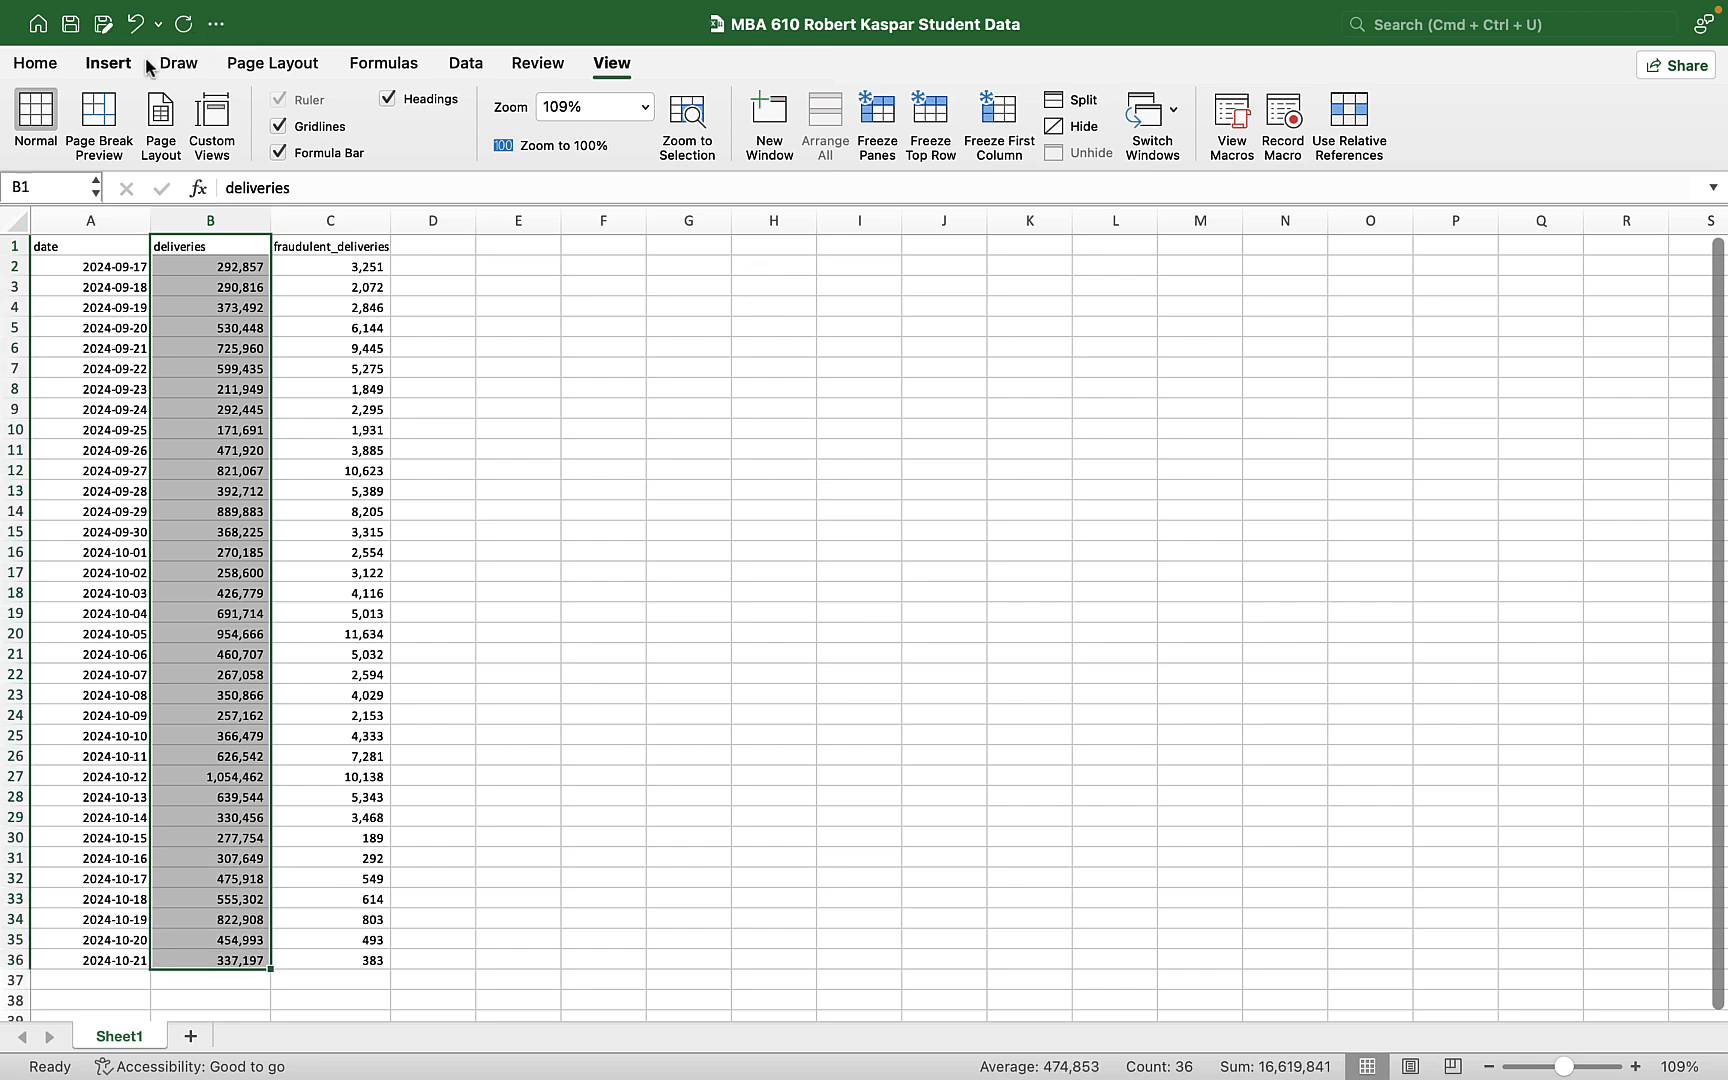
left_click(666, 107)
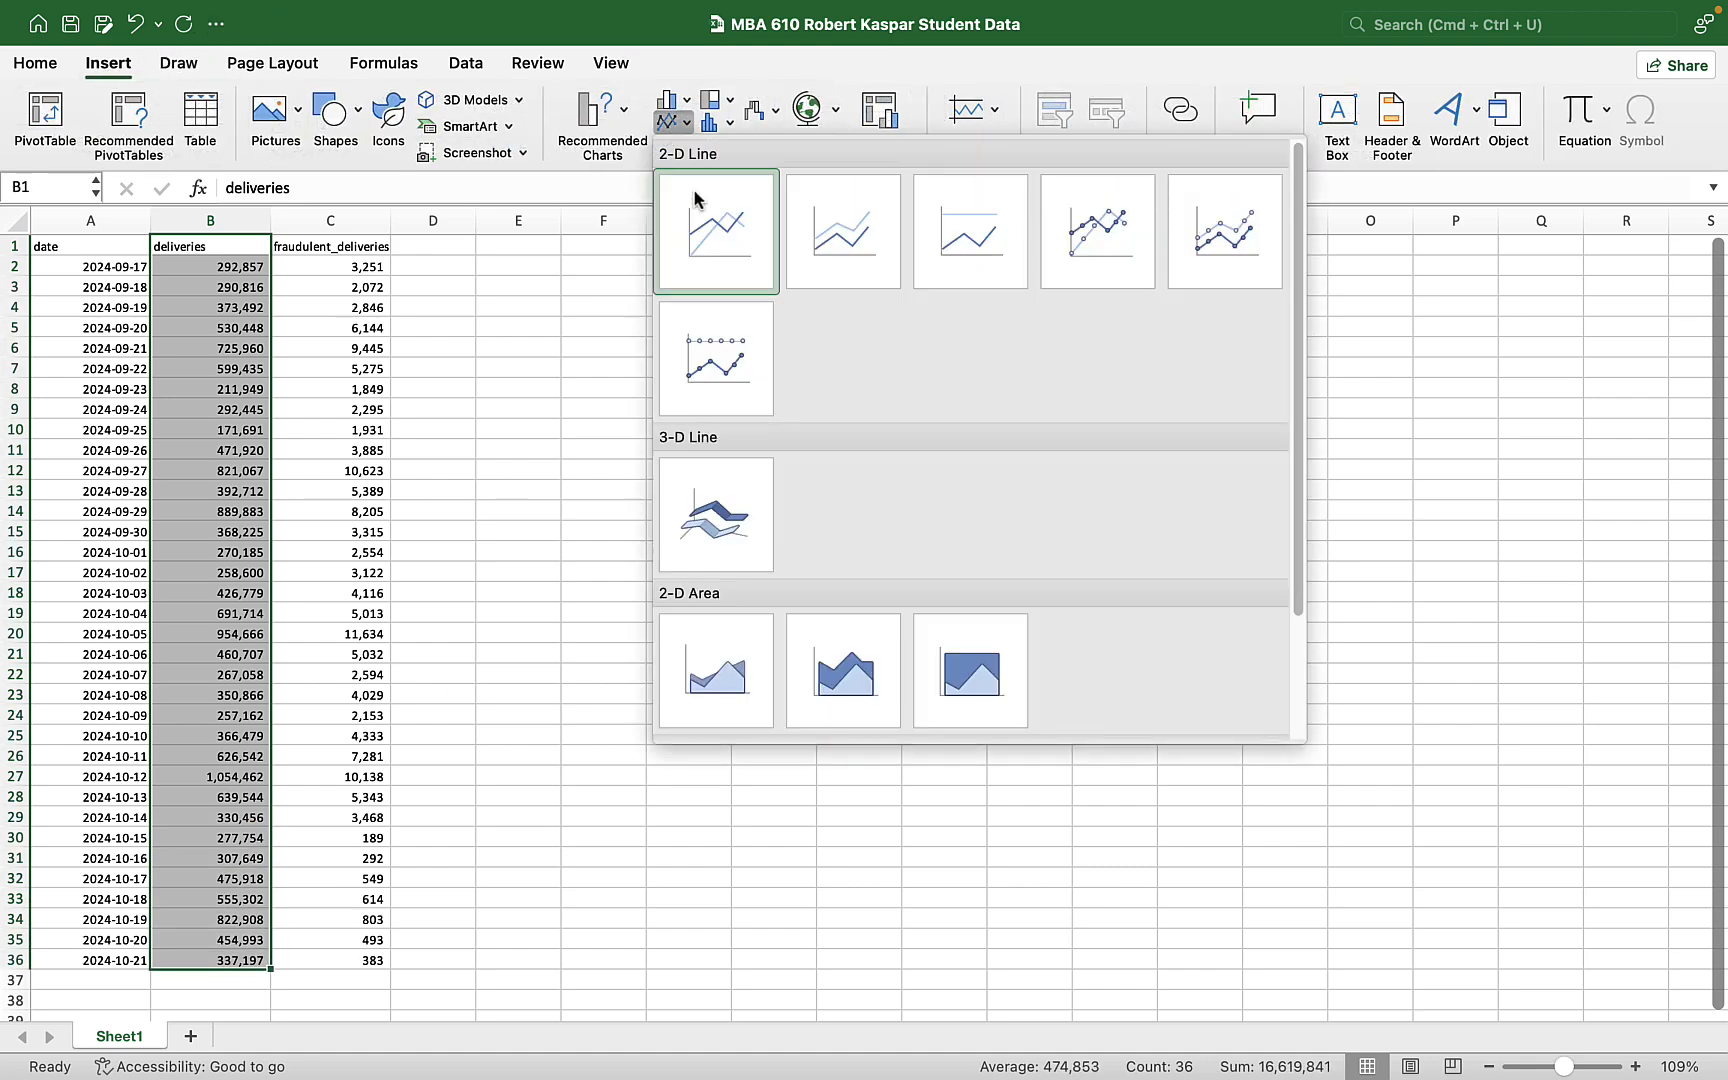
left_click(715, 229)
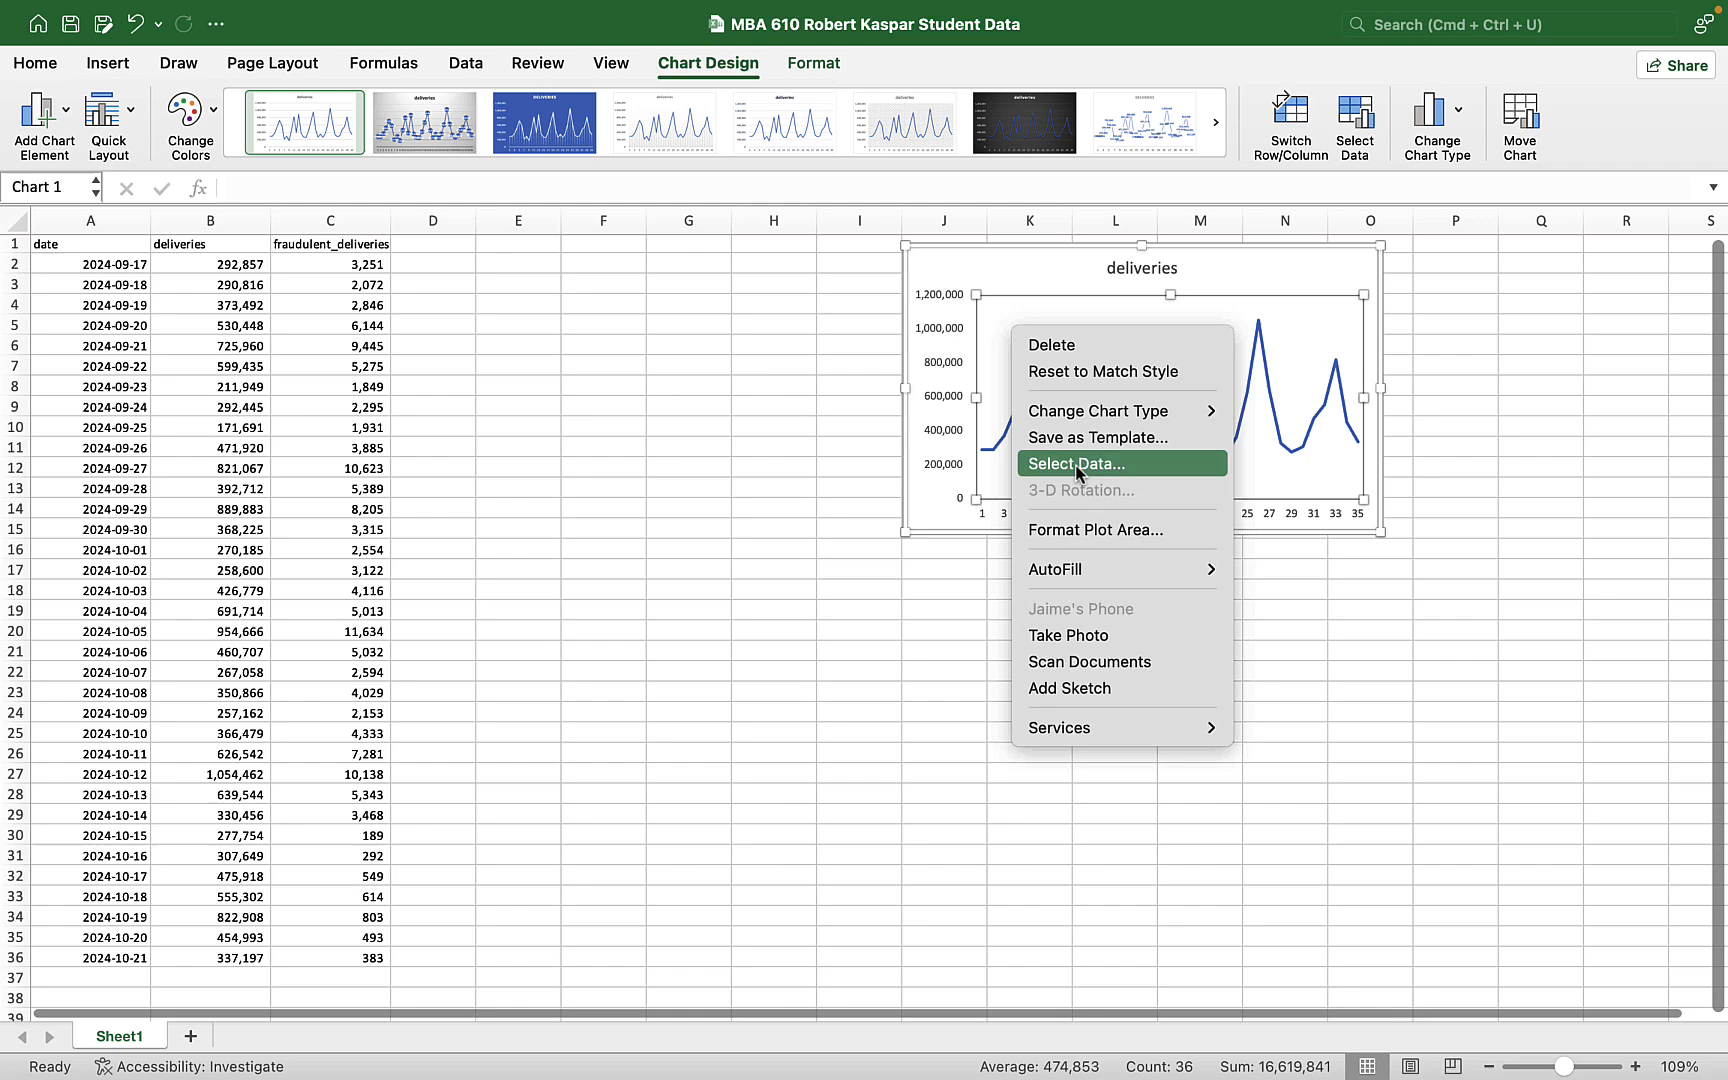
- Use dates A2:A36 as the chart's axis labels and title it 'Total Deliveries'
left_click(1076, 463)
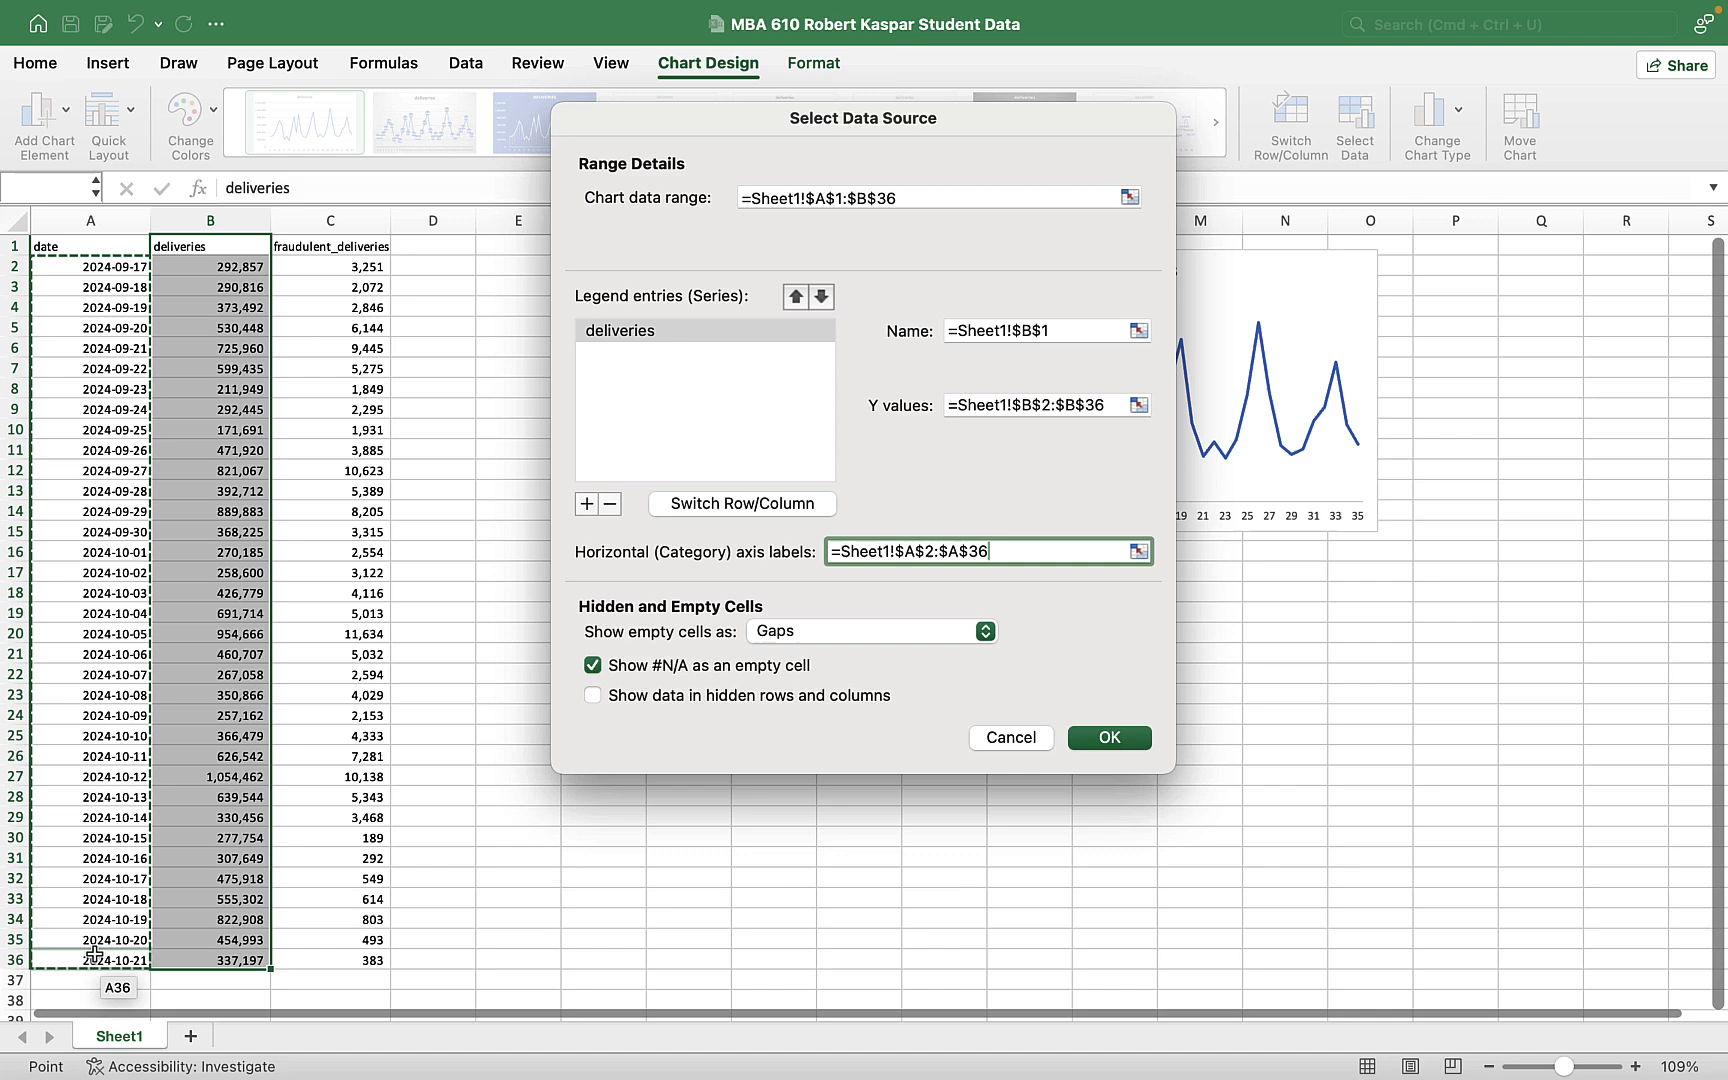
left_click(1108, 737)
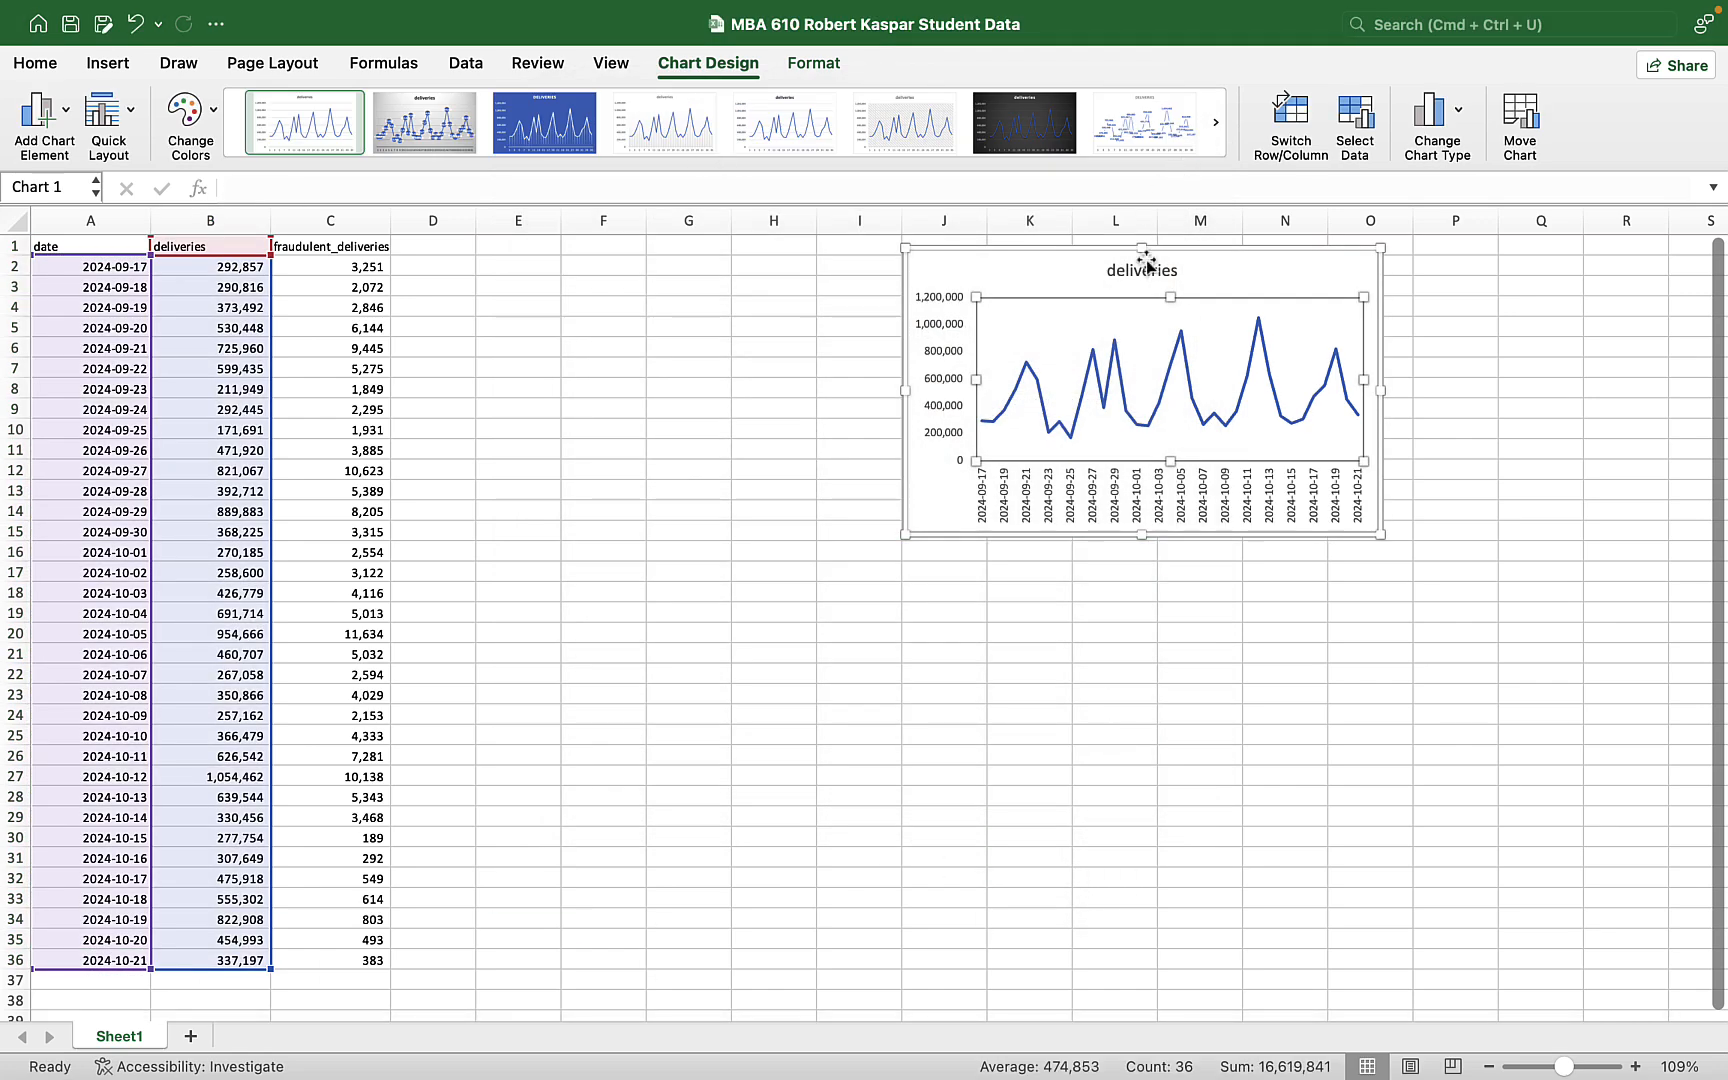
left_click(1141, 270)
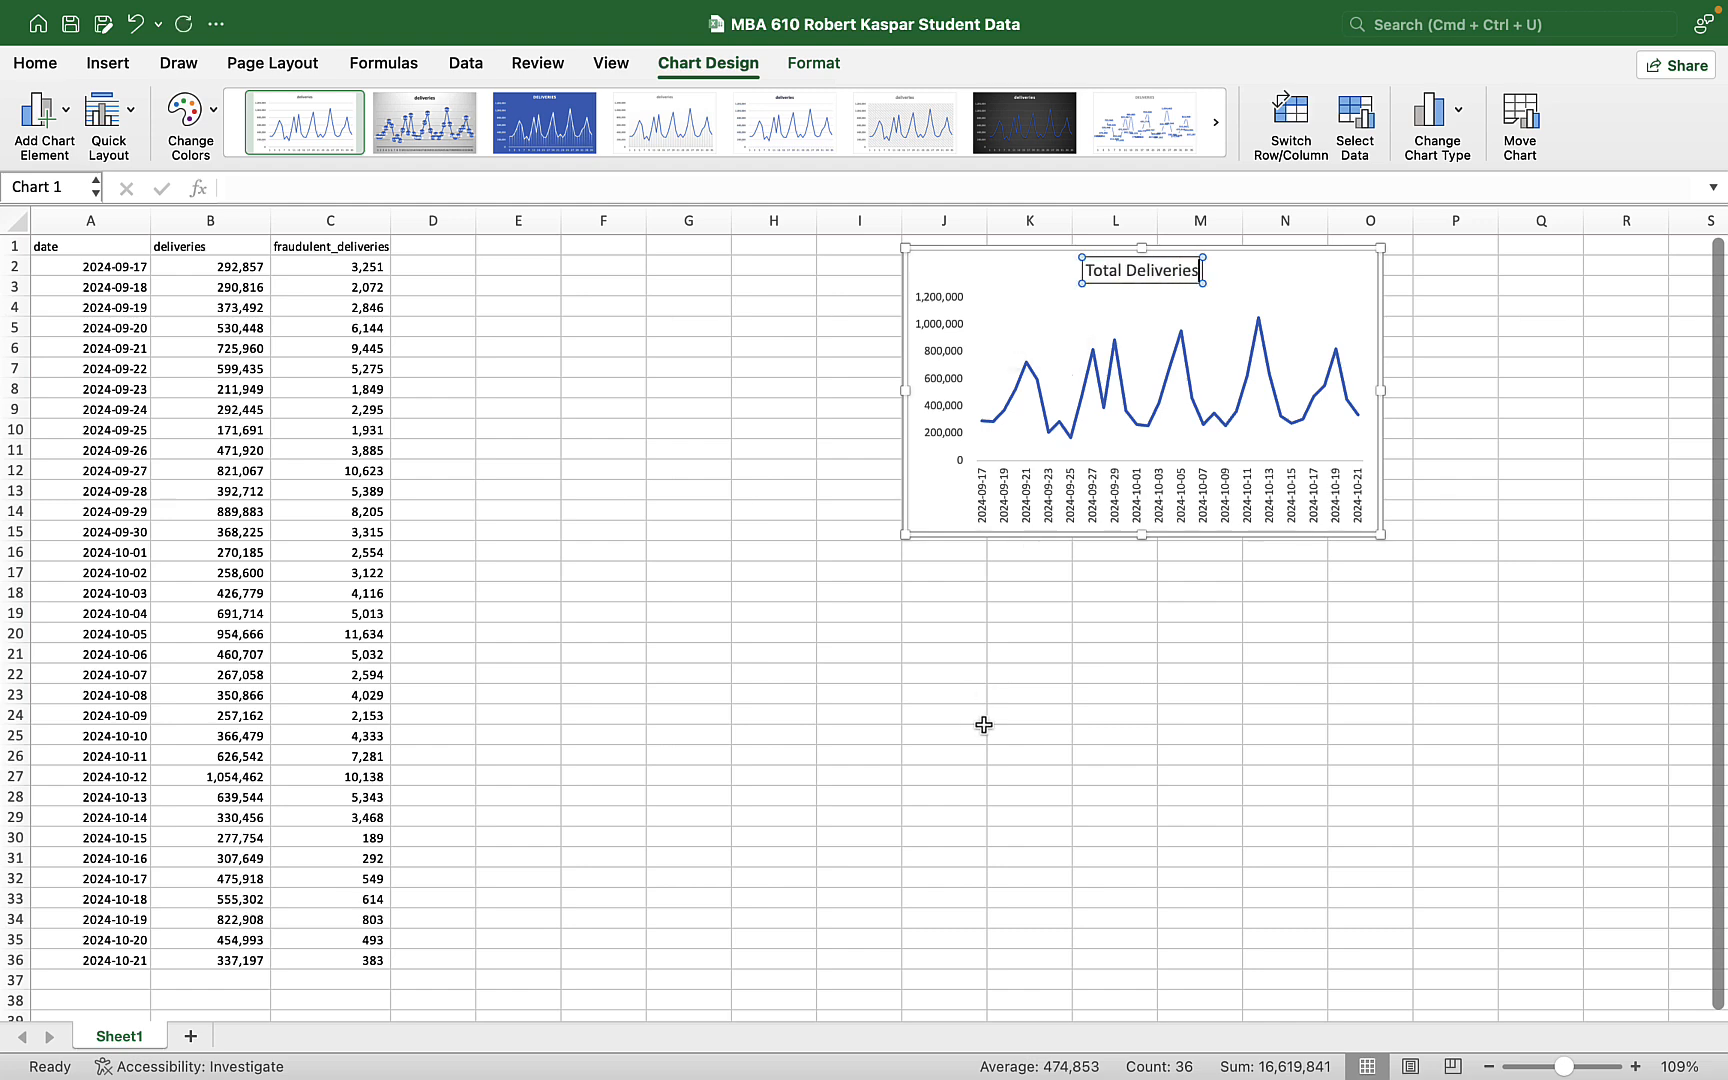
left_click(942, 714)
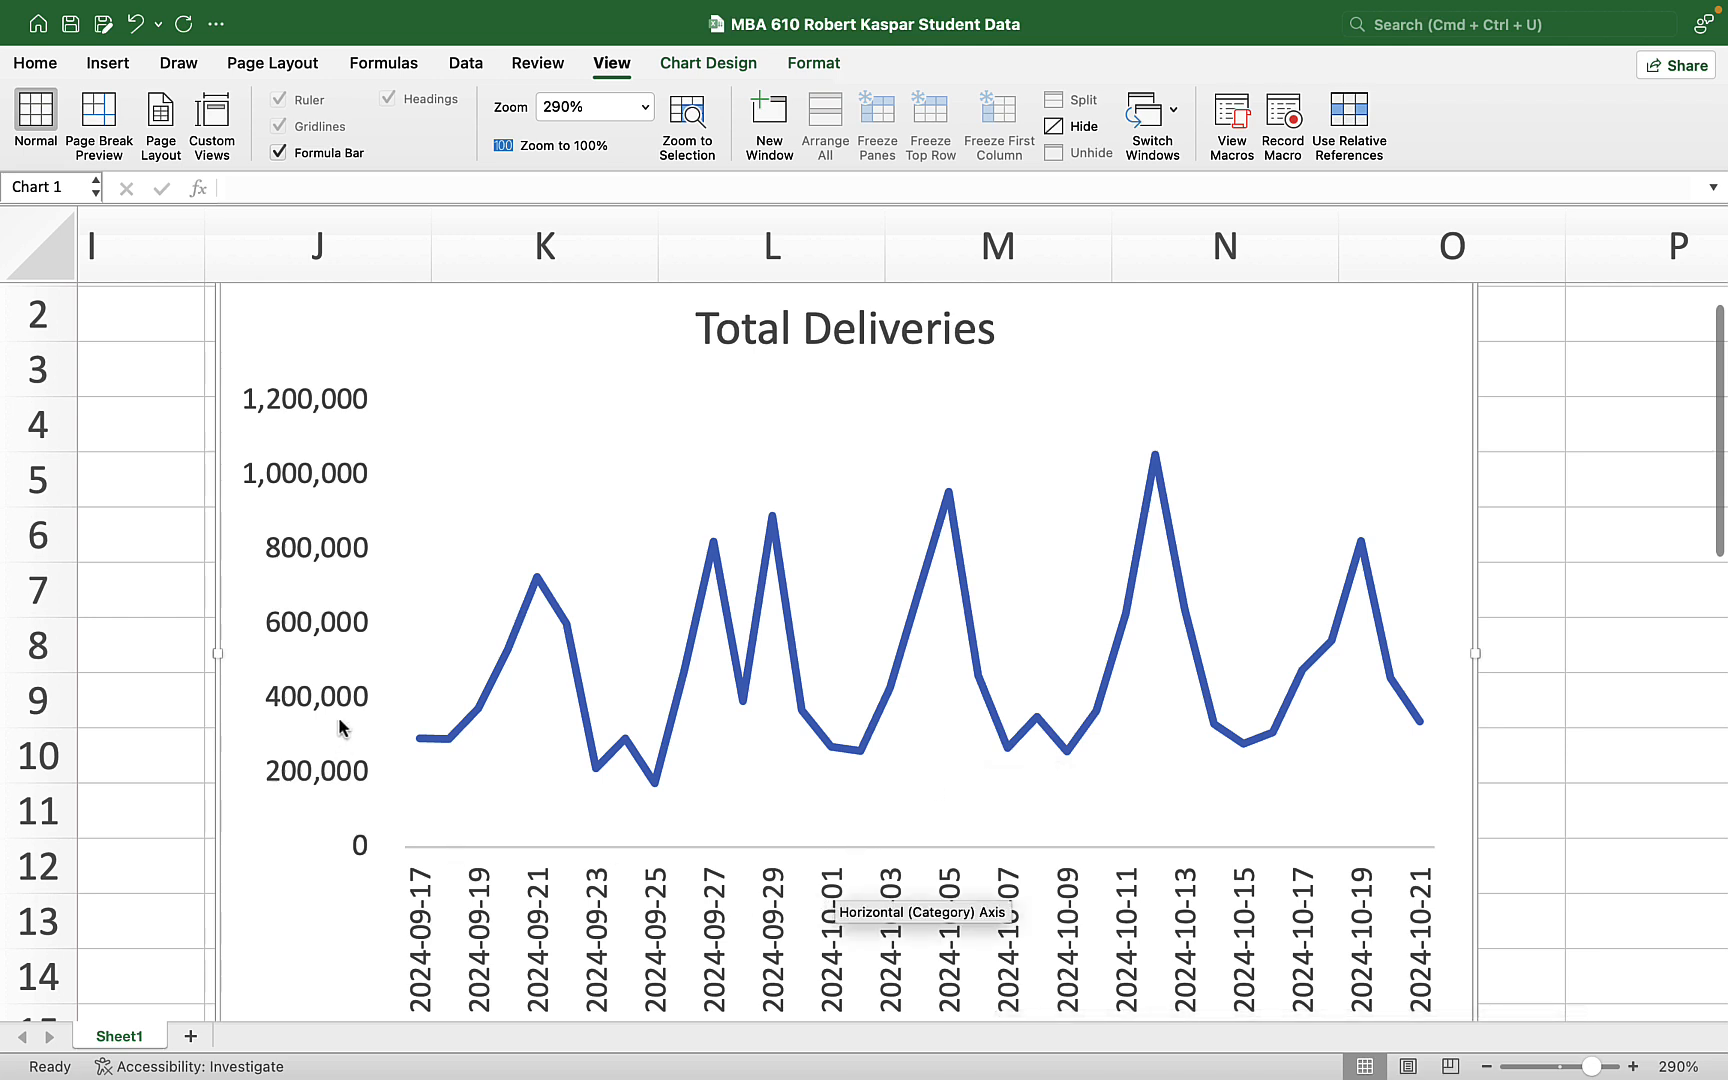
mouse_move(673, 672)
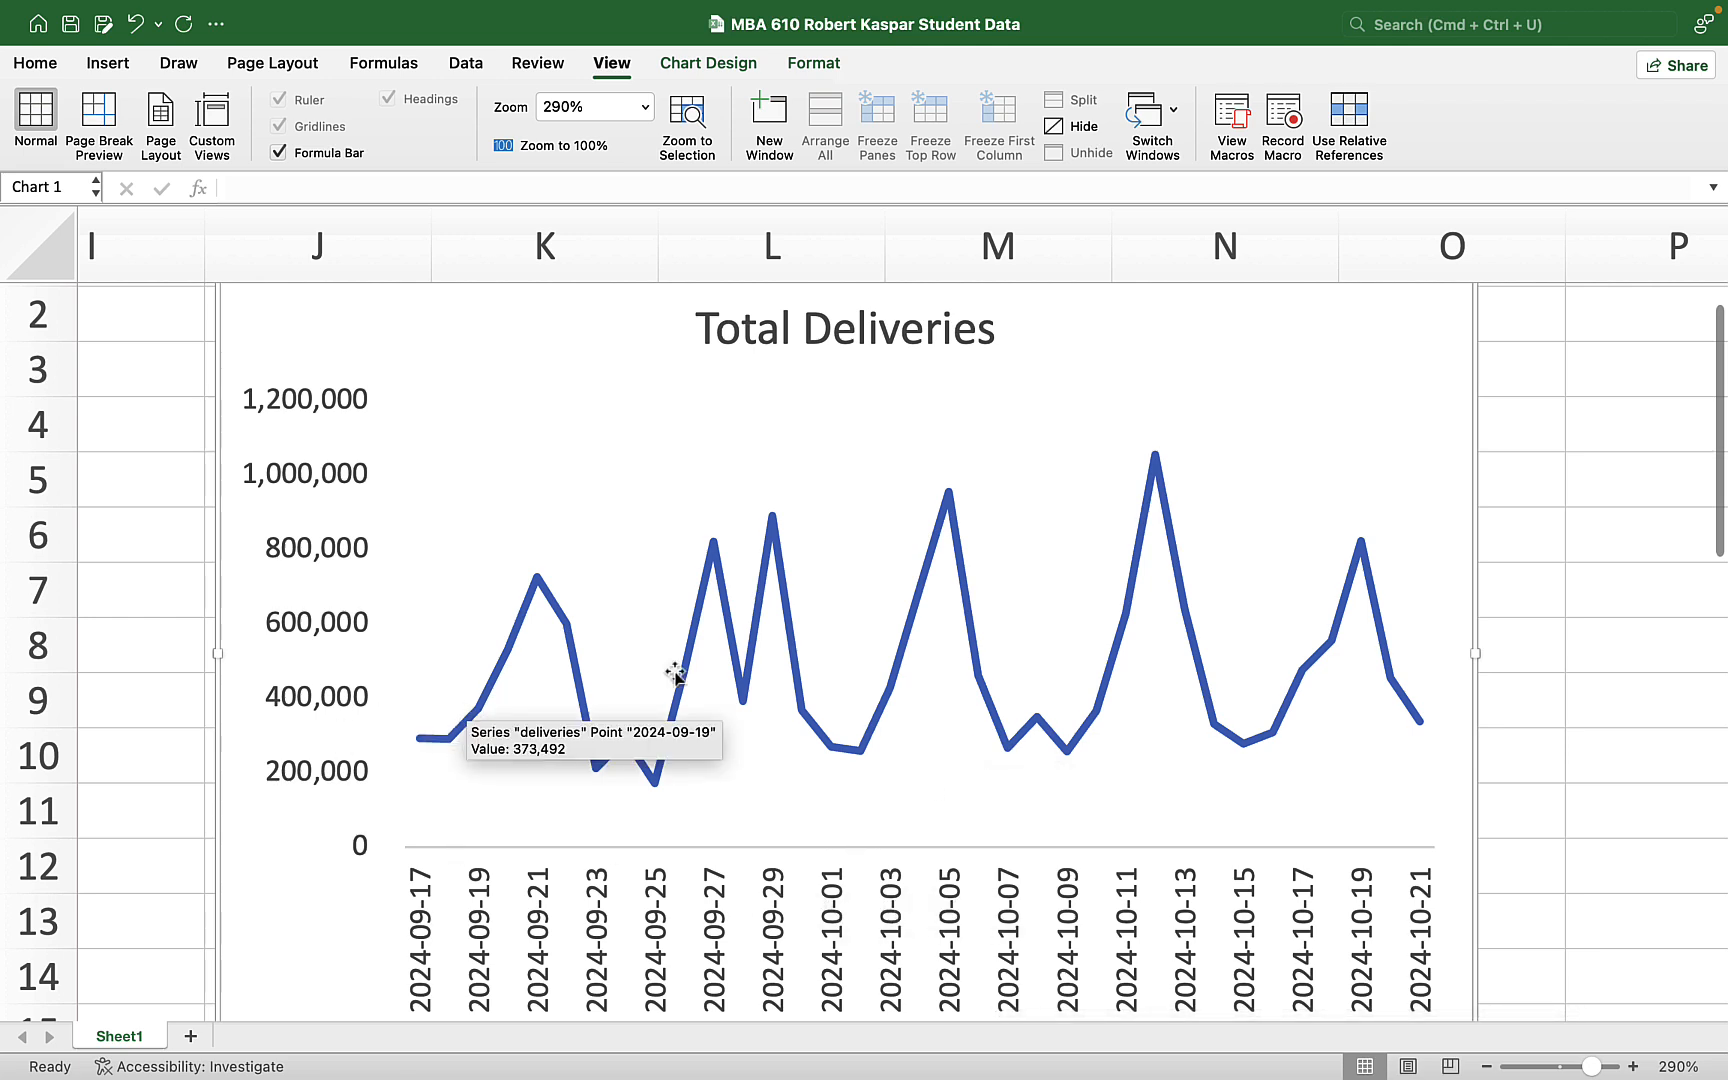
mouse_move(1210, 582)
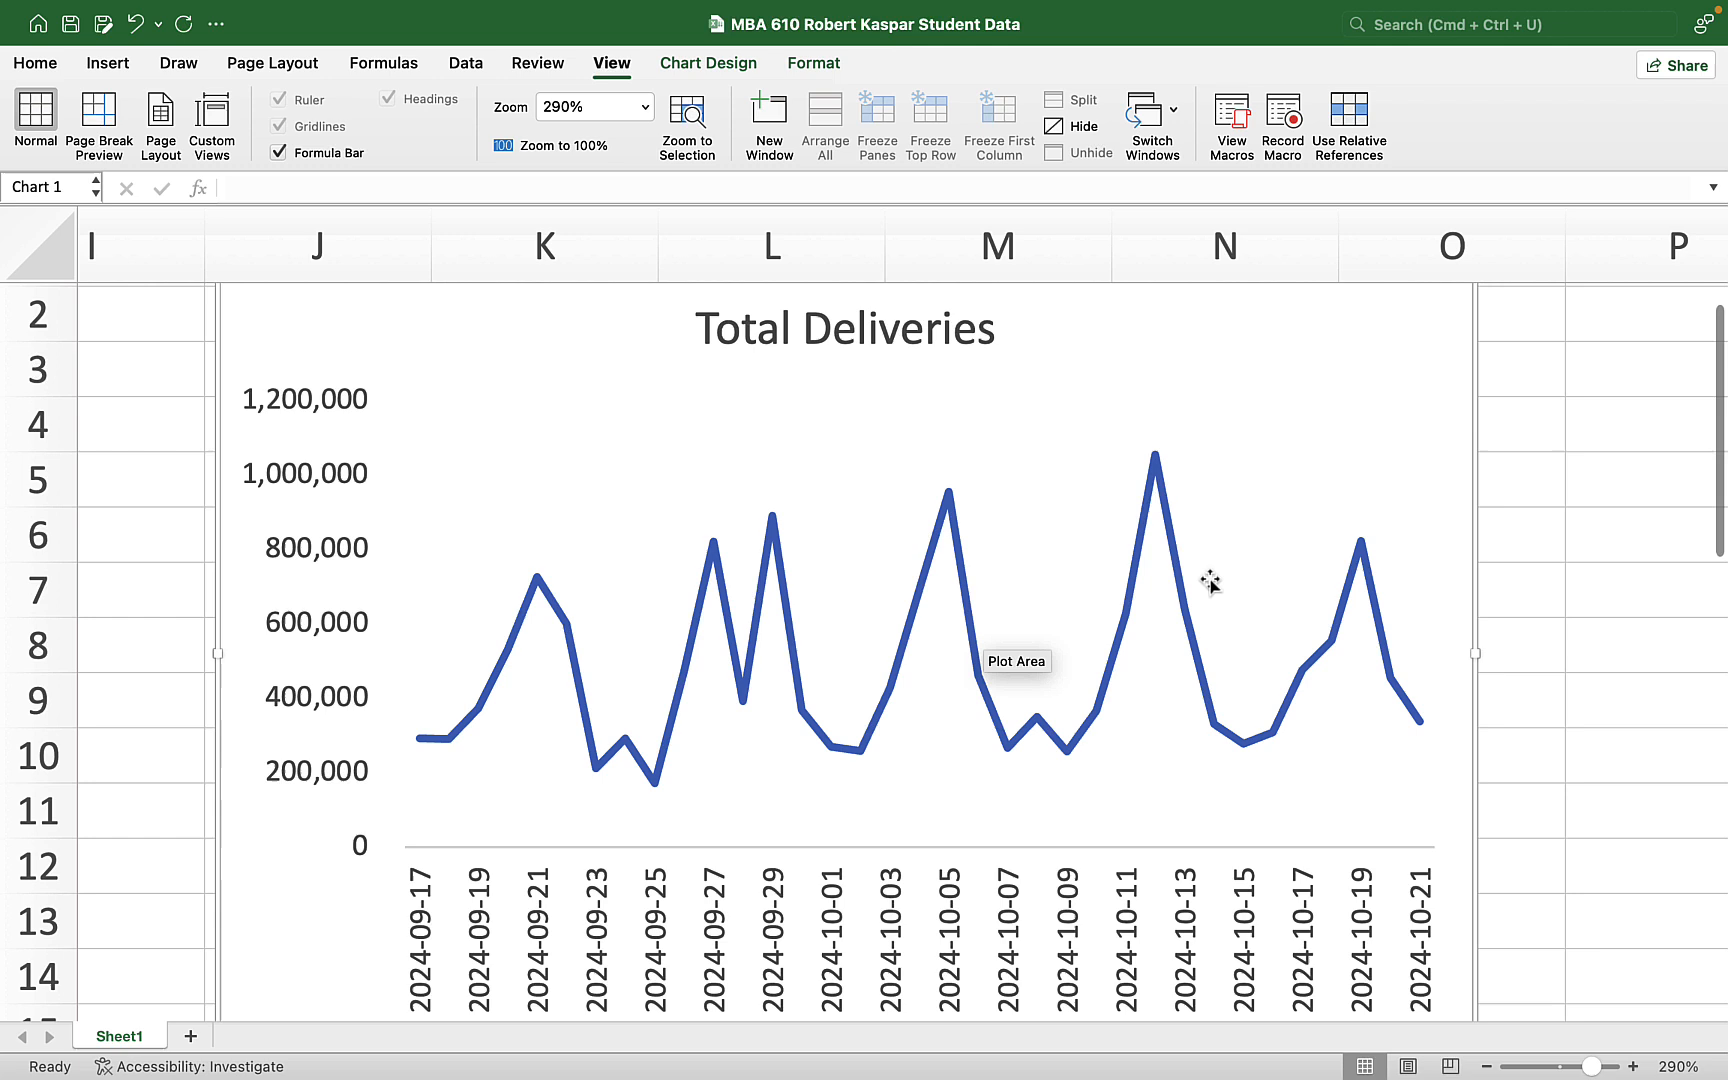
mouse_move(1243, 579)
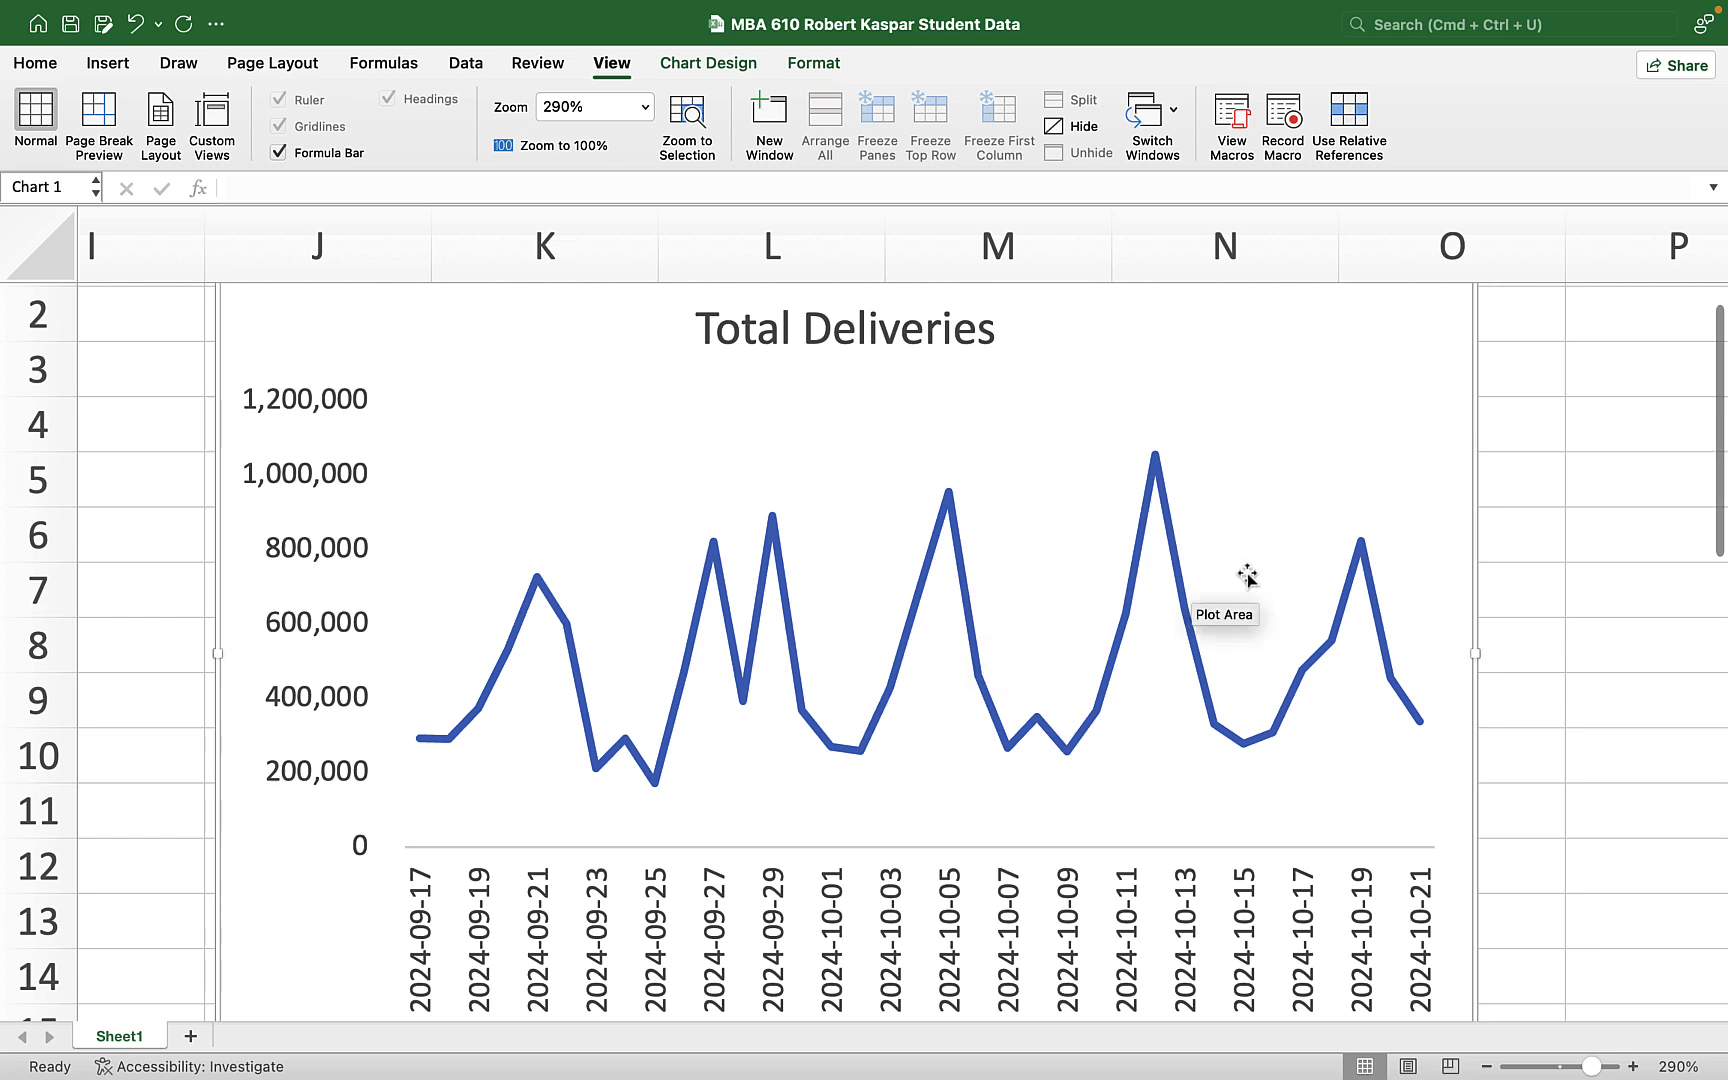
mouse_move(1228, 895)
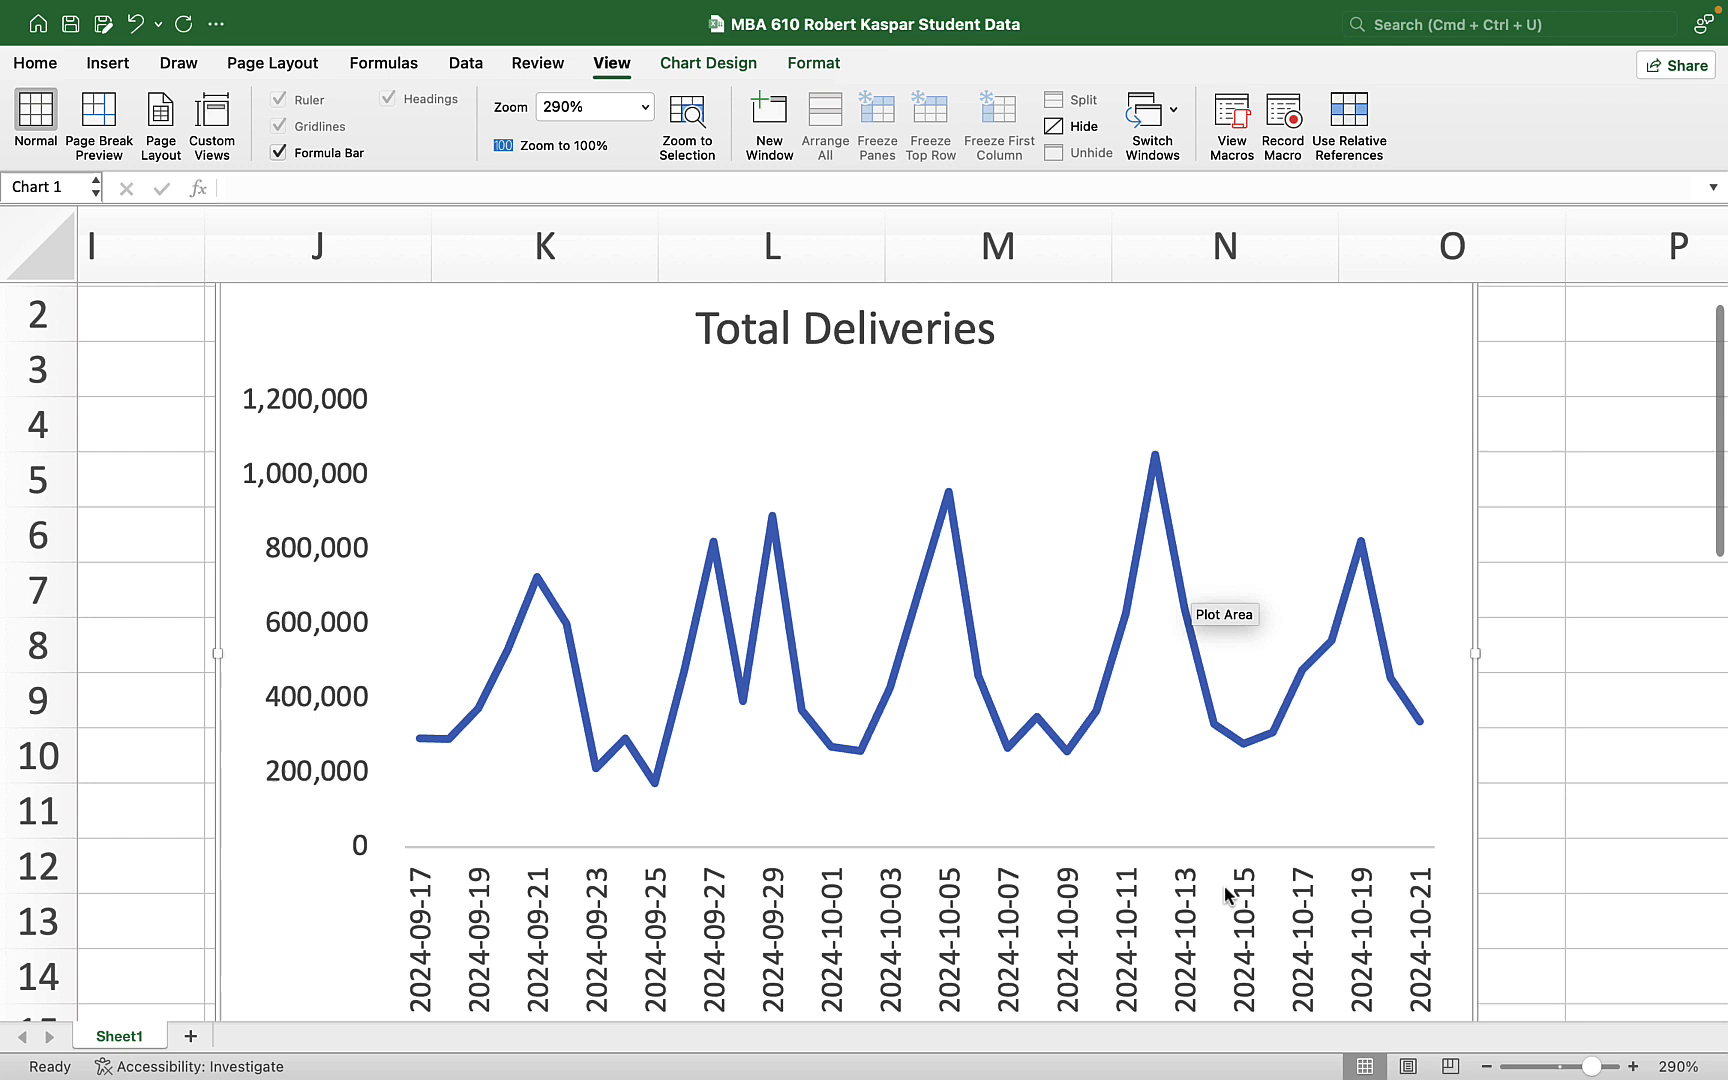
mouse_move(1264, 742)
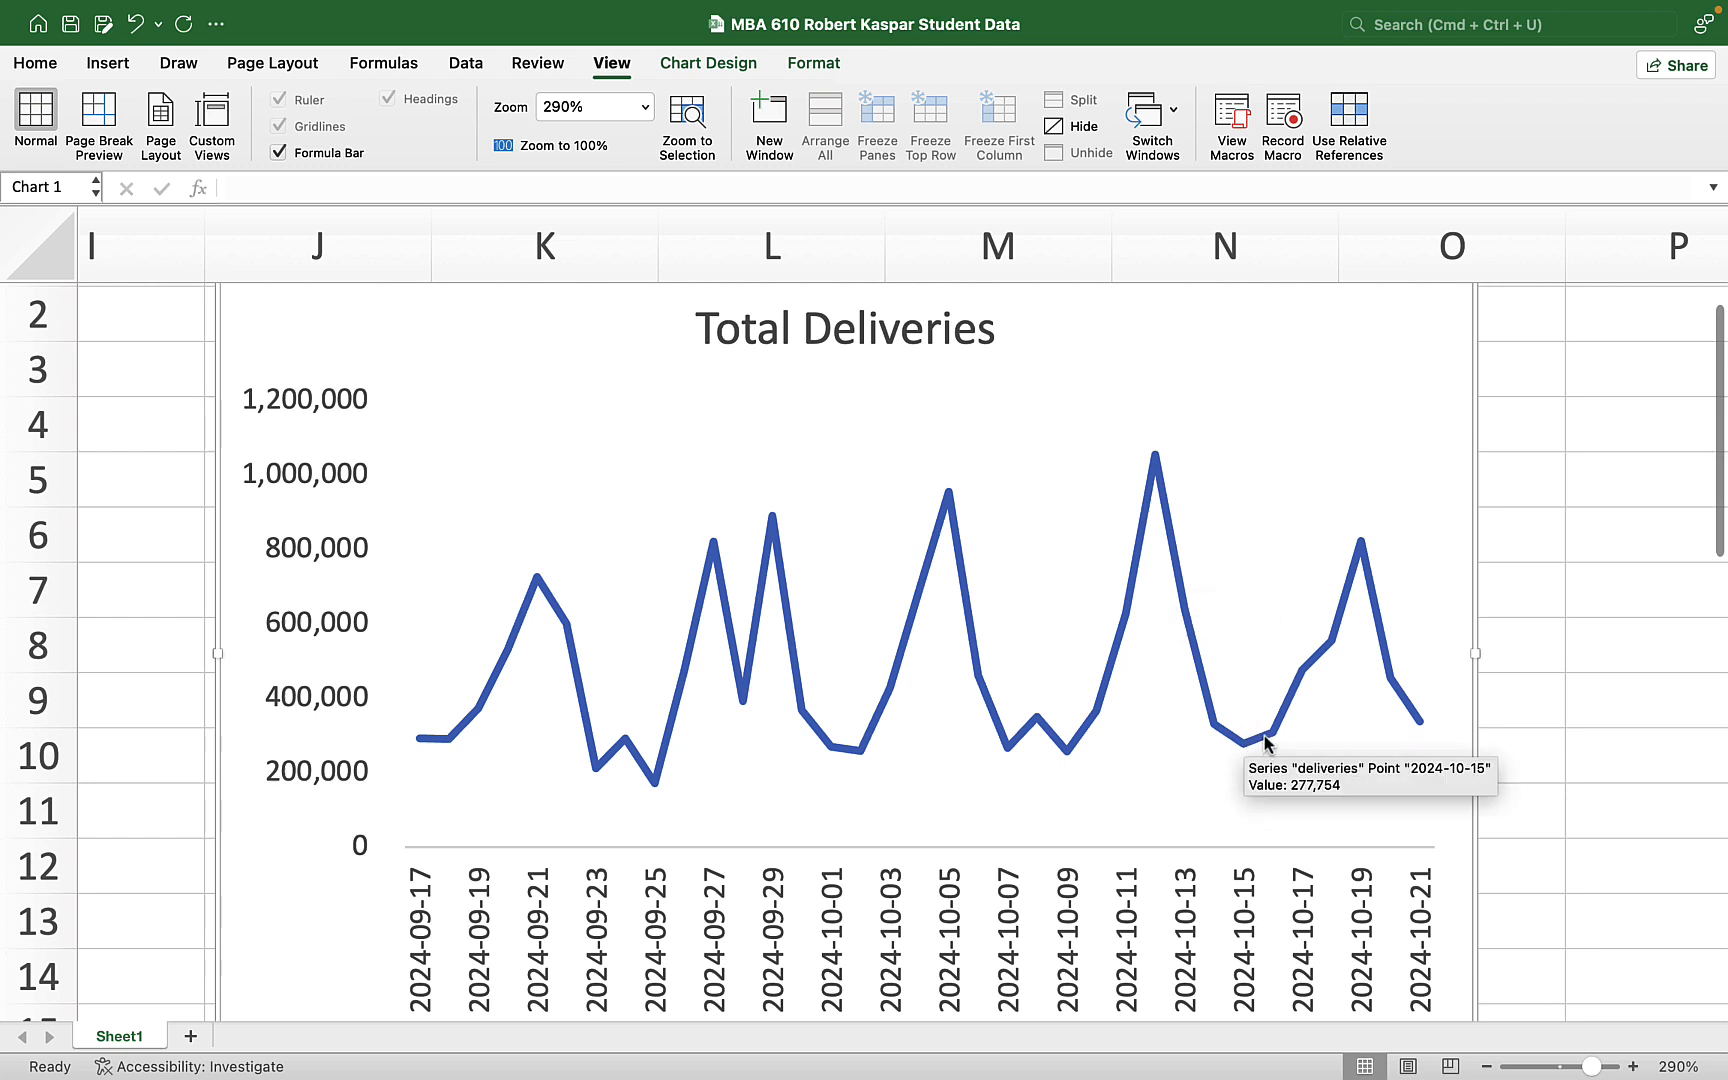
mouse_move(1403, 709)
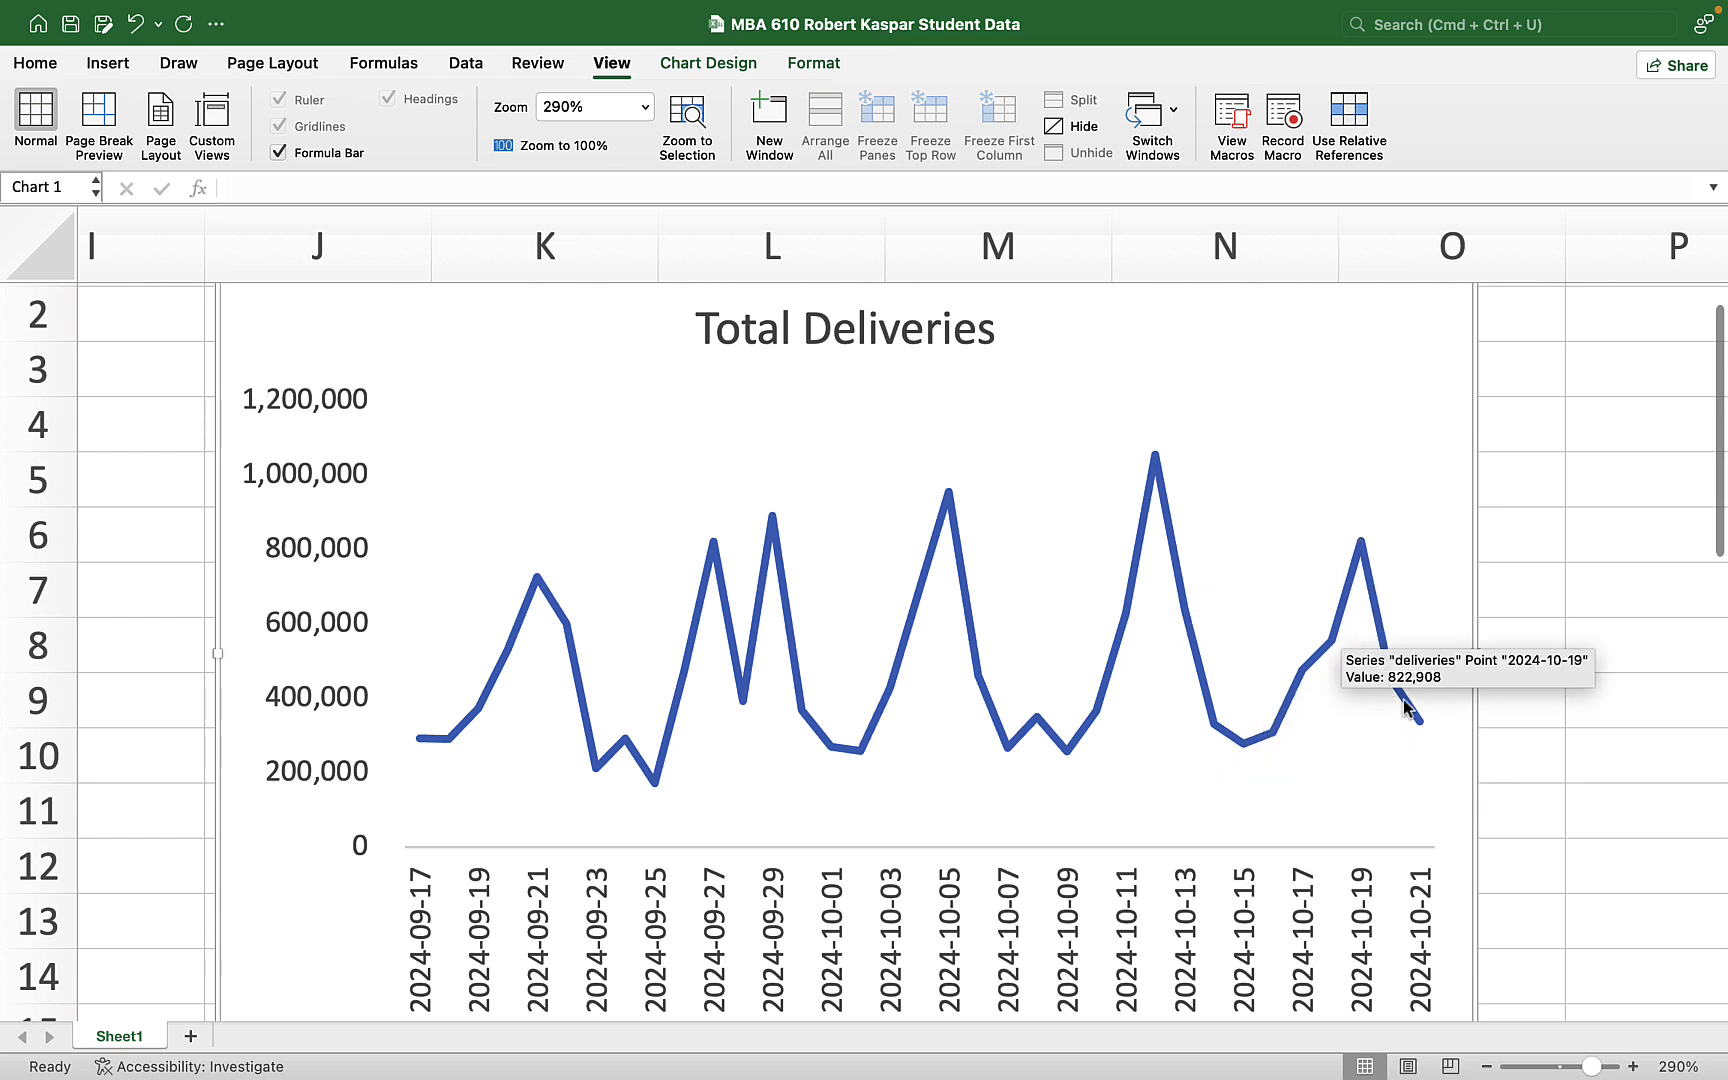
mouse_move(1424, 733)
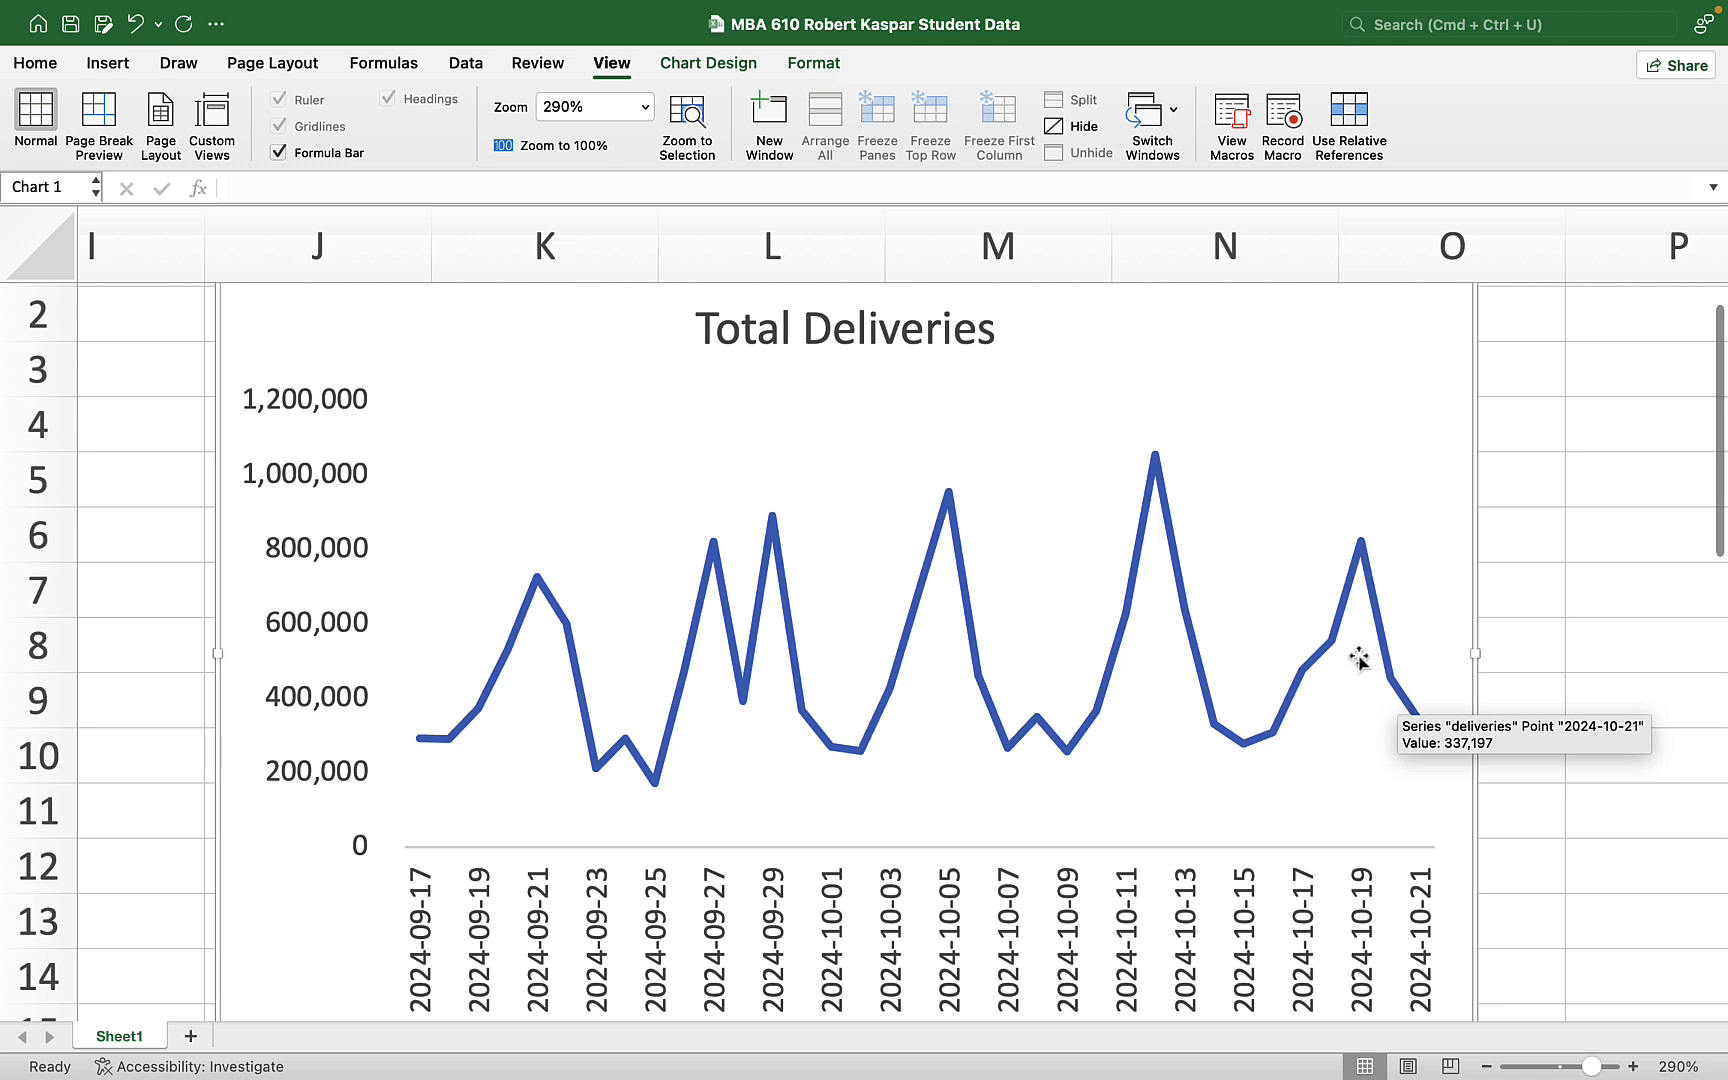
mouse_move(1270, 731)
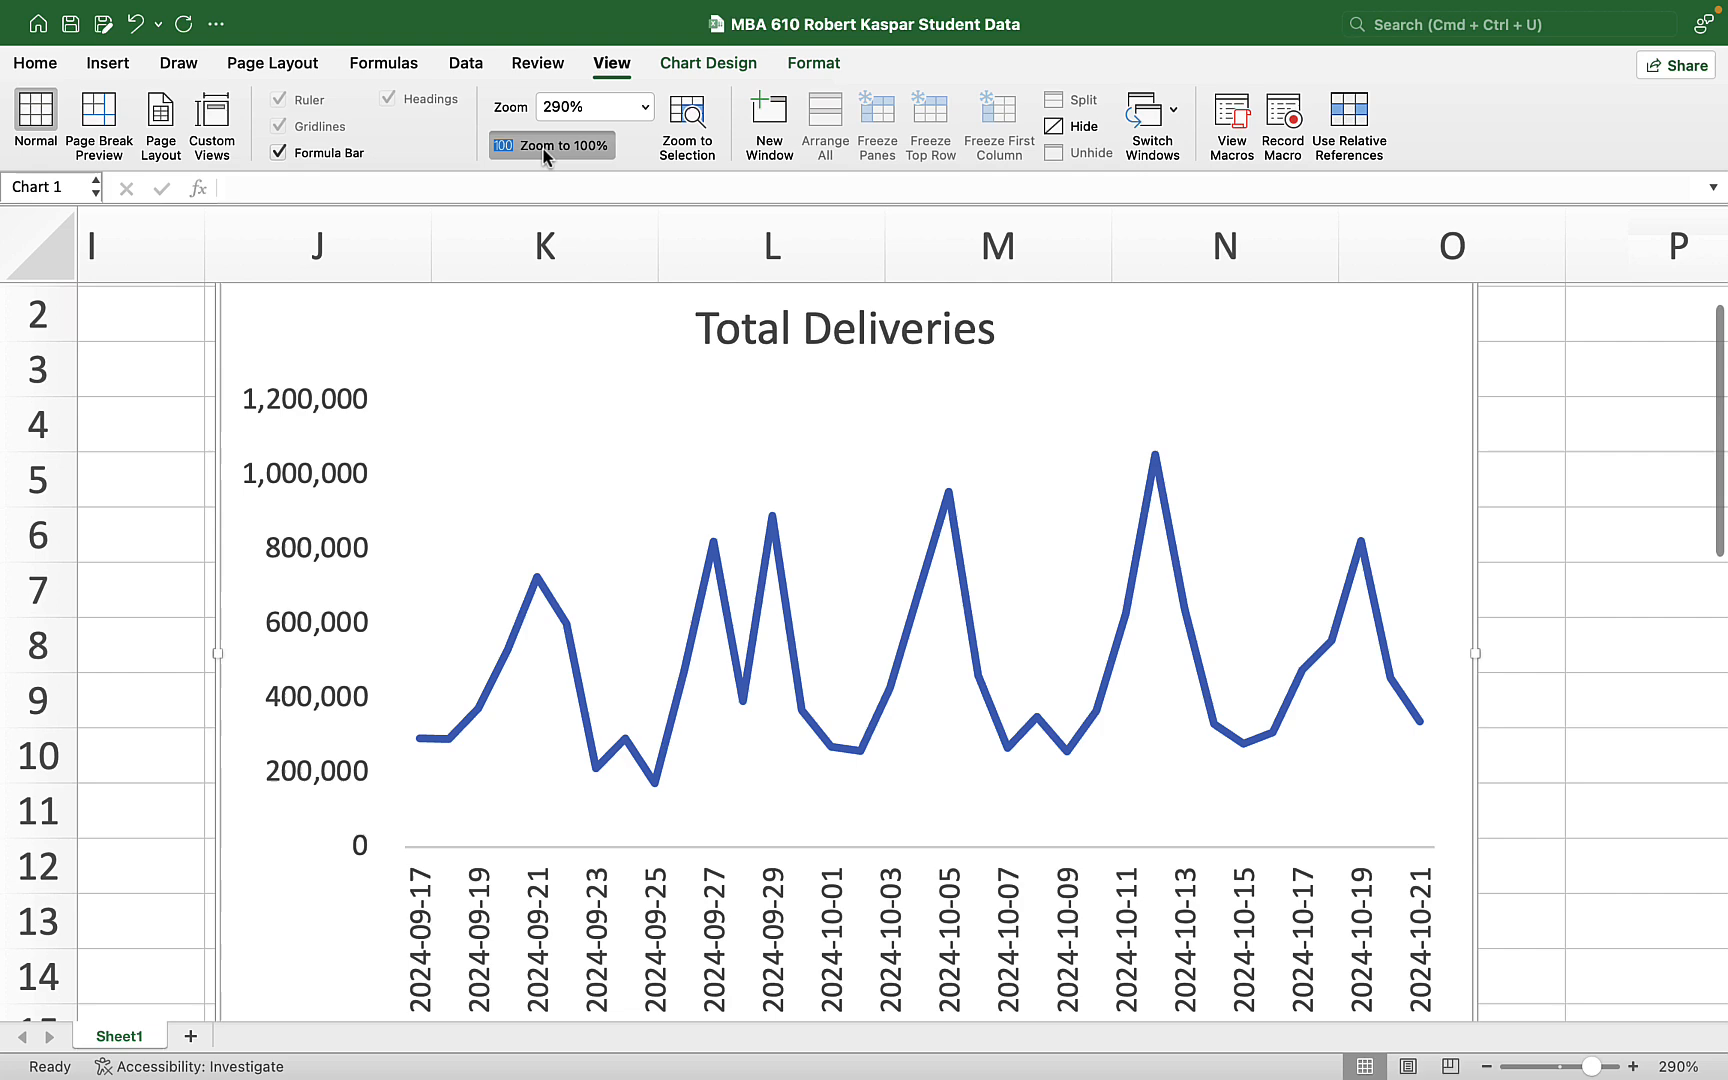
left_click(550, 144)
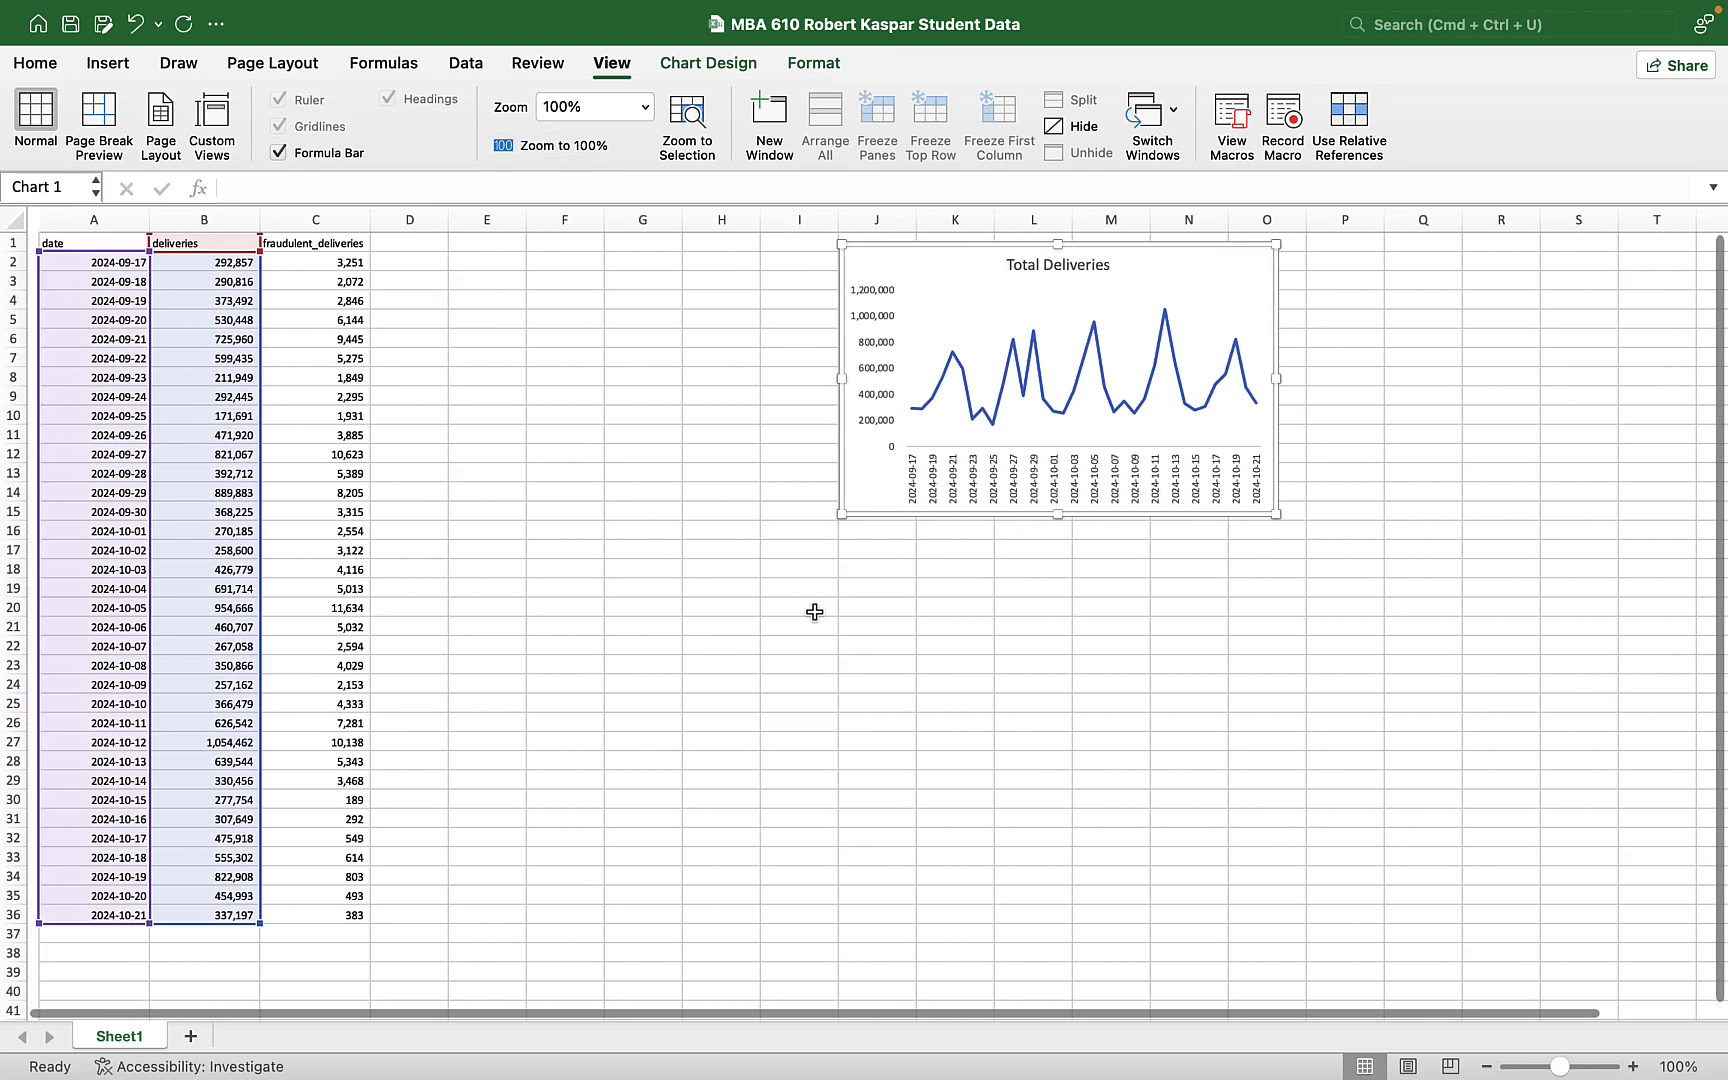
- Paste a copy of the chart at J17, point it at fraudulent_deliveries, and retitle it
left_click(710, 587)
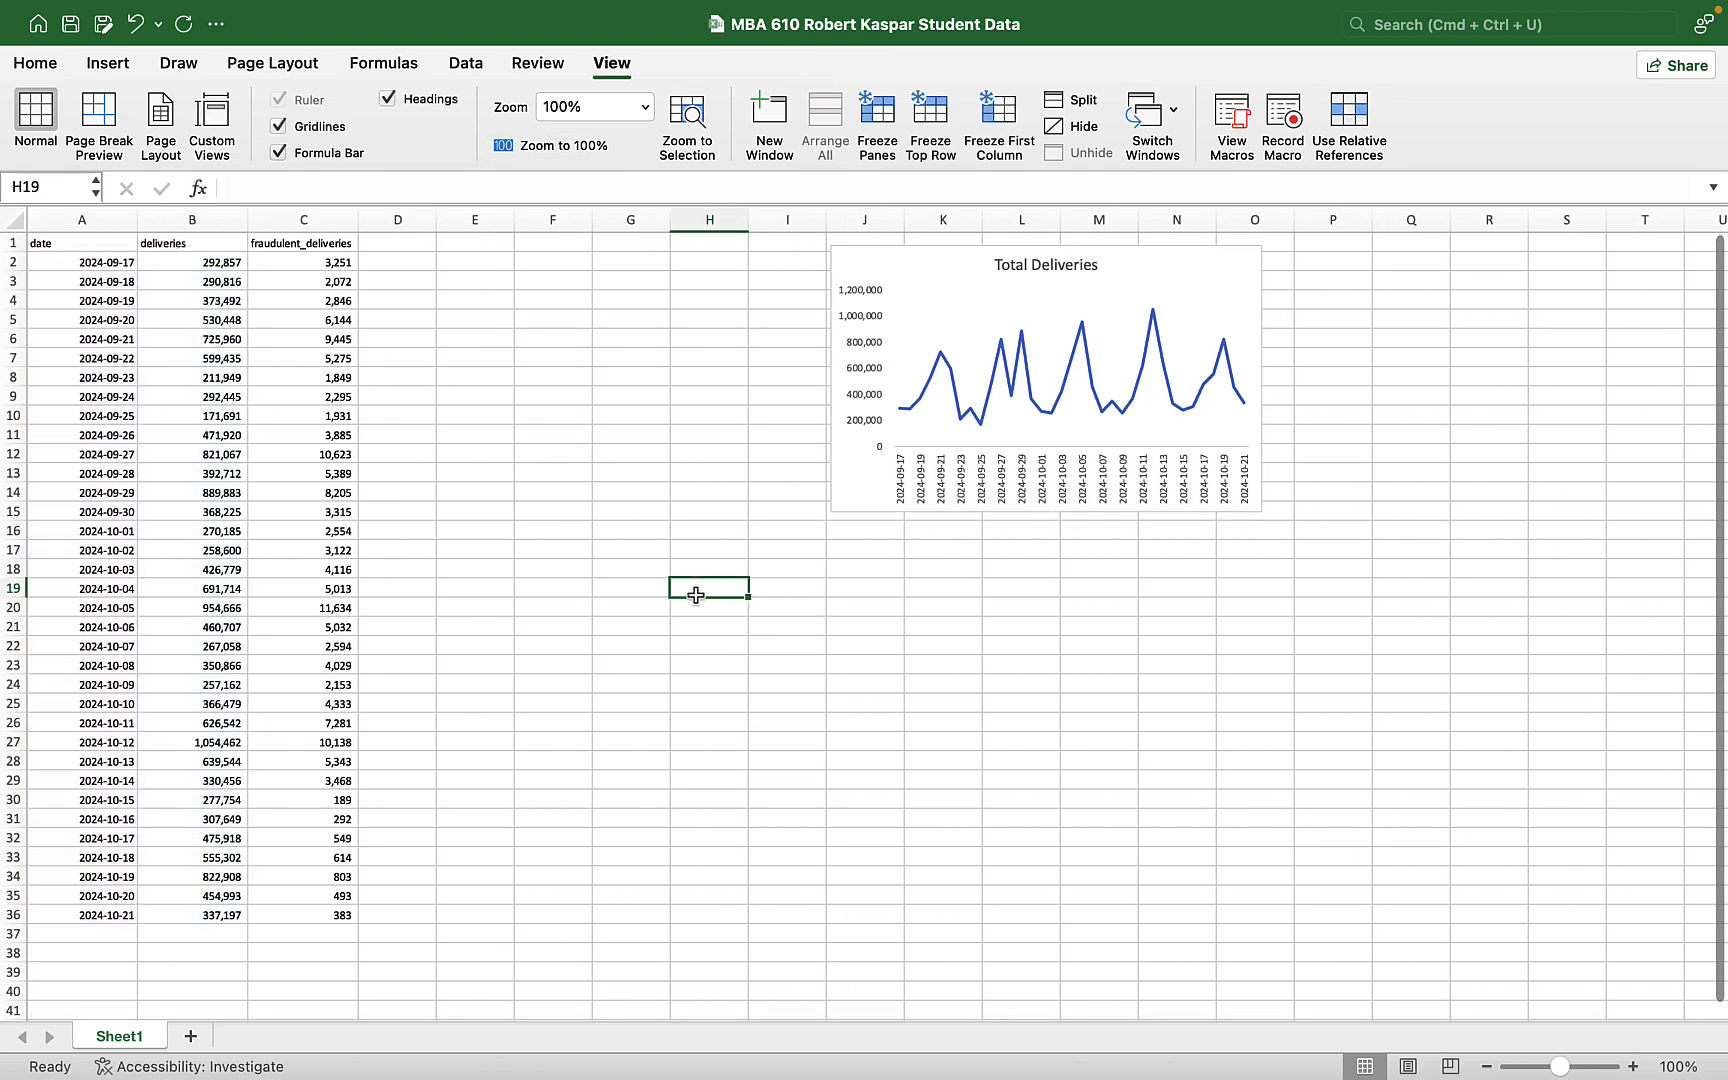
mouse_move(711, 503)
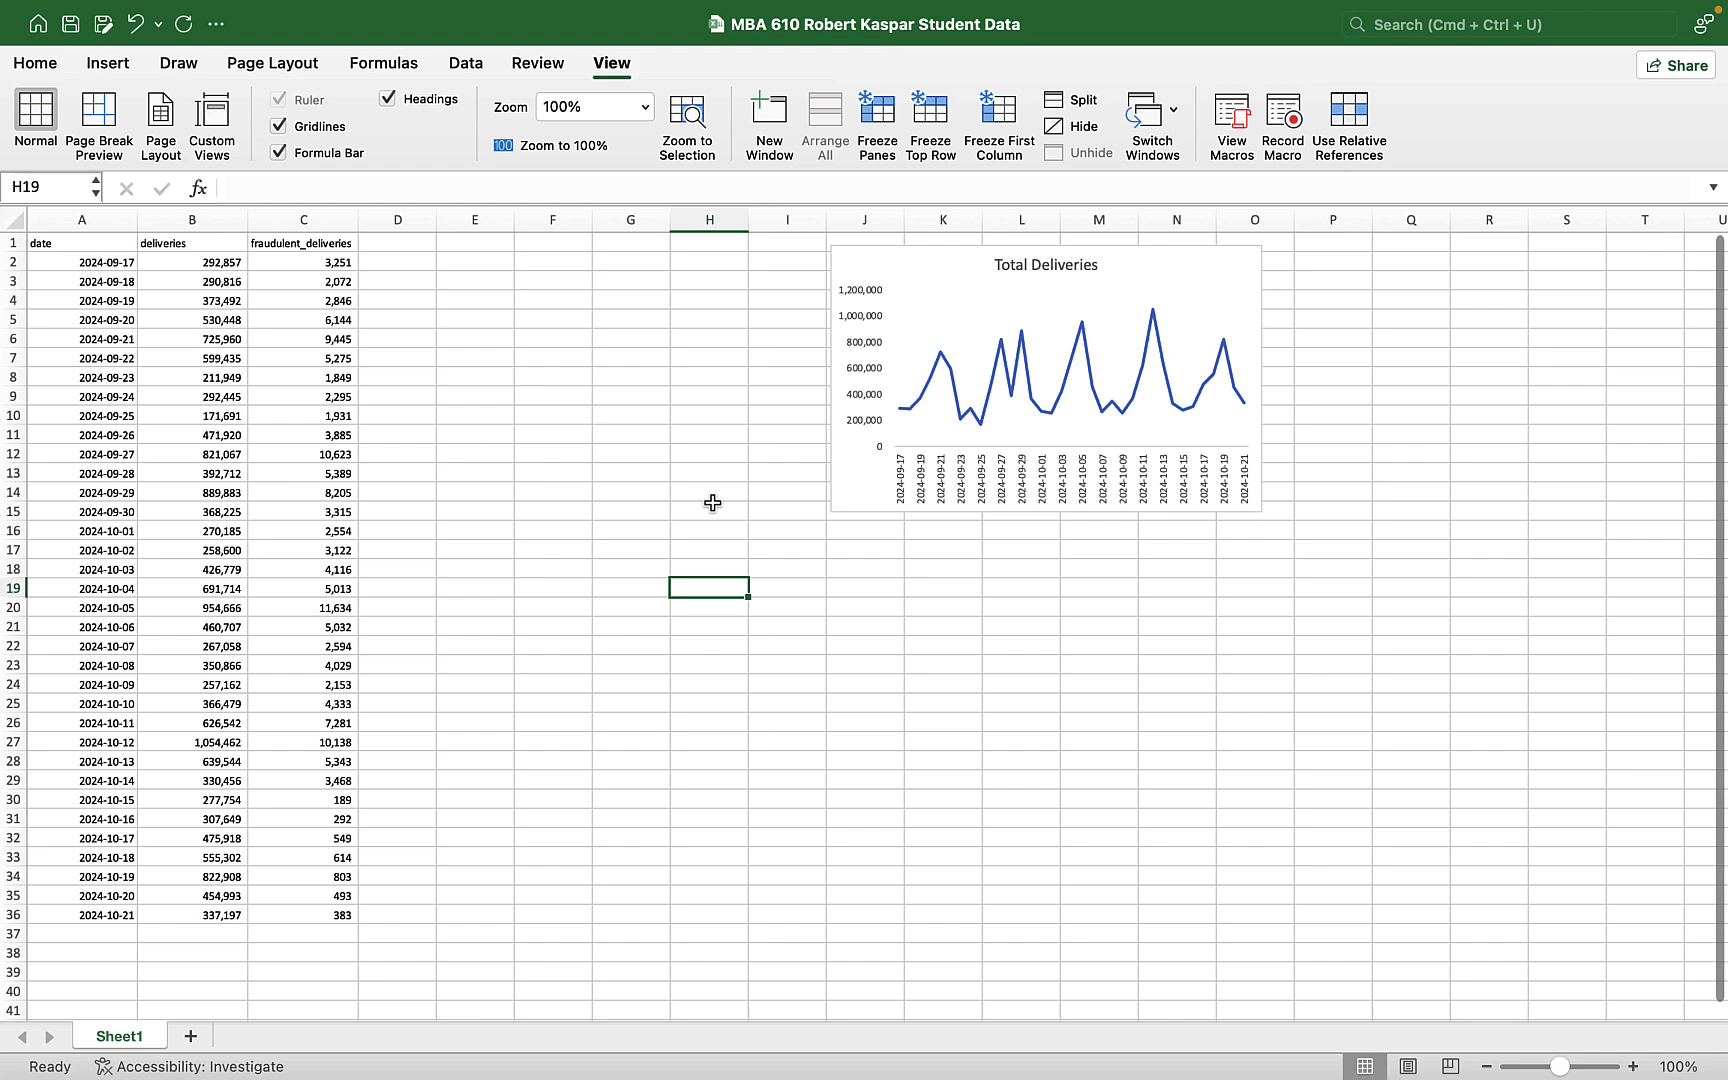
mouse_move(885, 269)
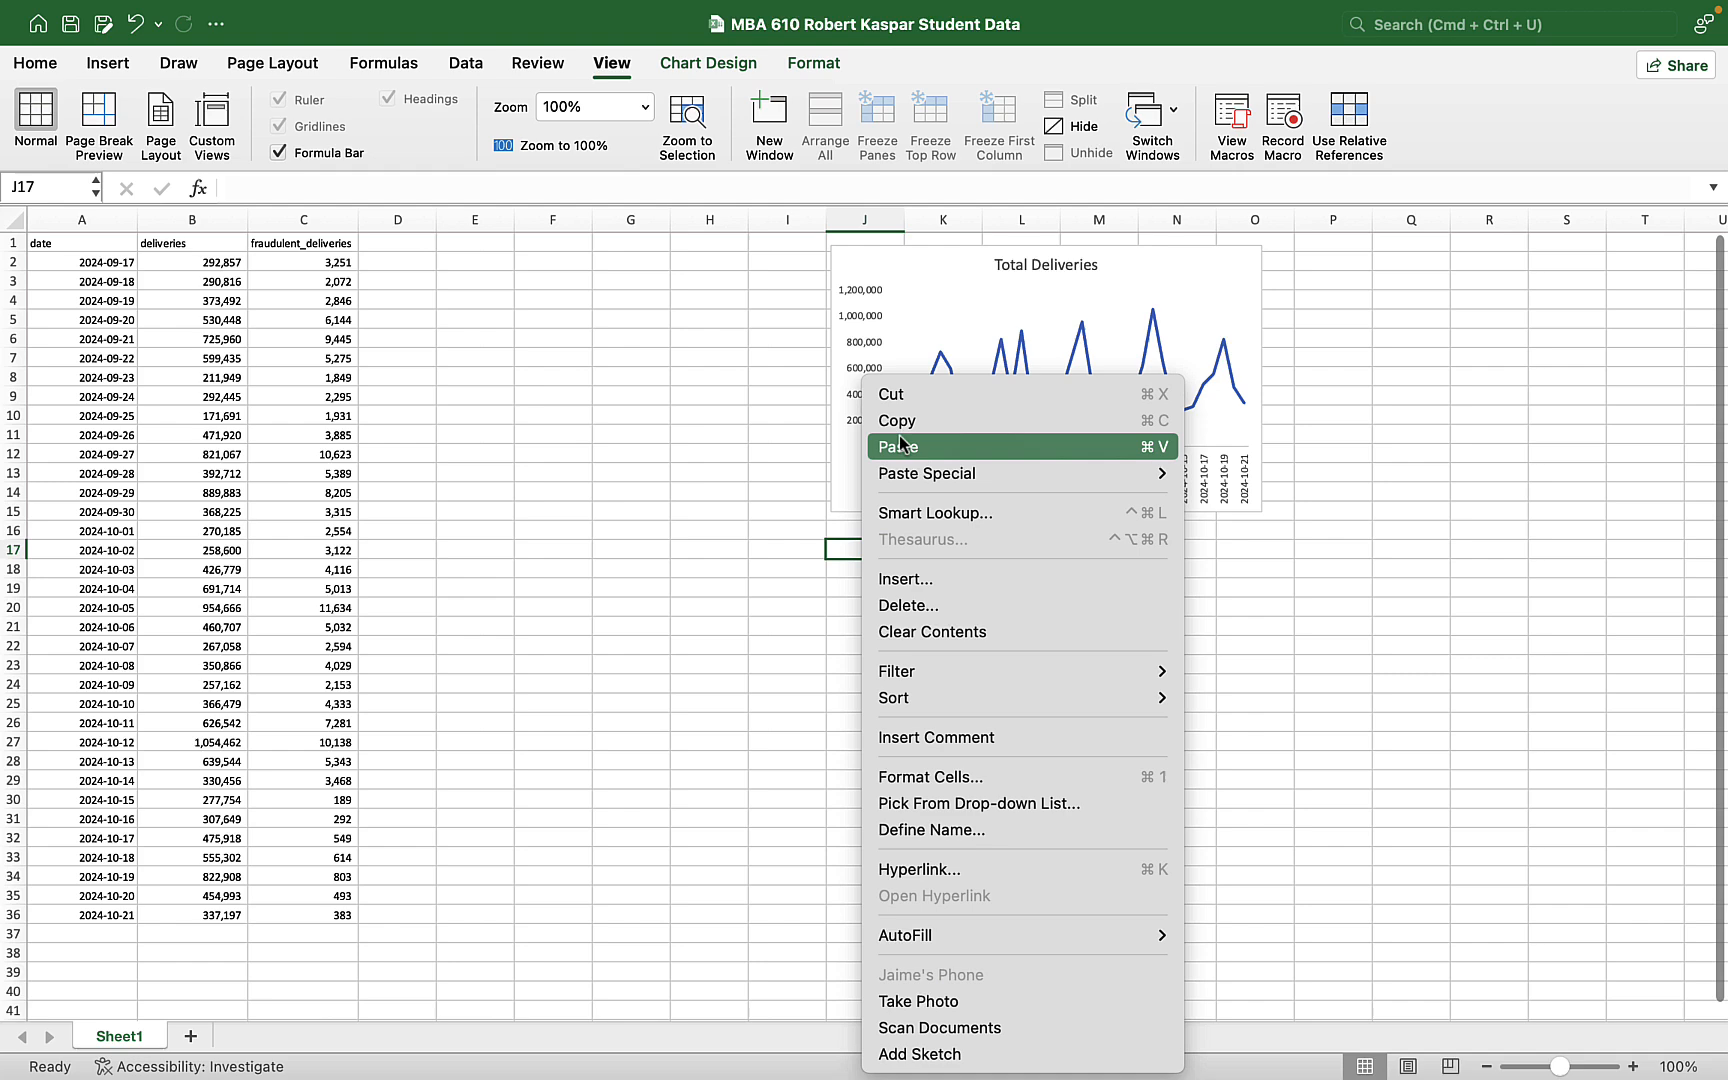
left_click(897, 445)
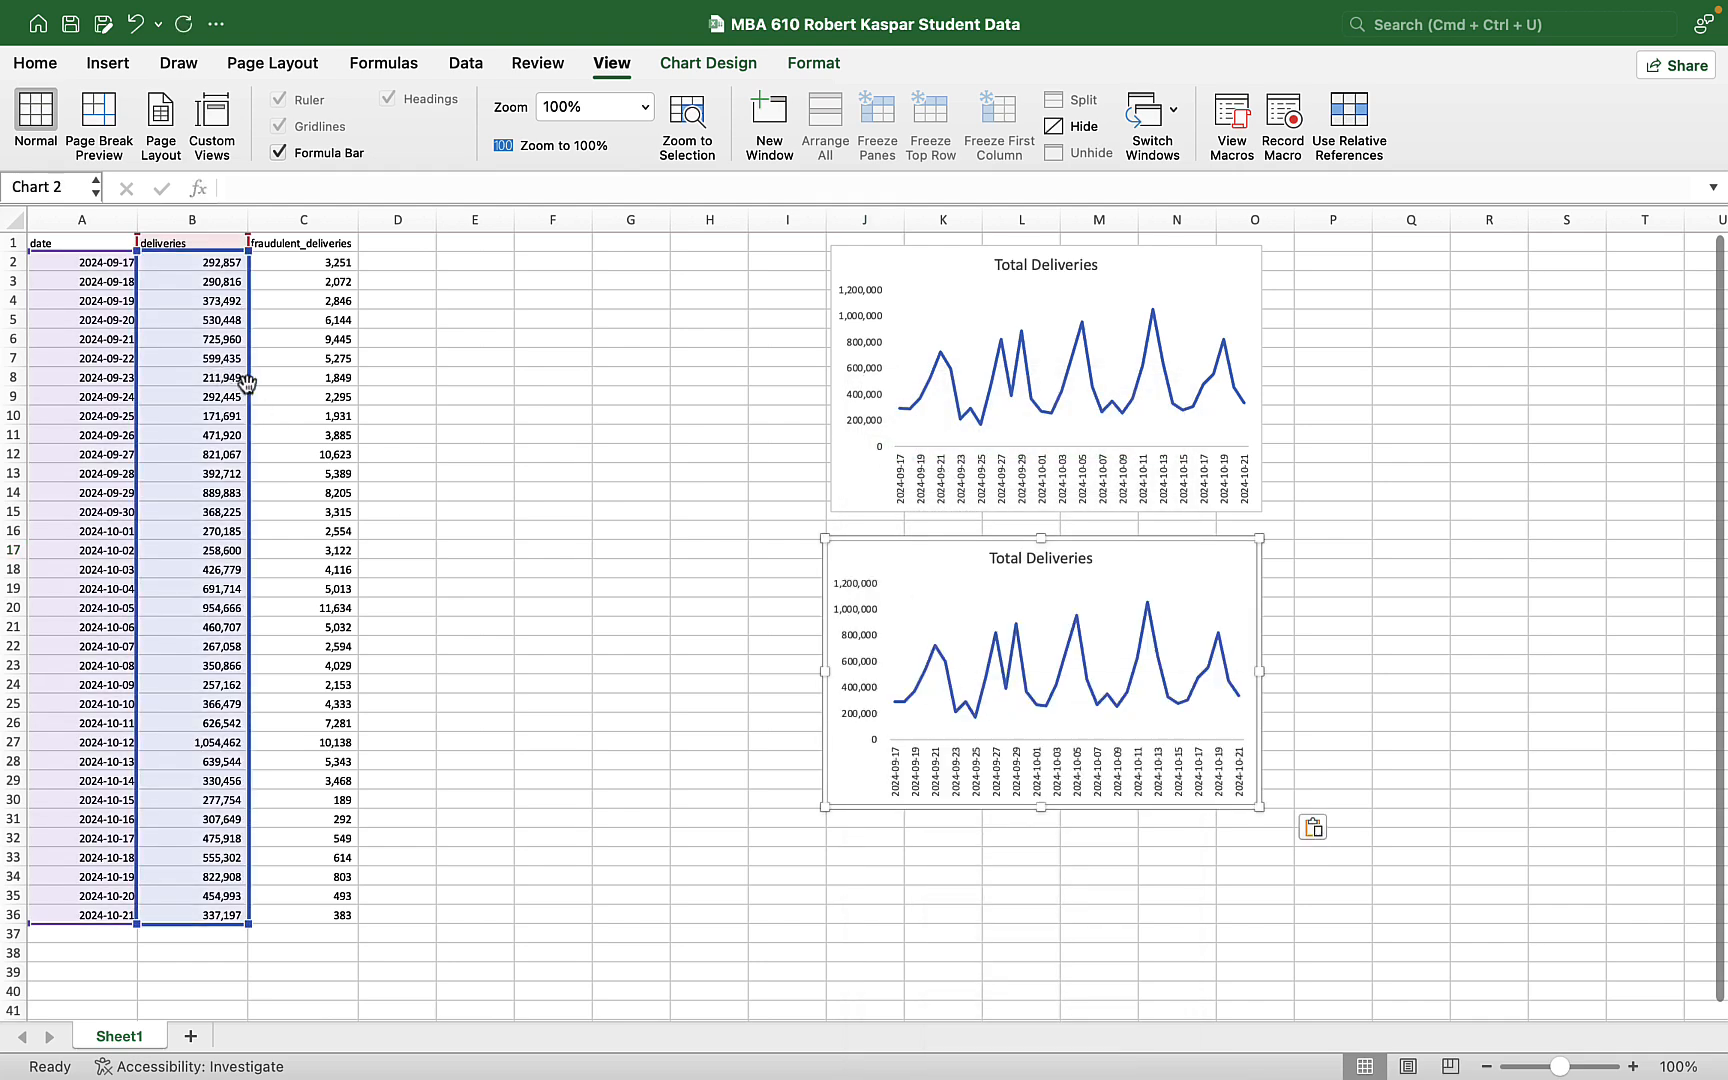
left_click(302, 219)
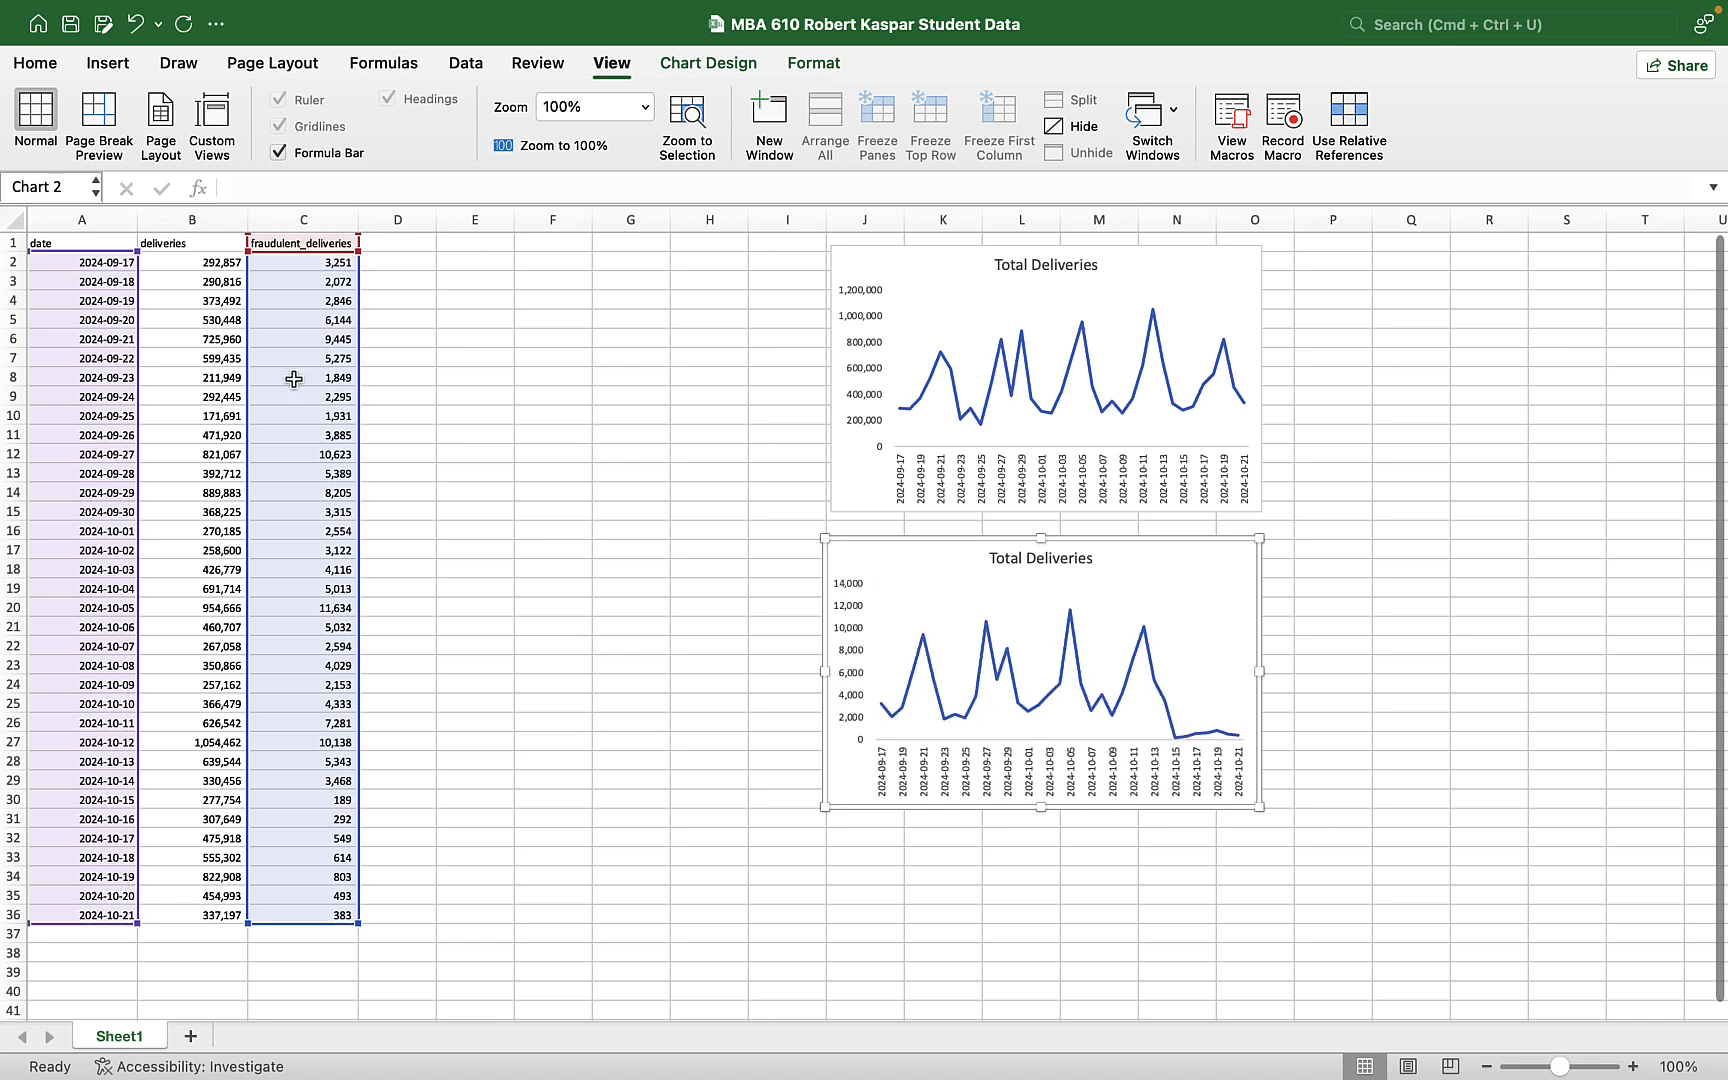
mouse_move(393, 361)
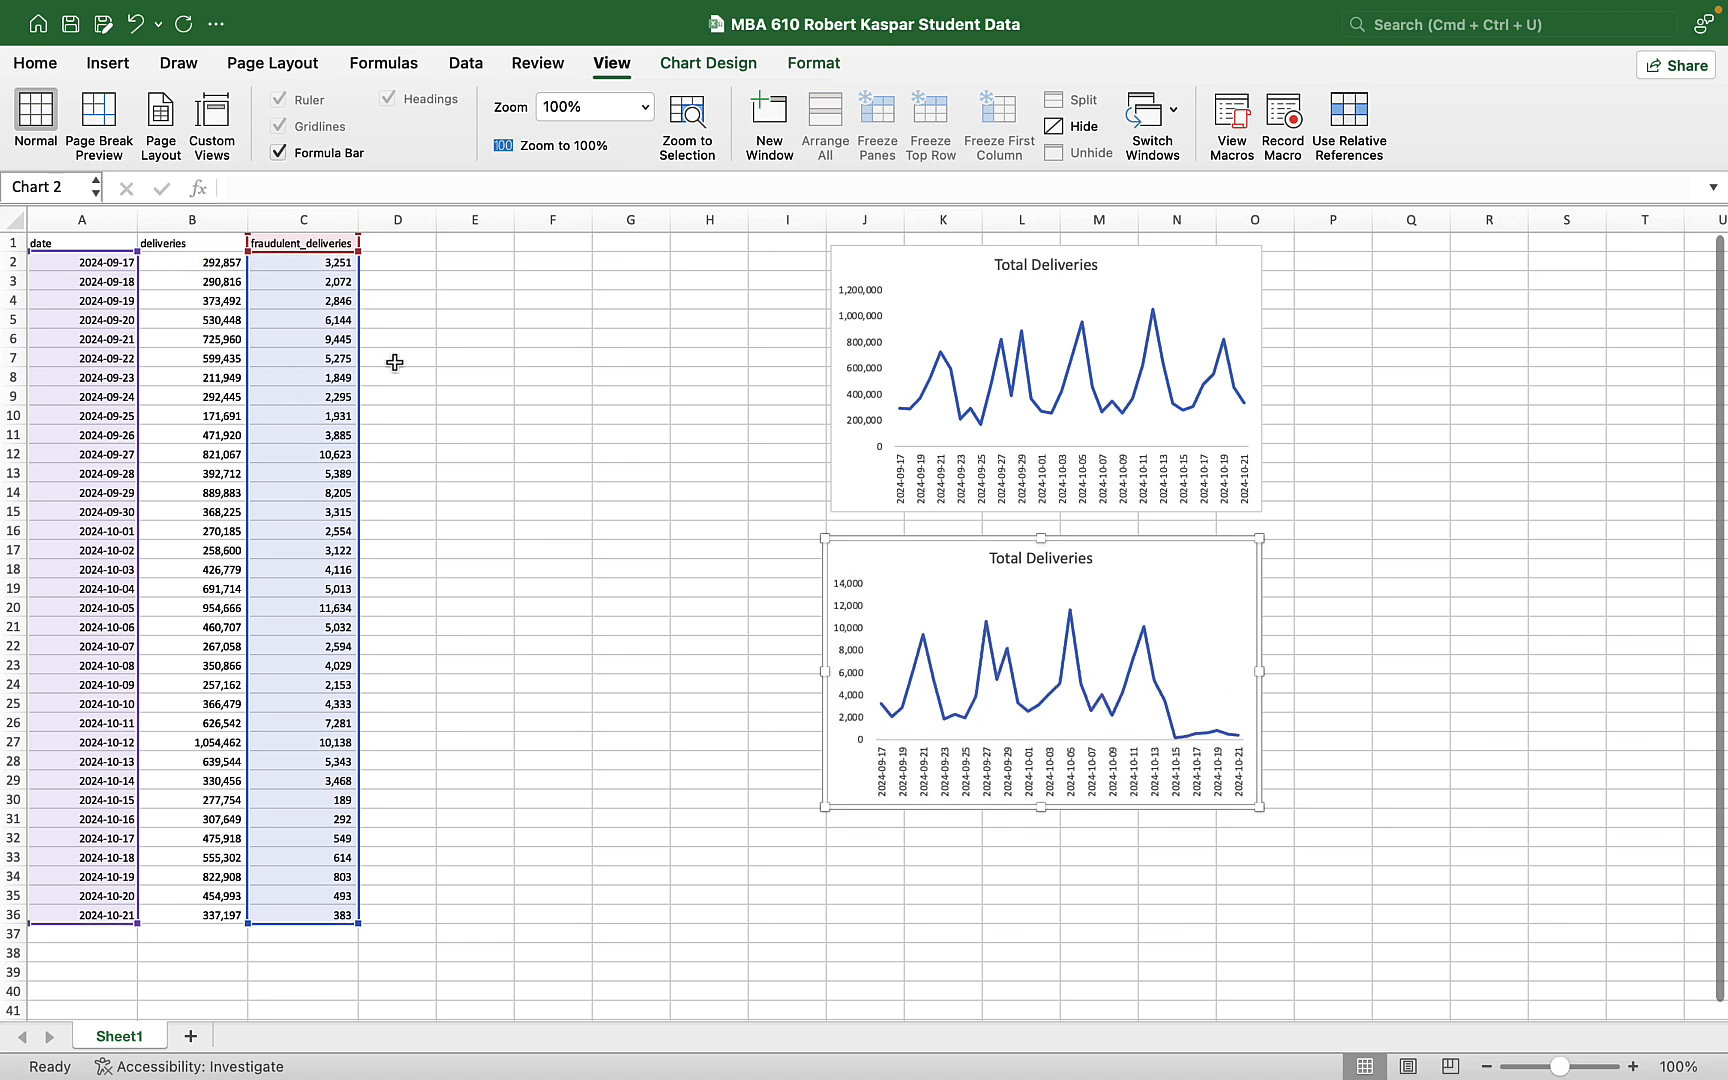
left_click(1039, 559)
type("Fraudulen")
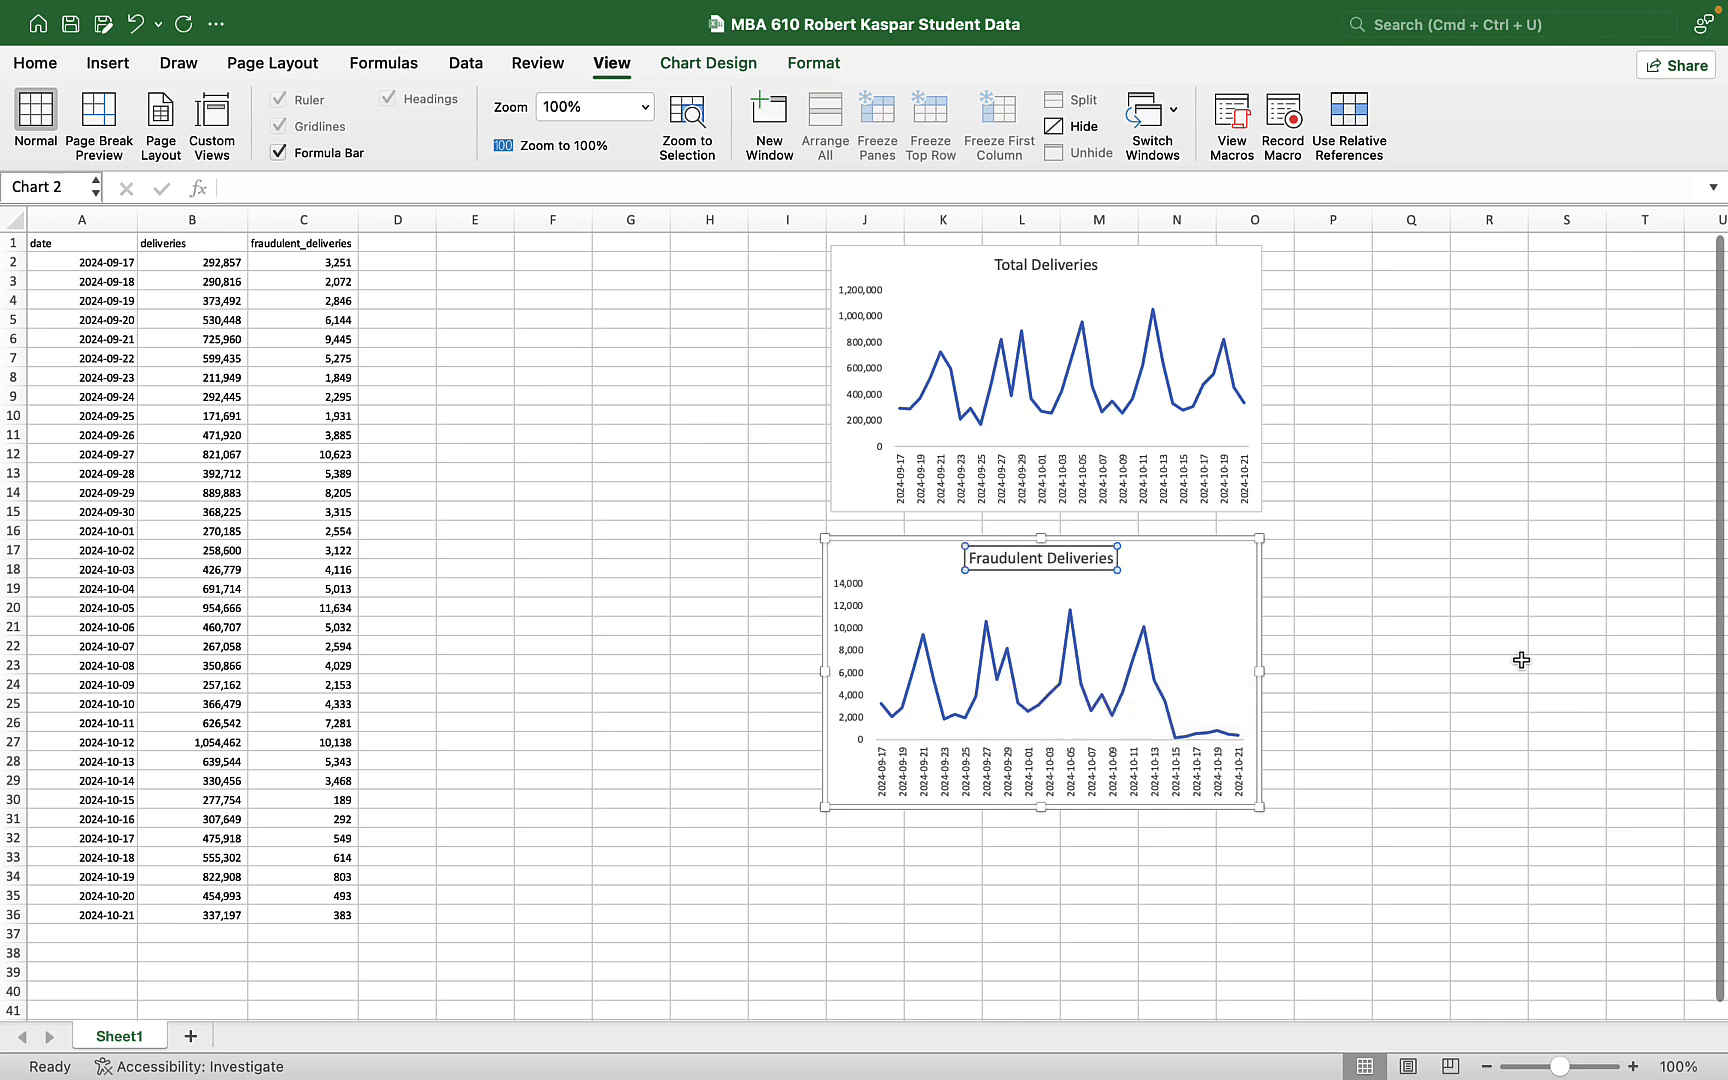
left_click(1489, 663)
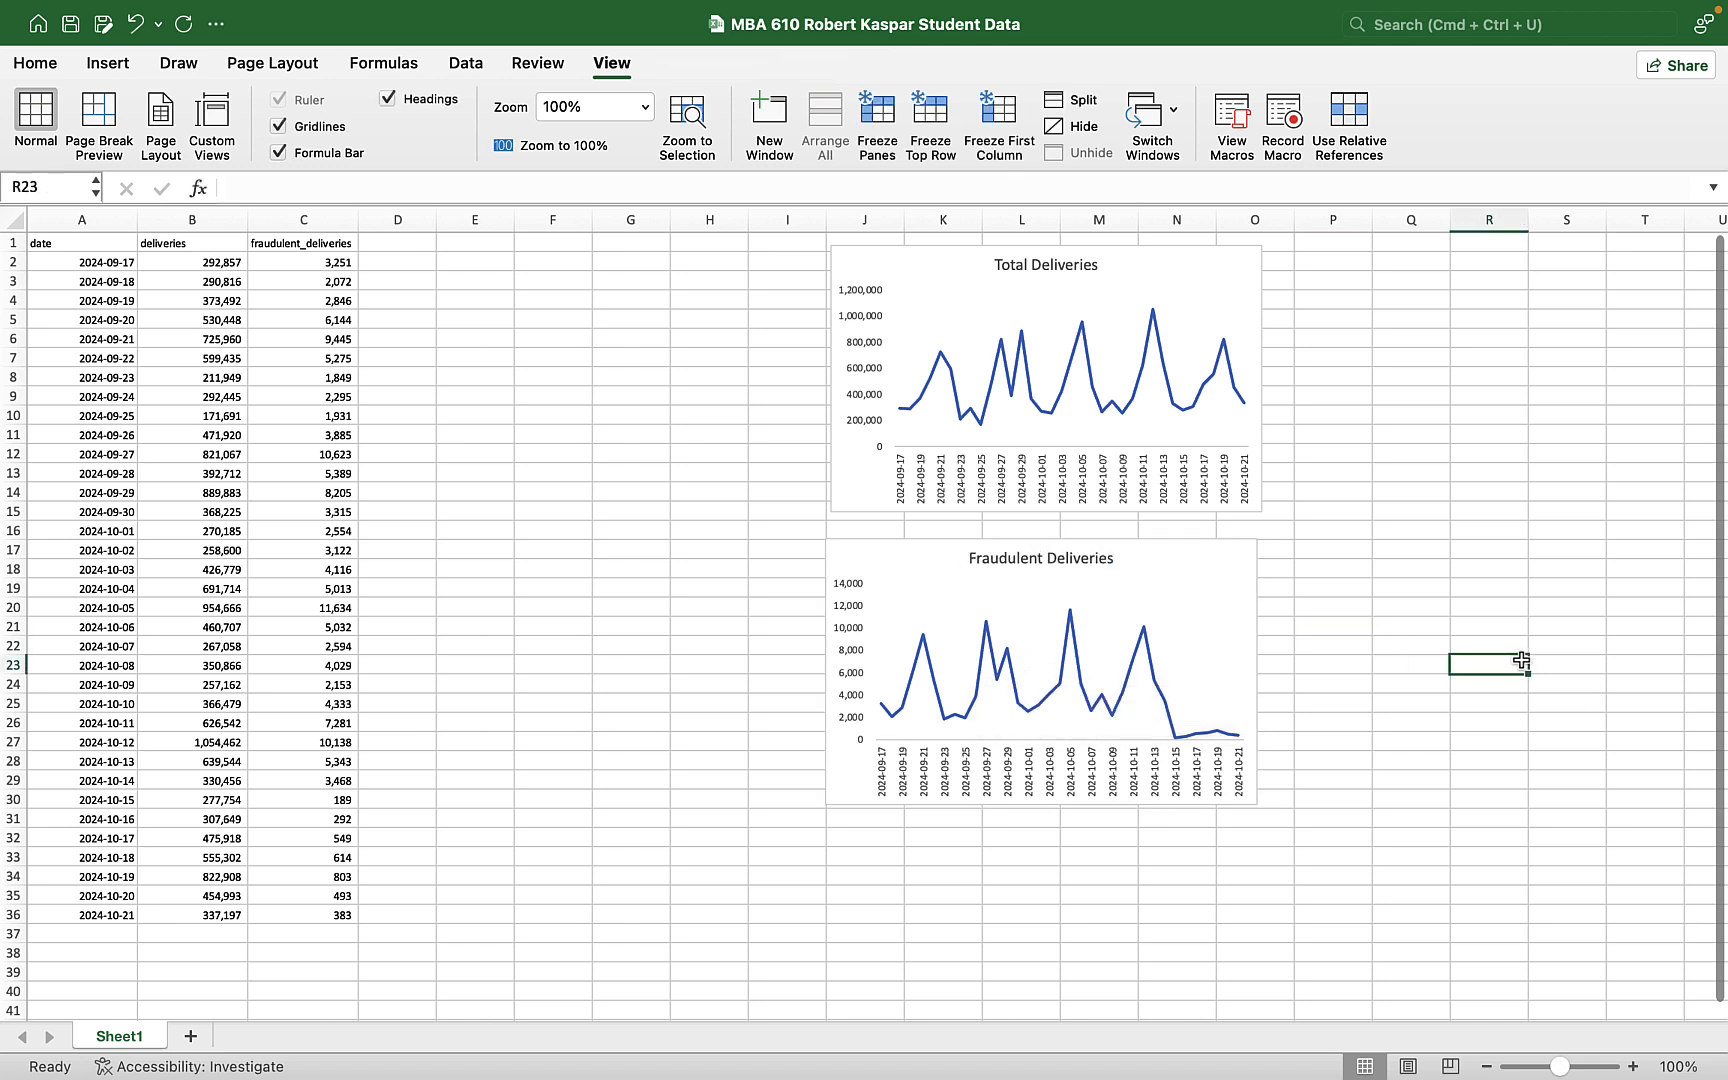
mouse_move(1425, 725)
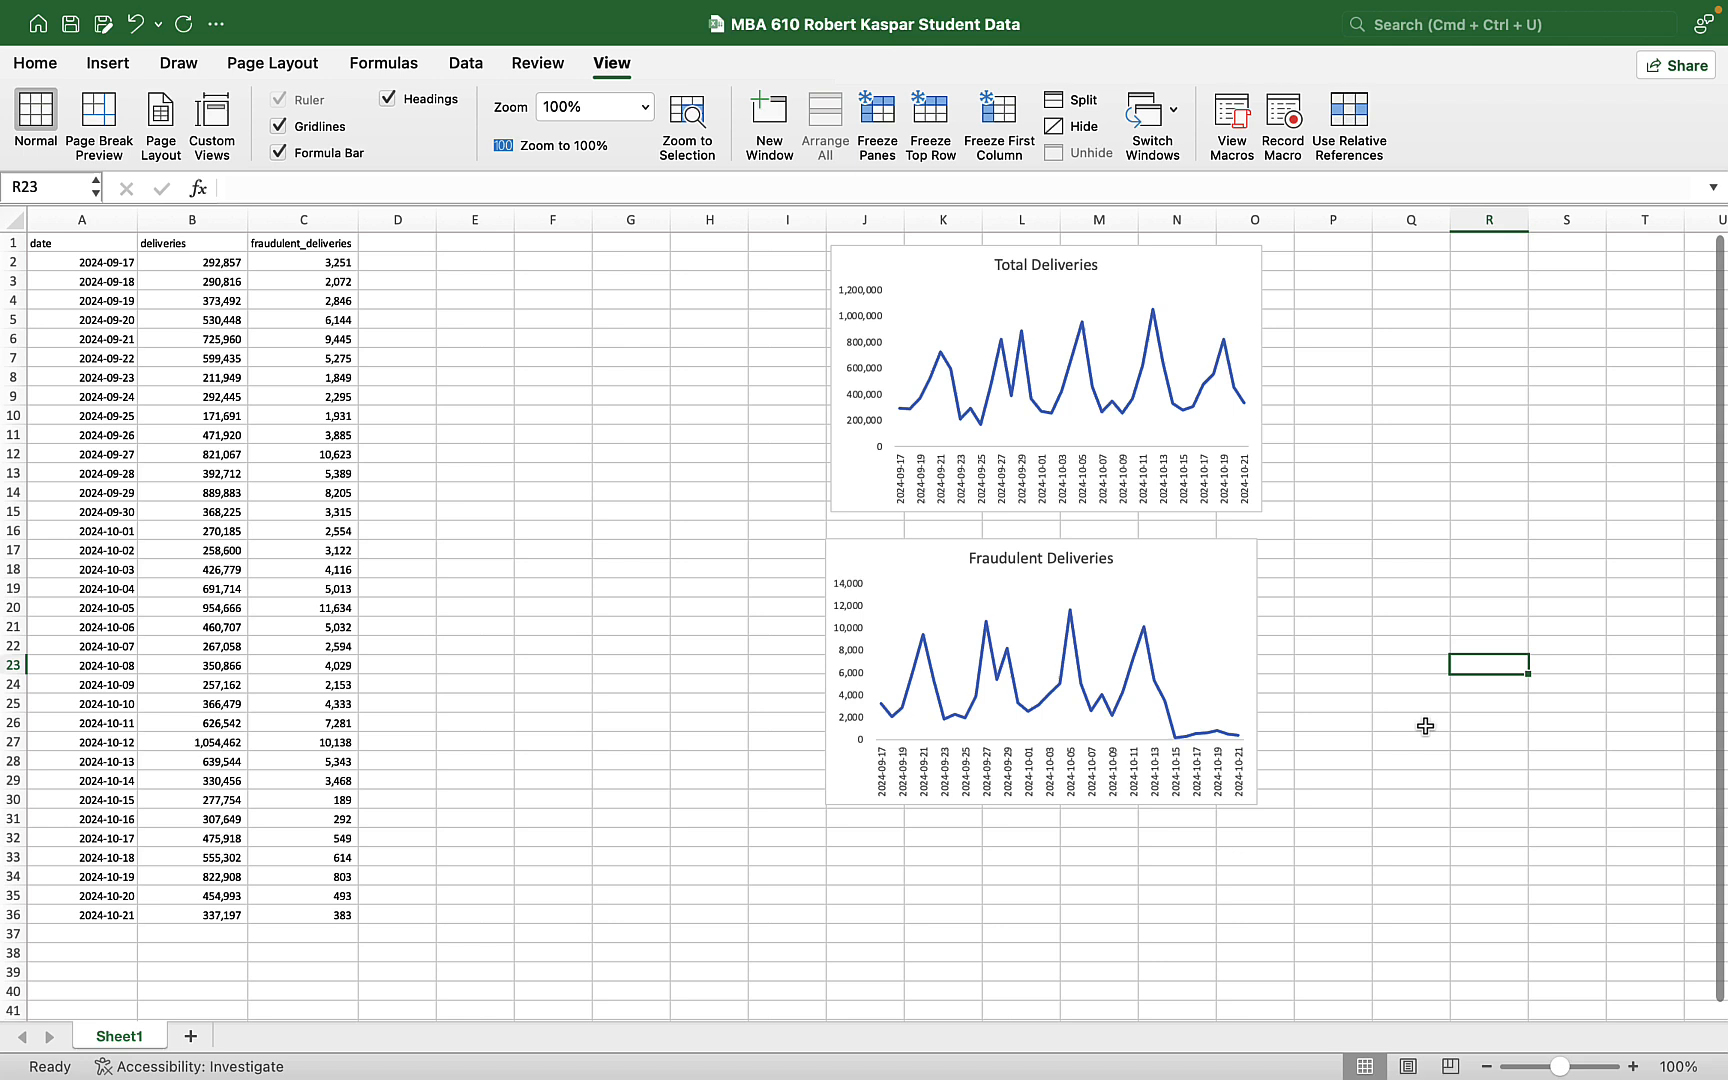
mouse_move(1410, 719)
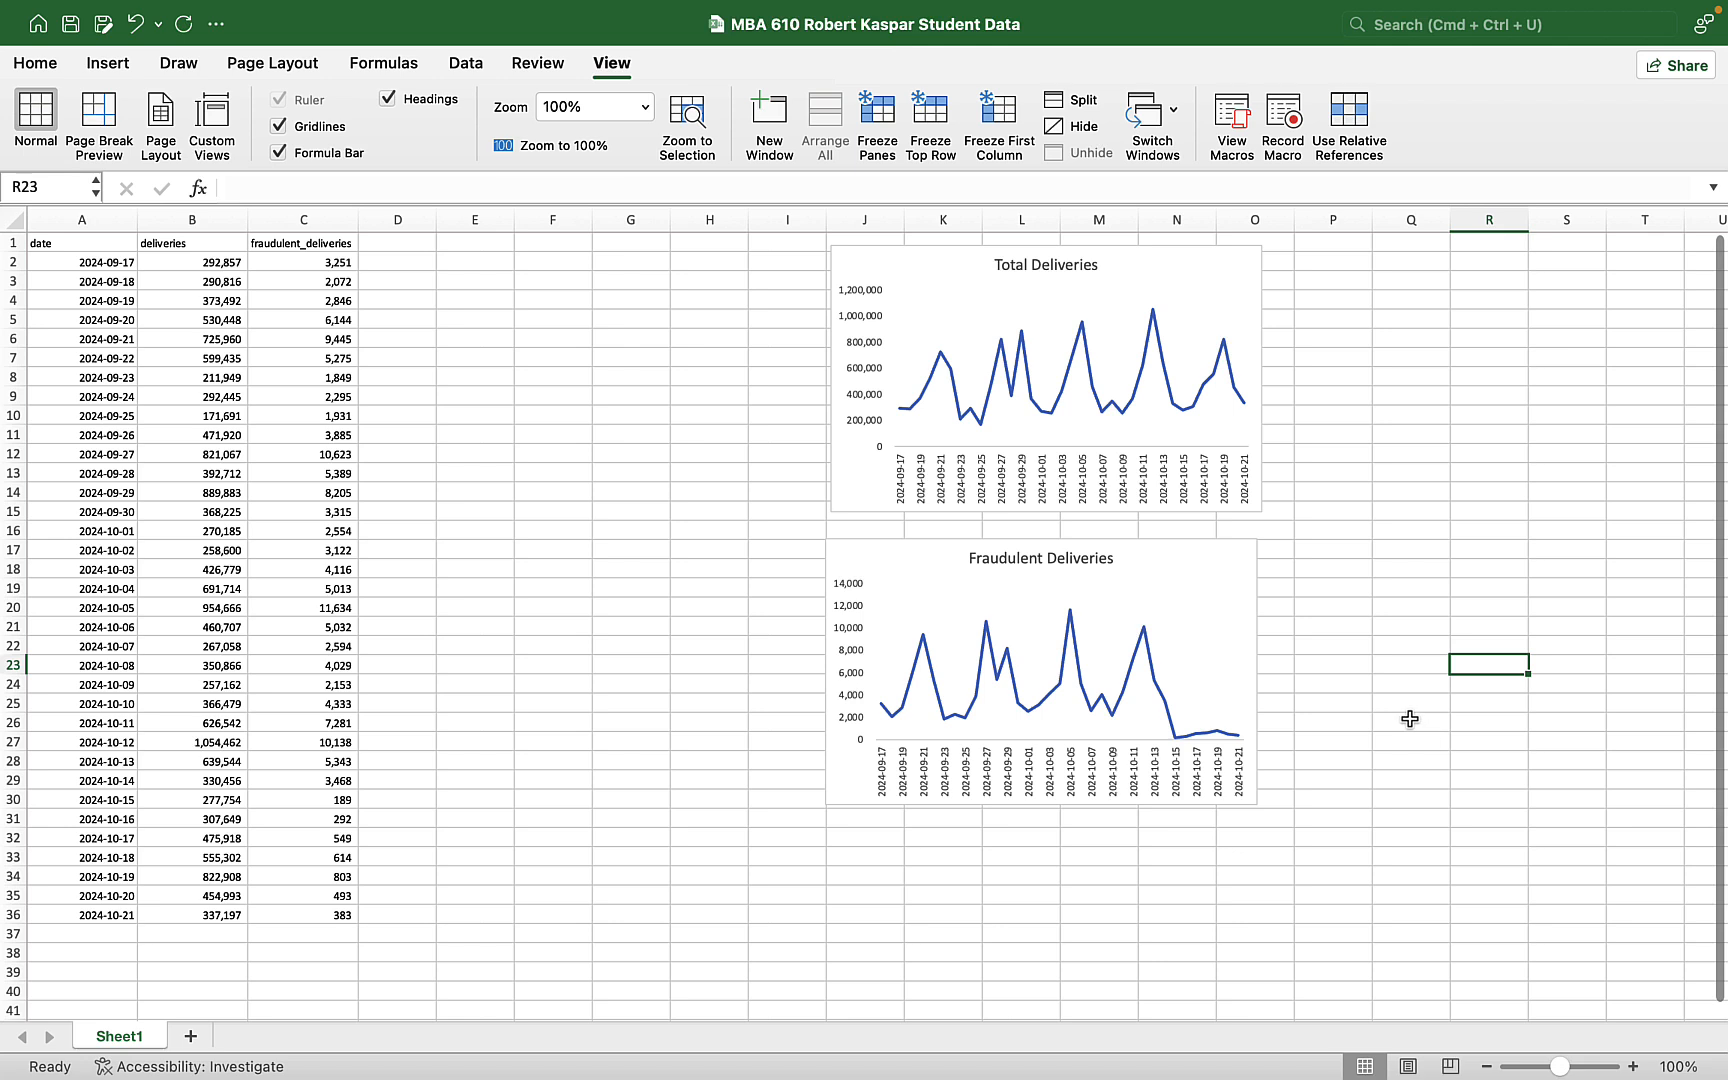
mouse_move(867, 378)
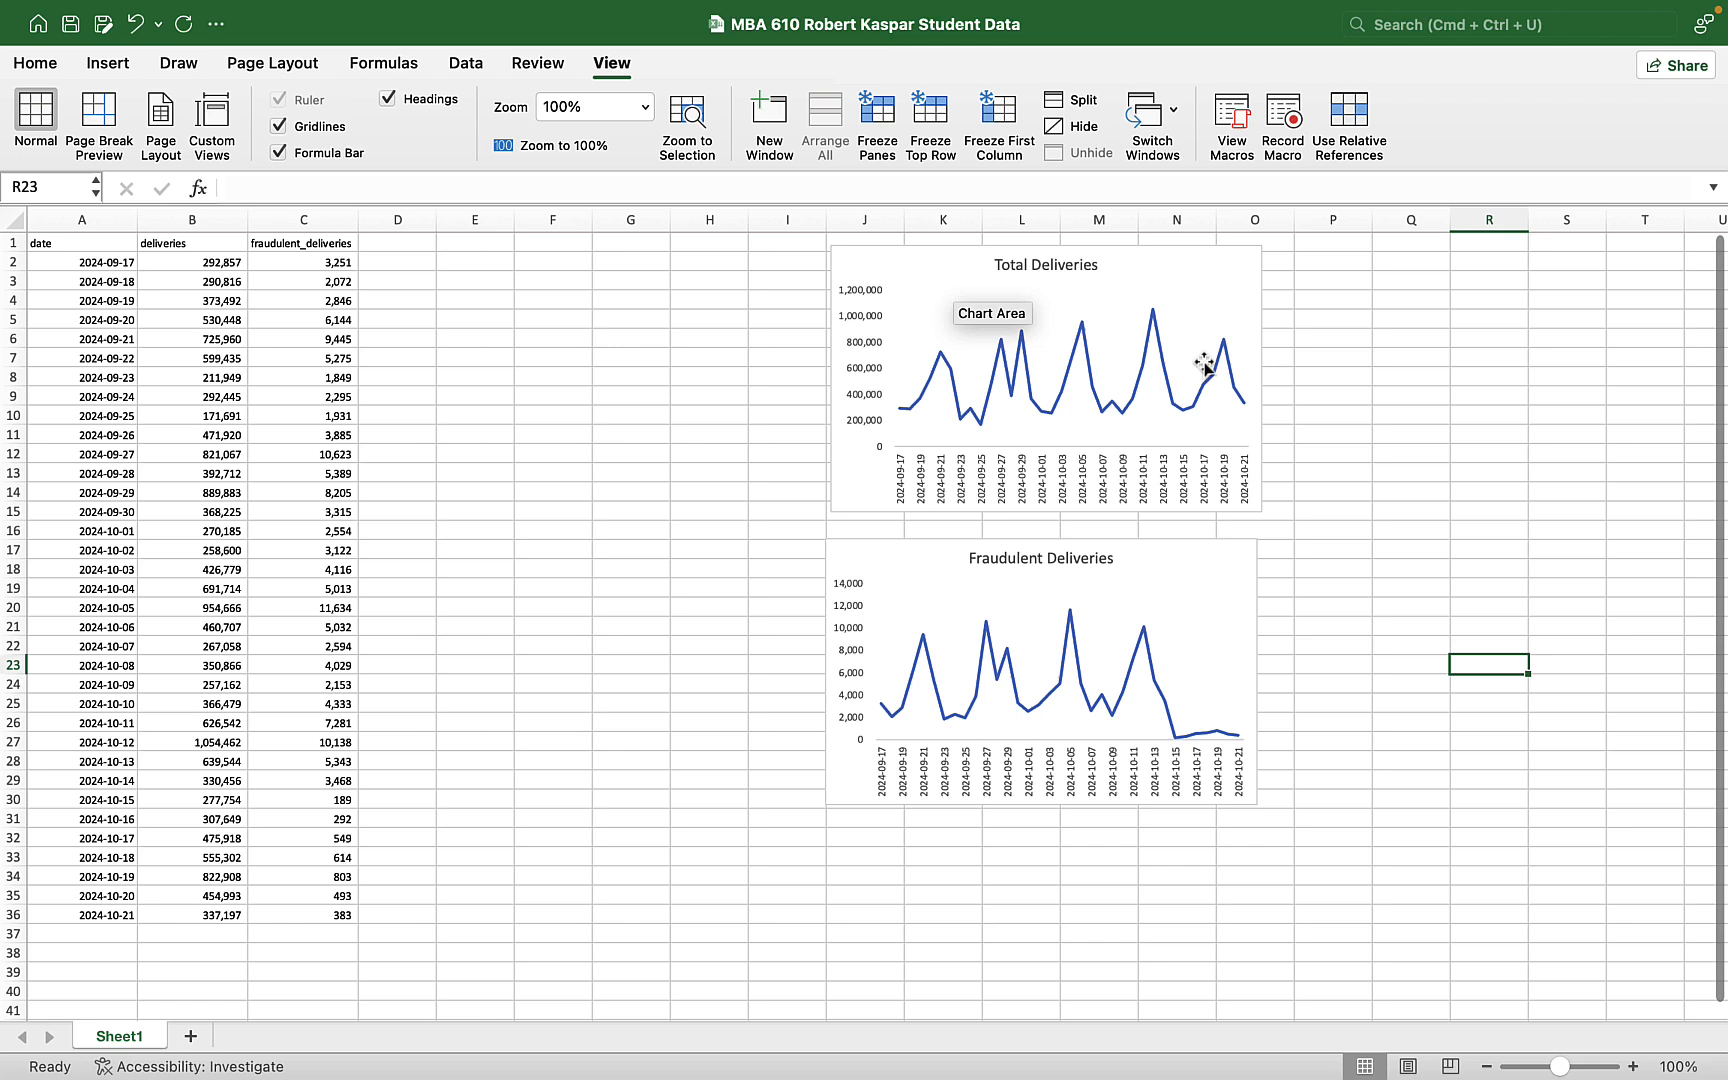
mouse_move(964, 391)
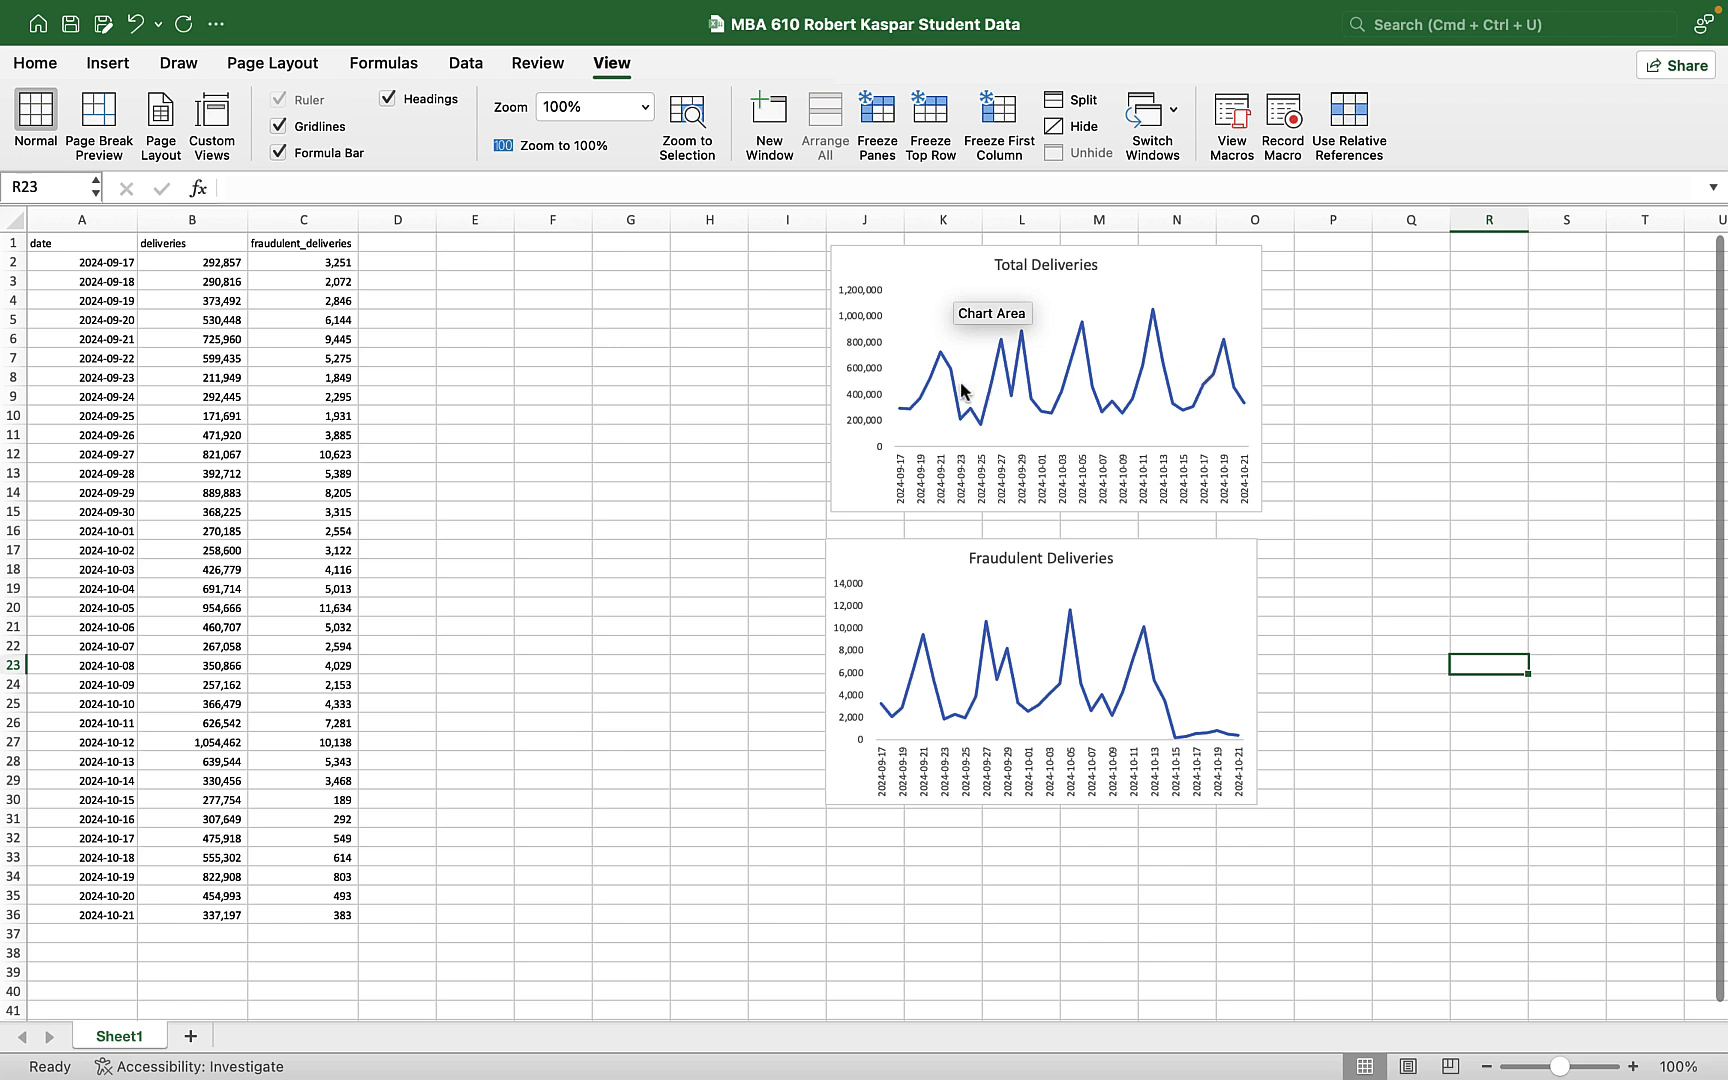
mouse_move(1126, 375)
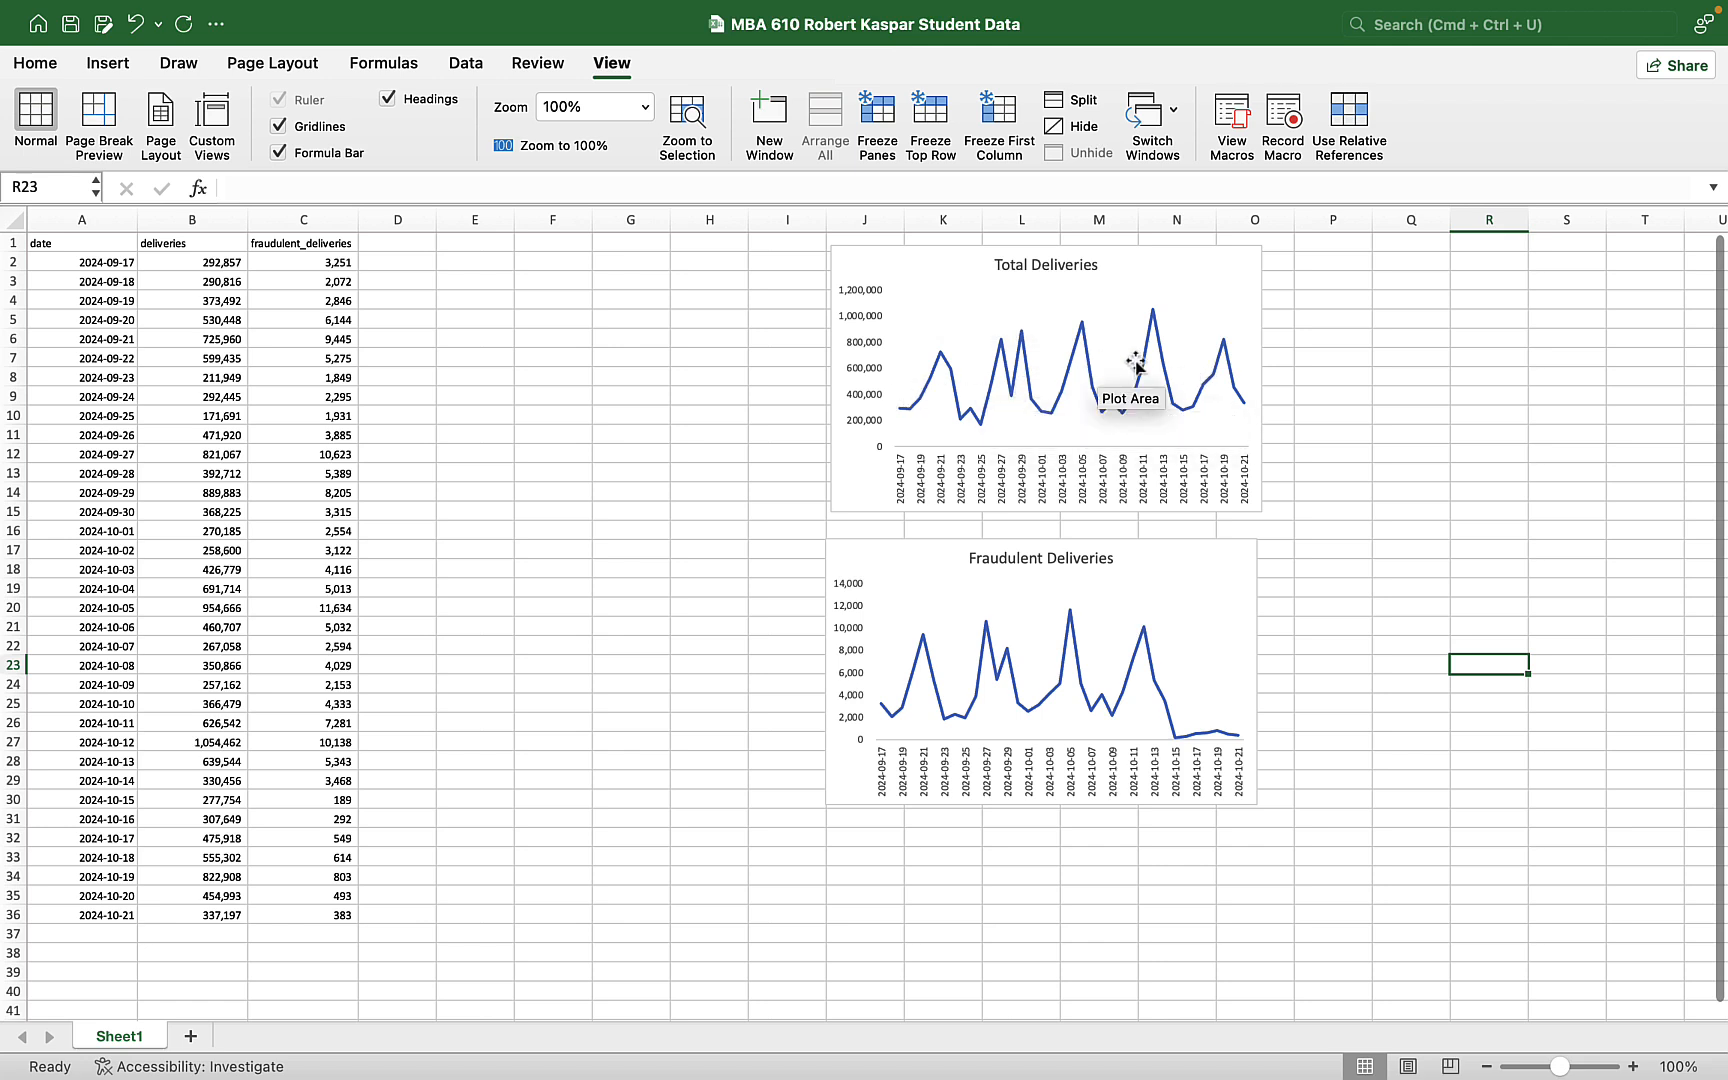
mouse_move(1023, 421)
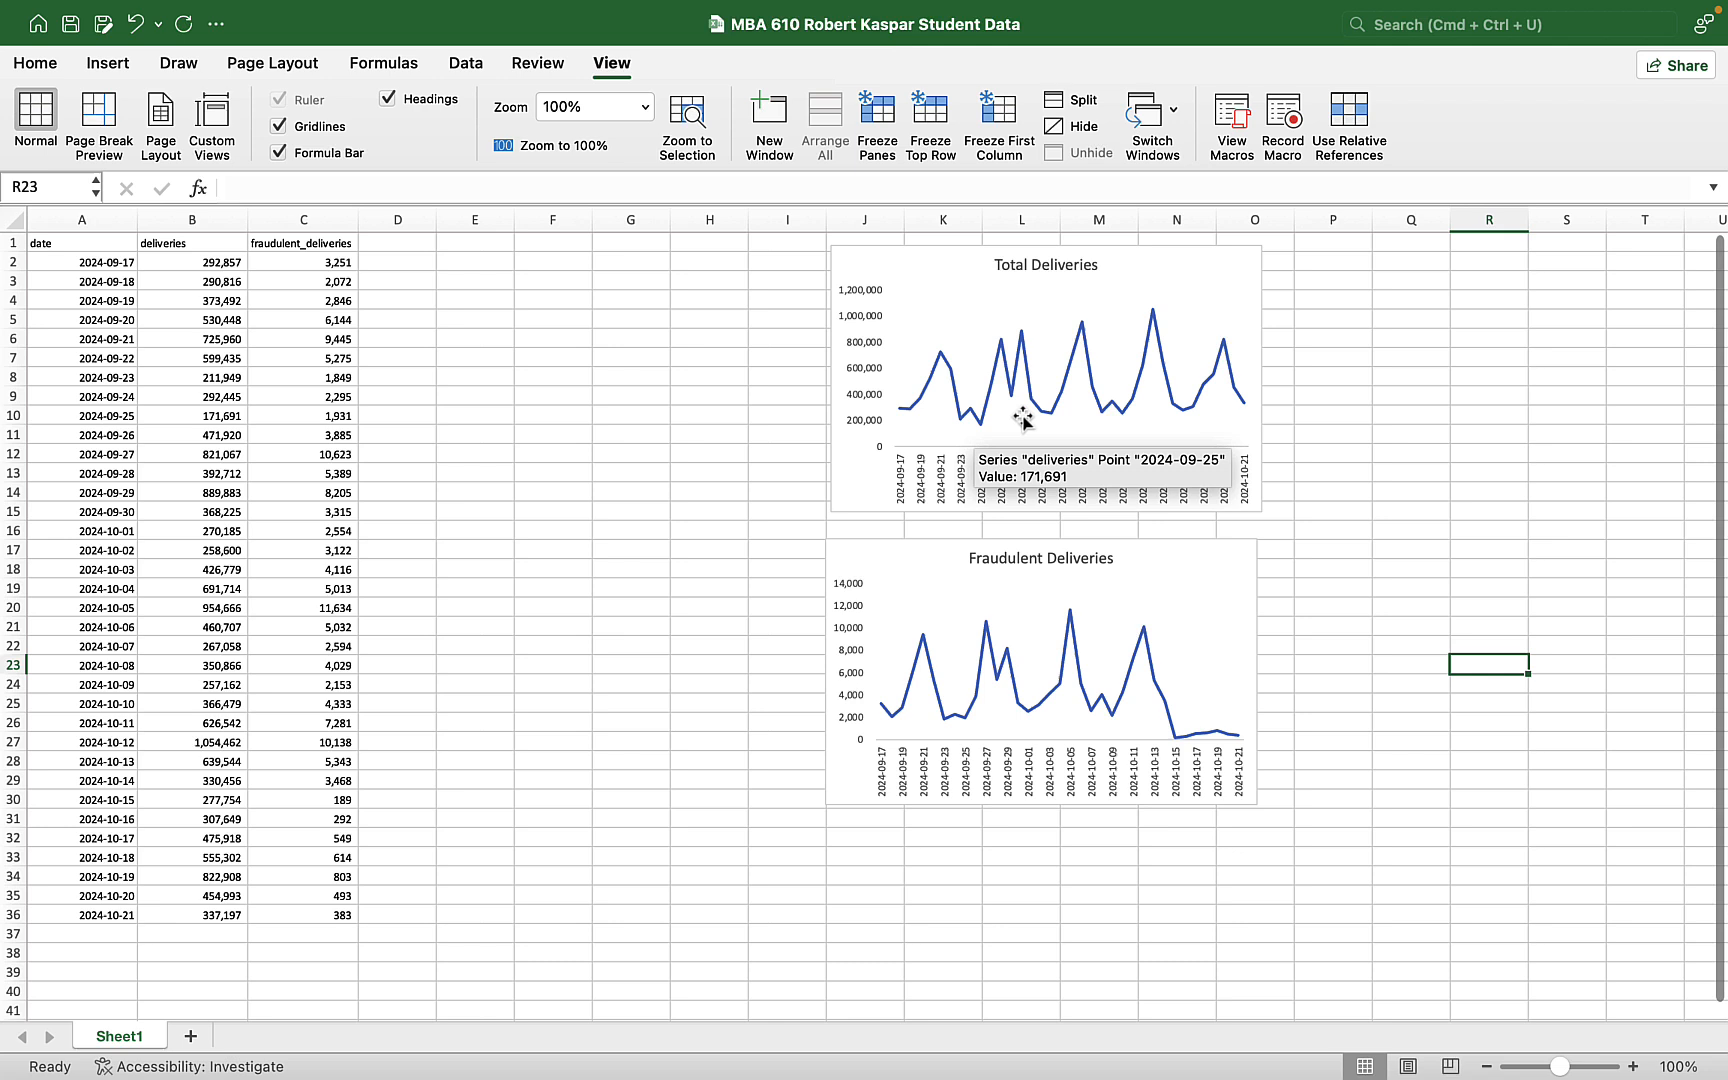
mouse_move(1088, 499)
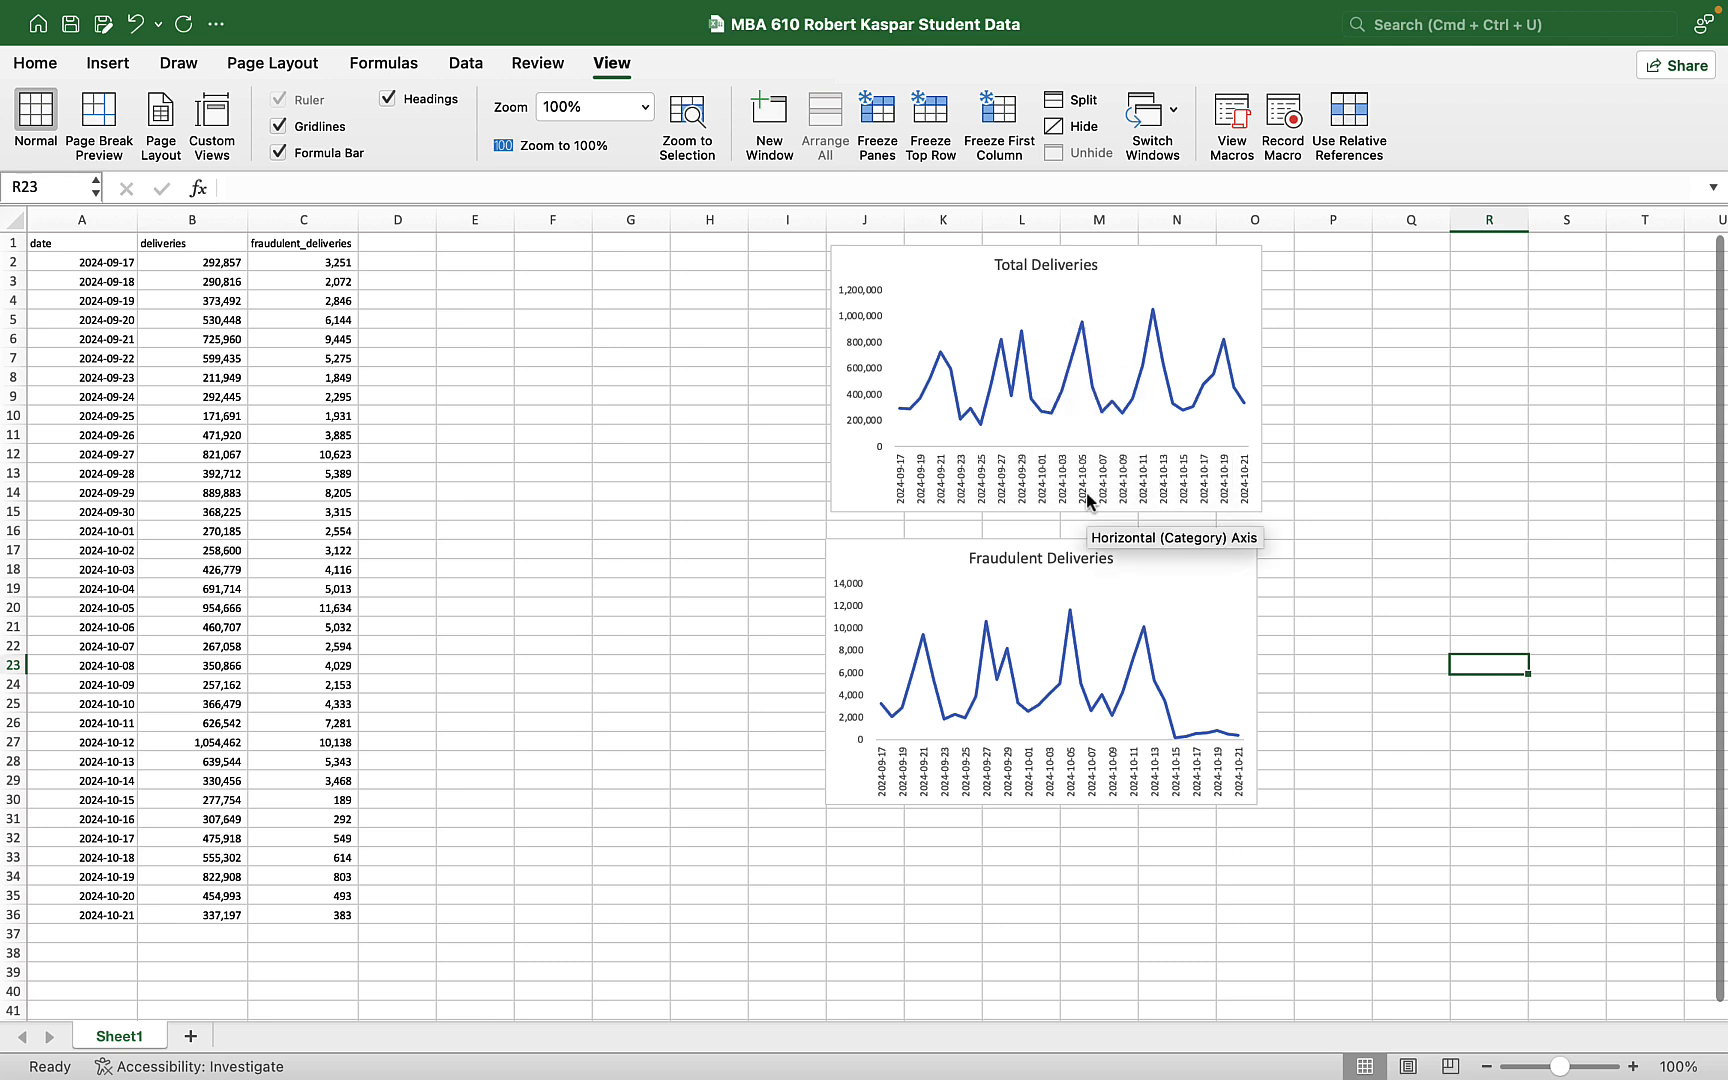
mouse_move(1106, 418)
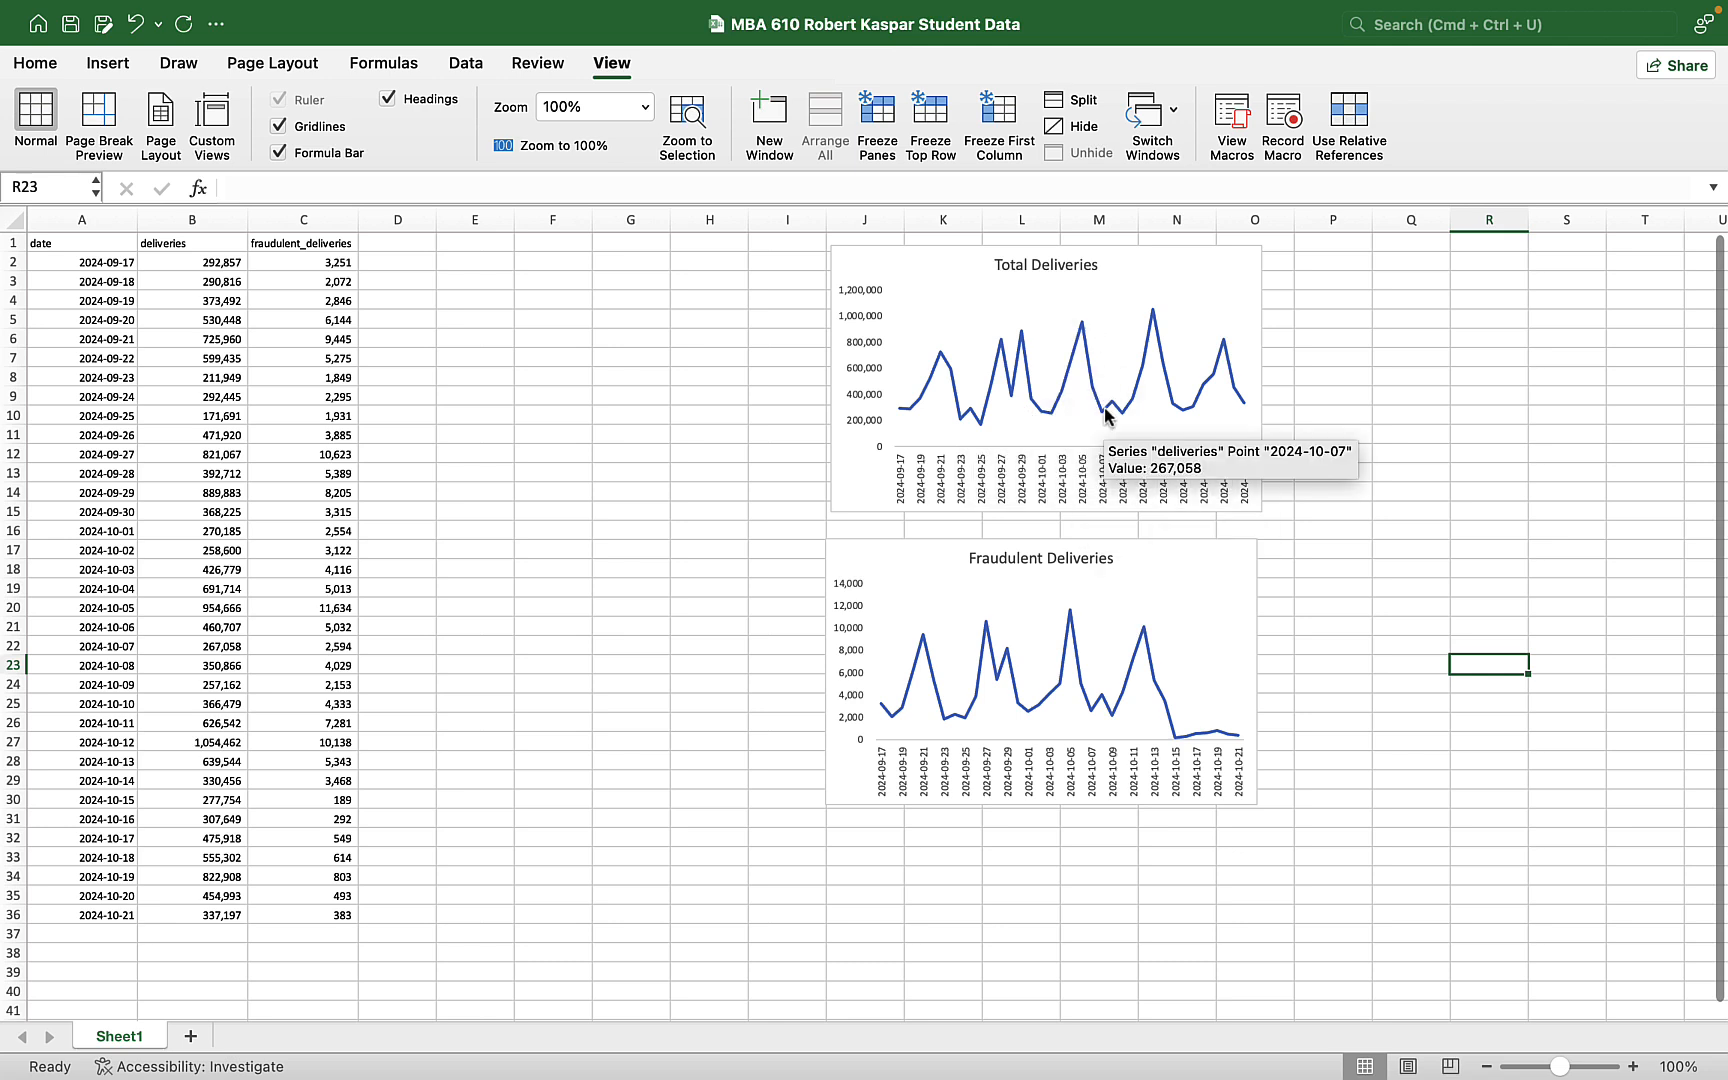
mouse_move(1008, 384)
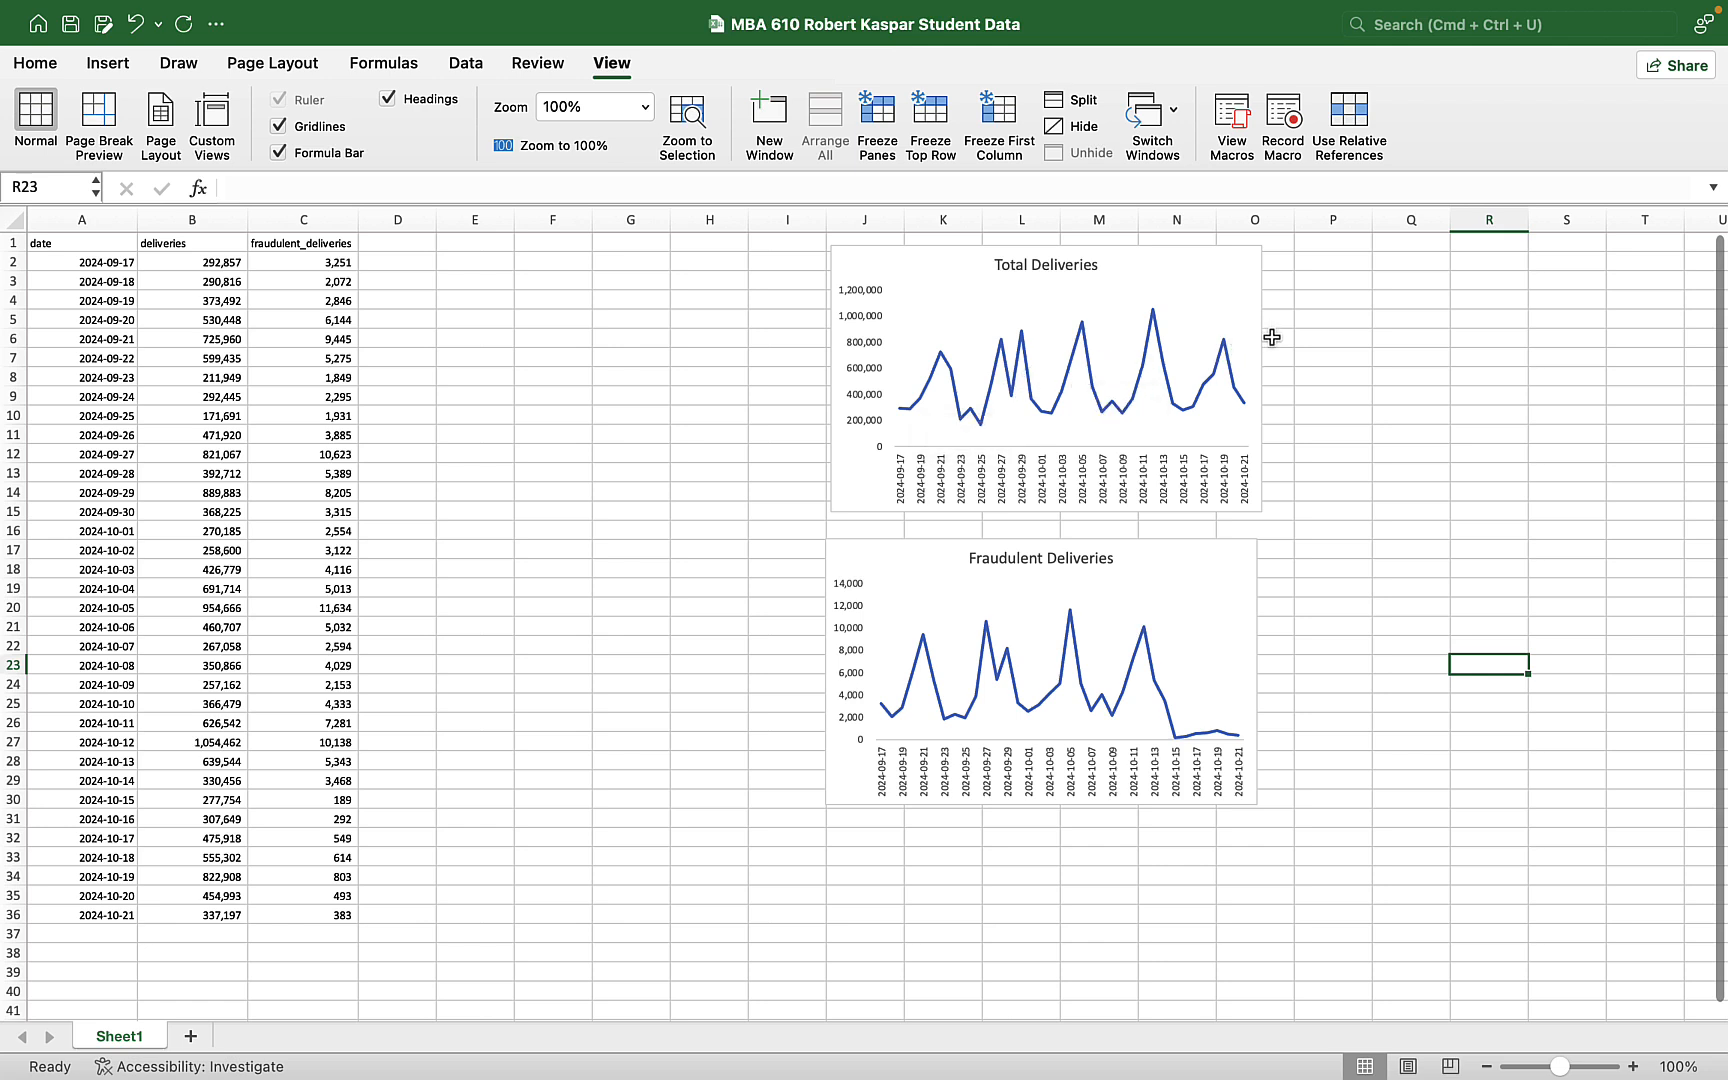
mouse_move(1275, 337)
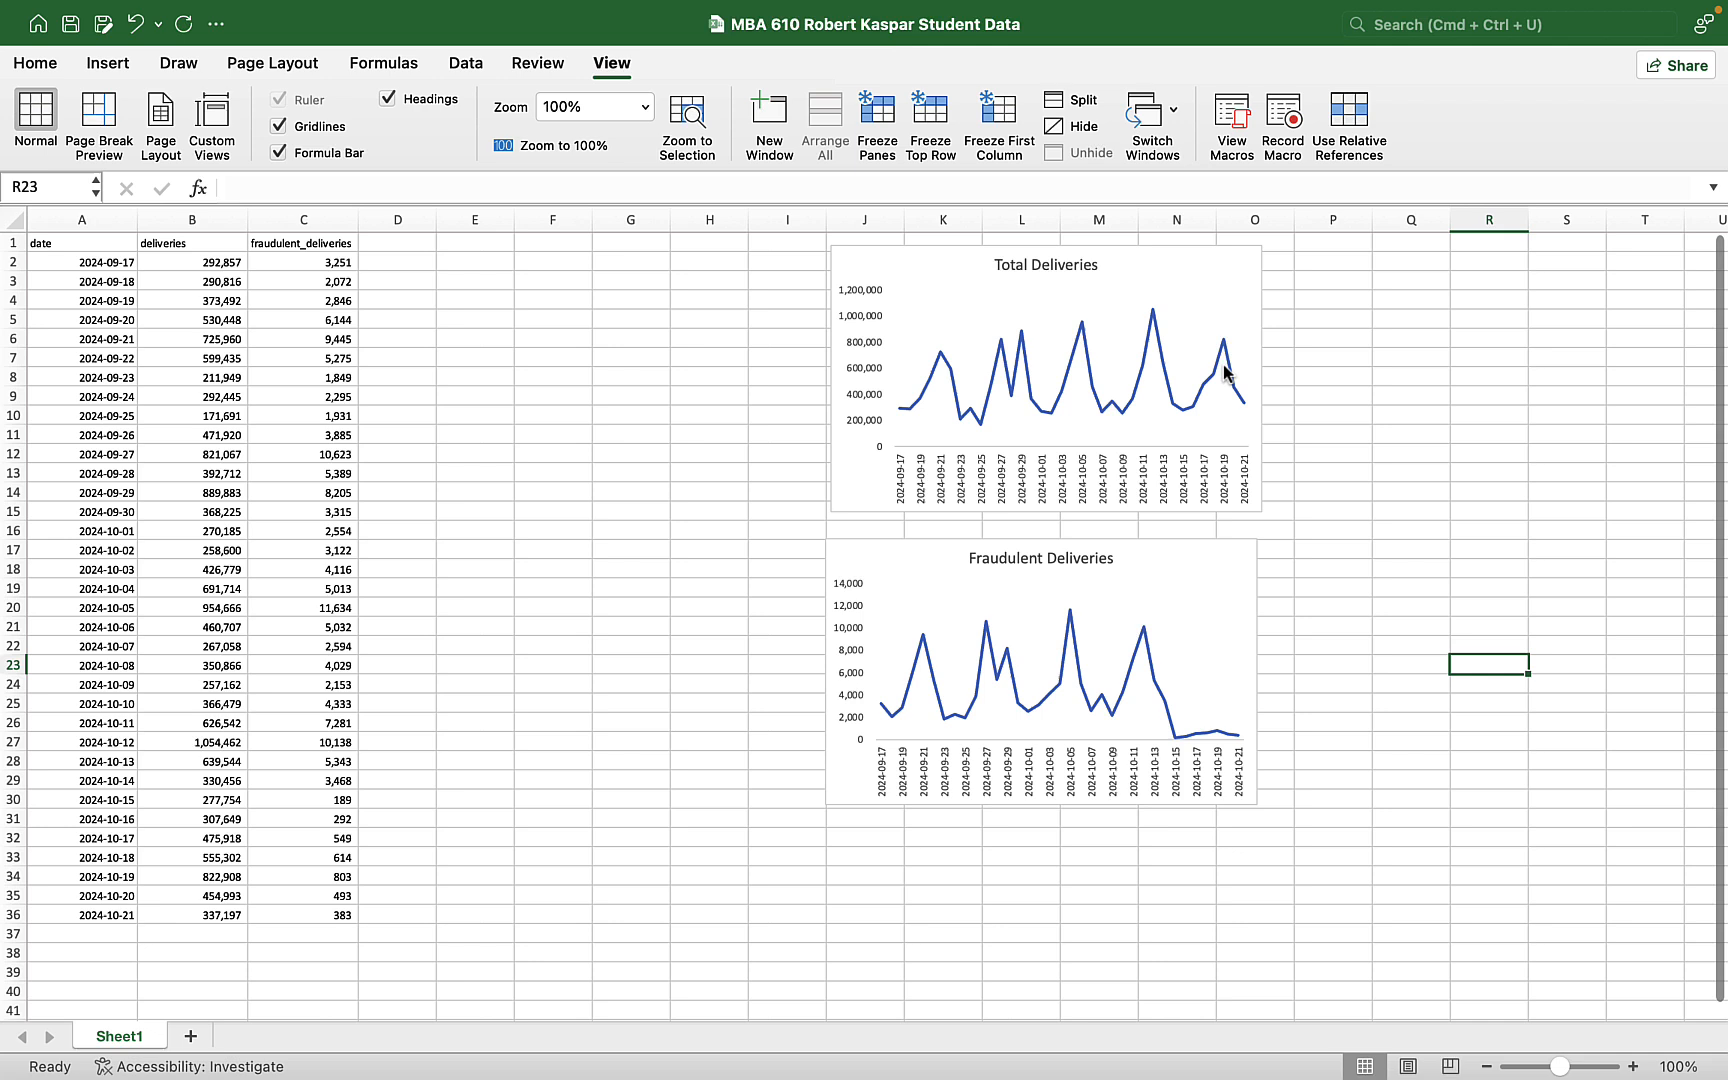
mouse_move(1236, 386)
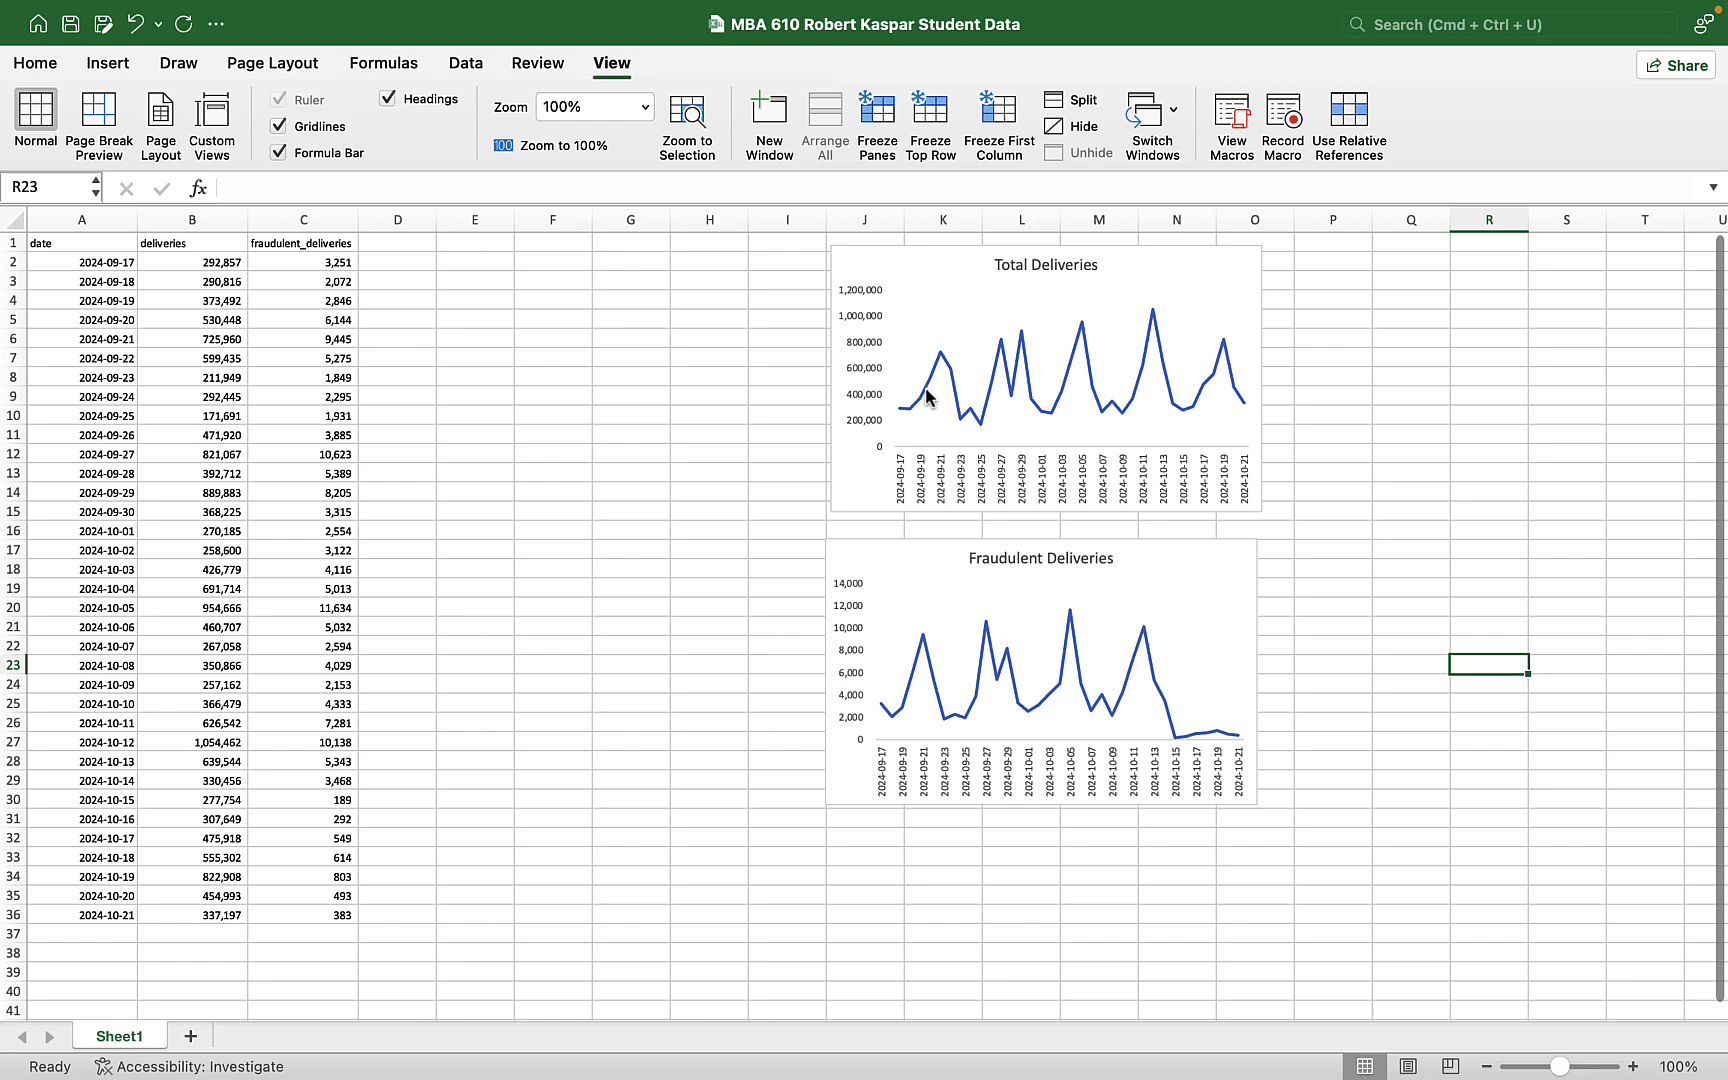
mouse_move(1146, 469)
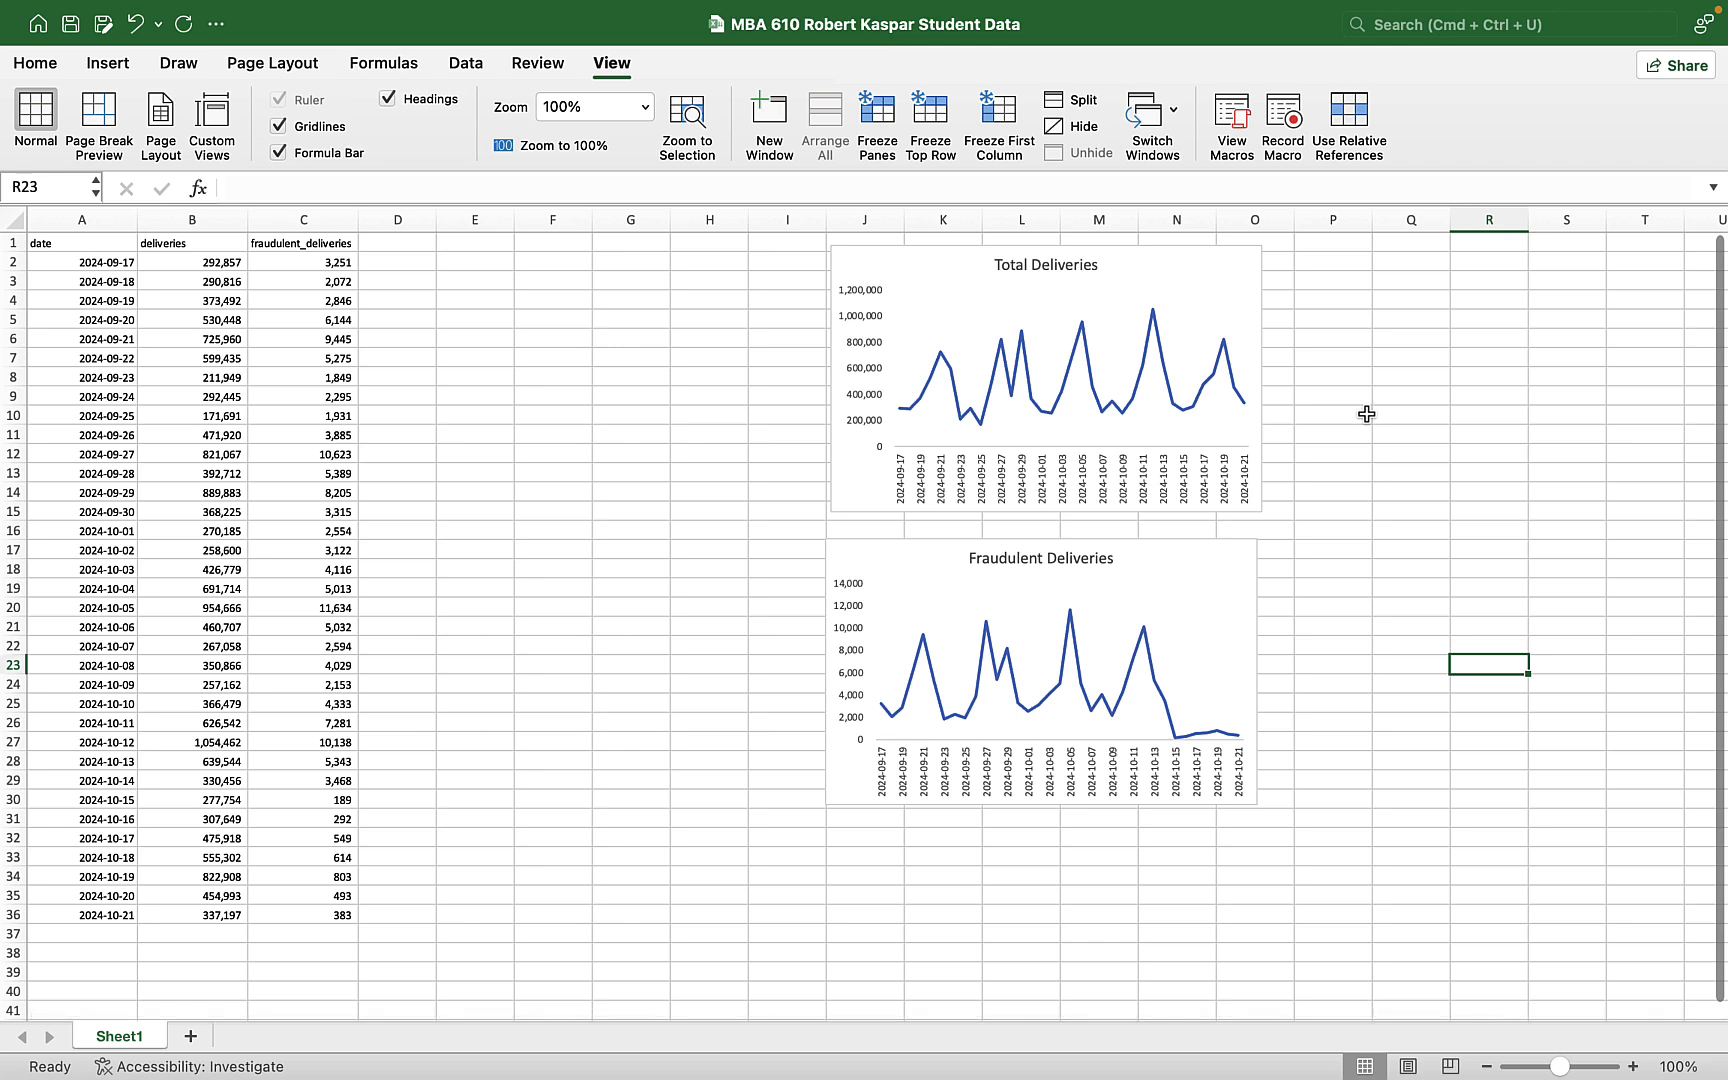
mouse_move(249, 560)
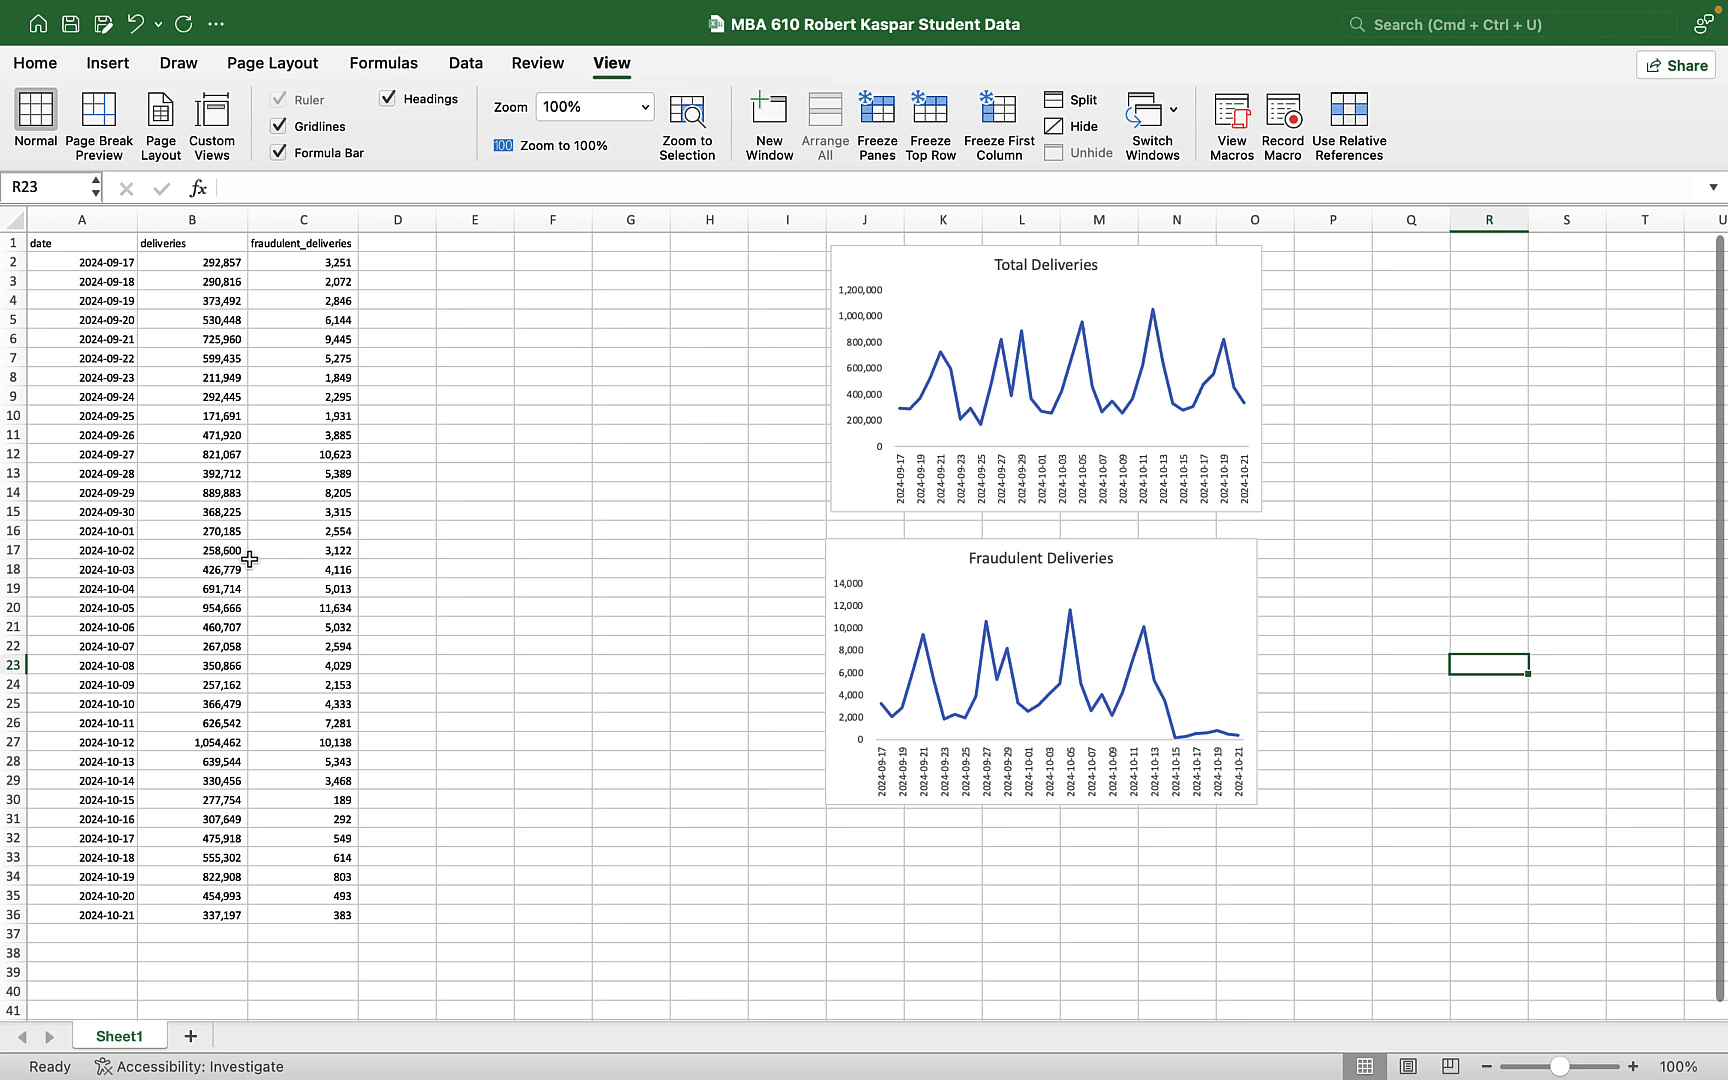
mouse_move(927, 406)
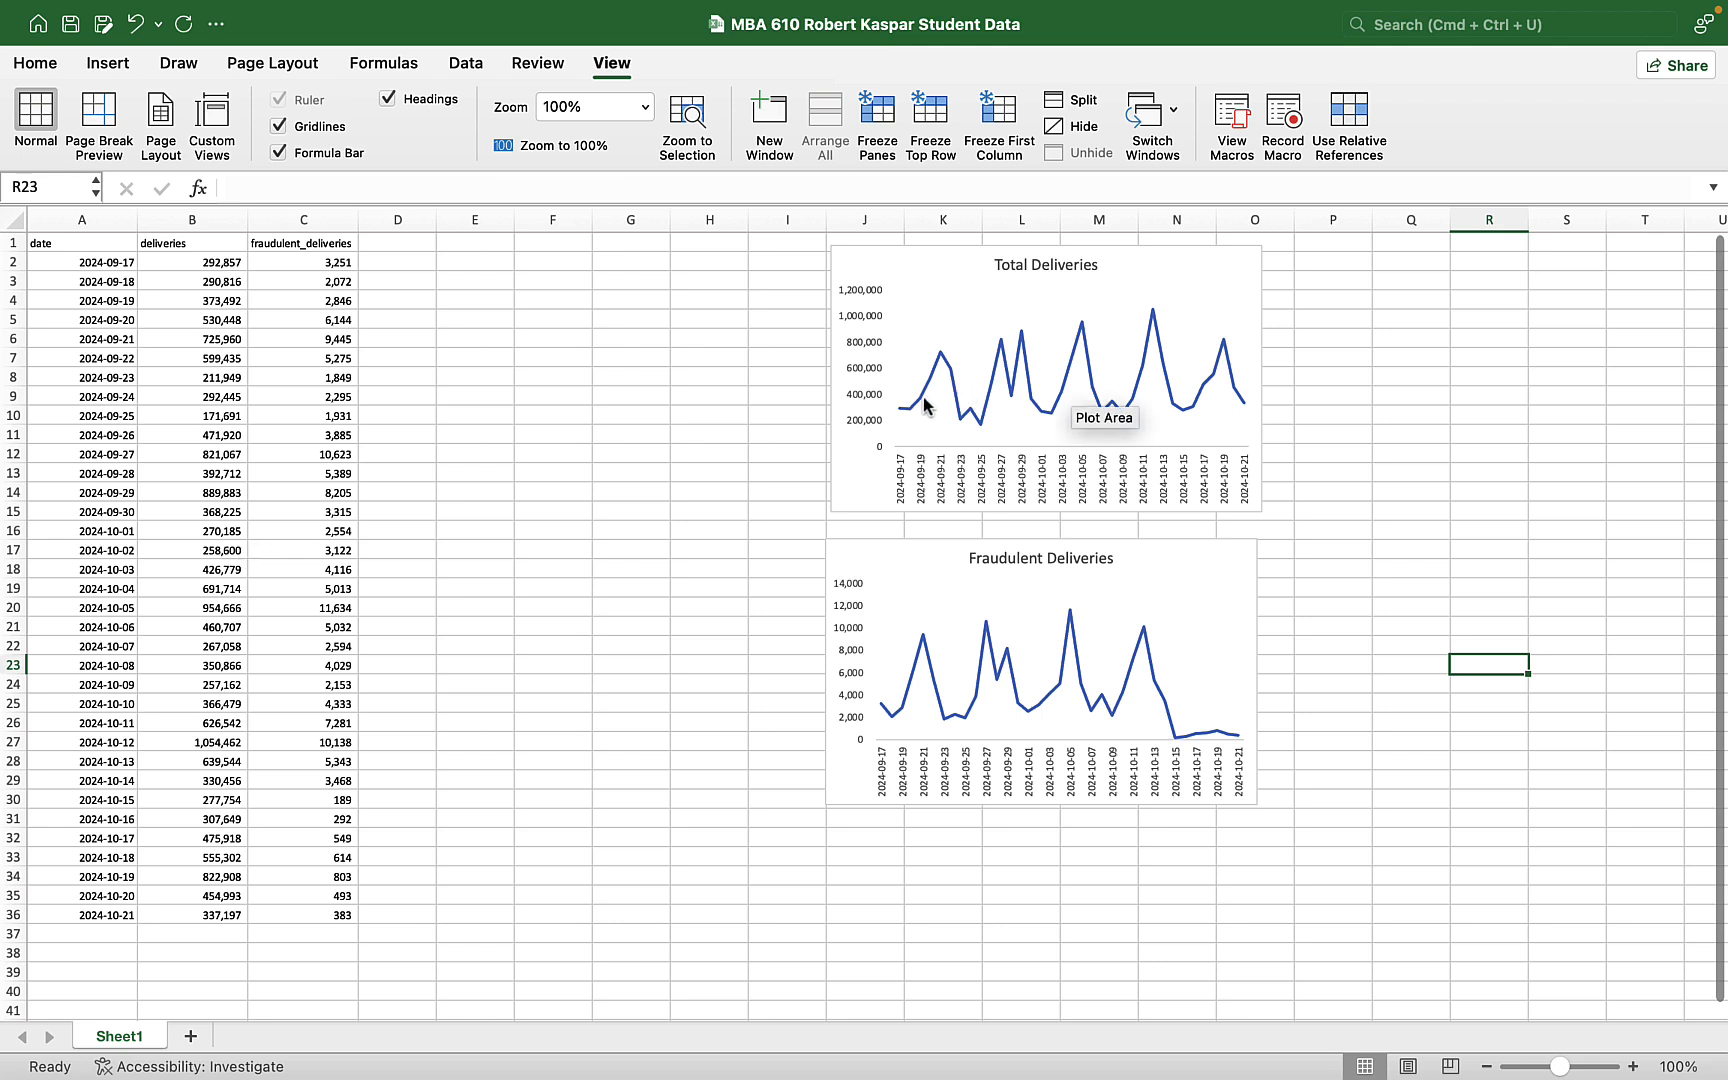
mouse_move(1153, 375)
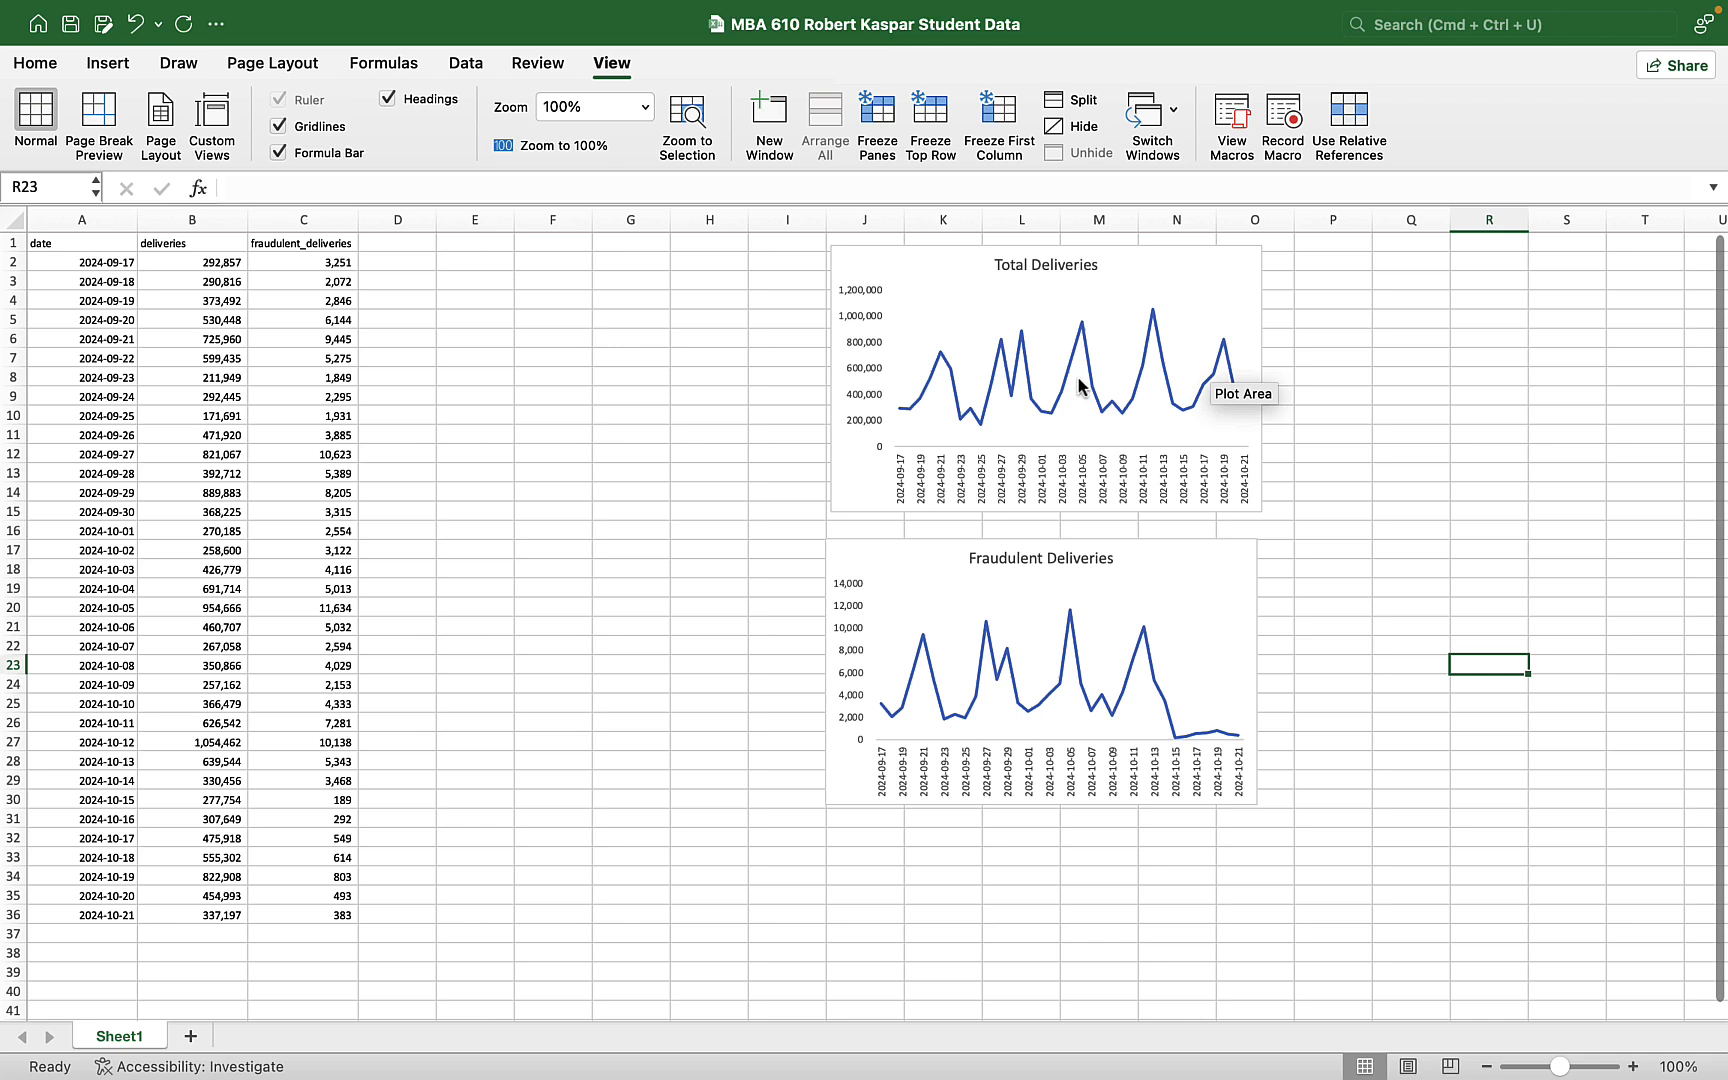
mouse_move(748, 449)
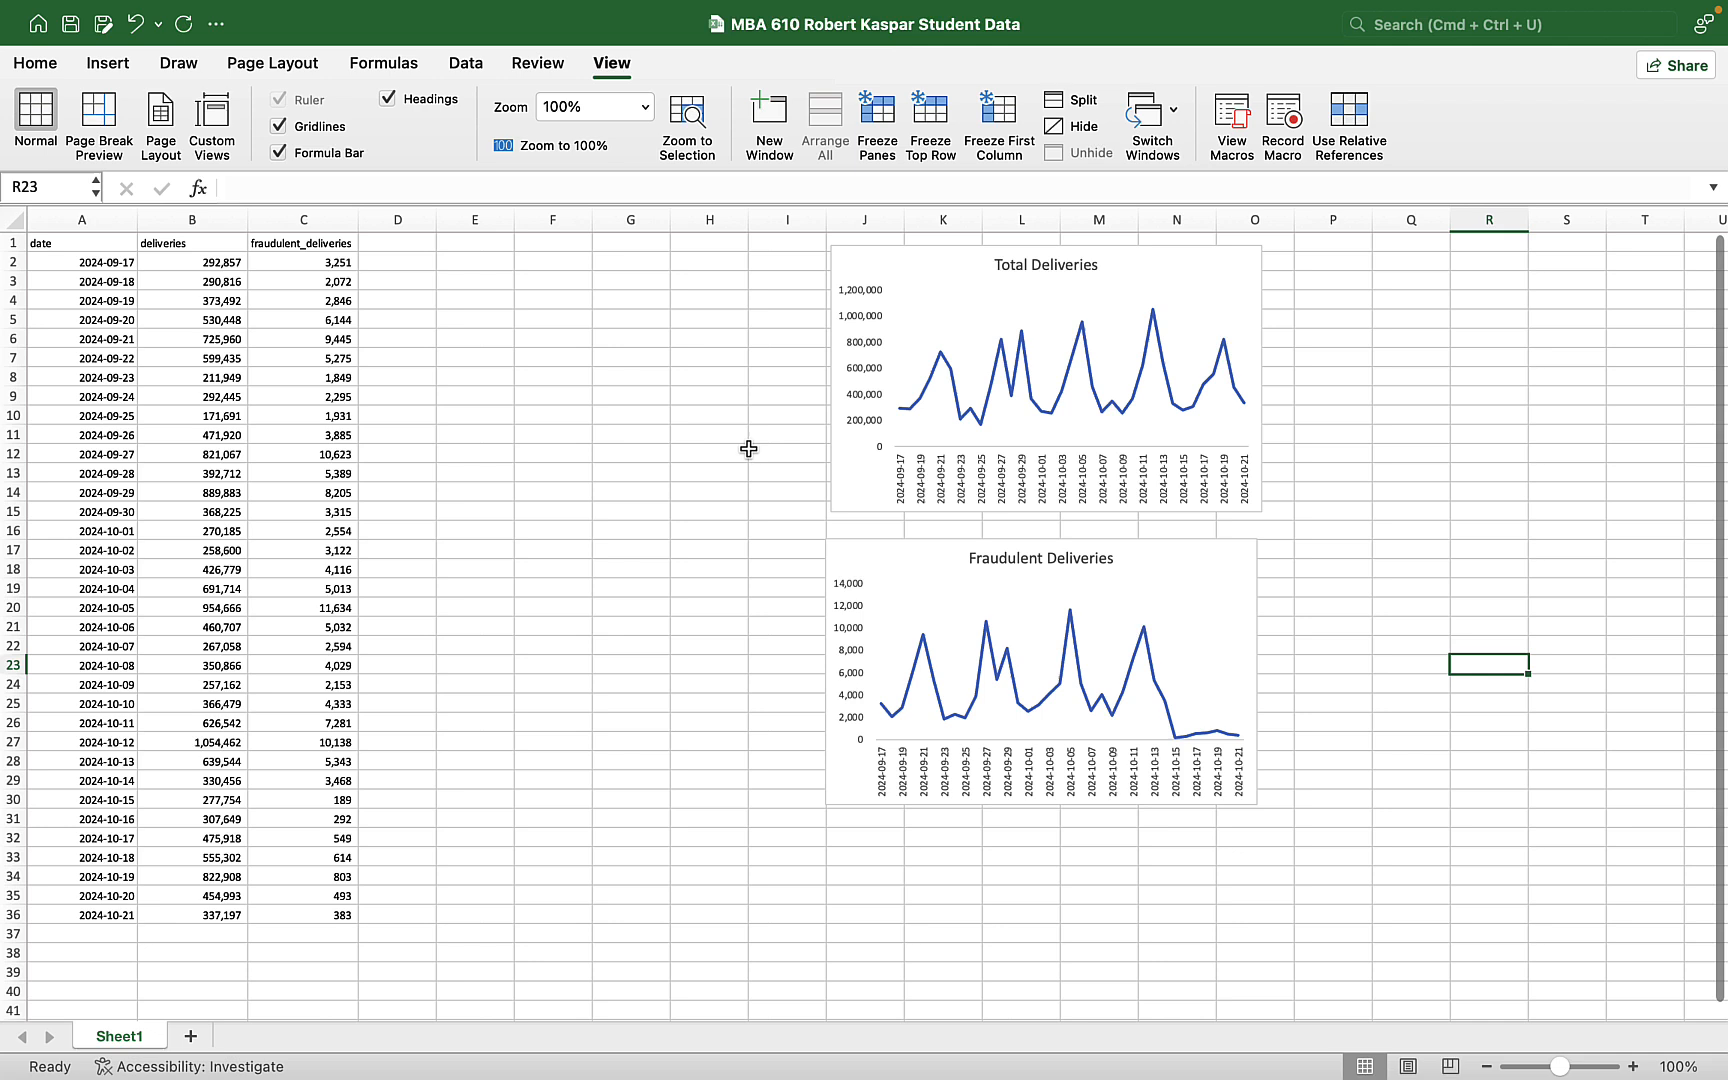
mouse_move(602, 731)
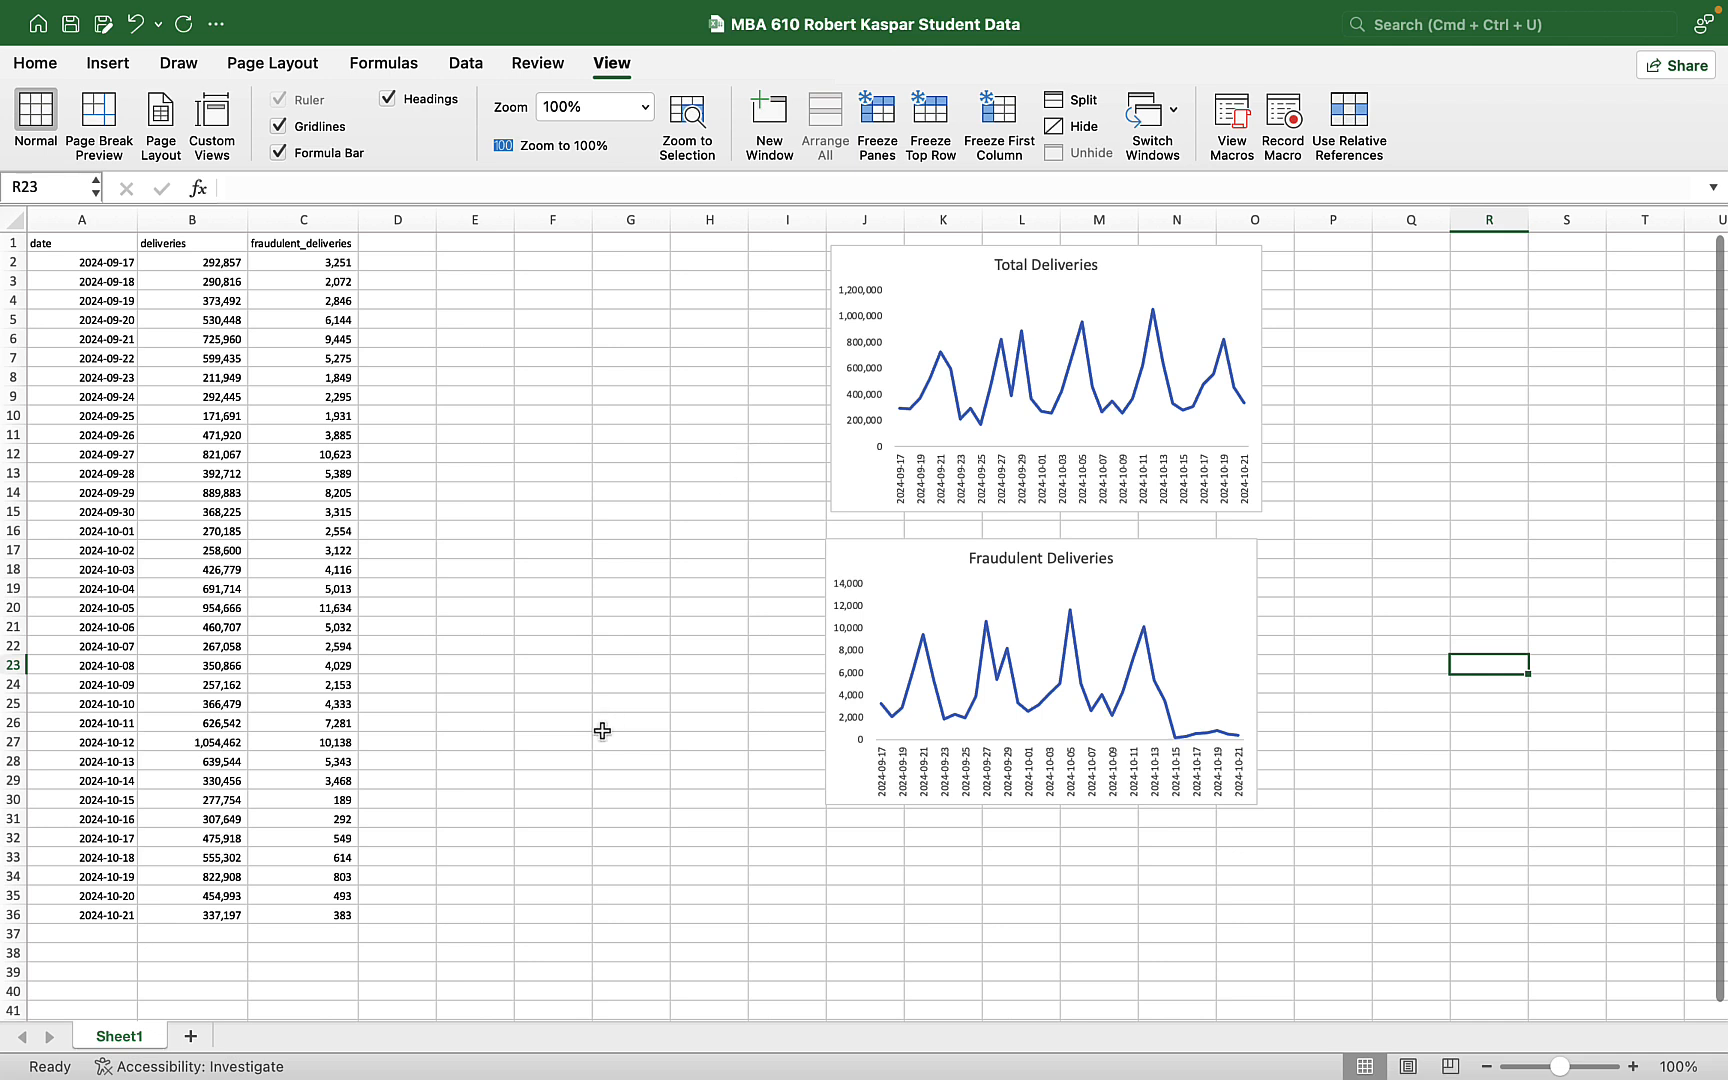
left_click(82, 799)
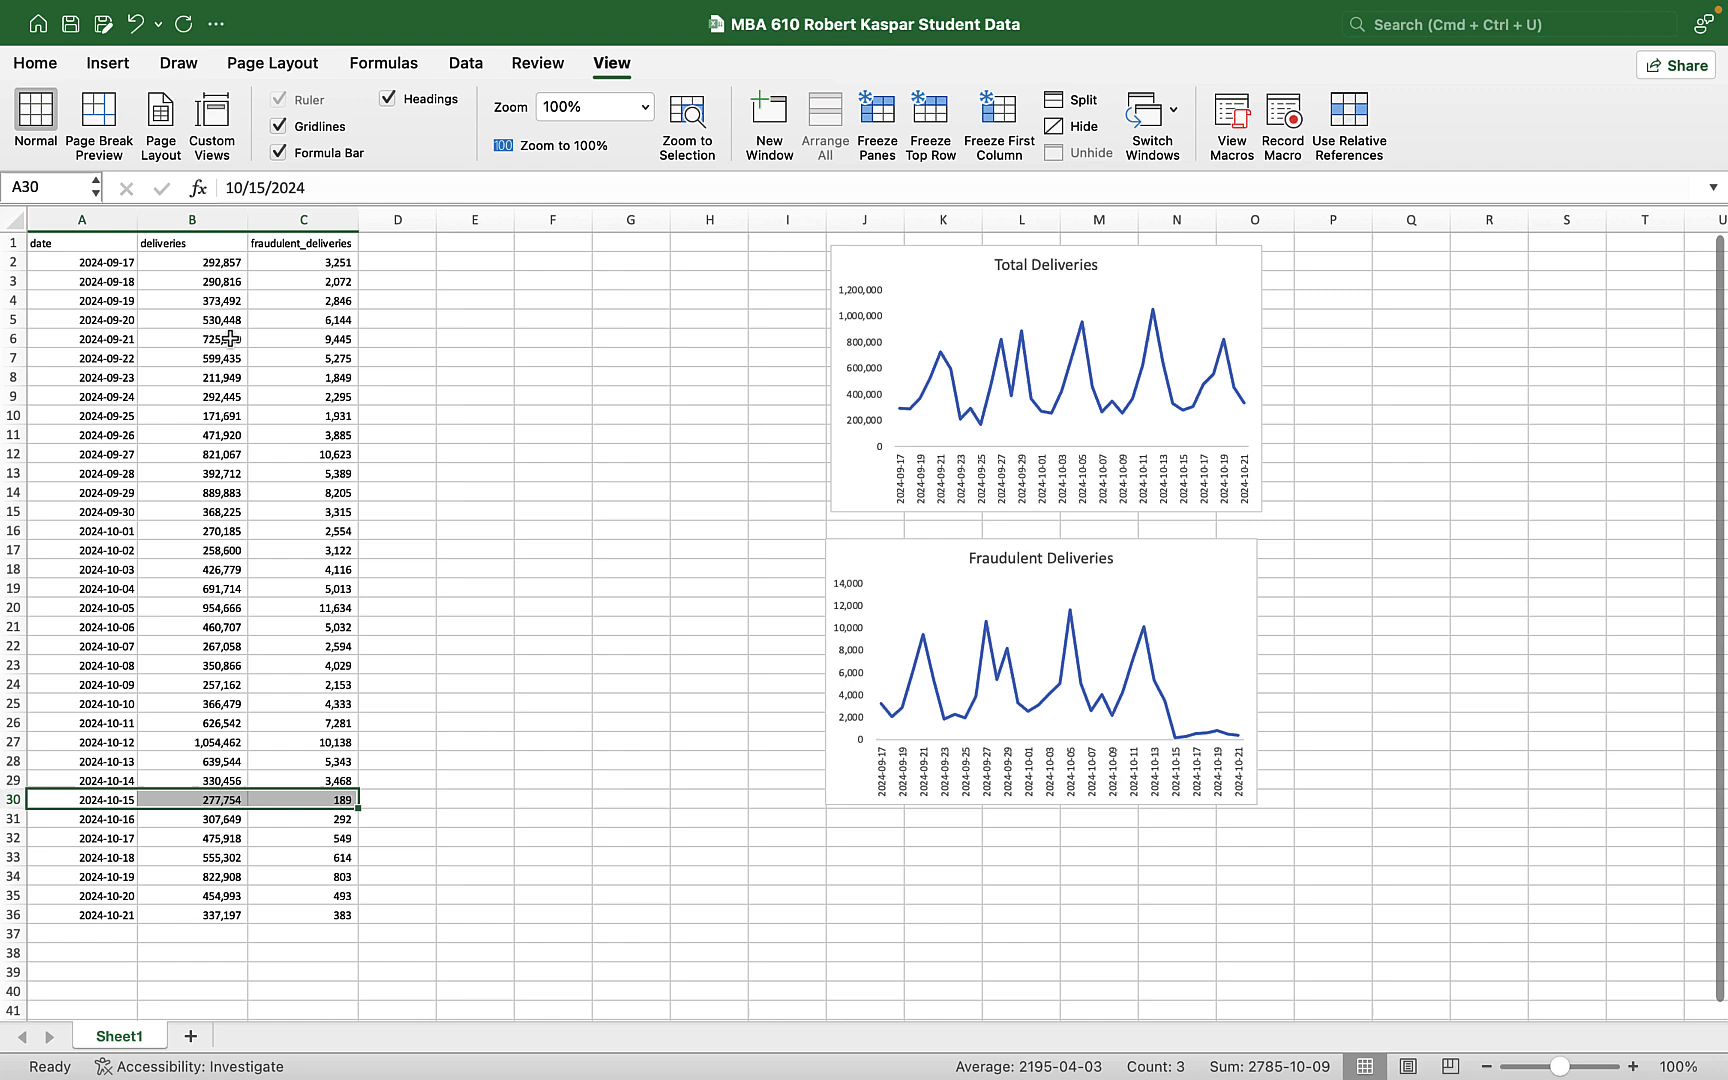
- Apply a top border to A30:C30 to mark the end of the pre-period
left_click(107, 63)
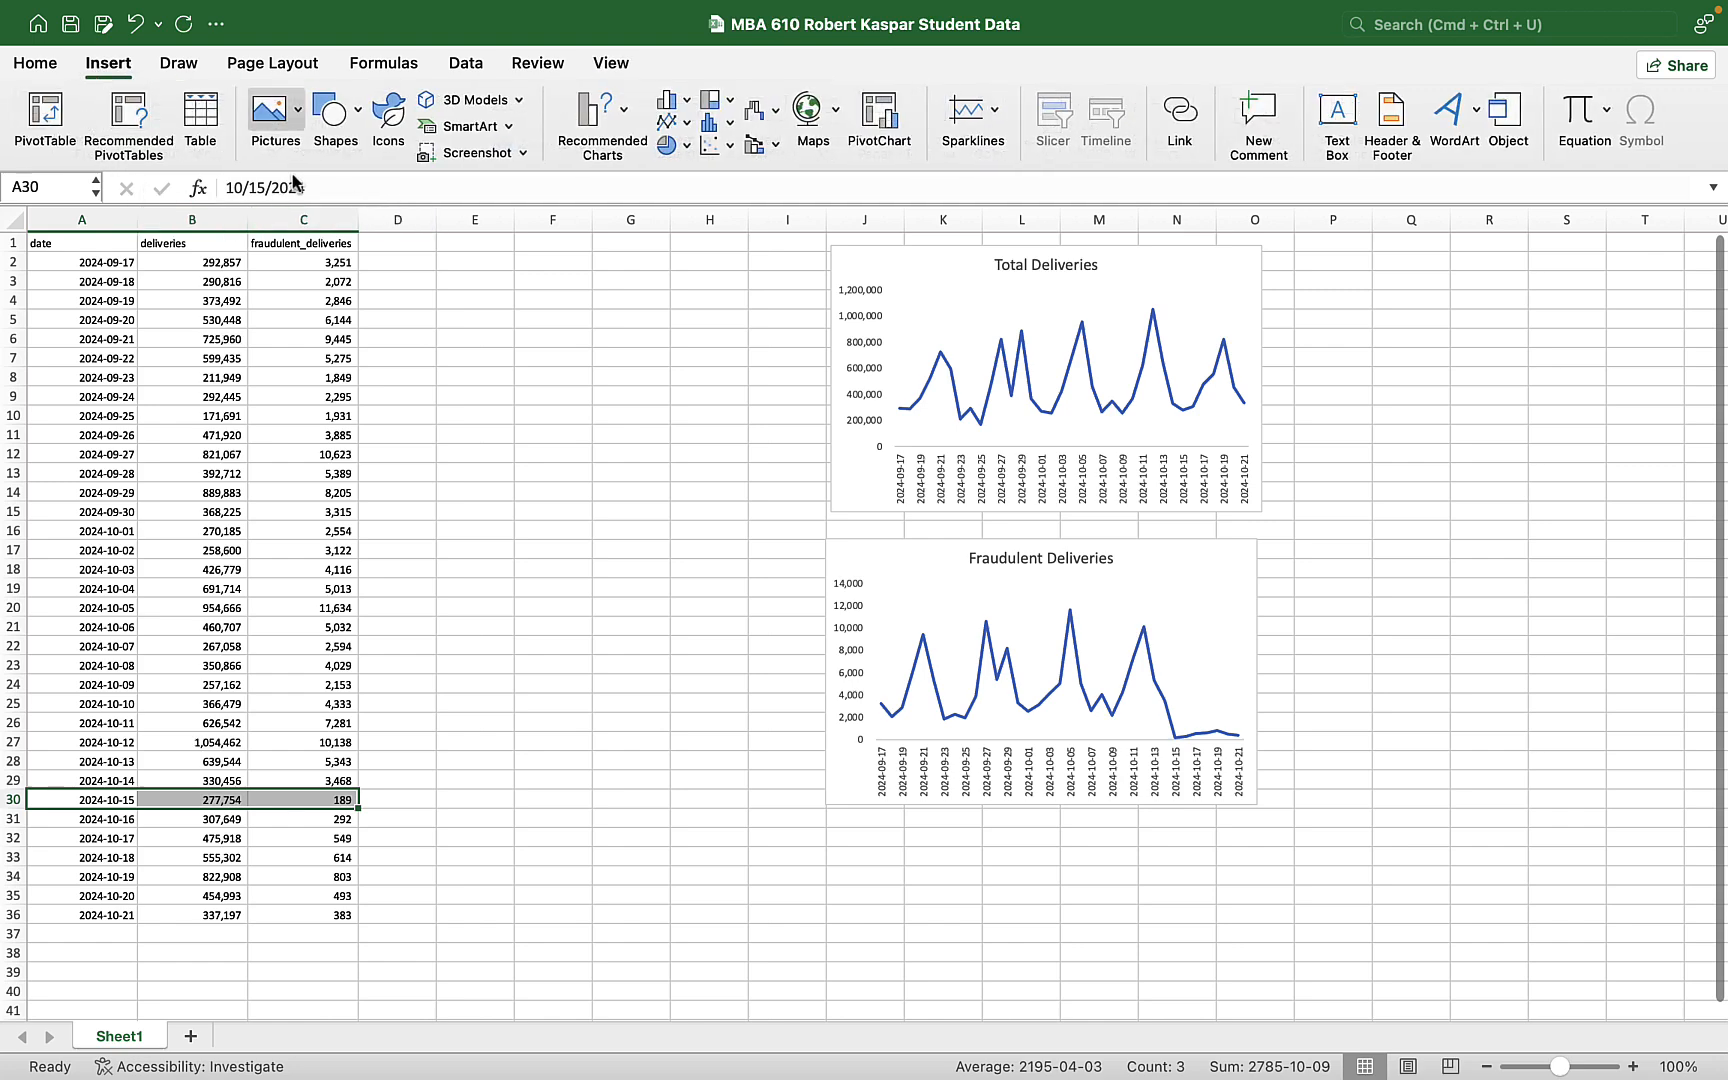
left_click(35, 63)
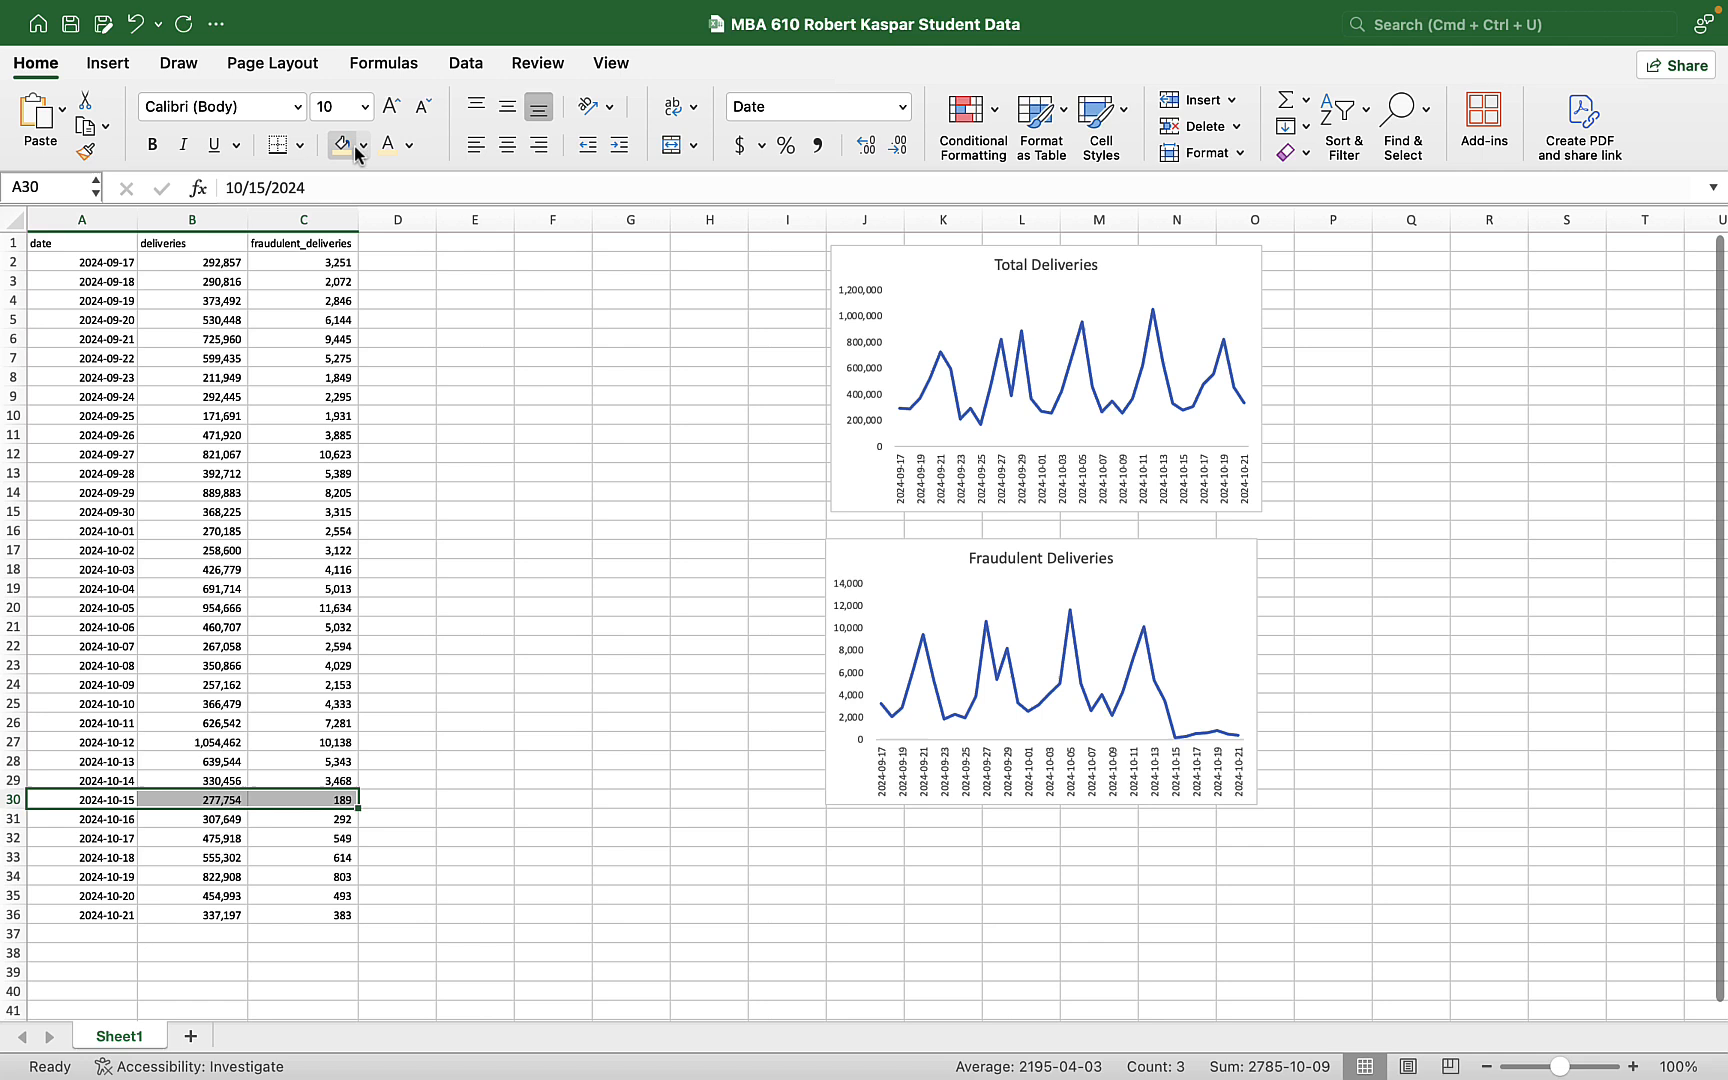
left_click(302, 144)
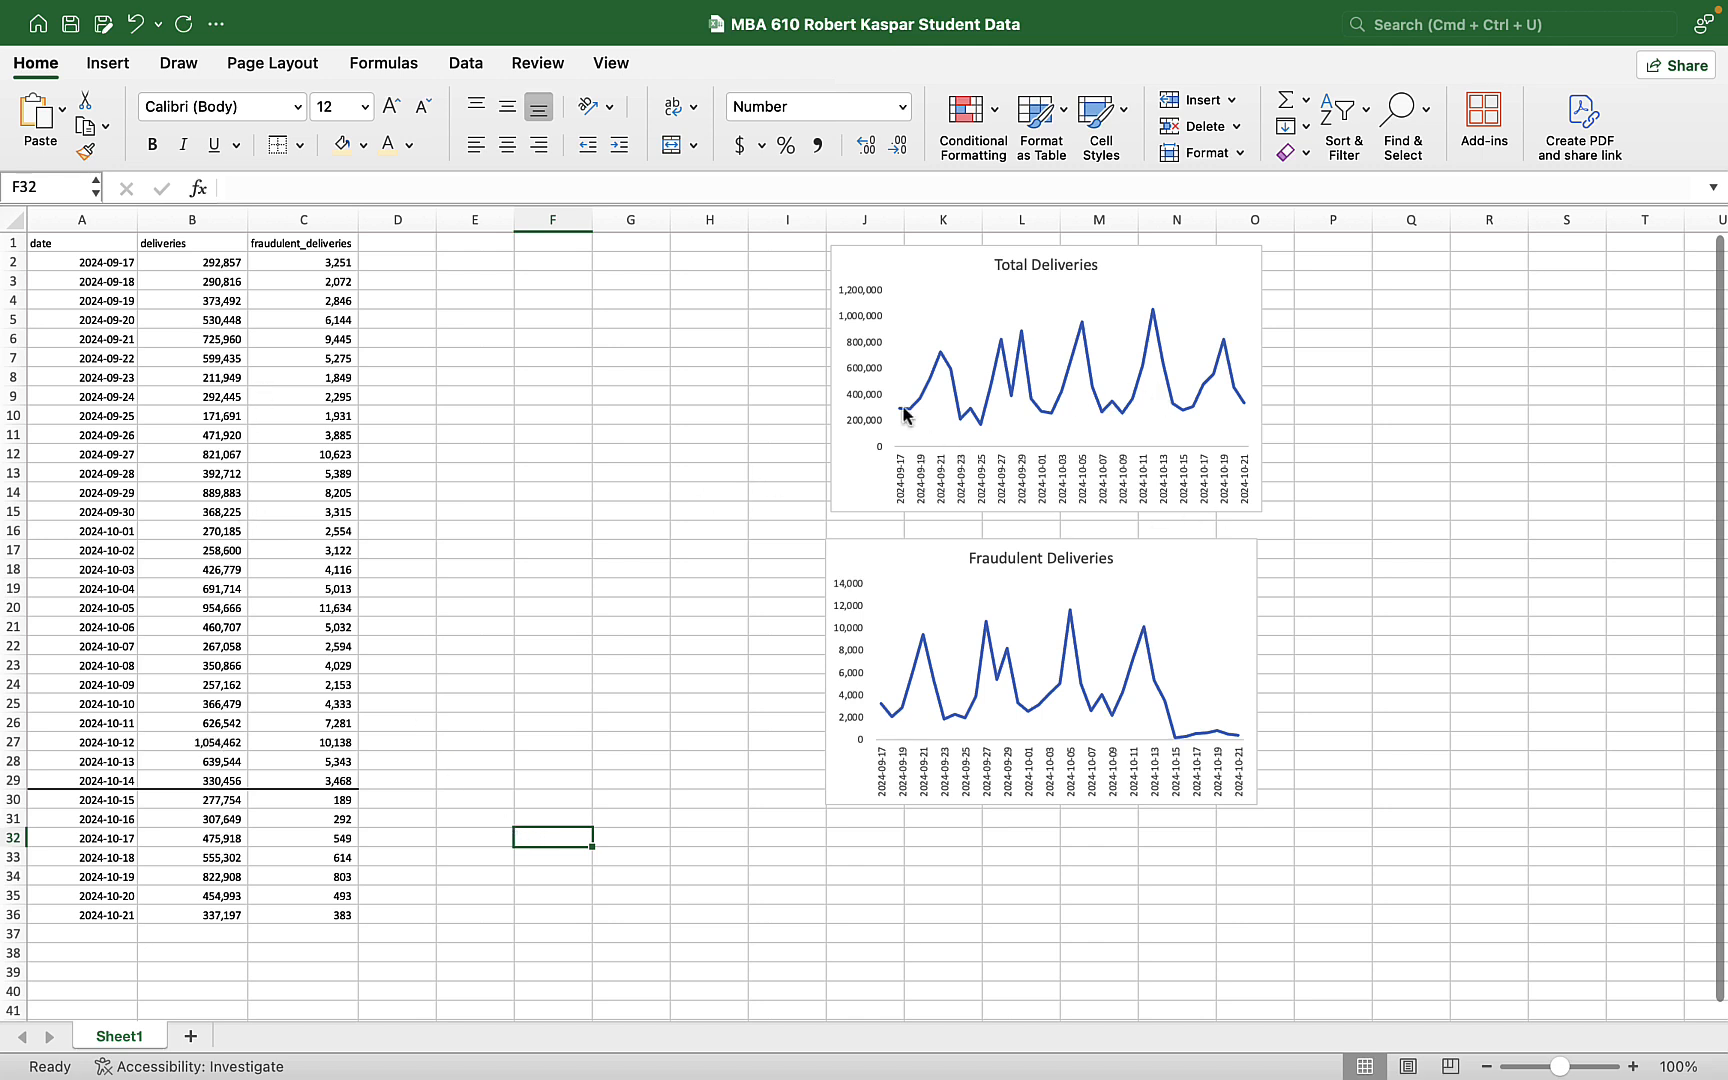
mouse_move(738, 685)
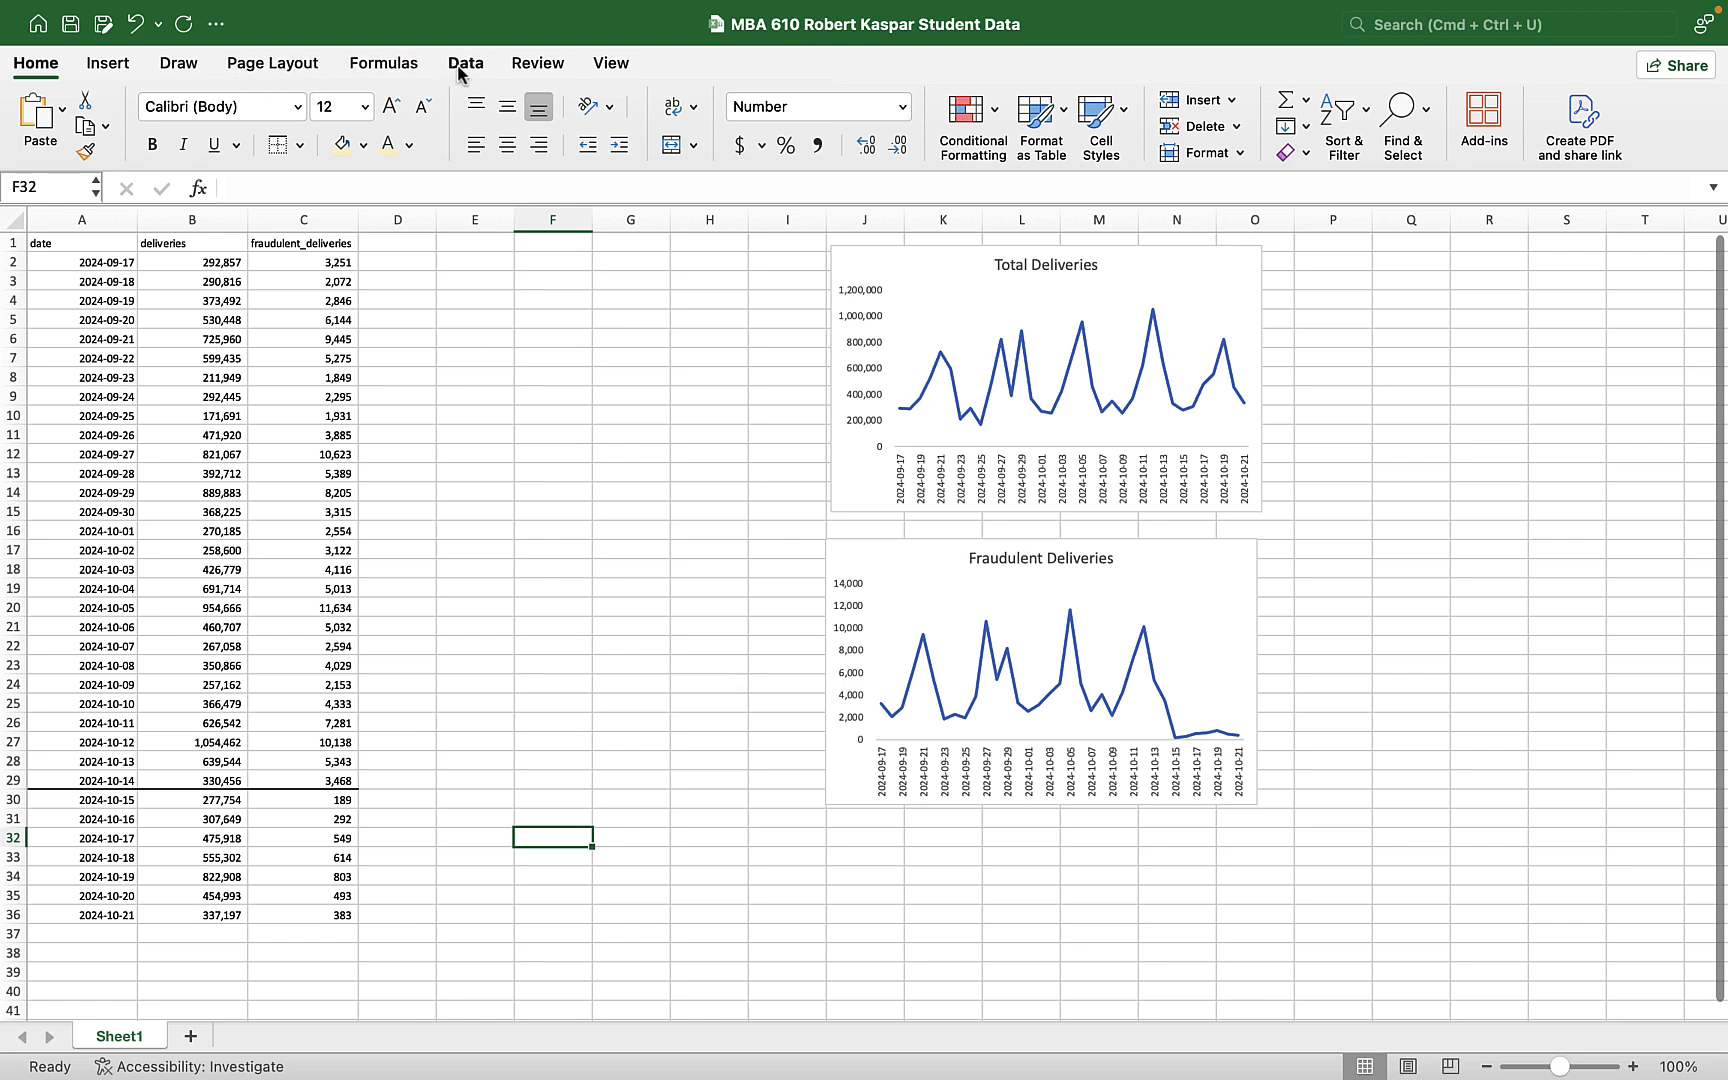
left_click(465, 63)
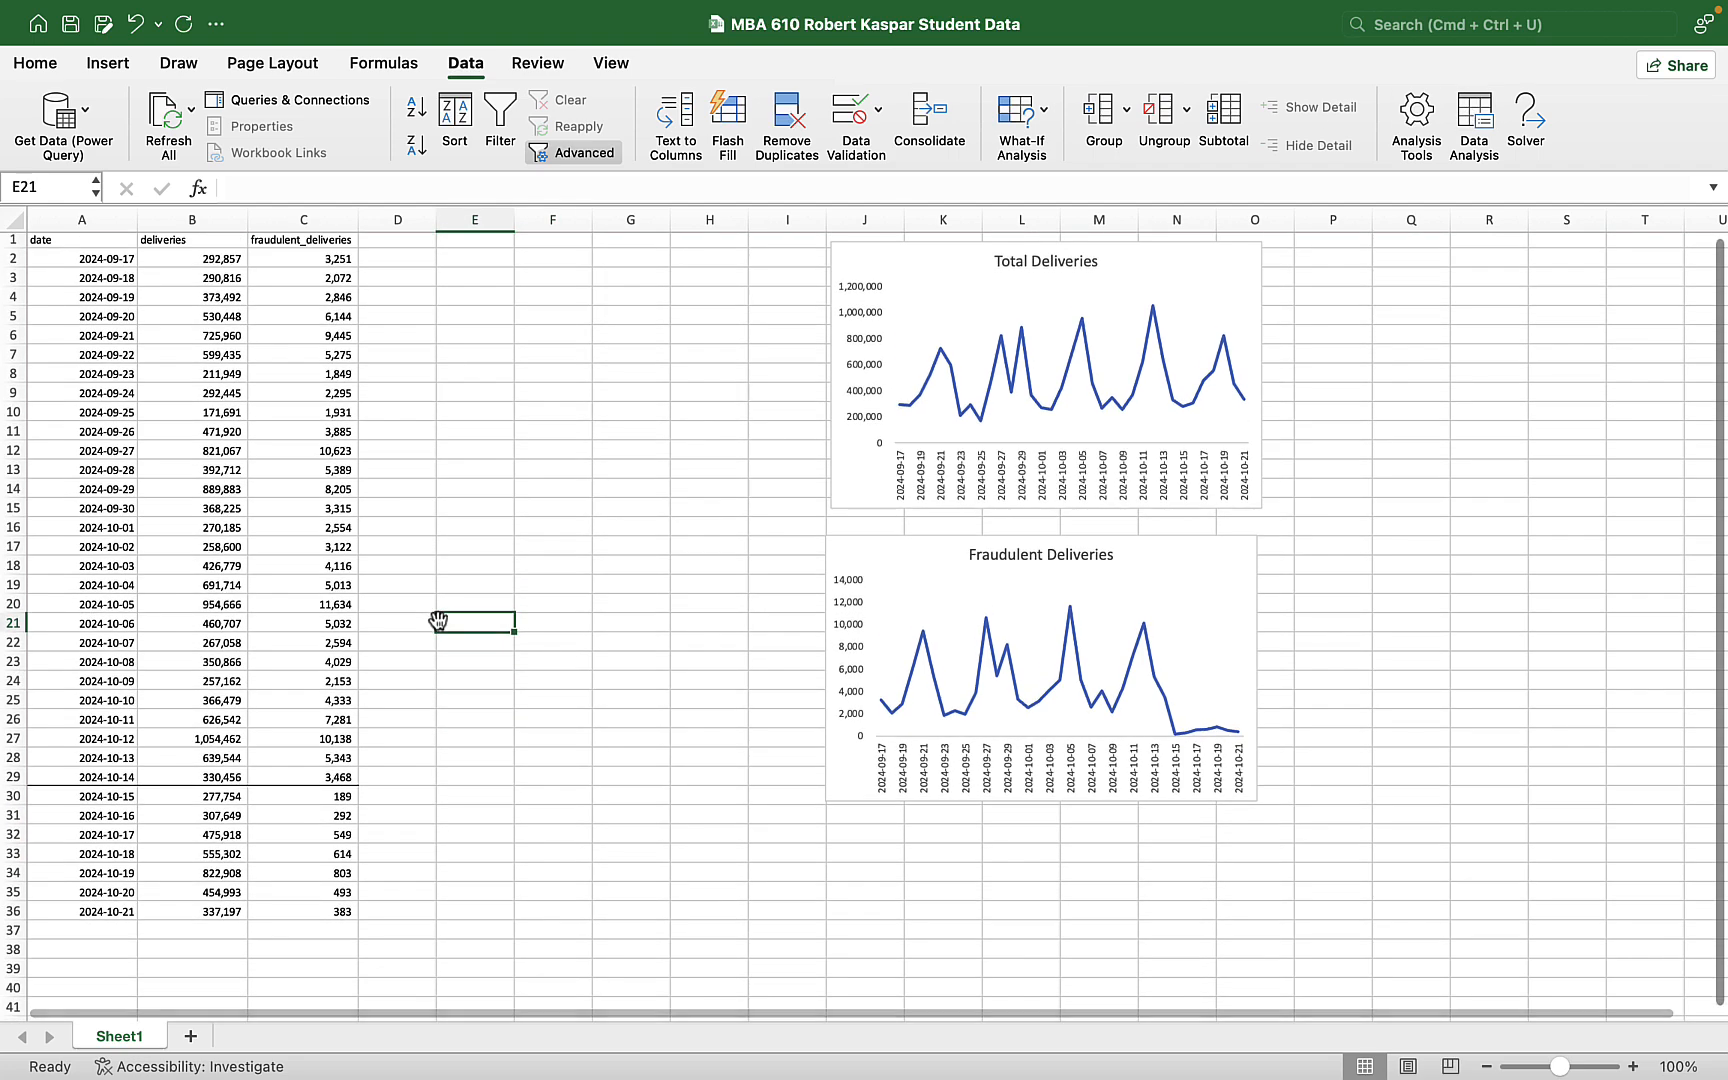
mouse_move(379, 921)
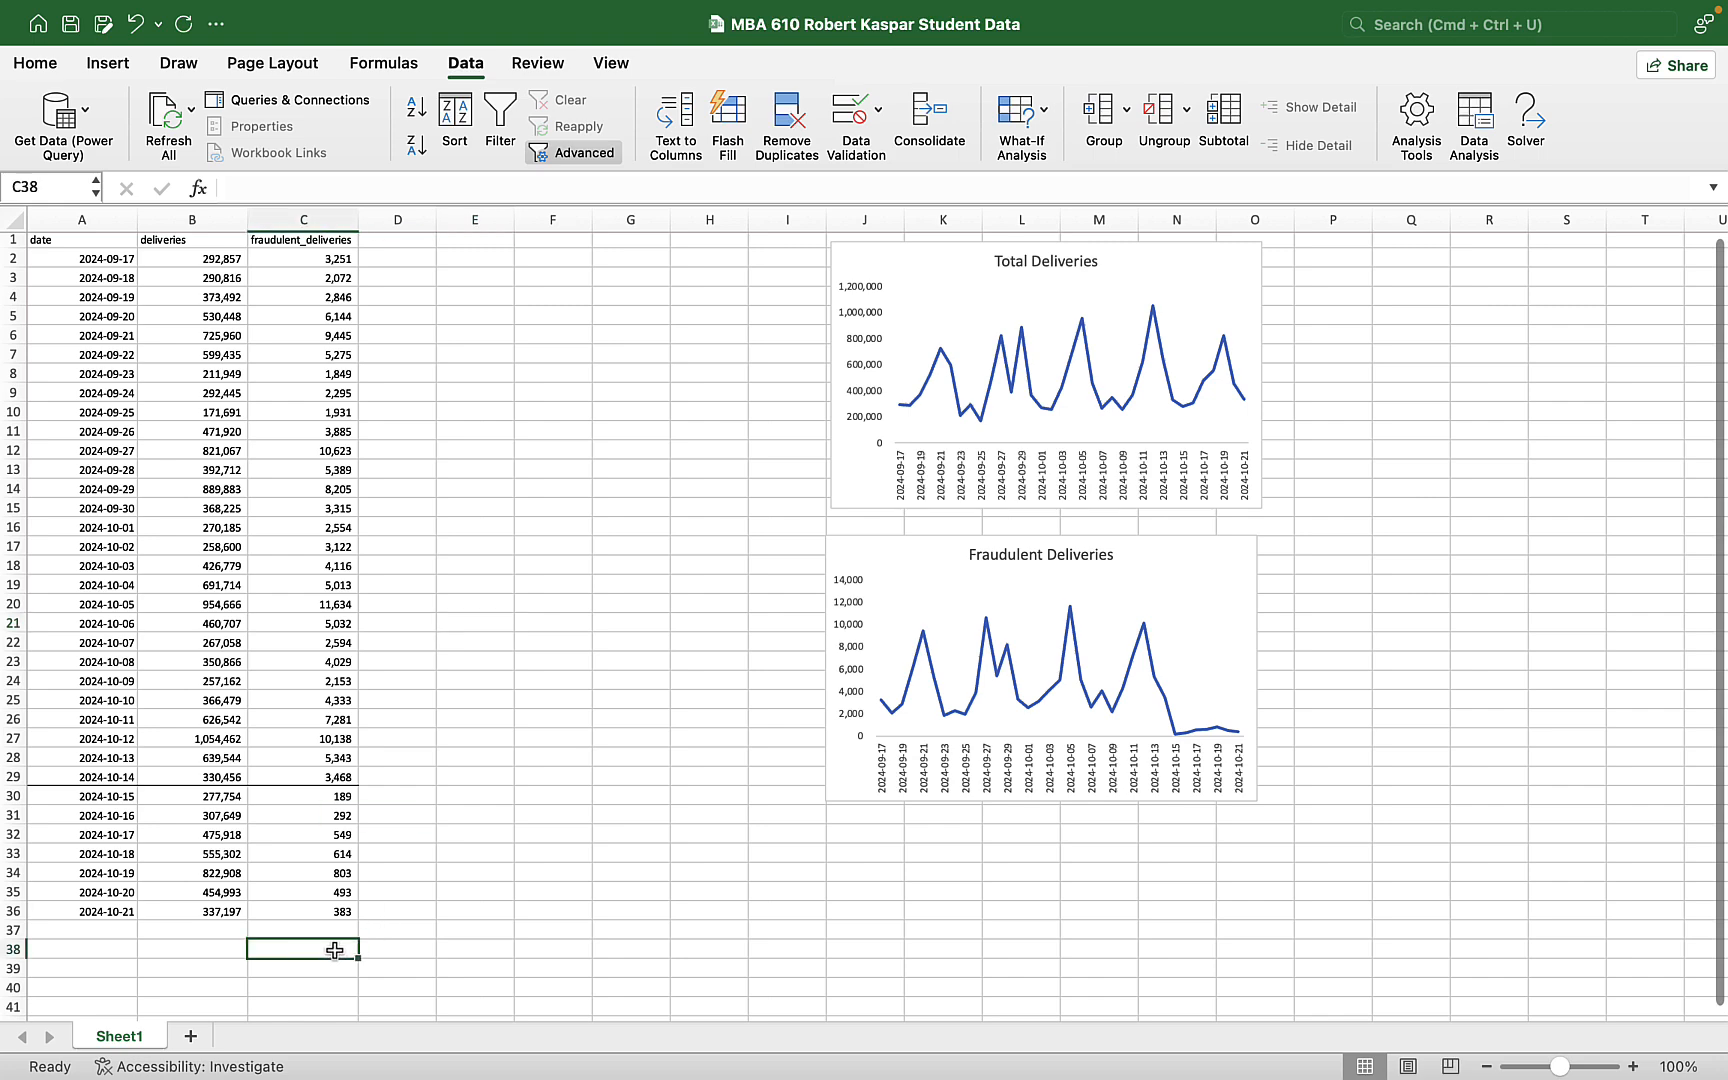
- Insert a column and head C1 'detrended deliveries' and D1 'deseasonalized deliveries'
right_click(302, 219)
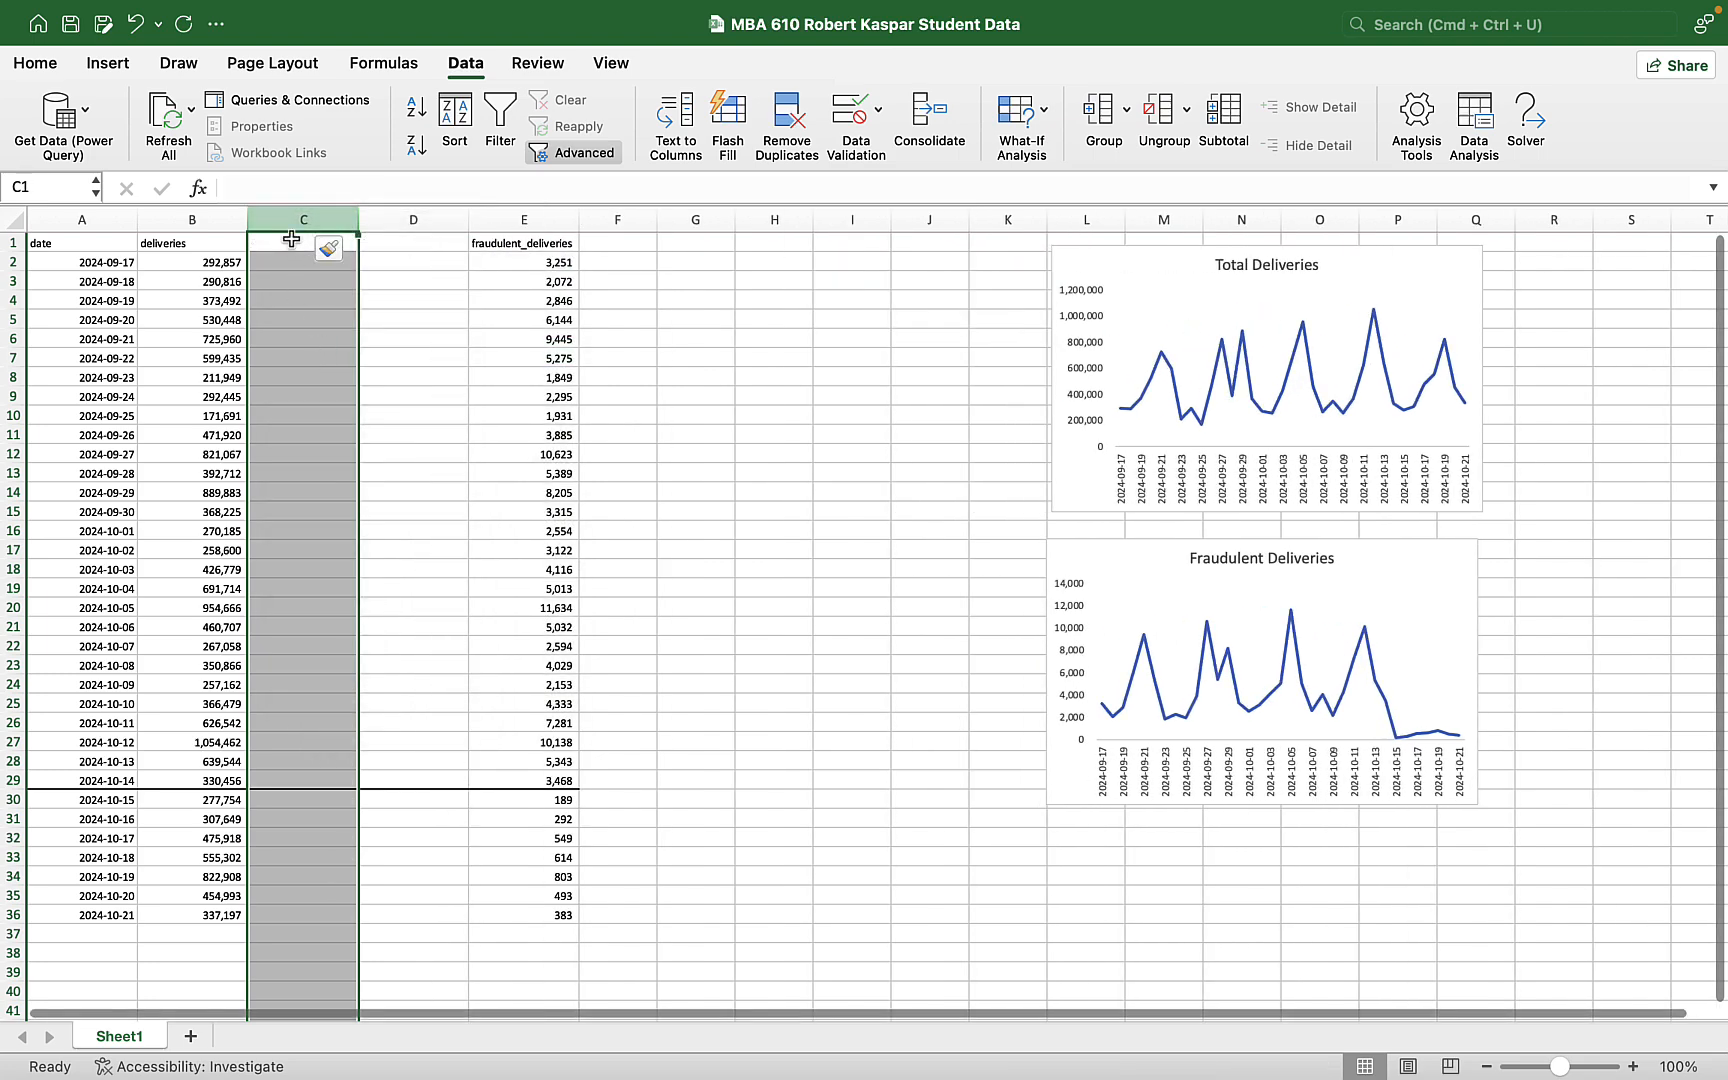
type("detrend")
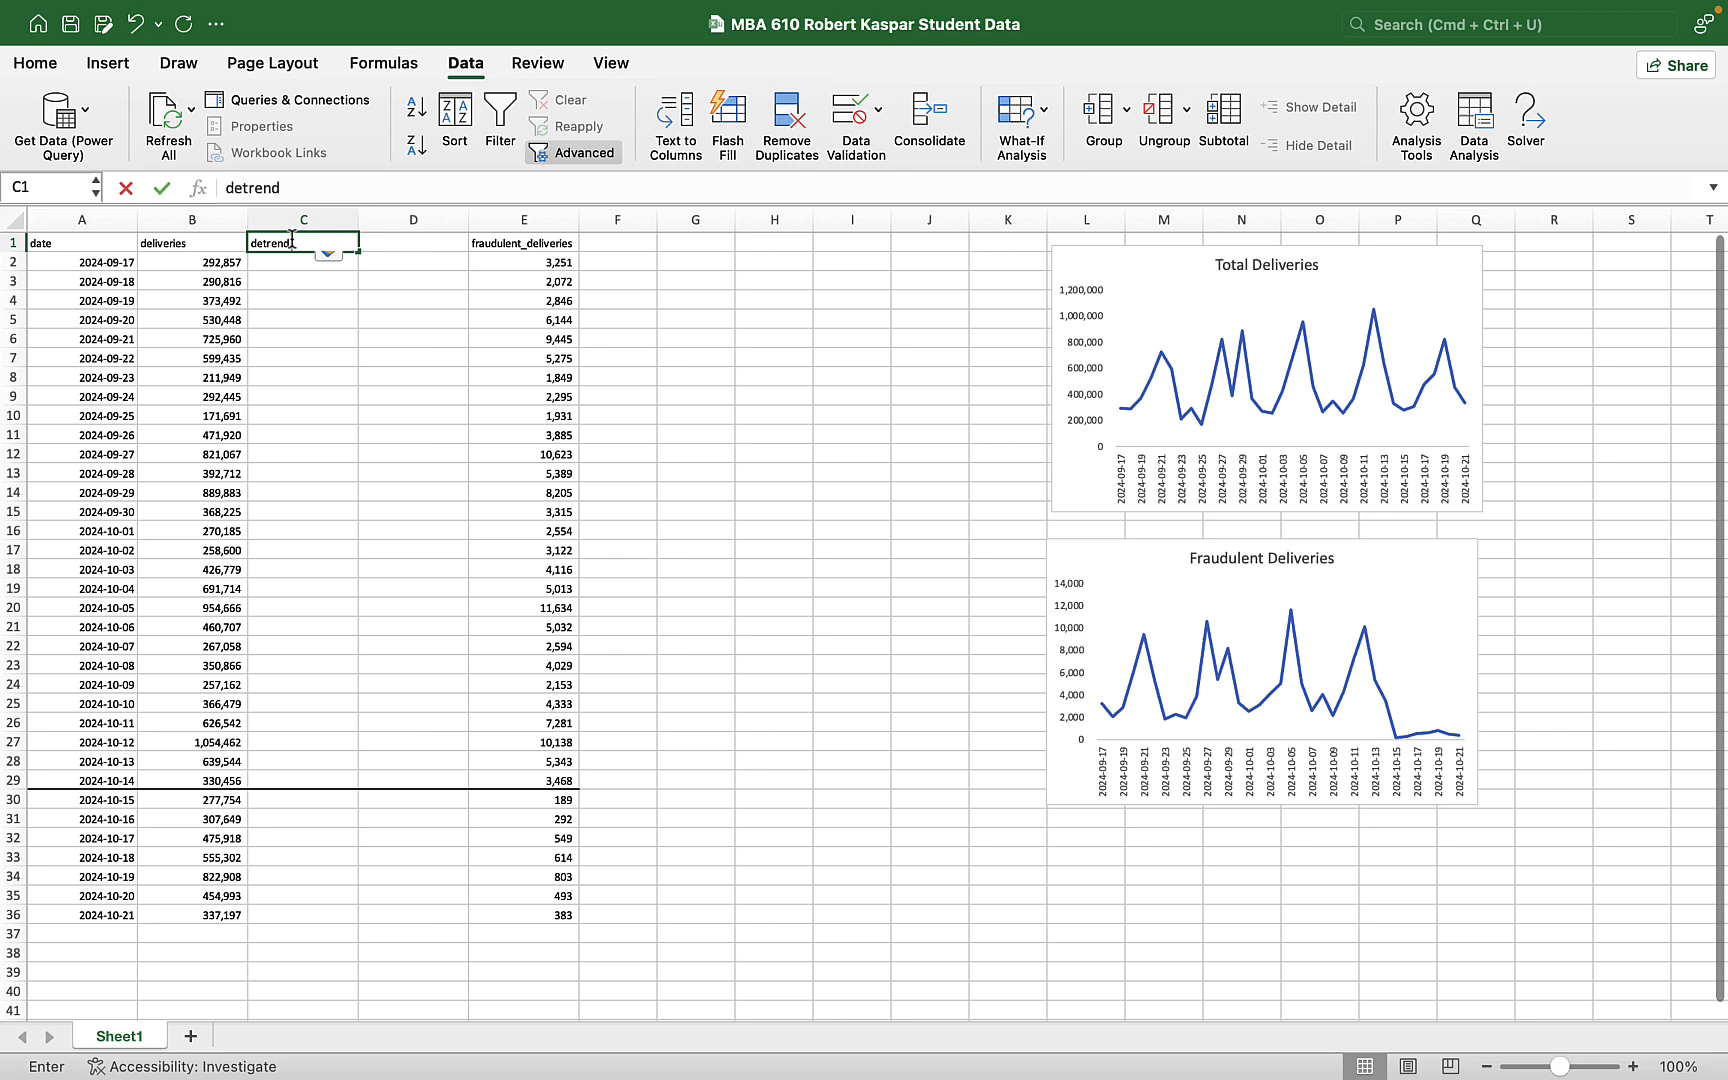
type("deliveries")
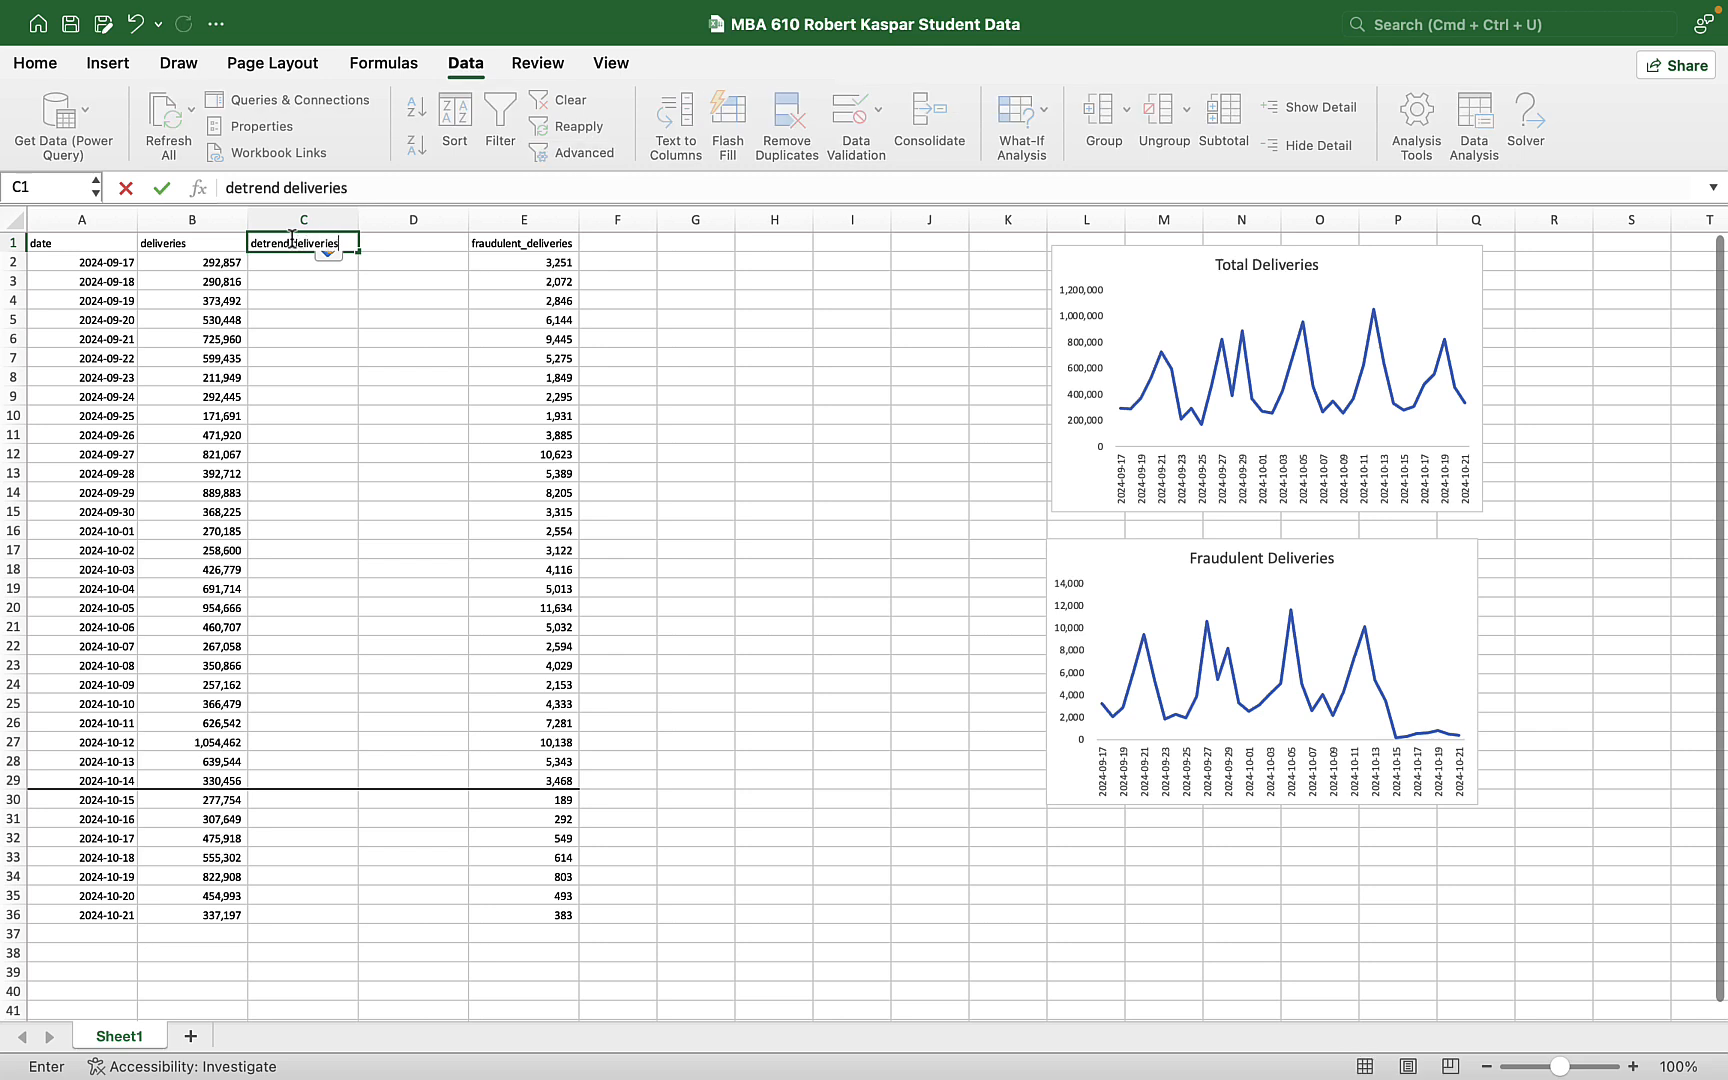
type("deseasonalized deliveries")
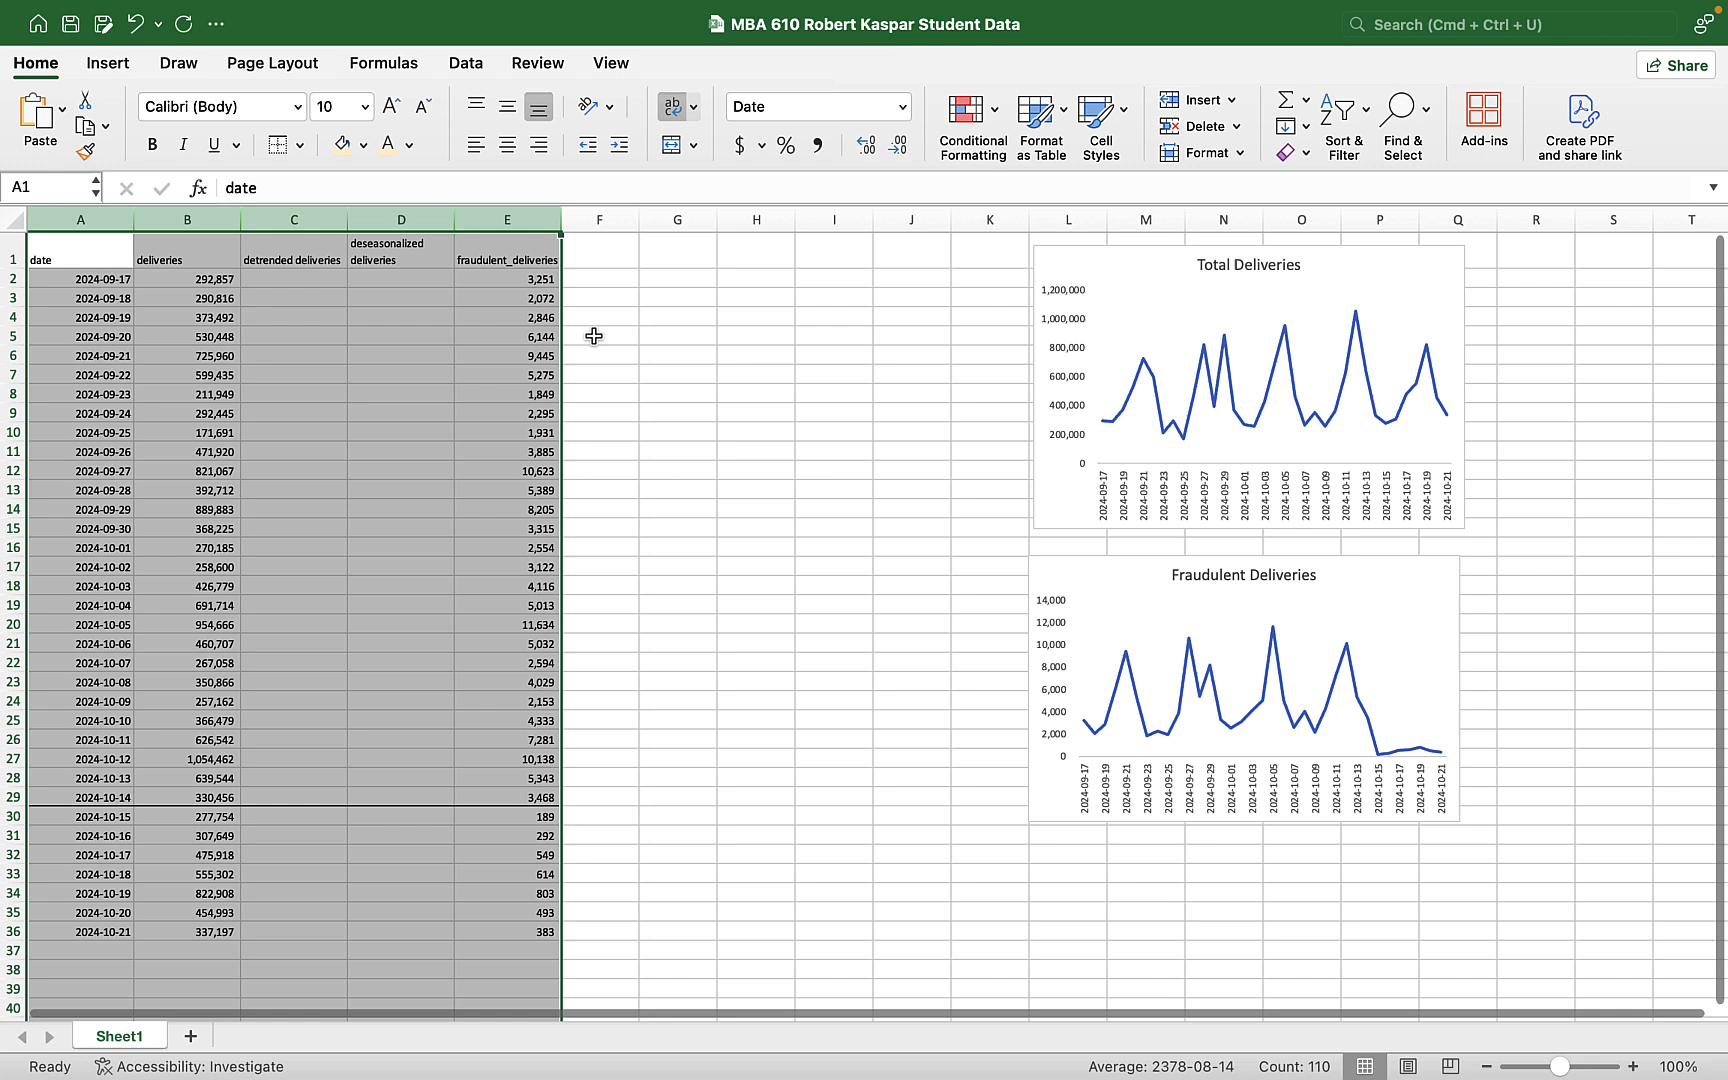
left_click(677, 471)
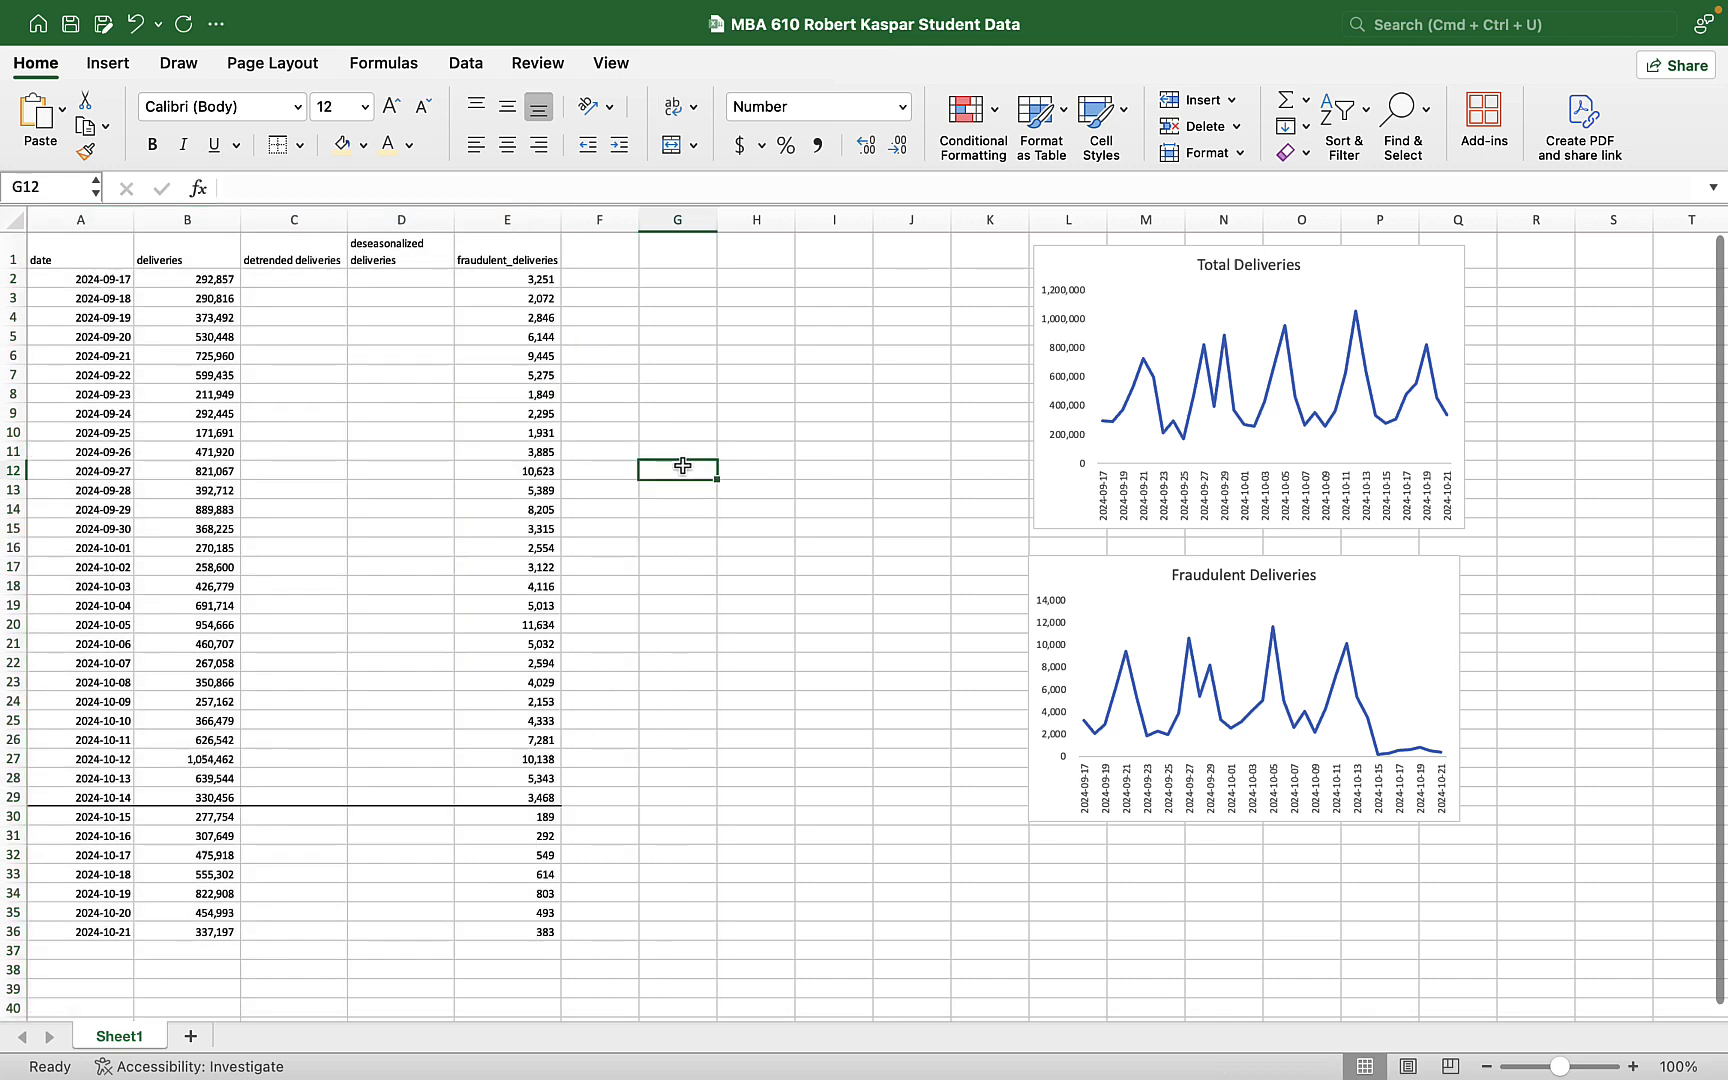
mouse_move(196, 432)
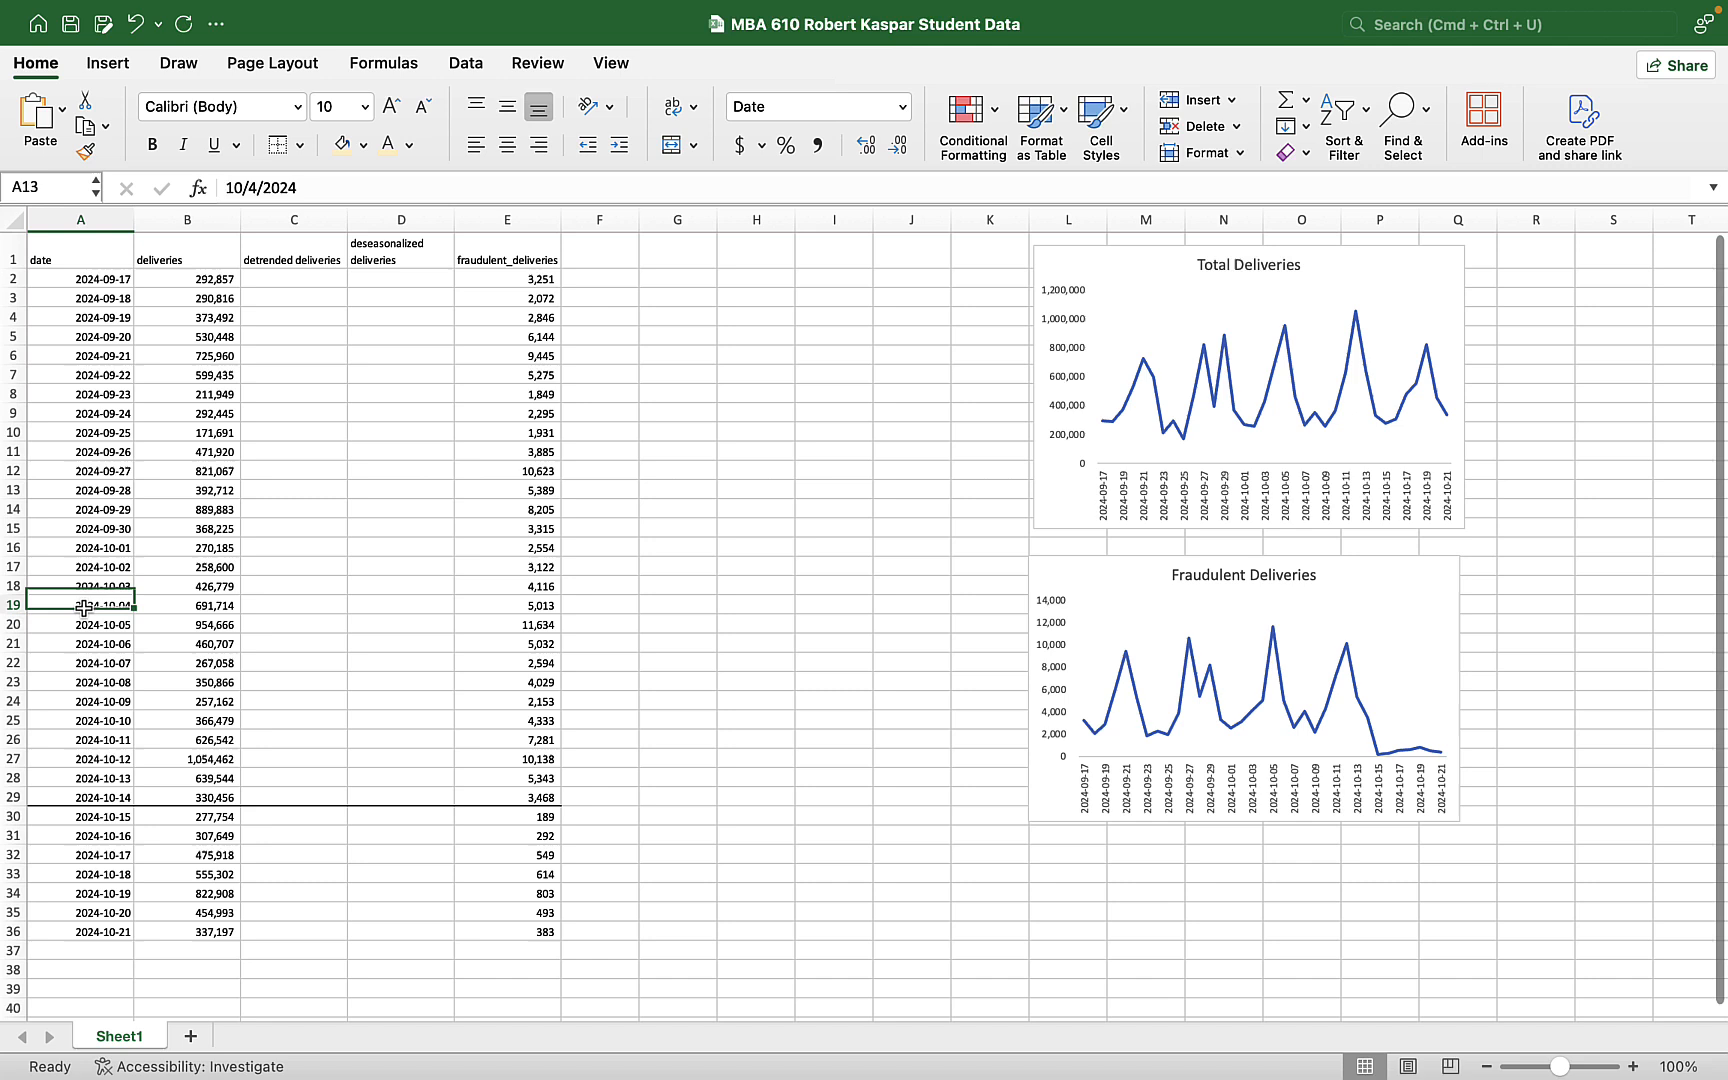
- Insert a T column before deliveries and enter starting index values 1 to 3
left_click(80, 605)
type("T")
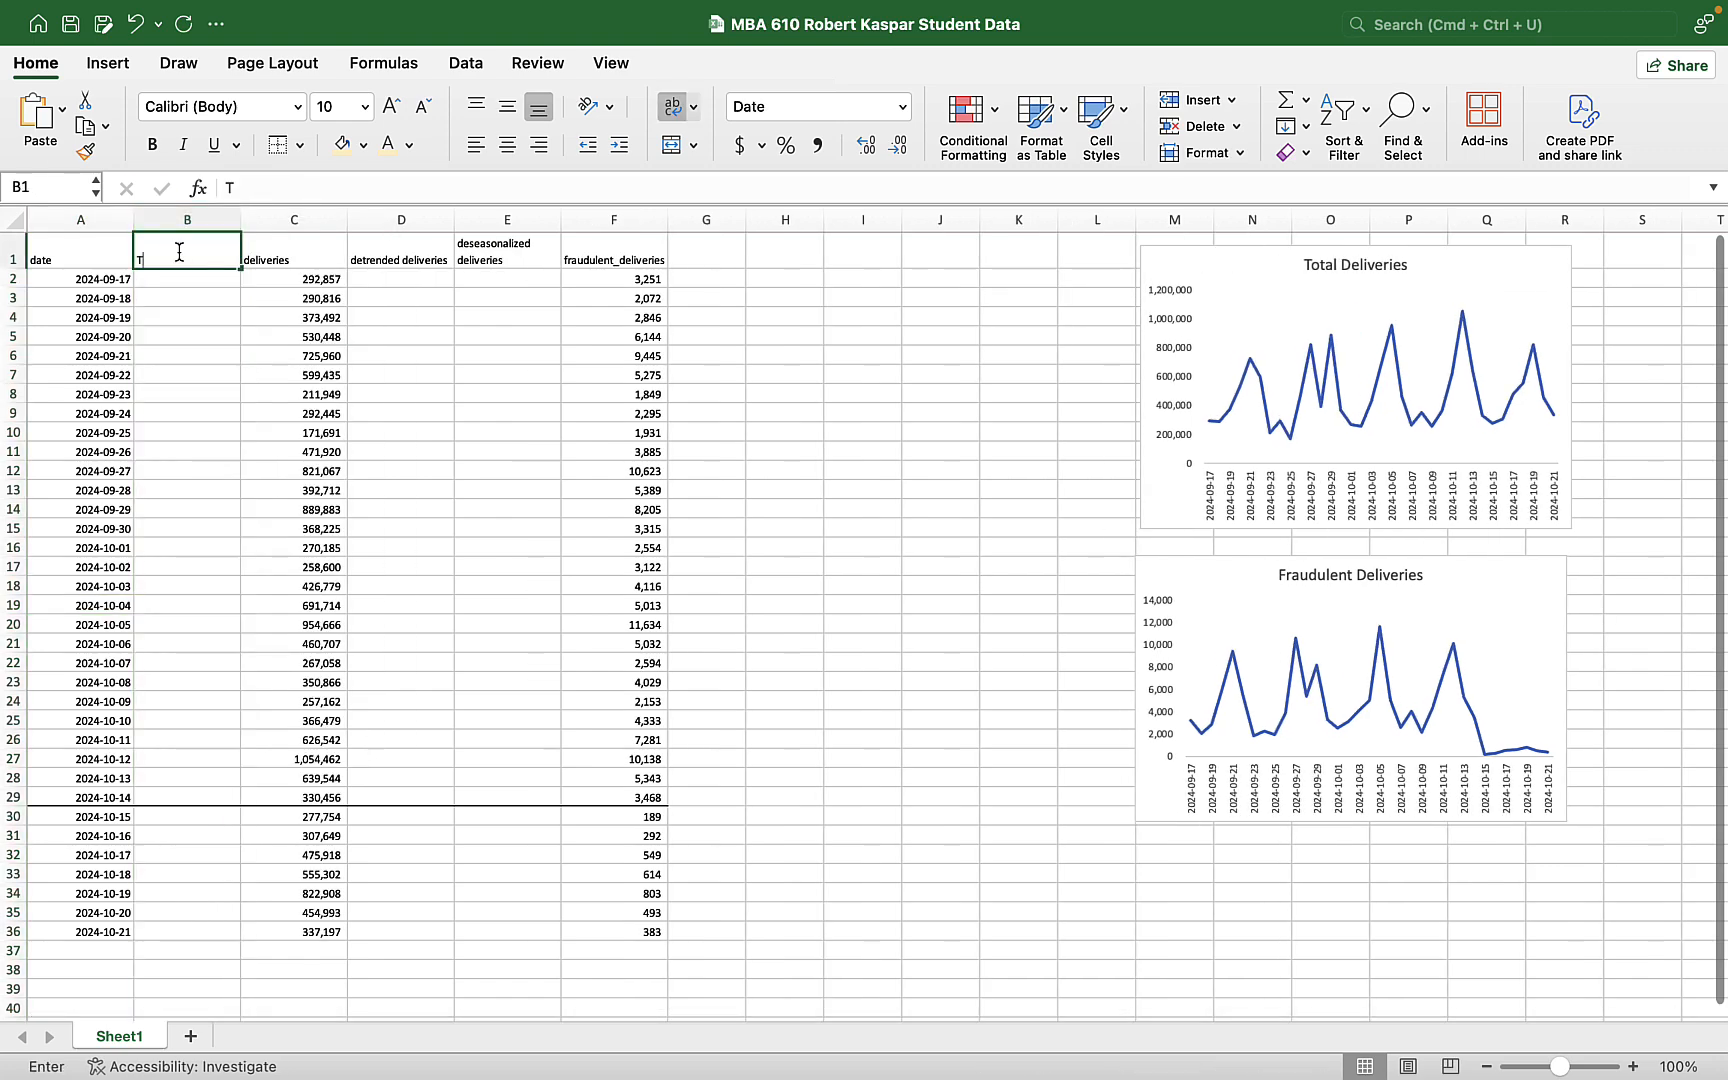
type("3")
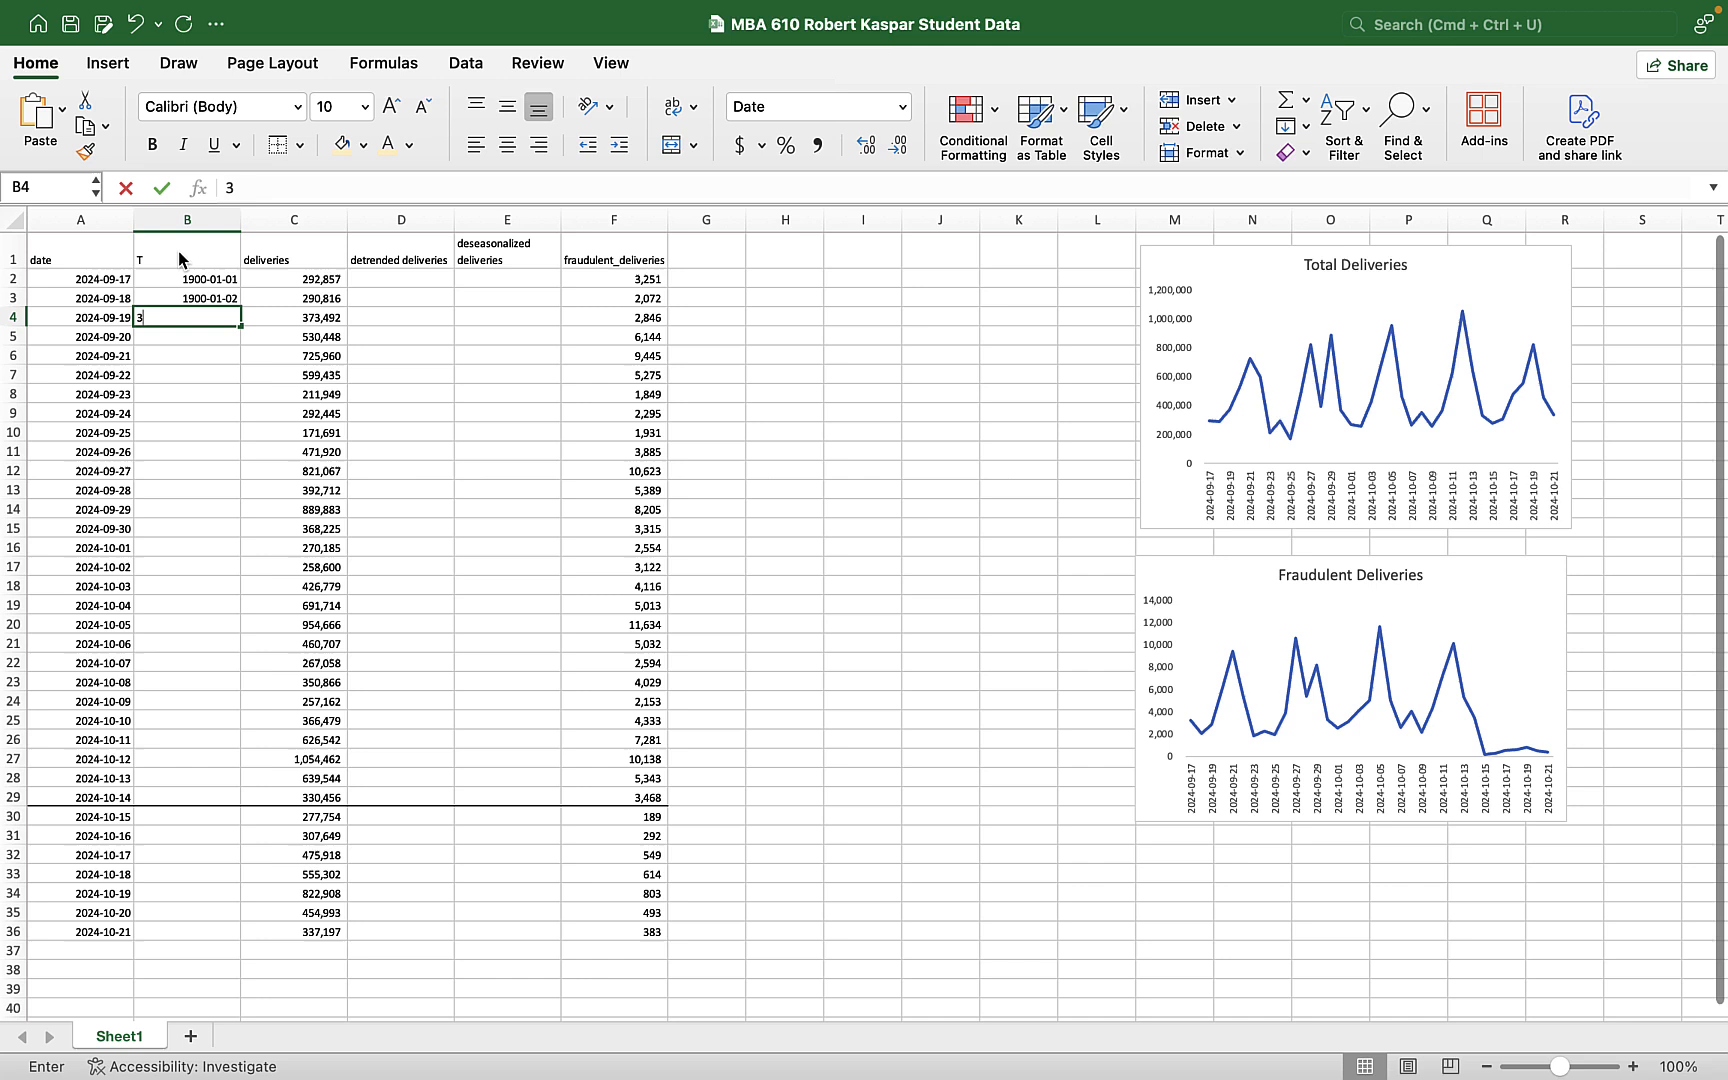
key("Enter")
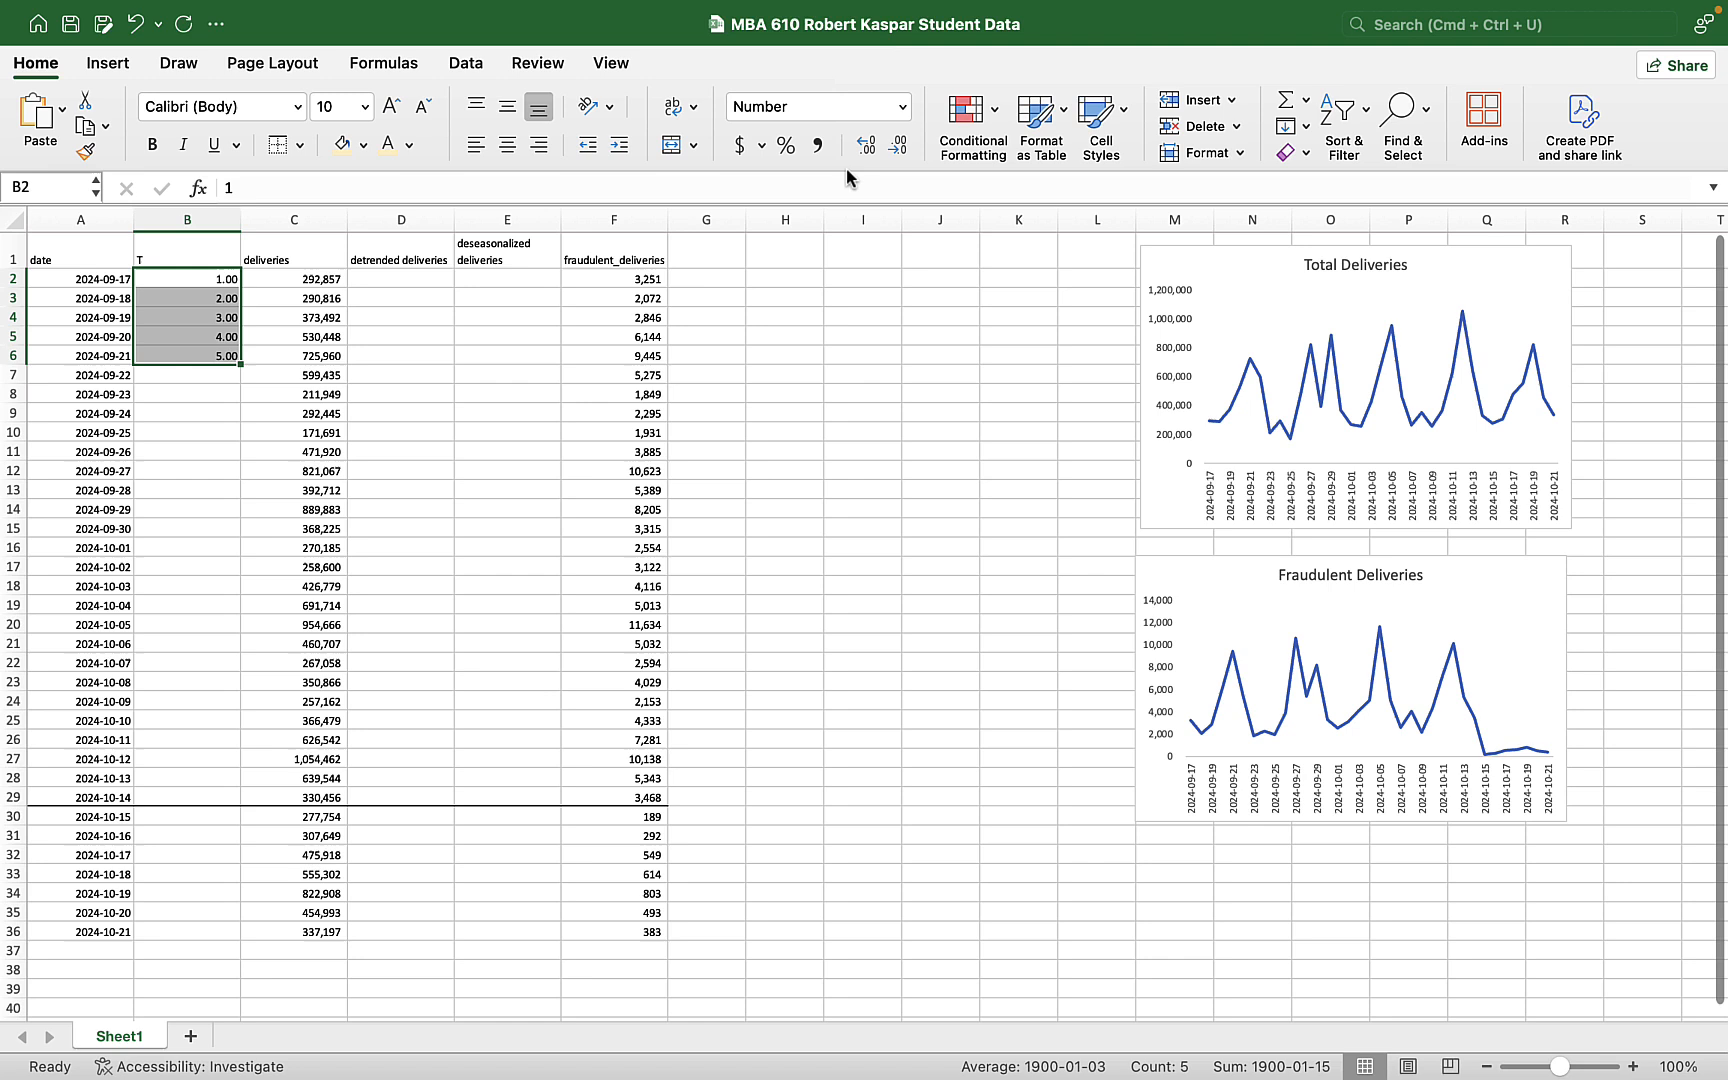
left_click(898, 143)
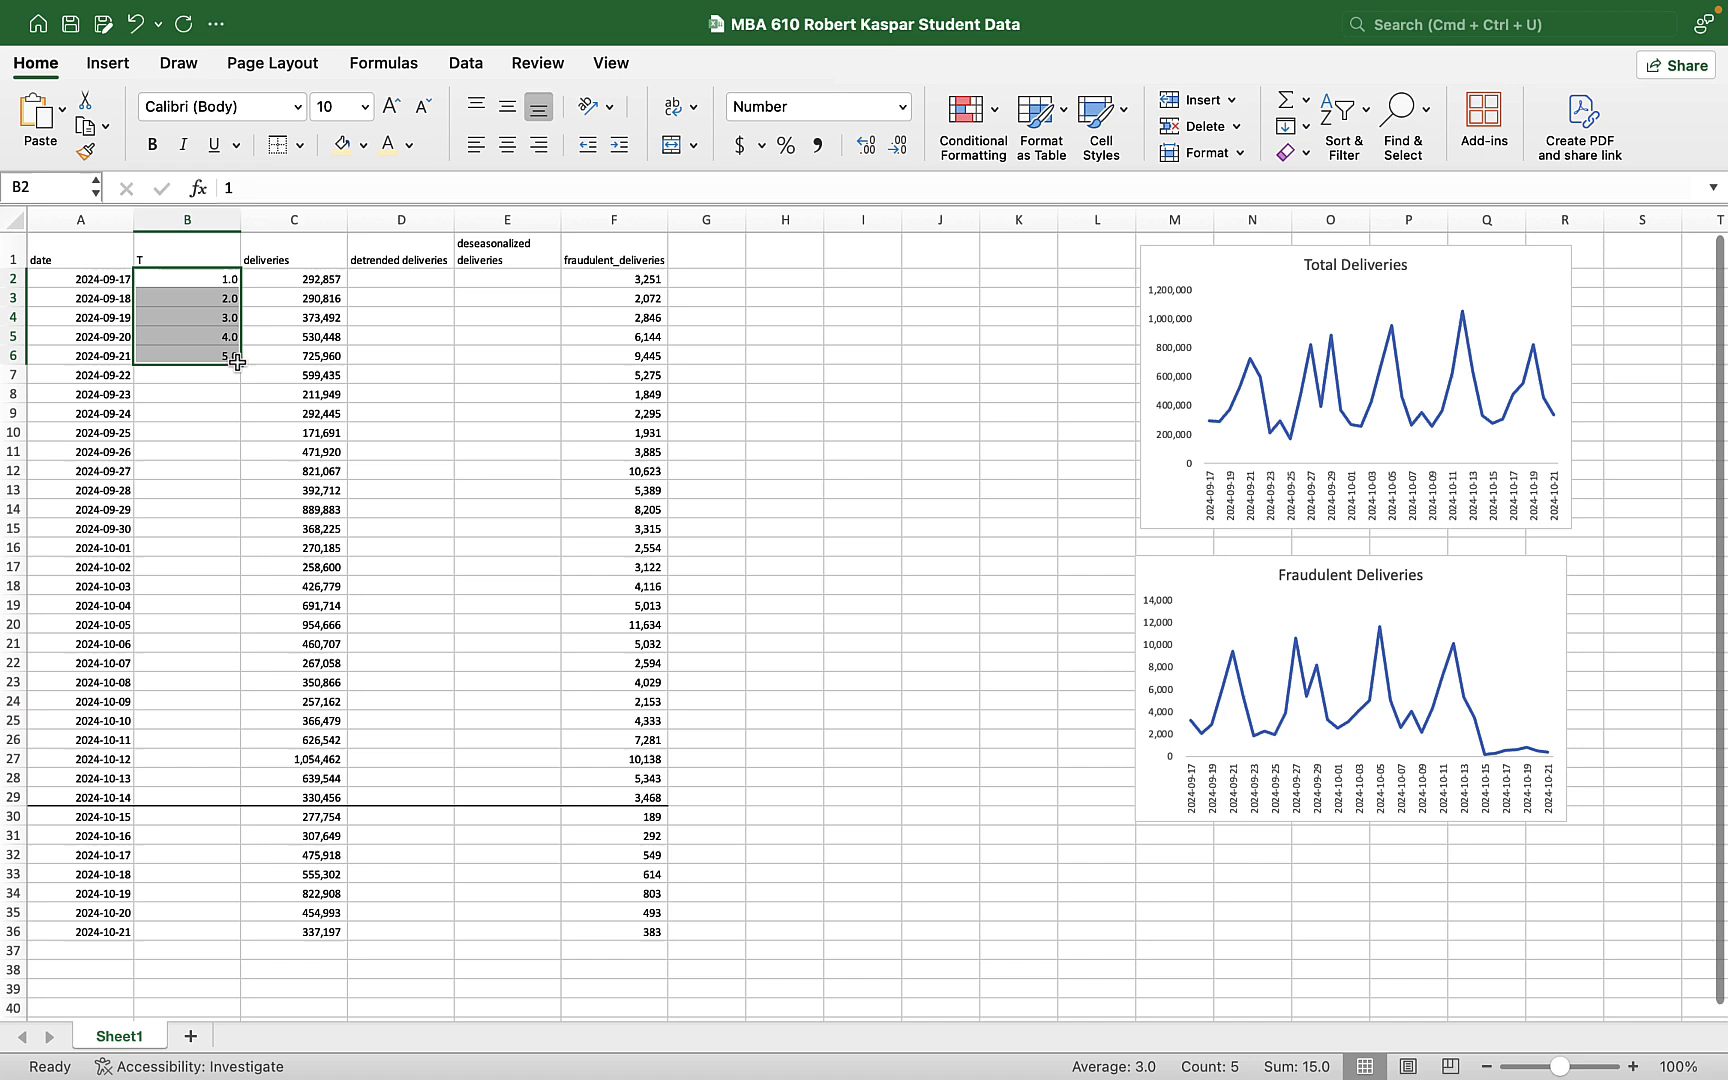
- Fill the T index down to row 36 as whole numbers and narrow the column
left_click_drag(236, 355, 208, 886)
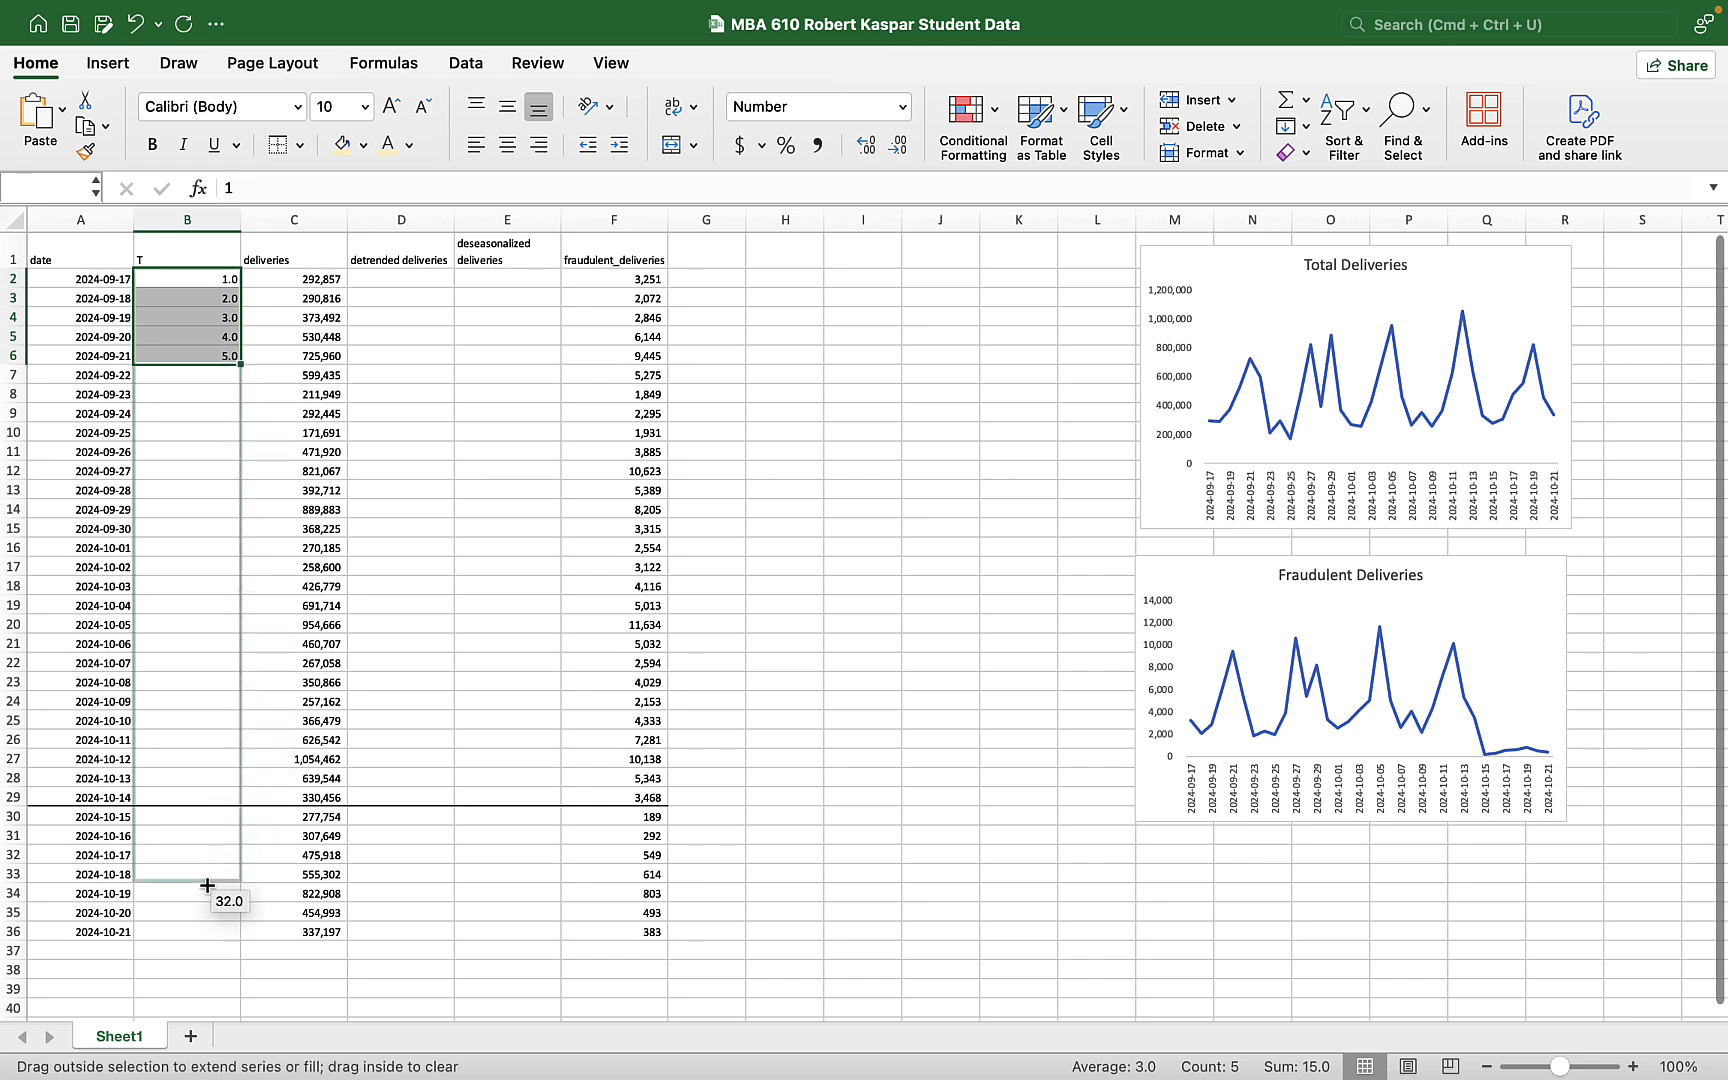
left_click_drag(207, 355, 219, 950)
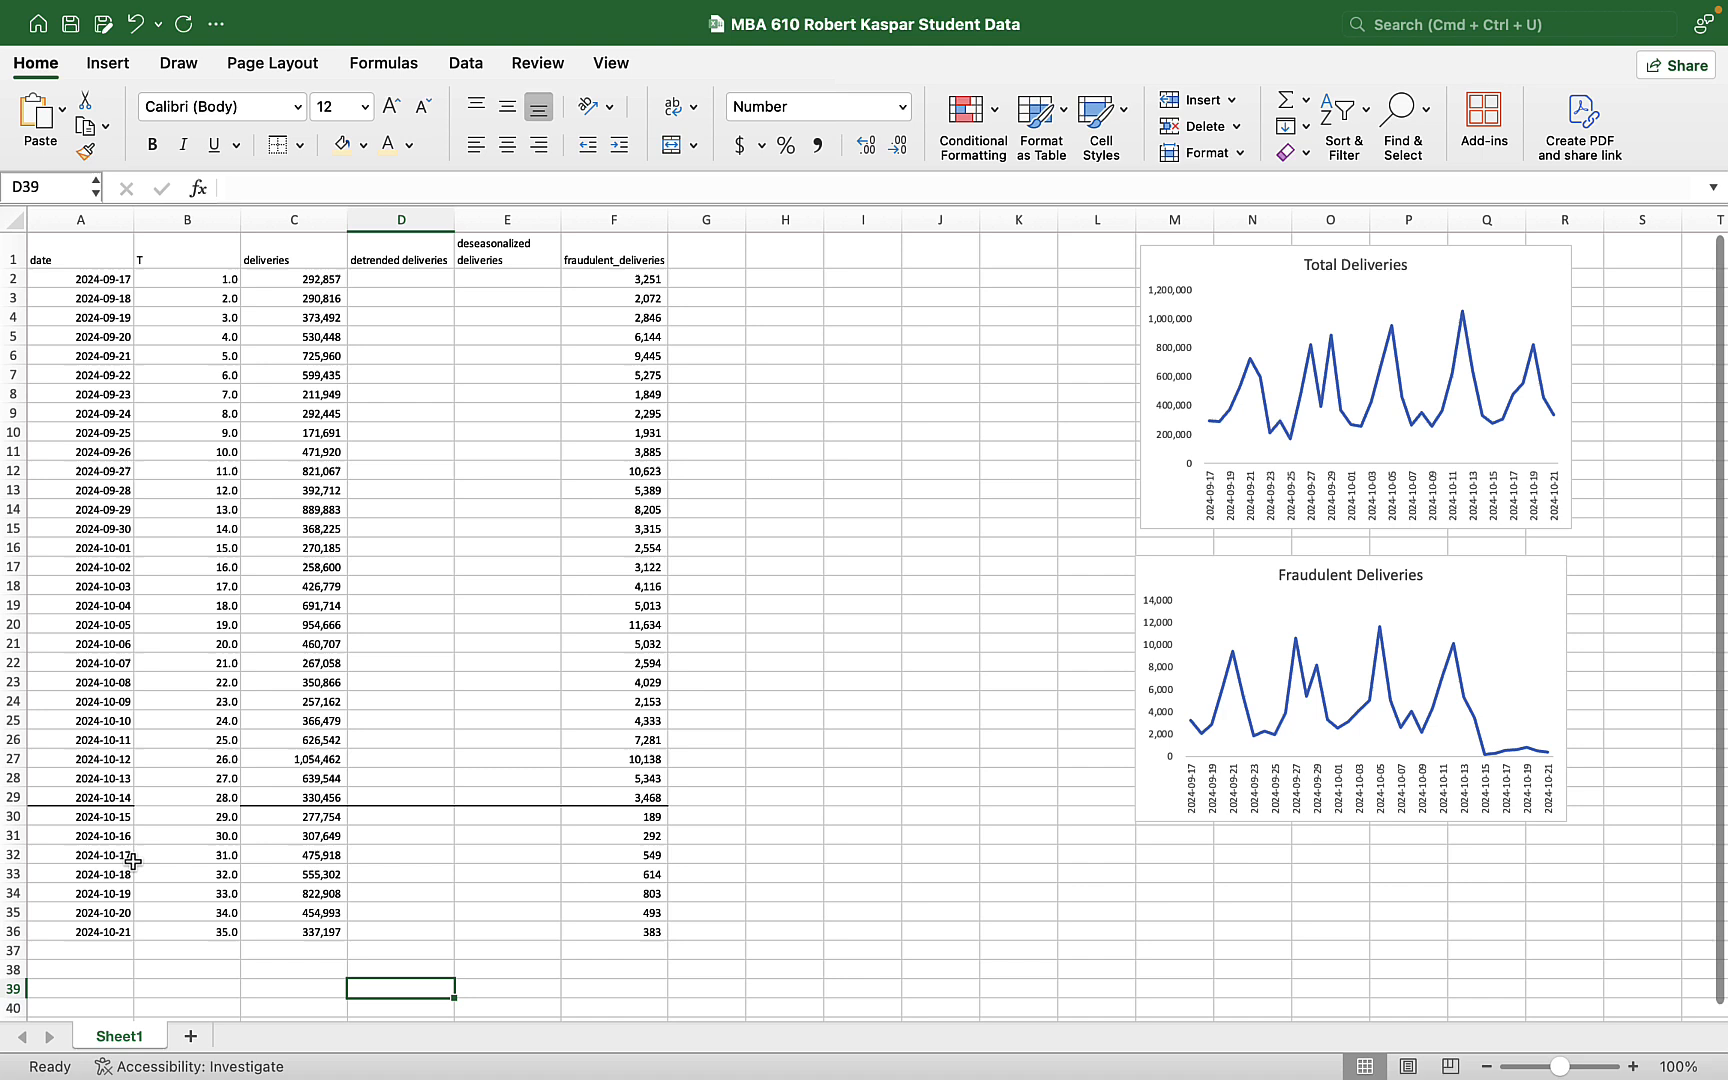
left_click(186, 279)
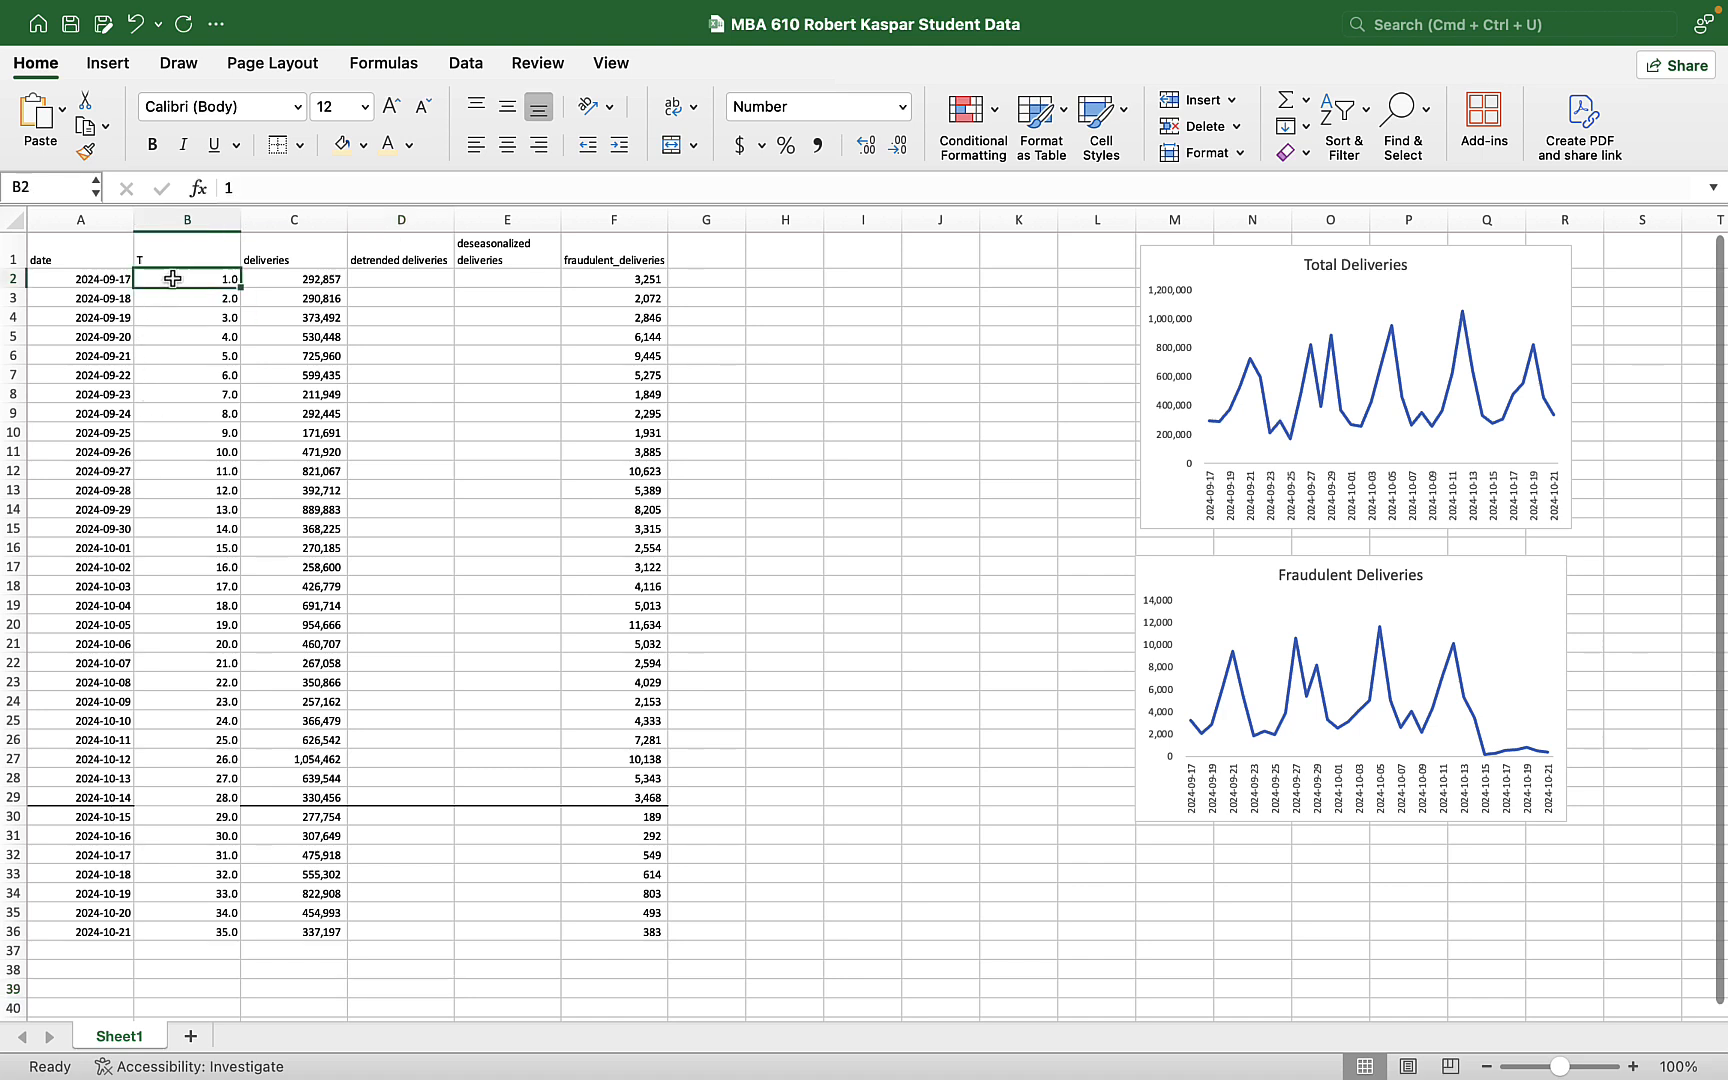
left_click(185, 317)
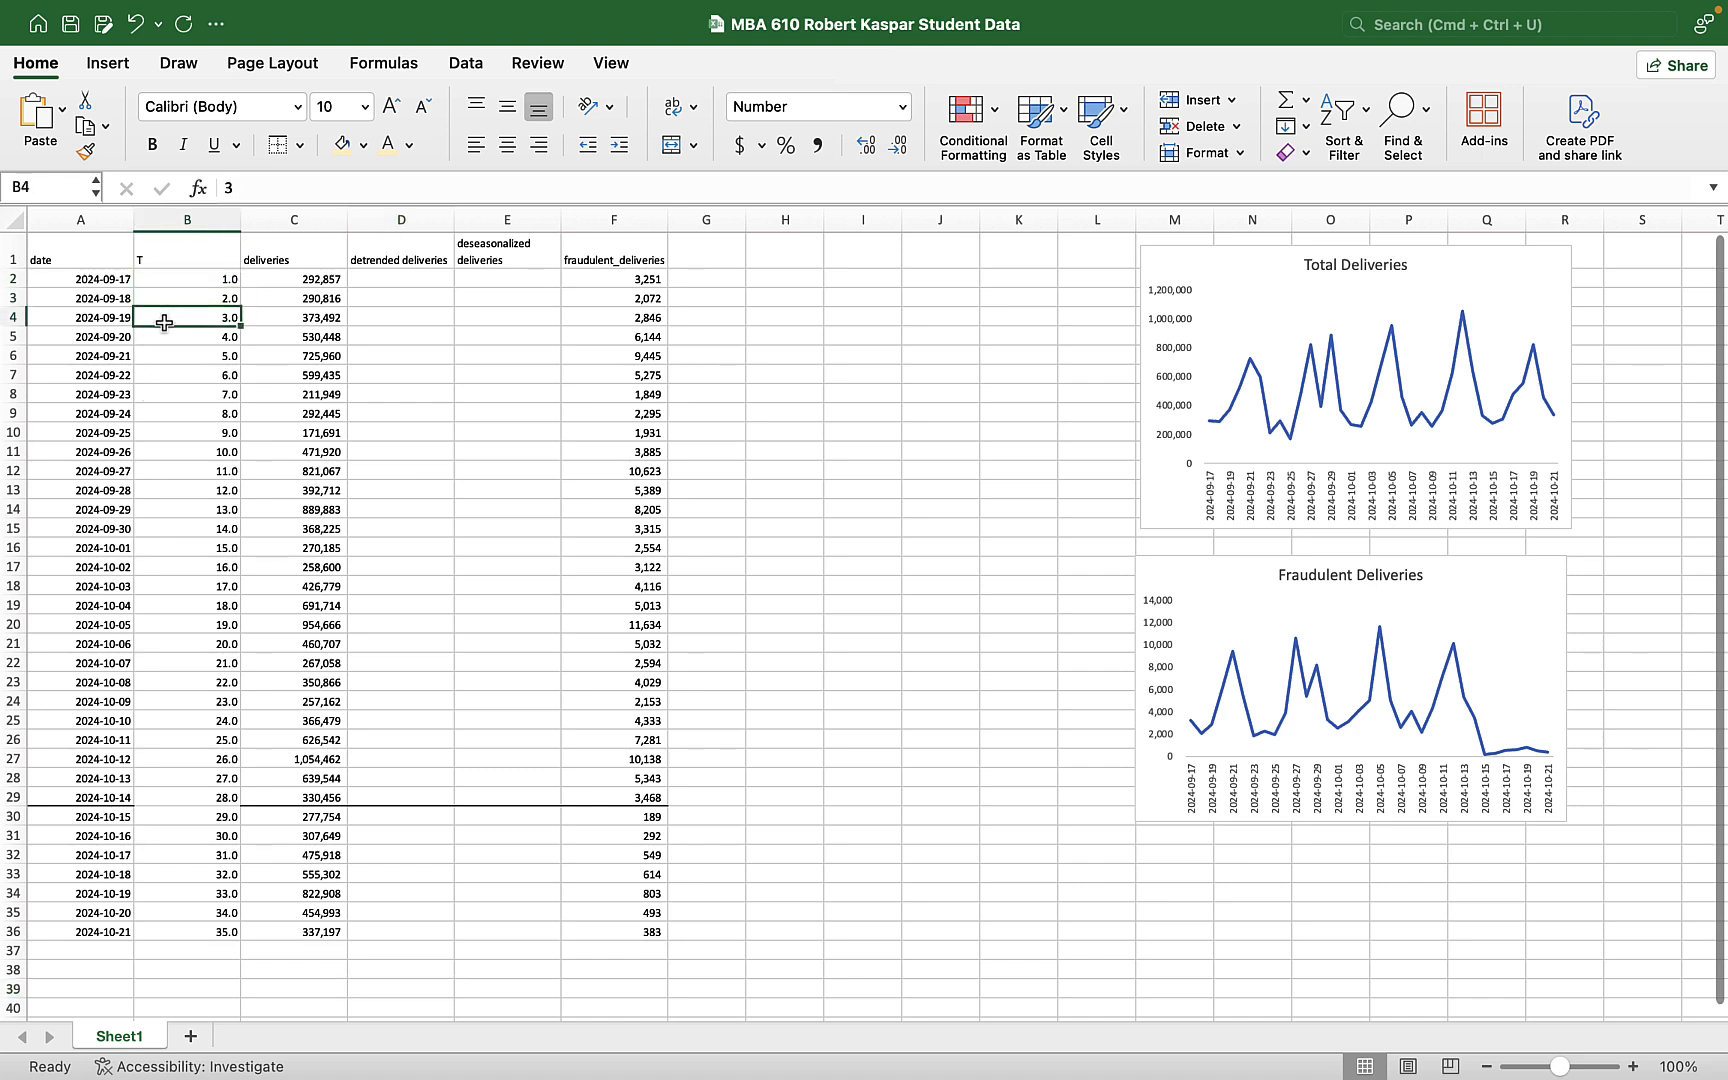
left_click(186, 219)
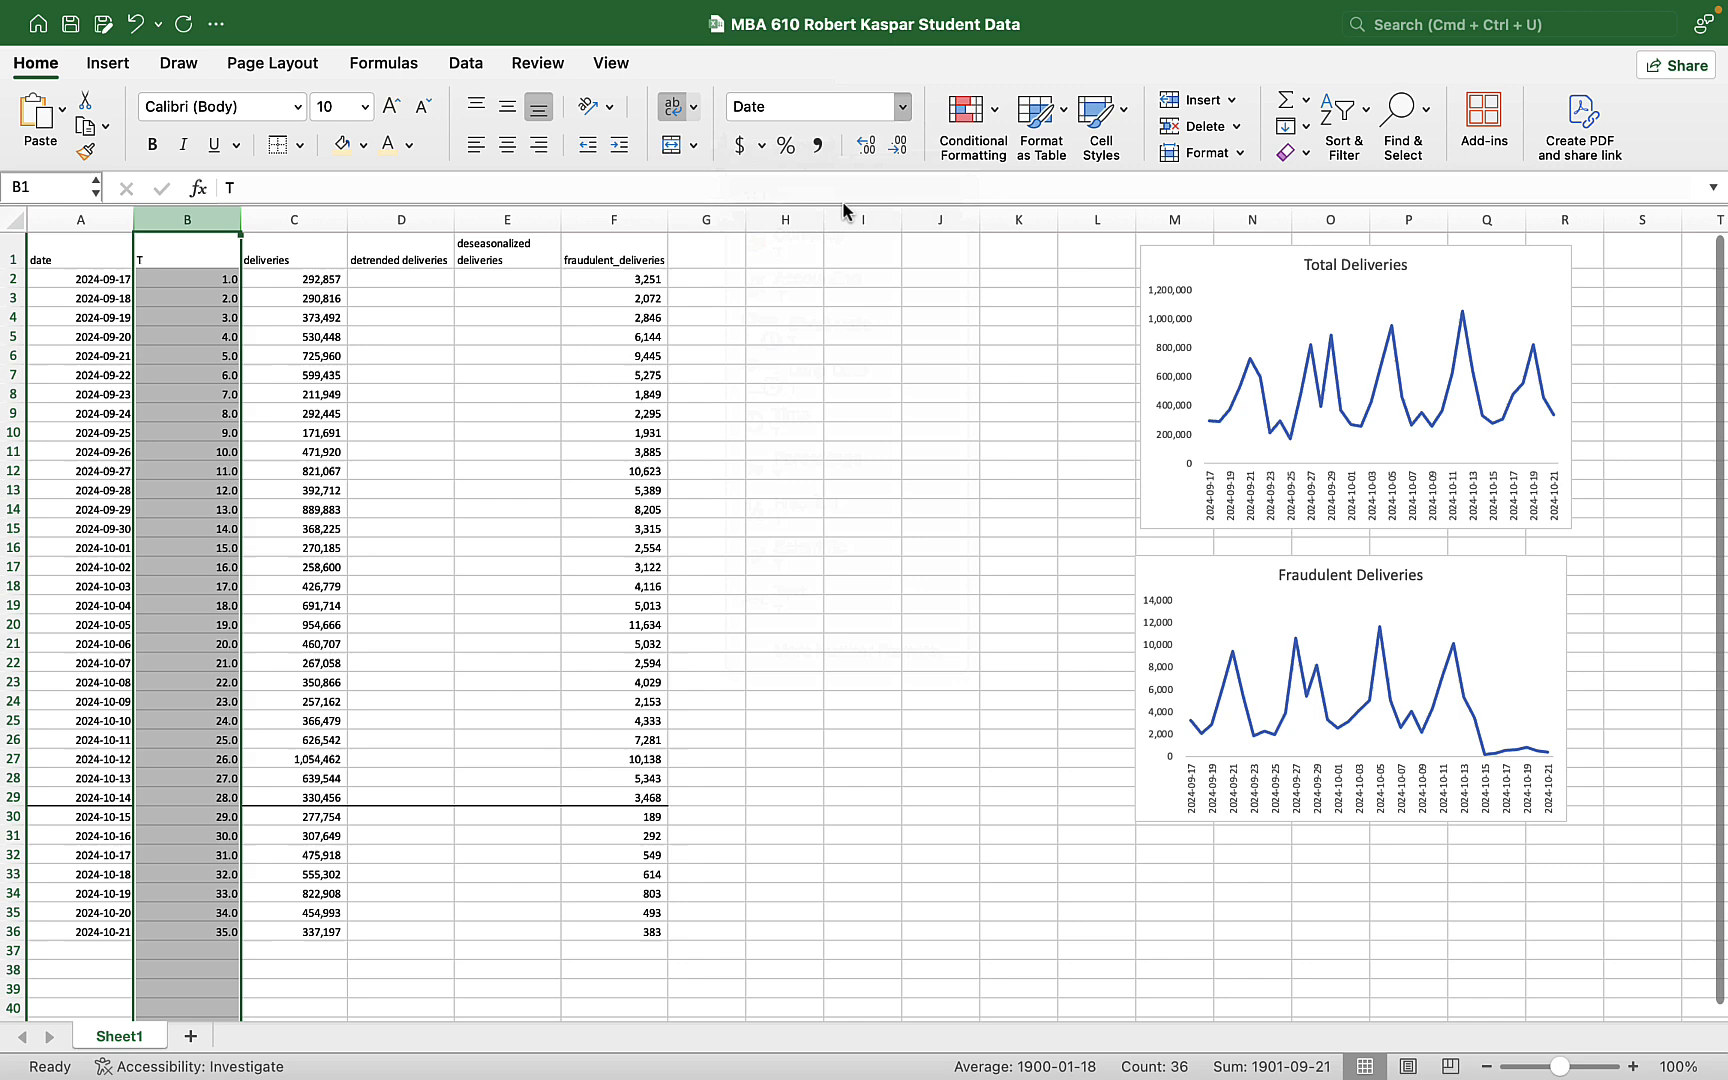
left_click(900, 144)
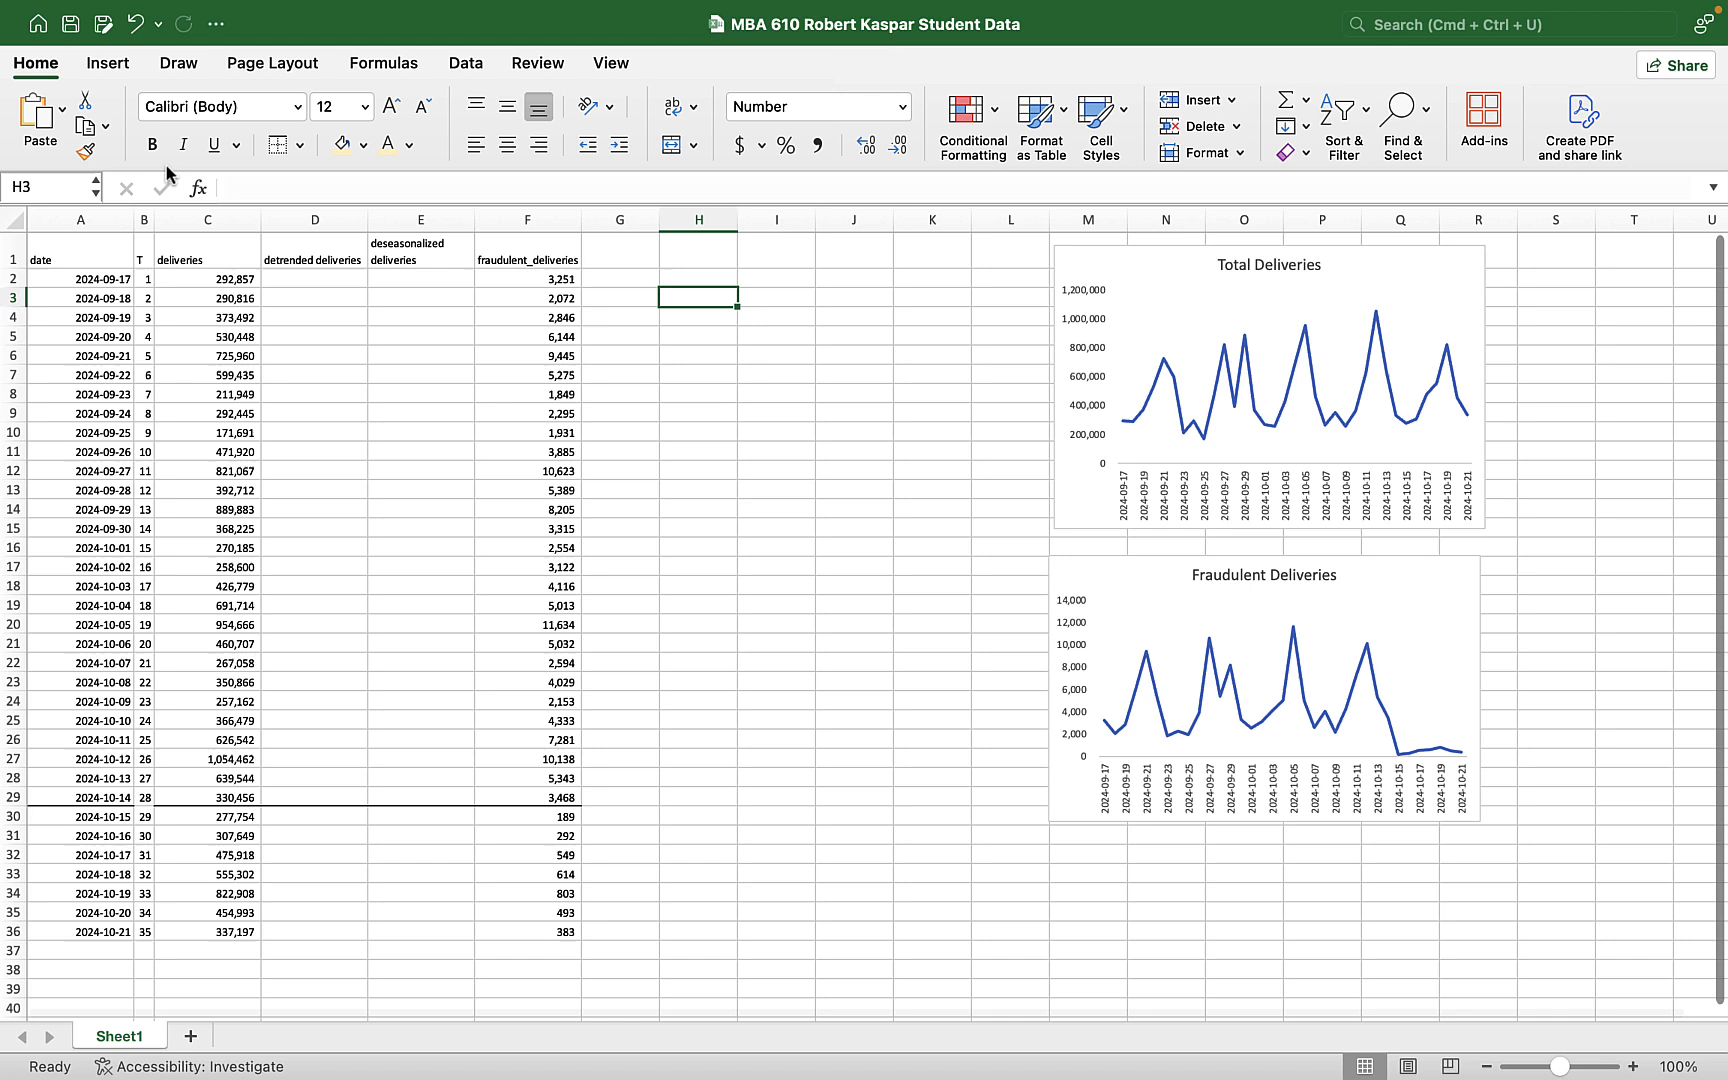
scroll("right", 3)
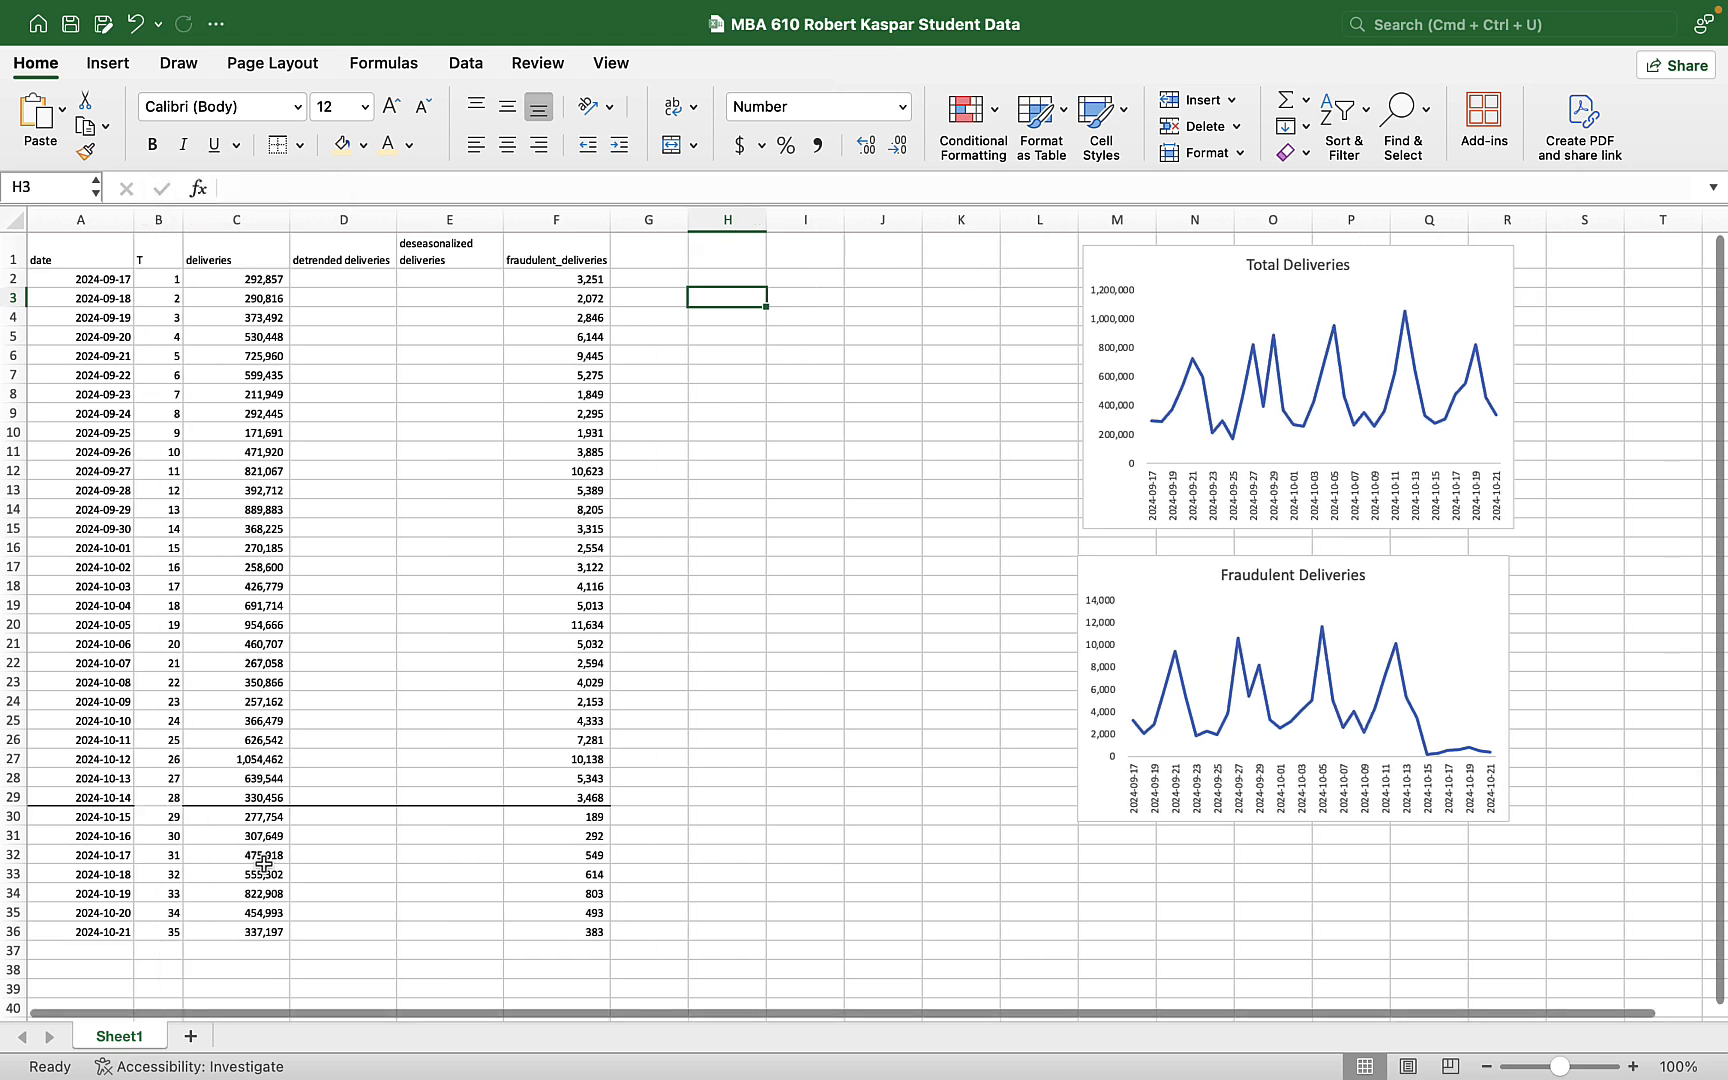
left_click(79, 816)
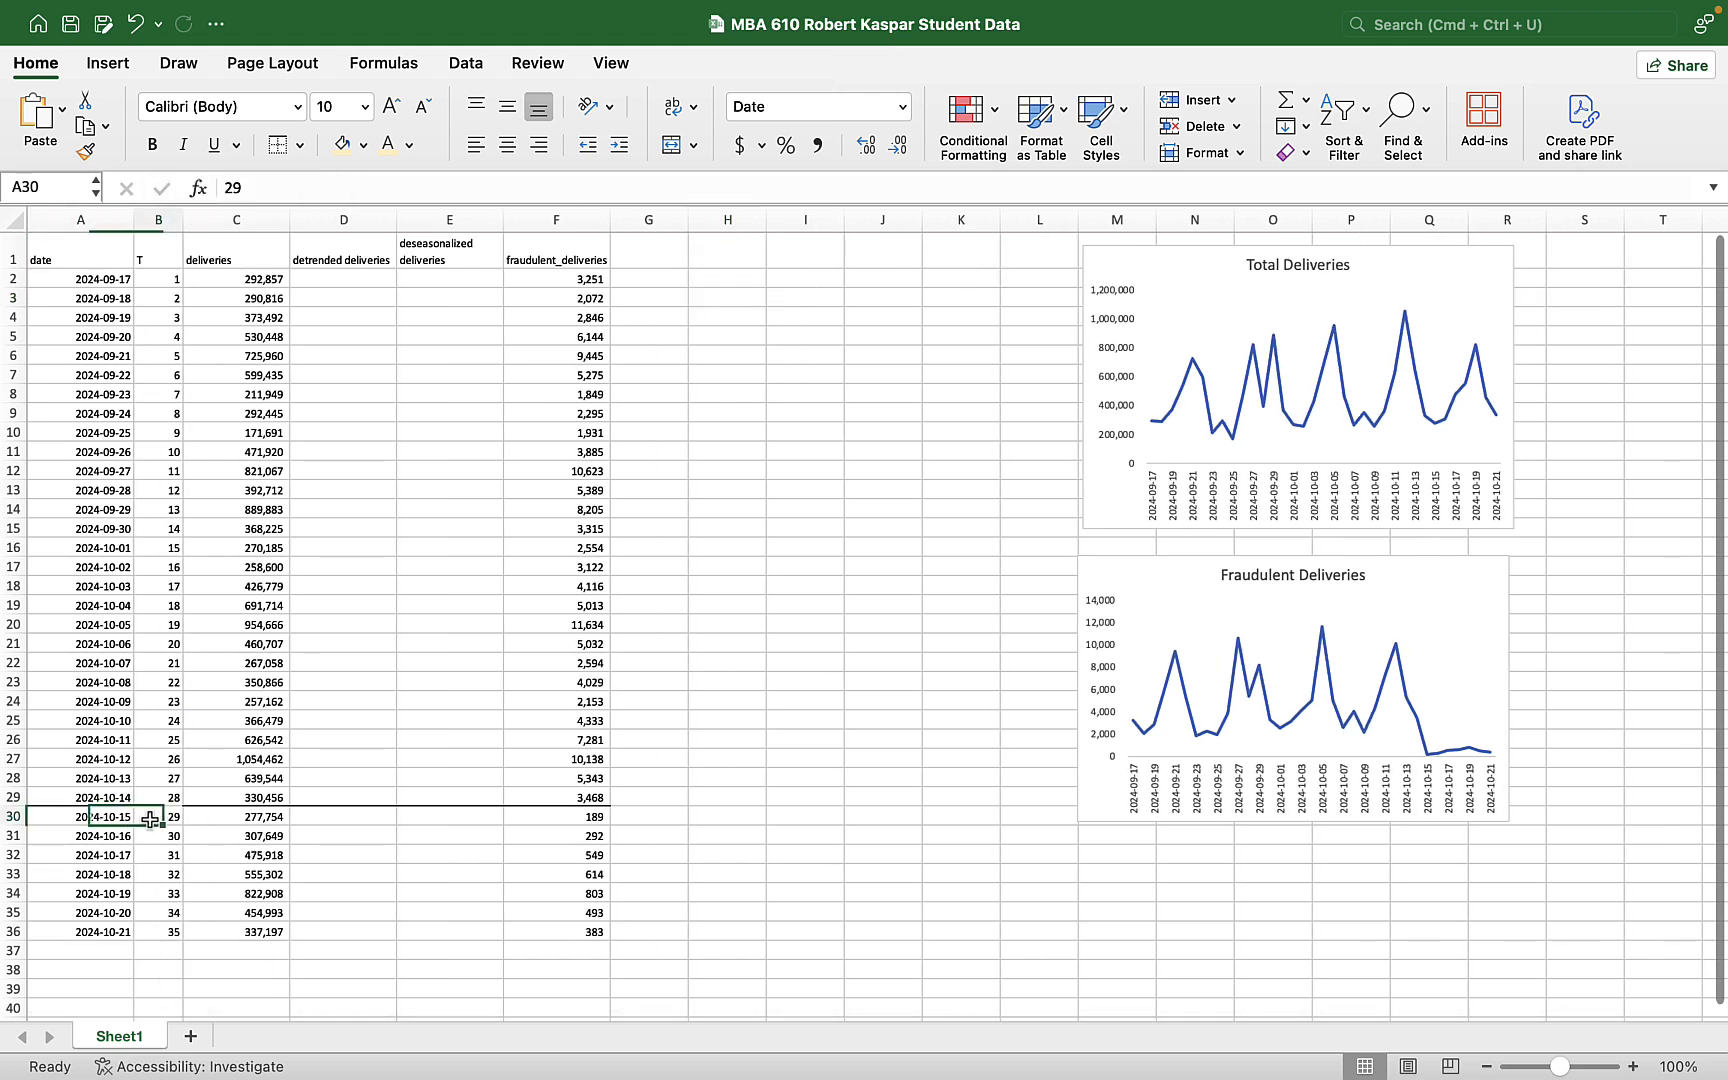
left_click(158, 816)
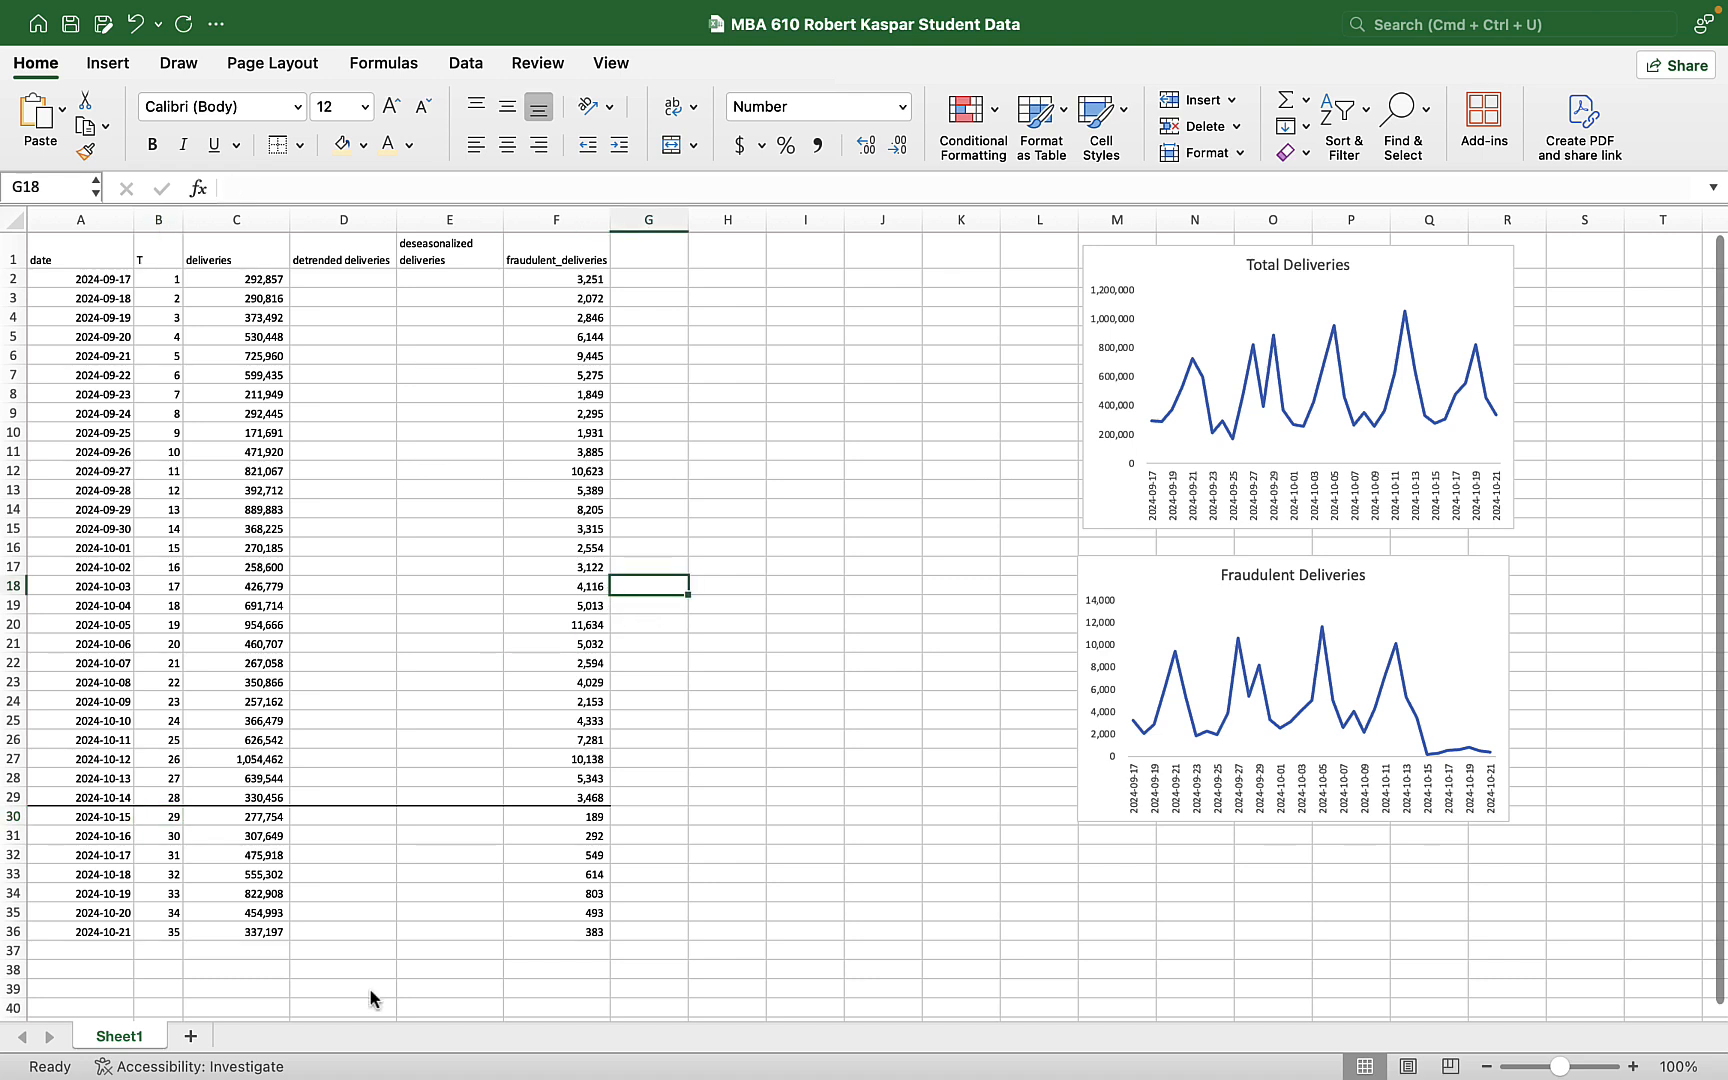
- Label C38:C40 Slope, Intercept and Rsq, and begin a SLOPE formula in D38
left_click(235, 968)
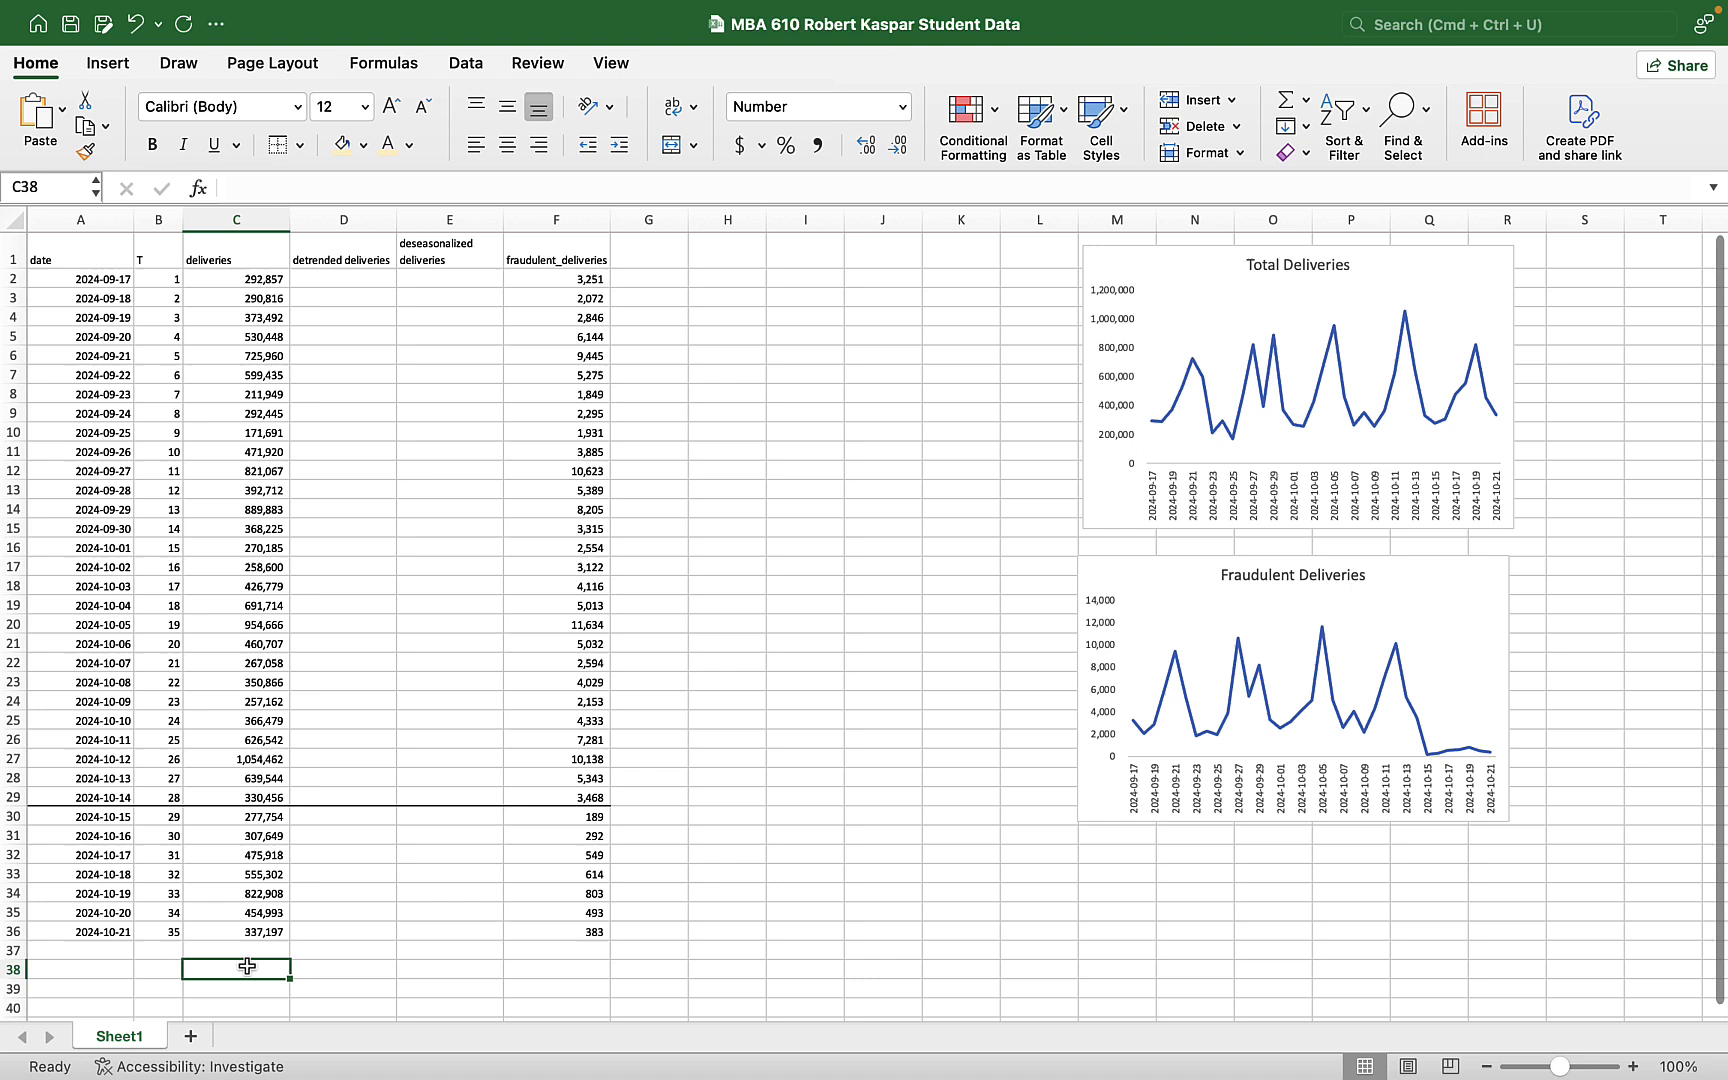
type("Slope")
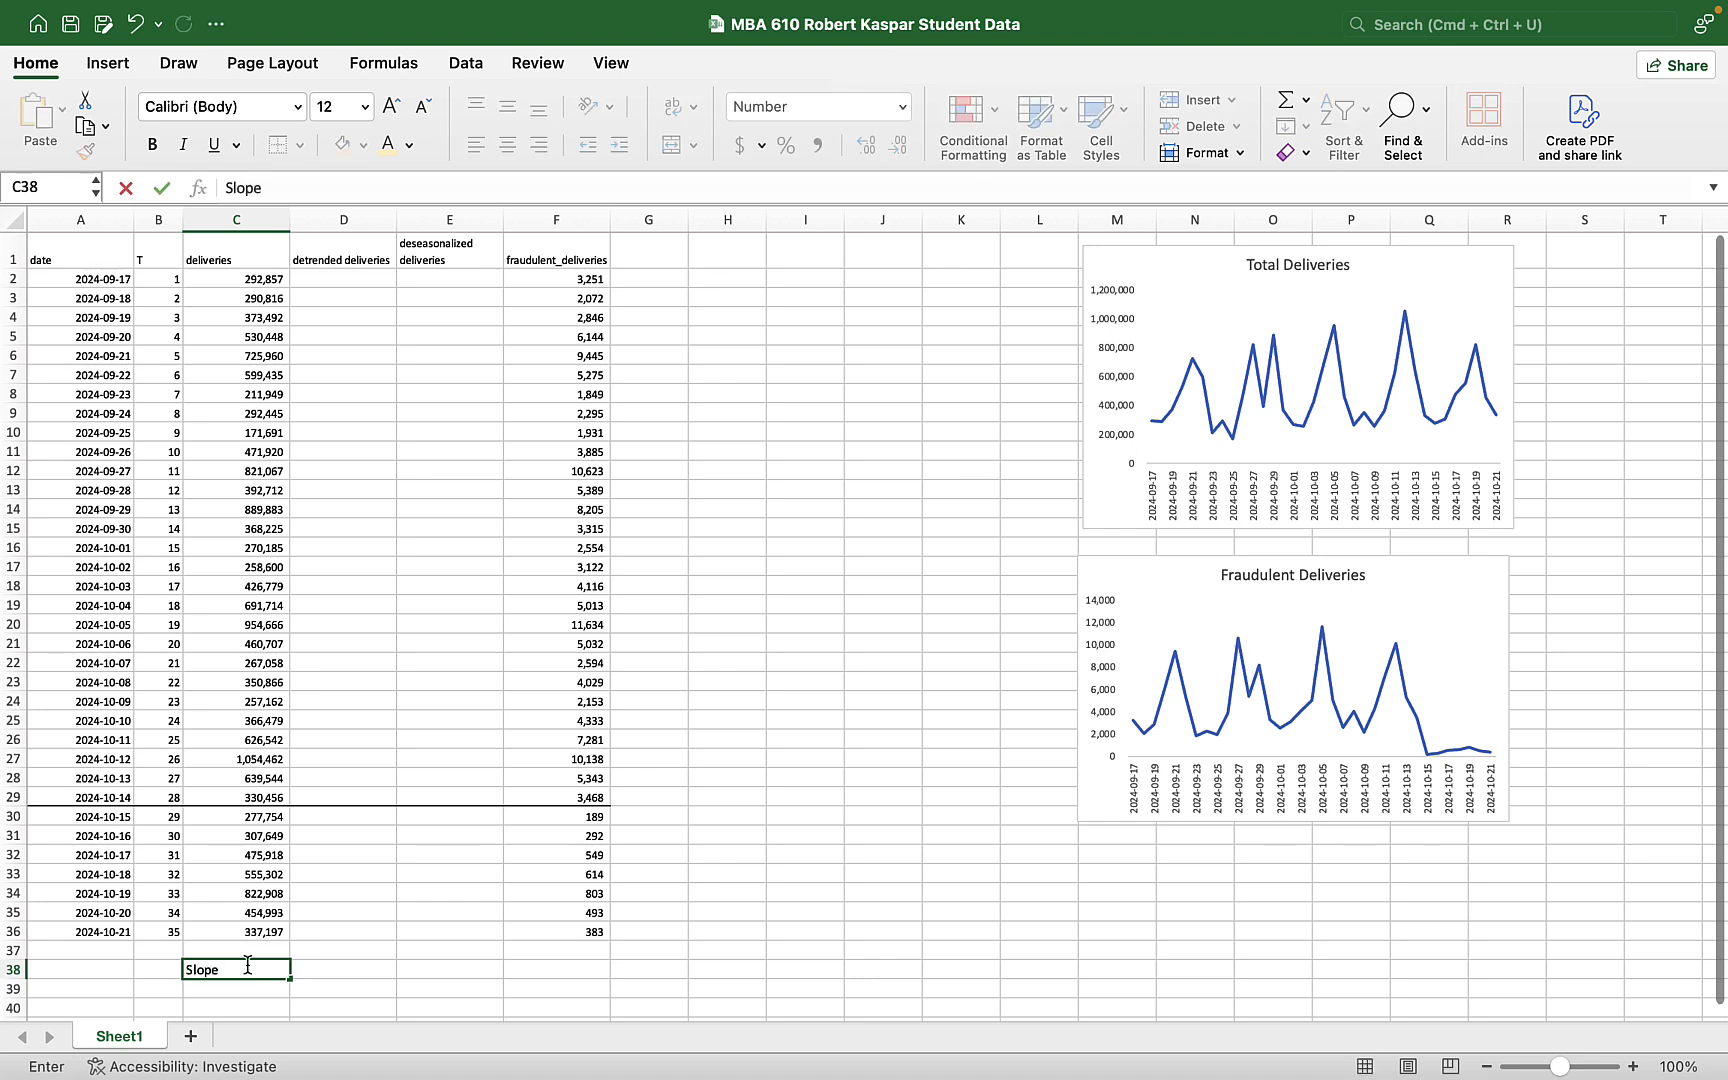
type("Intercept")
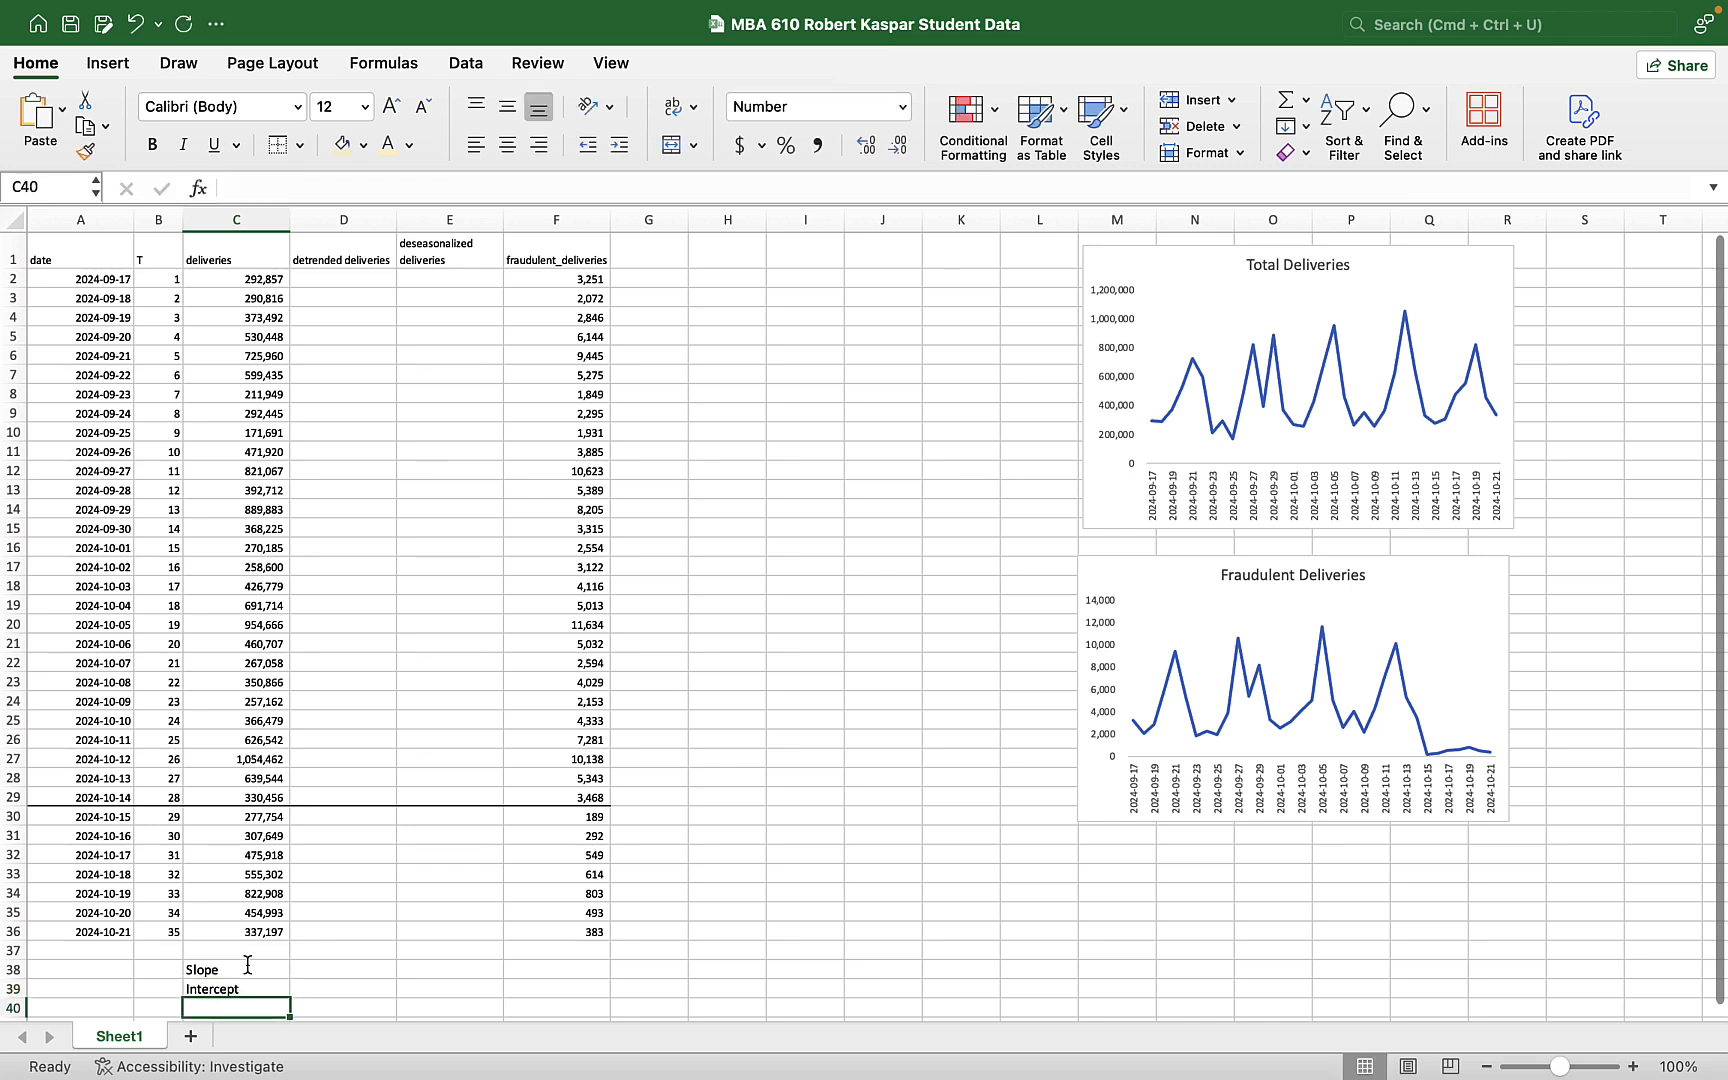
type("Rsq")
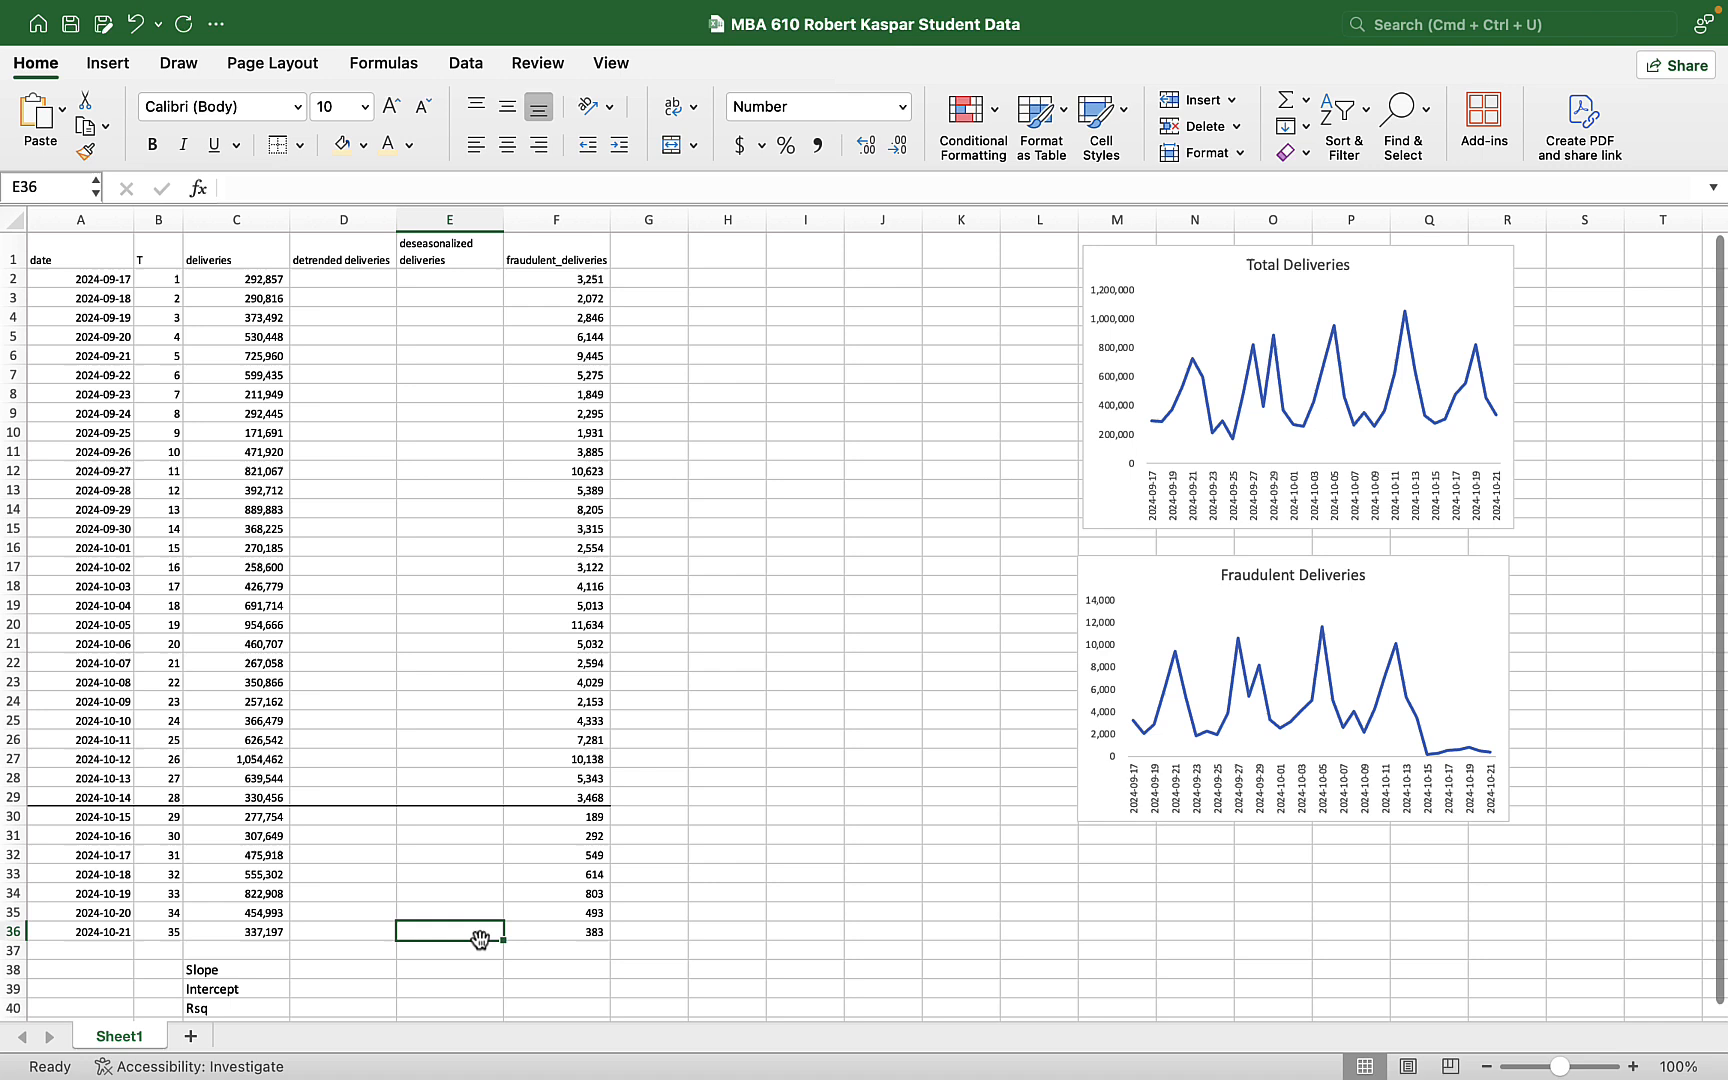
left_click(343, 969)
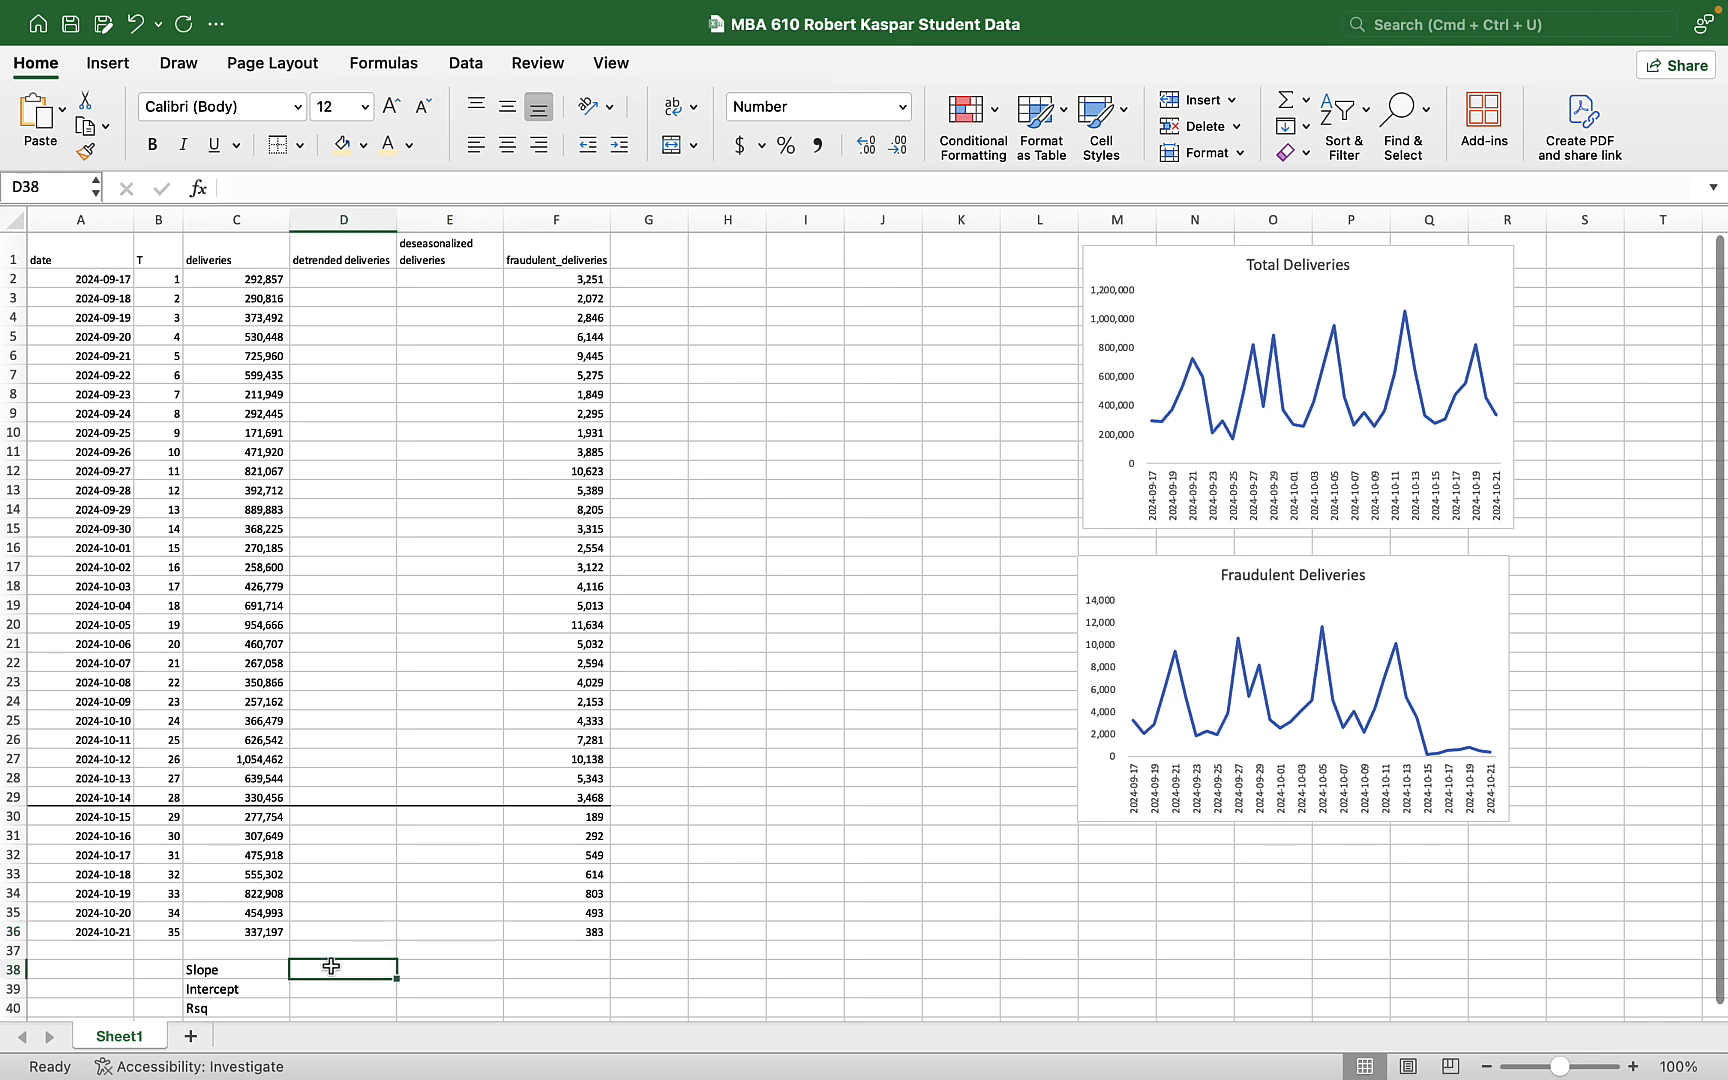
type("=slope(")
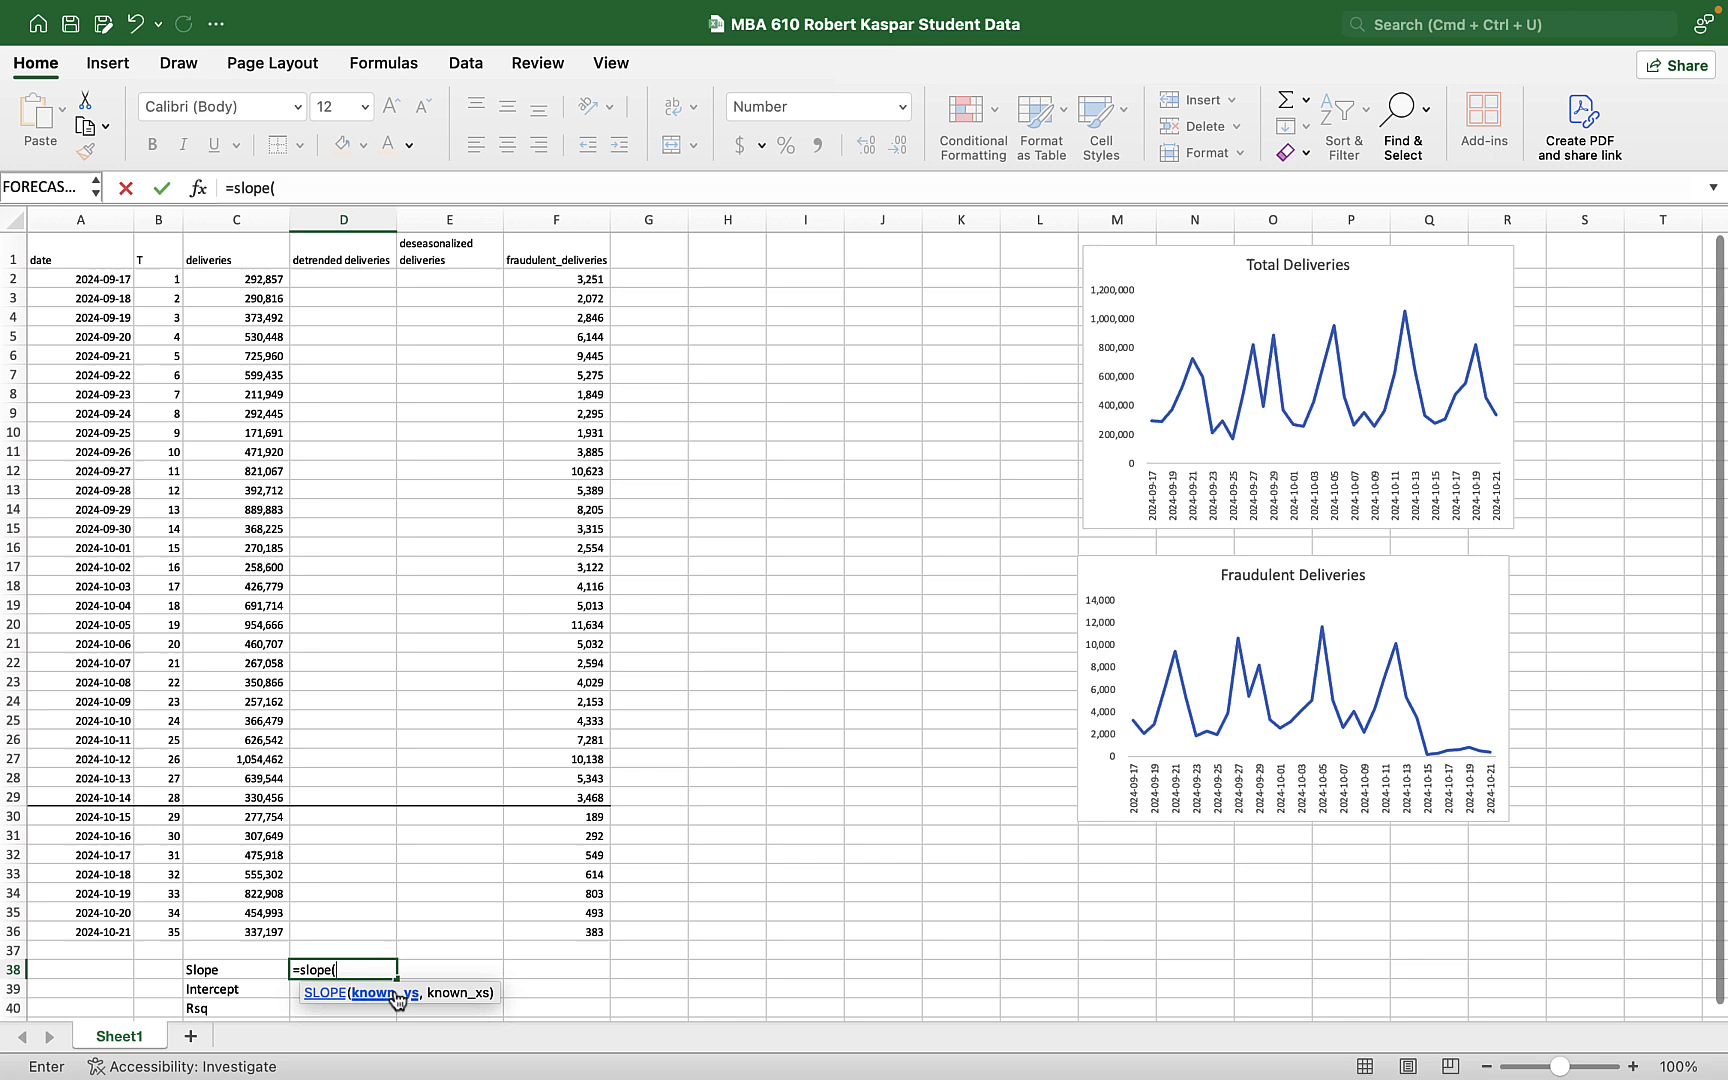
mouse_move(1111, 366)
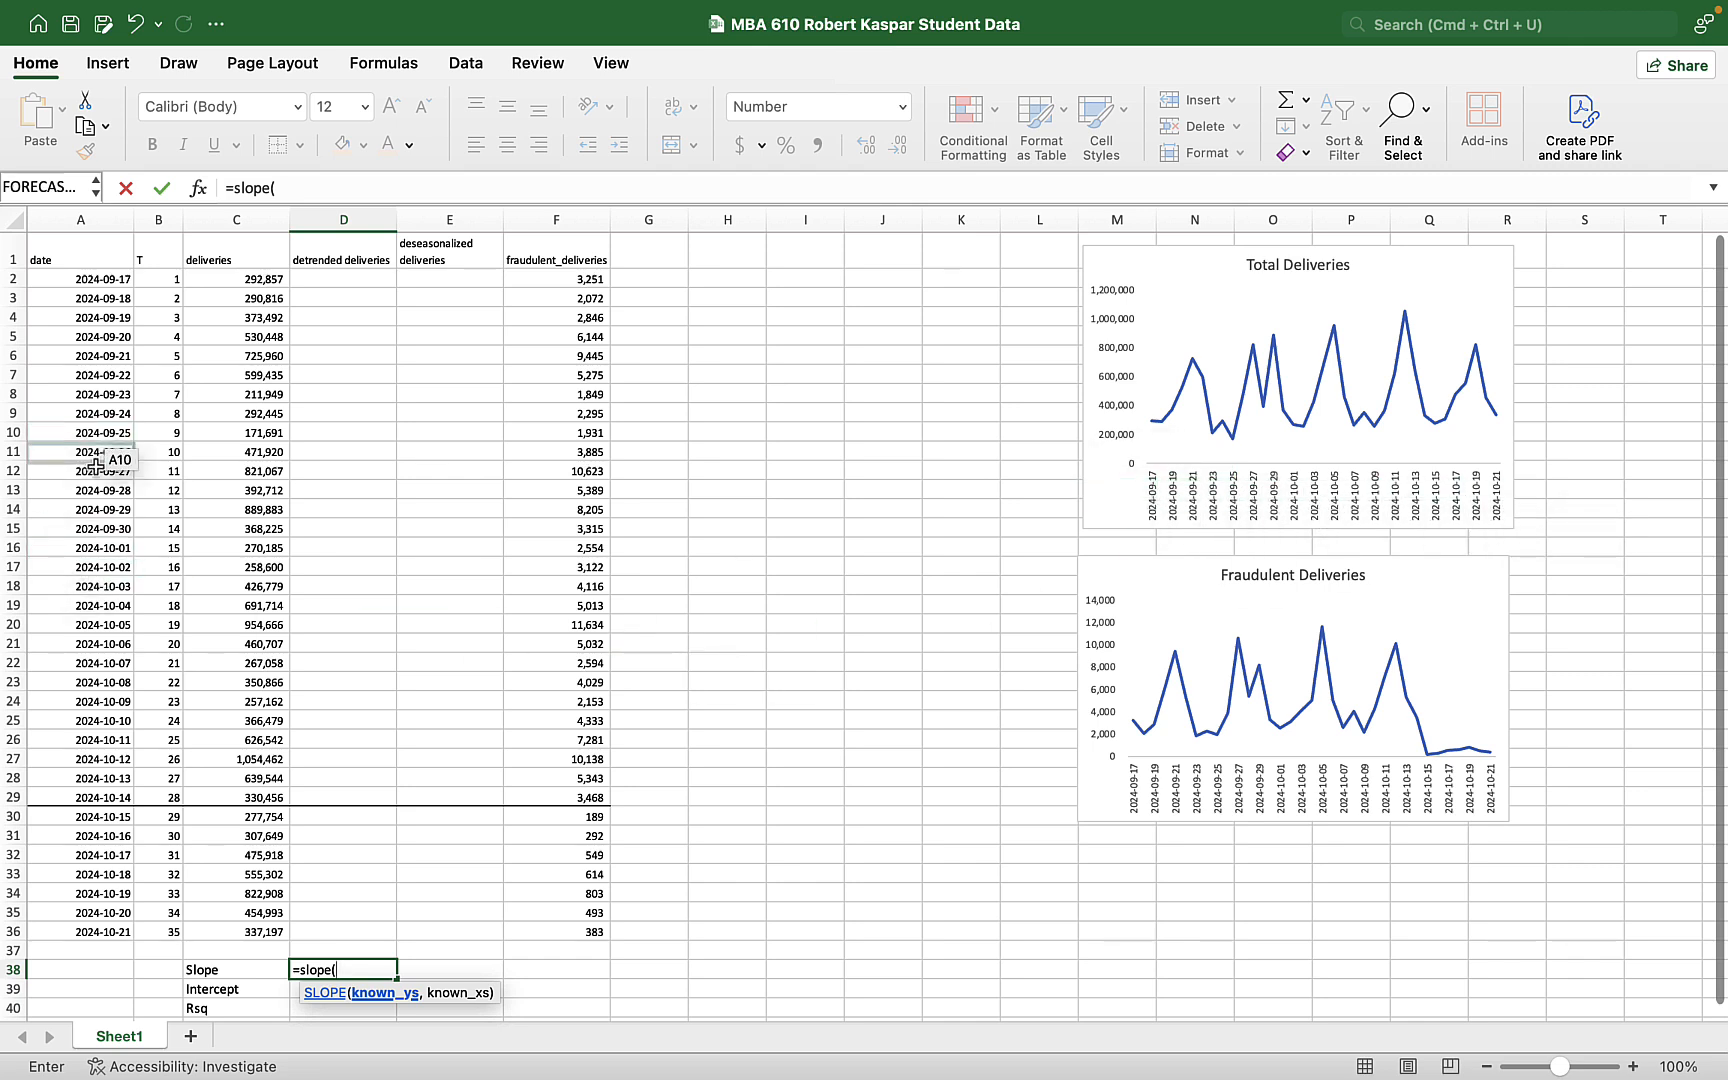
- Complete =SLOPE(C2:C29,B2:B29) in D38 with deliveries as ys and T as xs
left_click(235, 279)
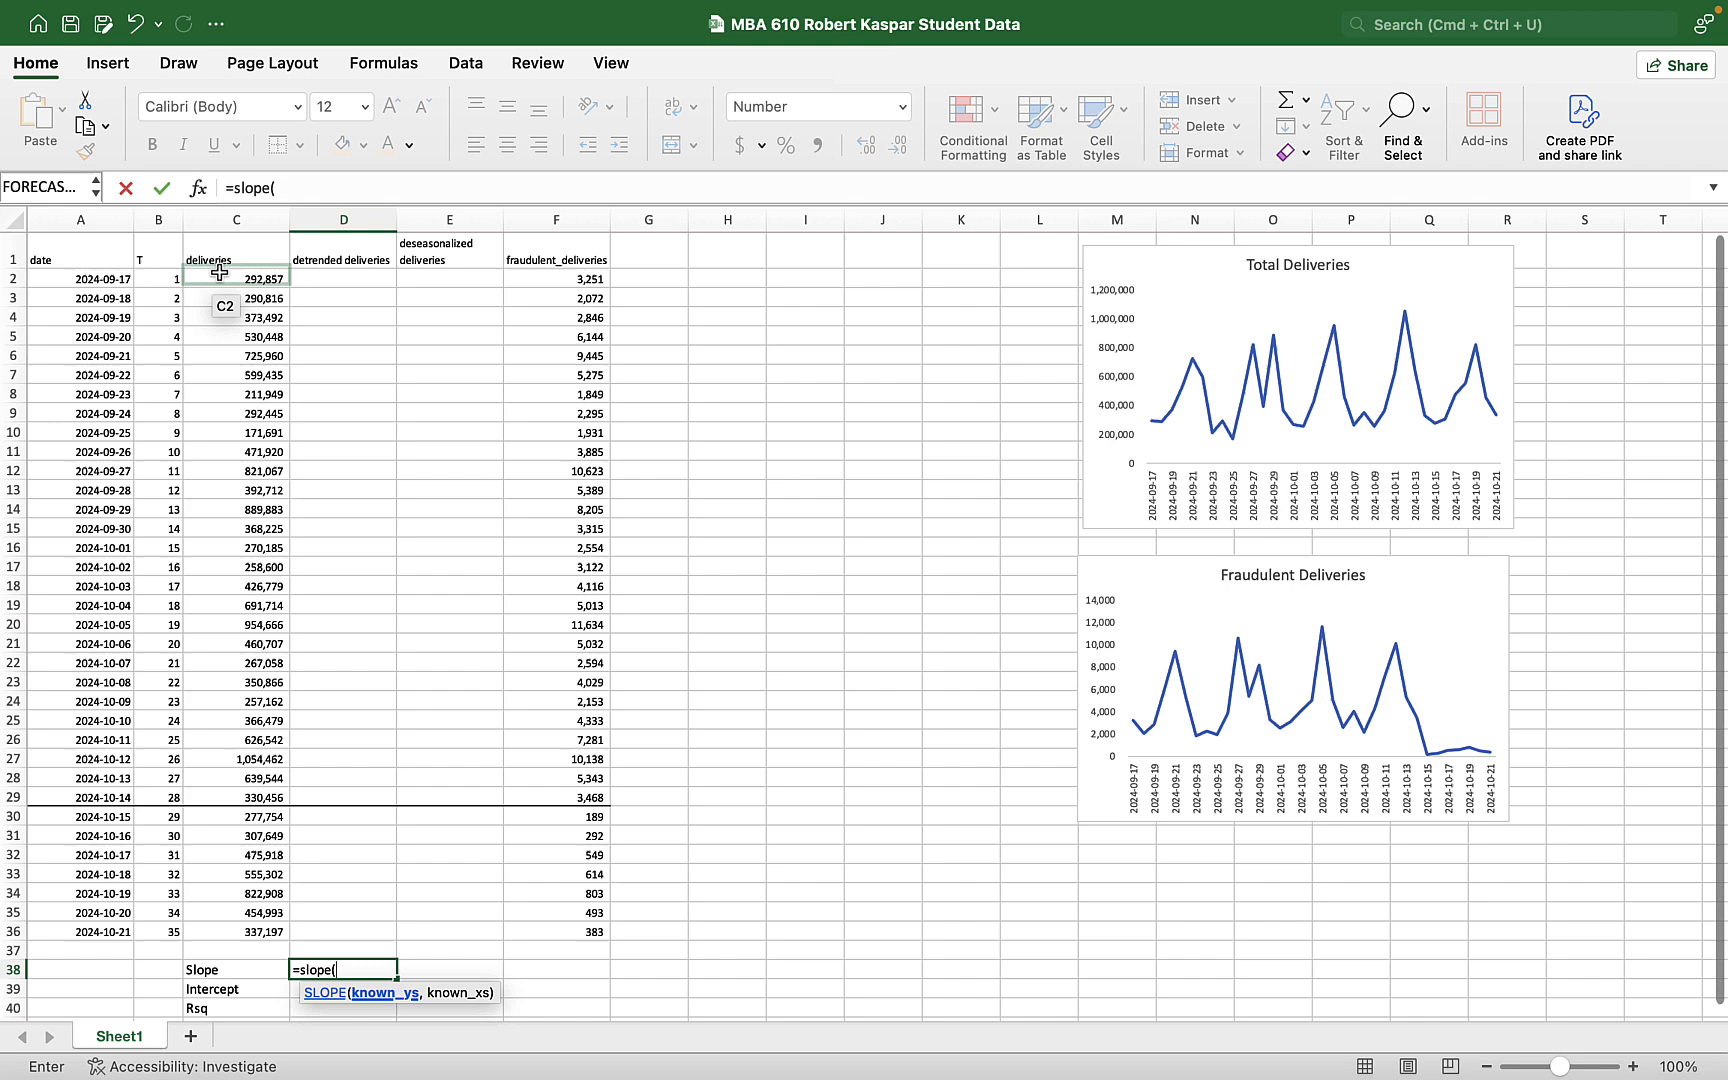
left_click_drag(233, 277, 233, 777)
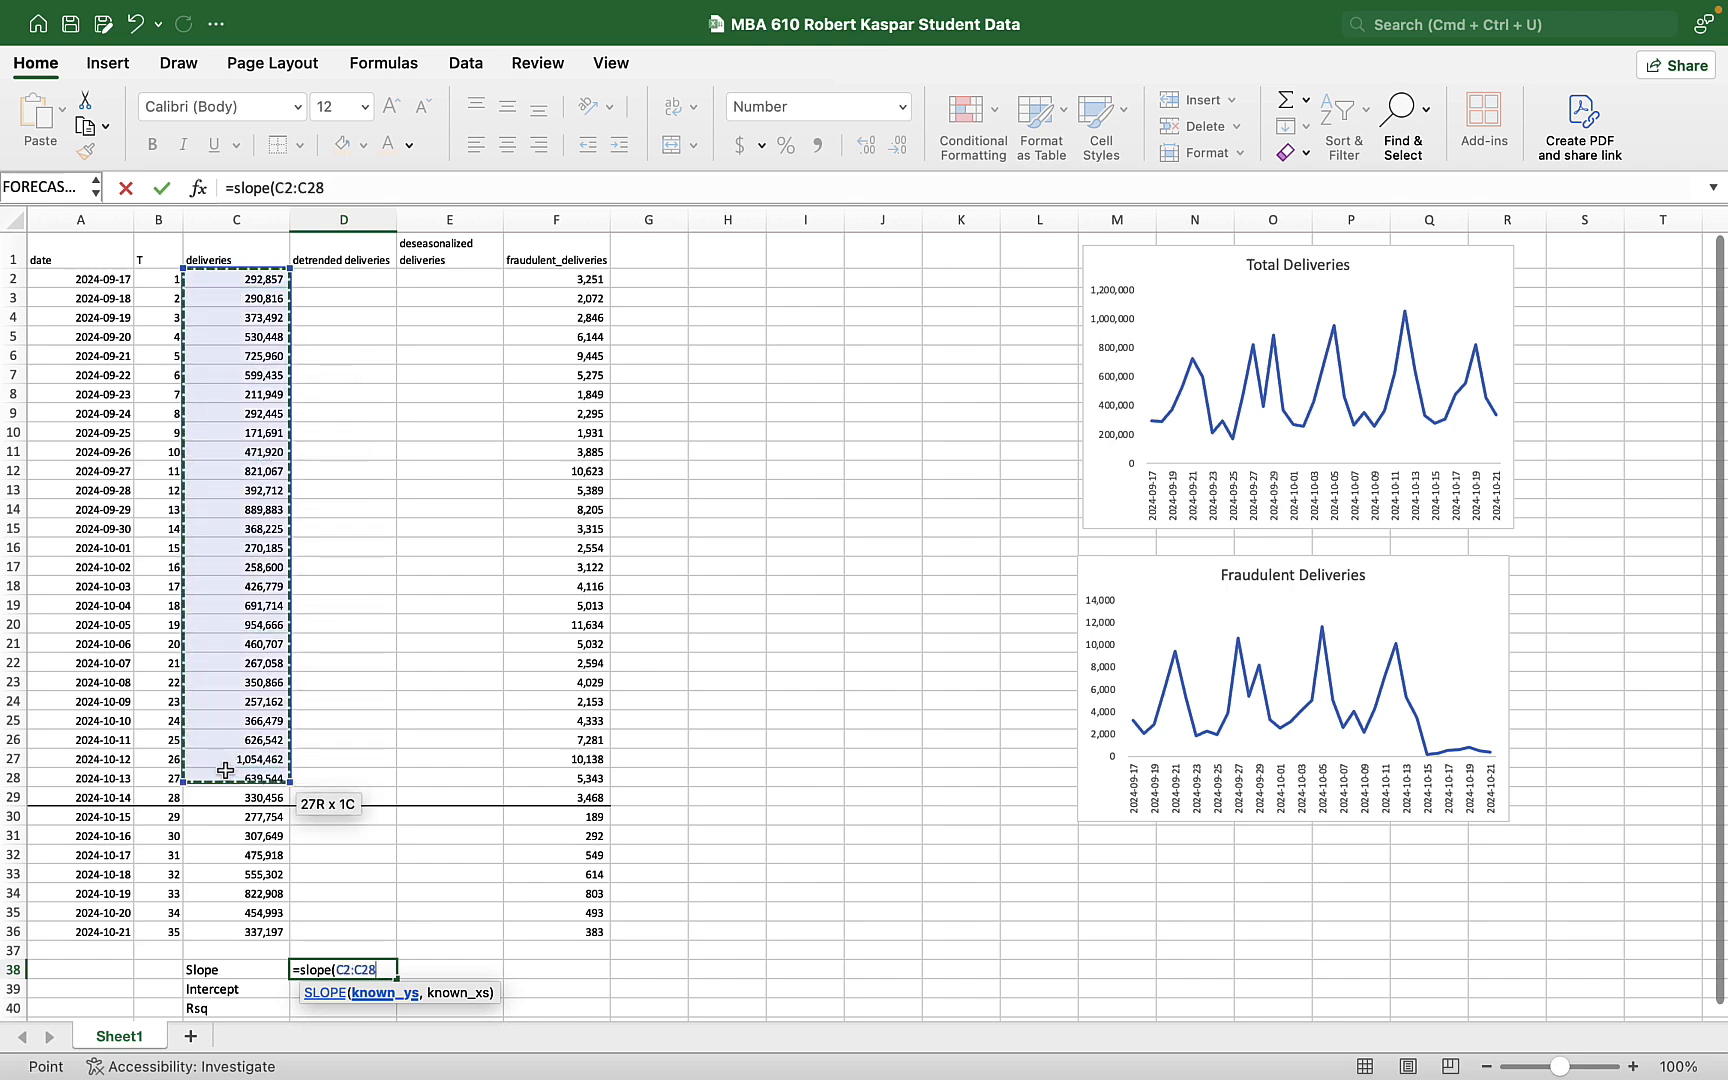
left_click_drag(231, 777, 231, 791)
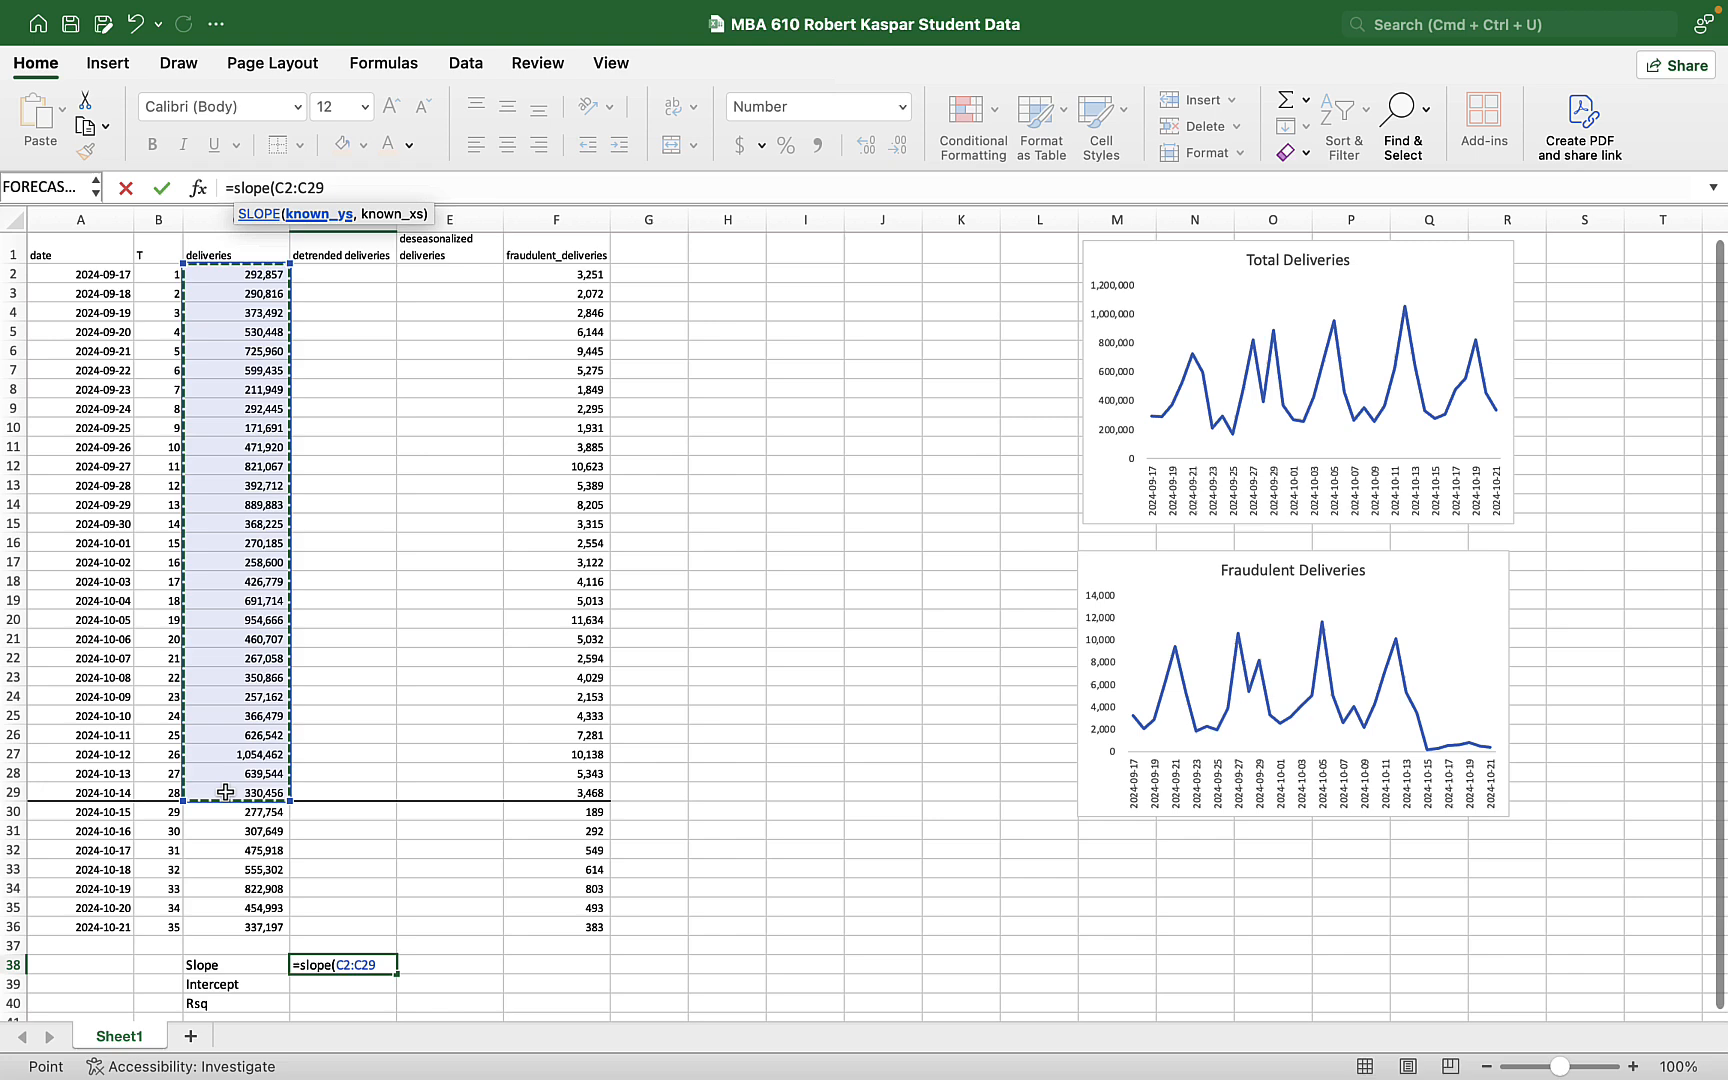
type(",B2")
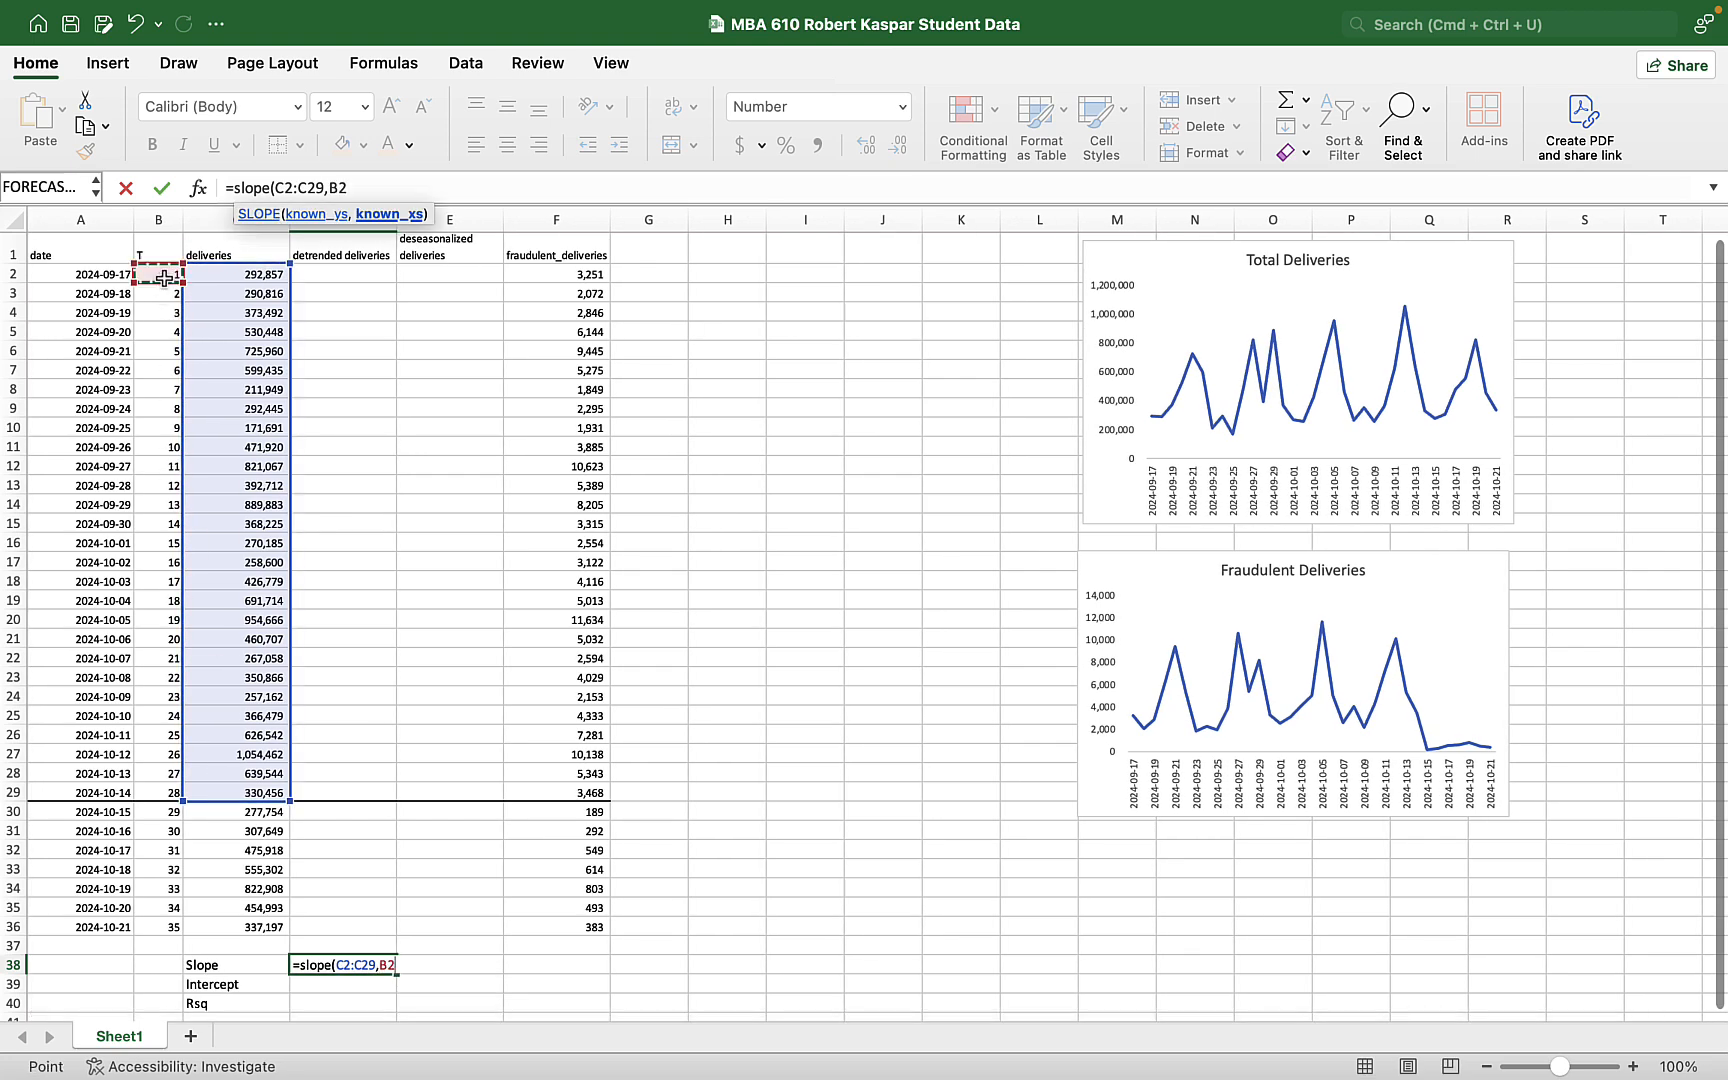
left_click_drag(158, 272, 158, 791)
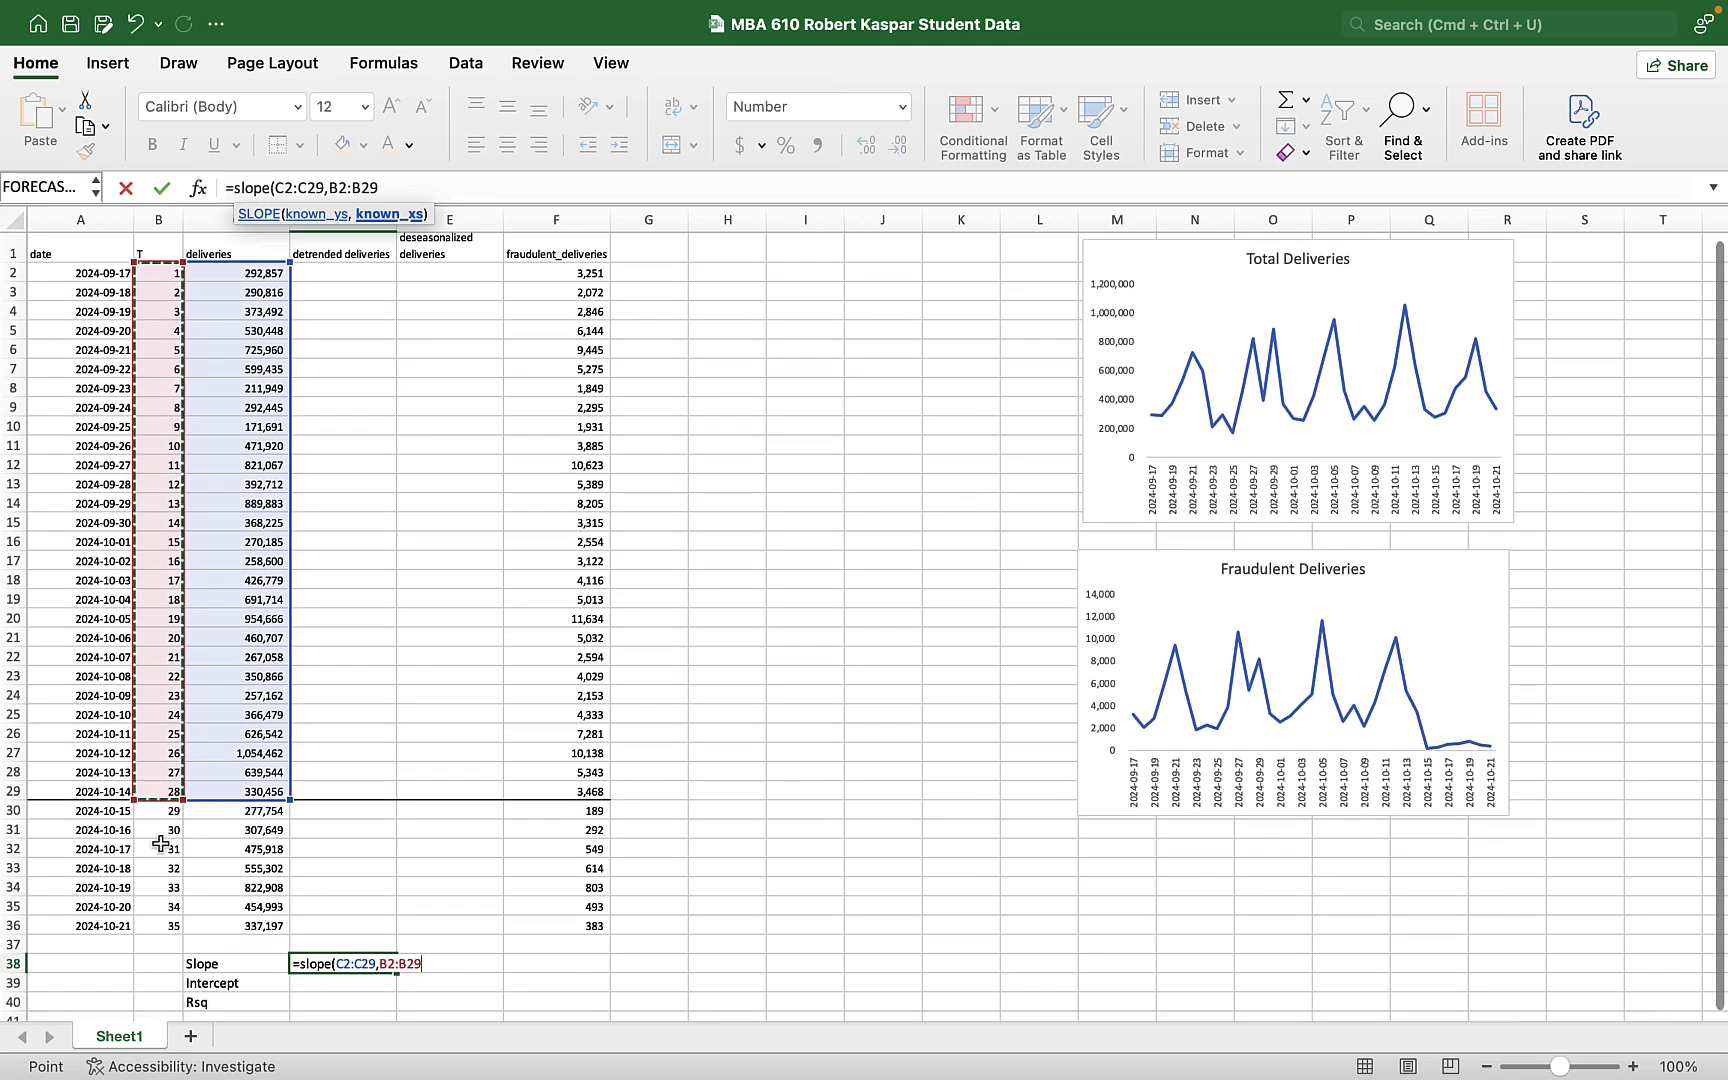
mouse_move(162, 884)
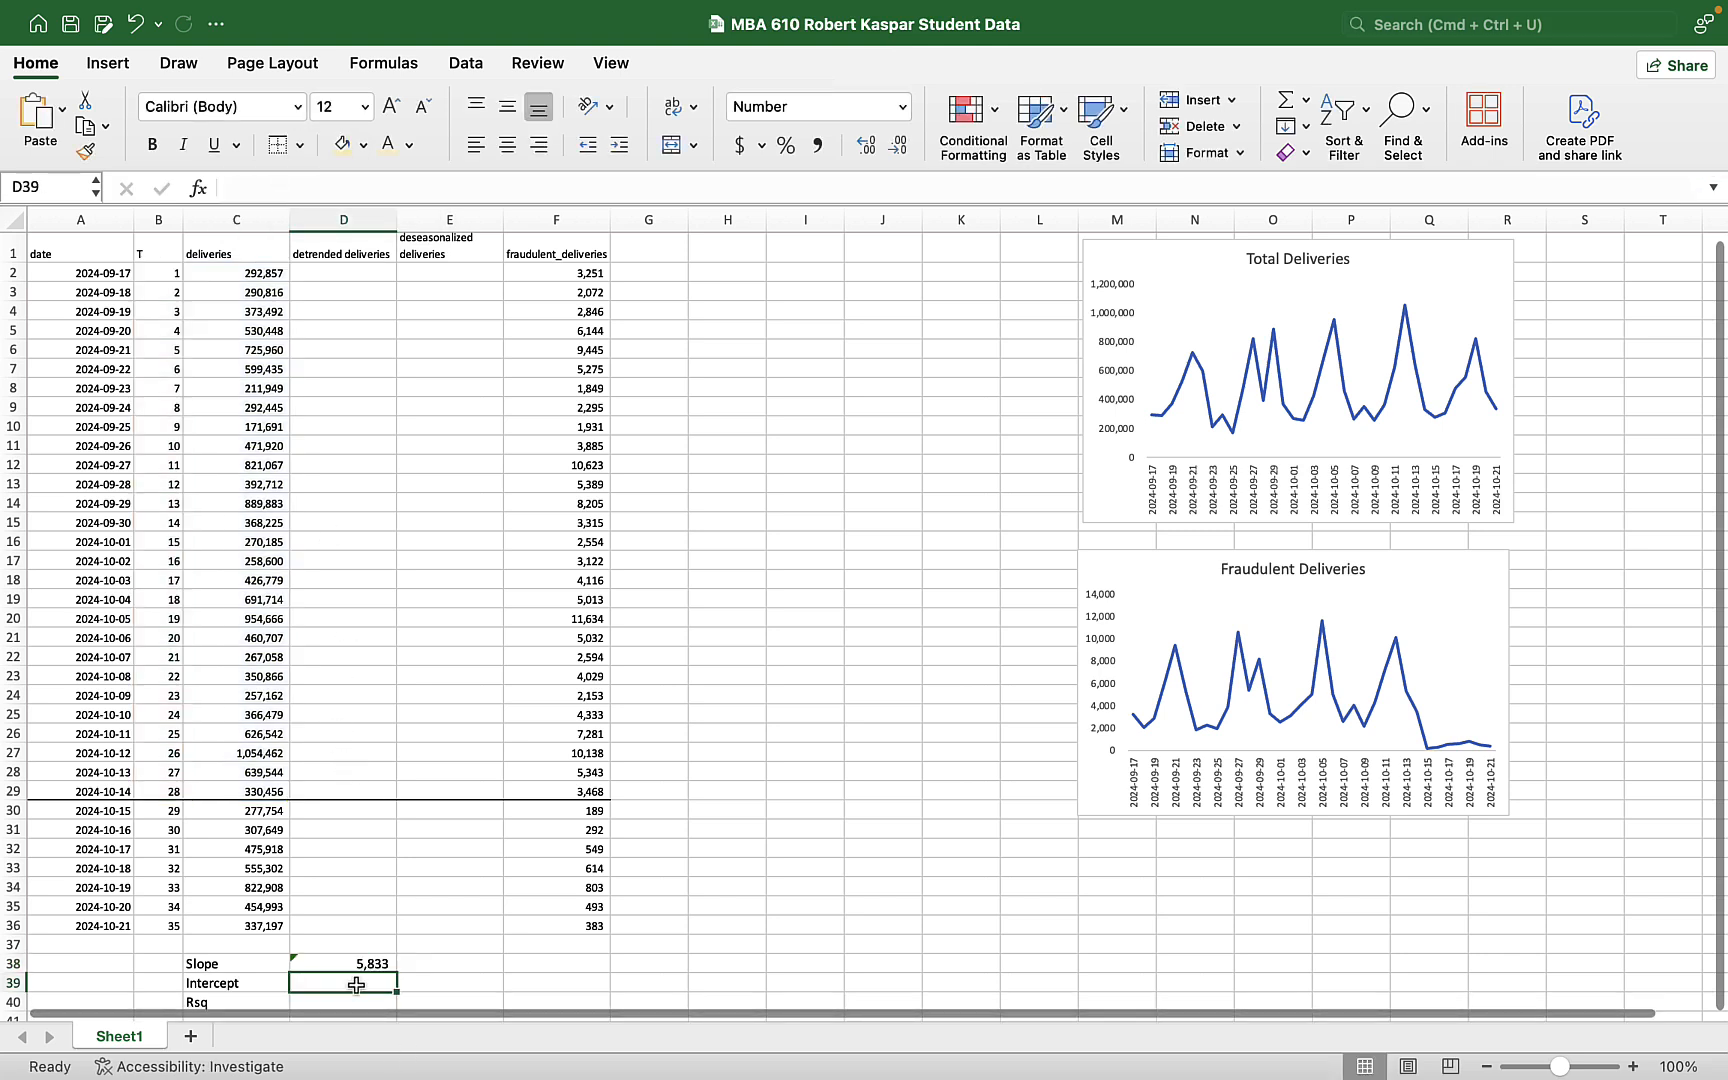
- Enter =INTERCEPT(C2:C29,B2:B29) in D39 and =RSQ(C2:C29,B2:B29) in D40
type("=")
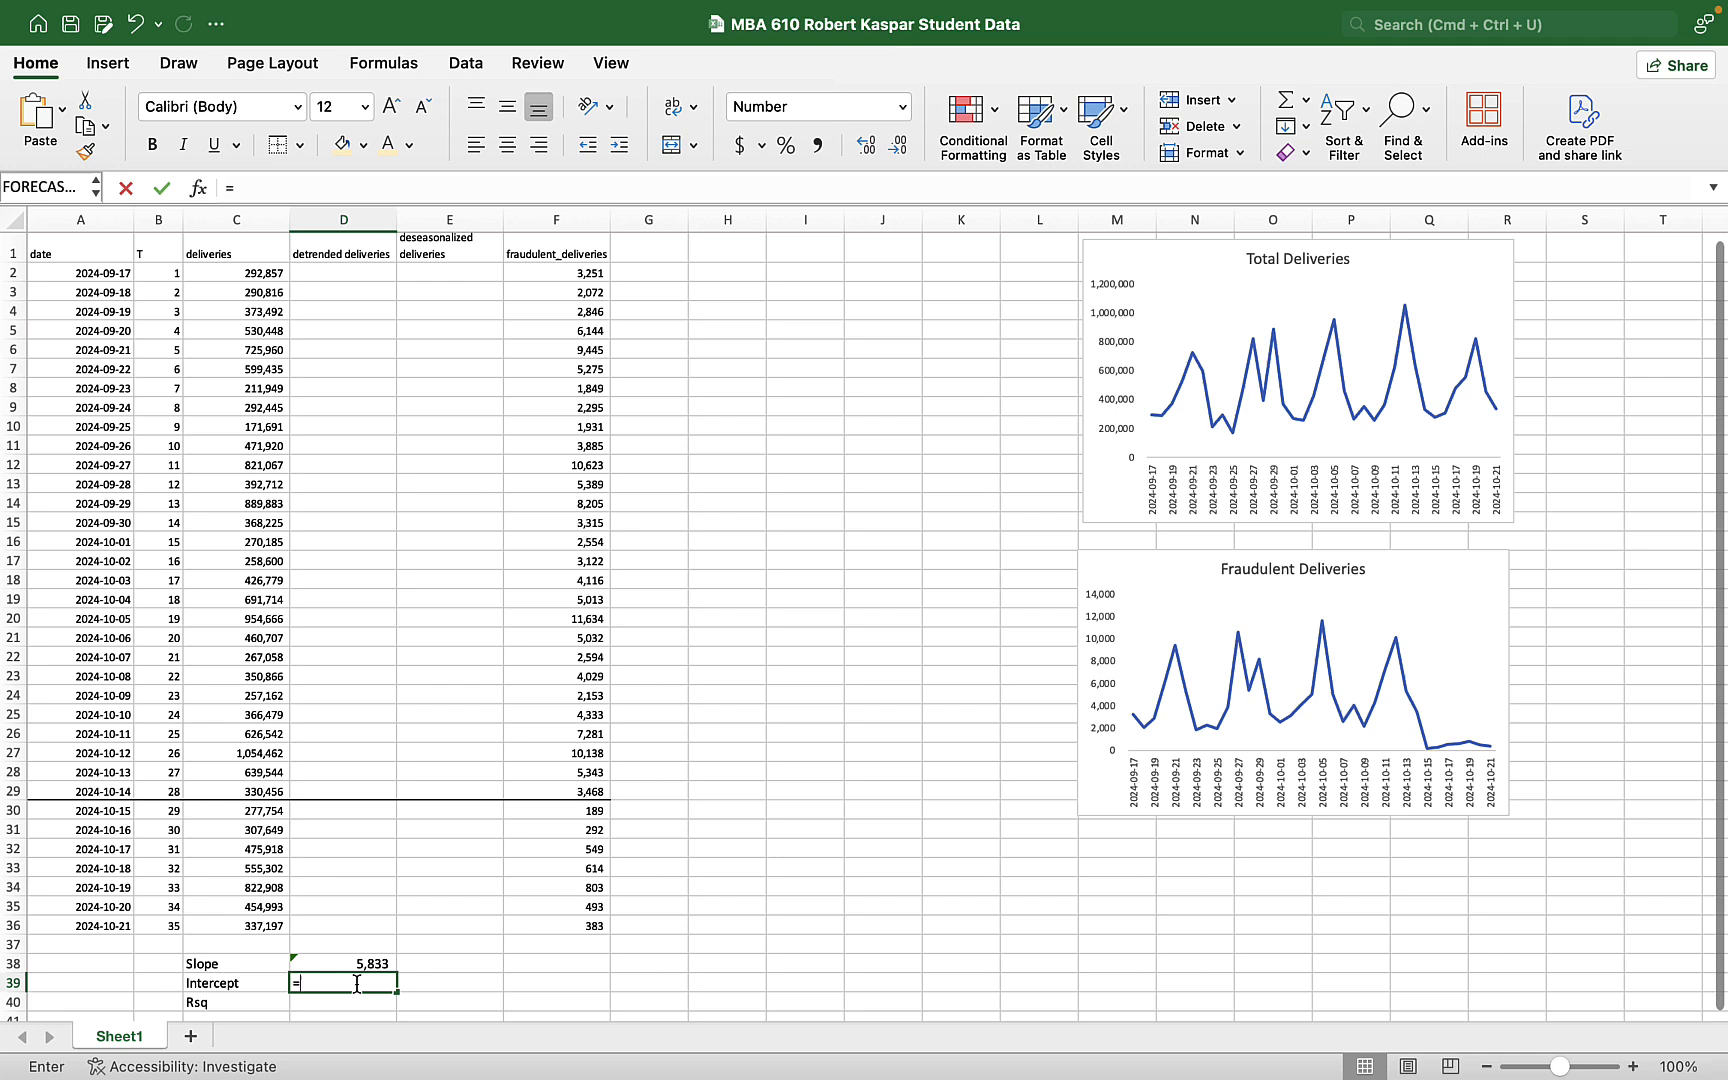
type("interce")
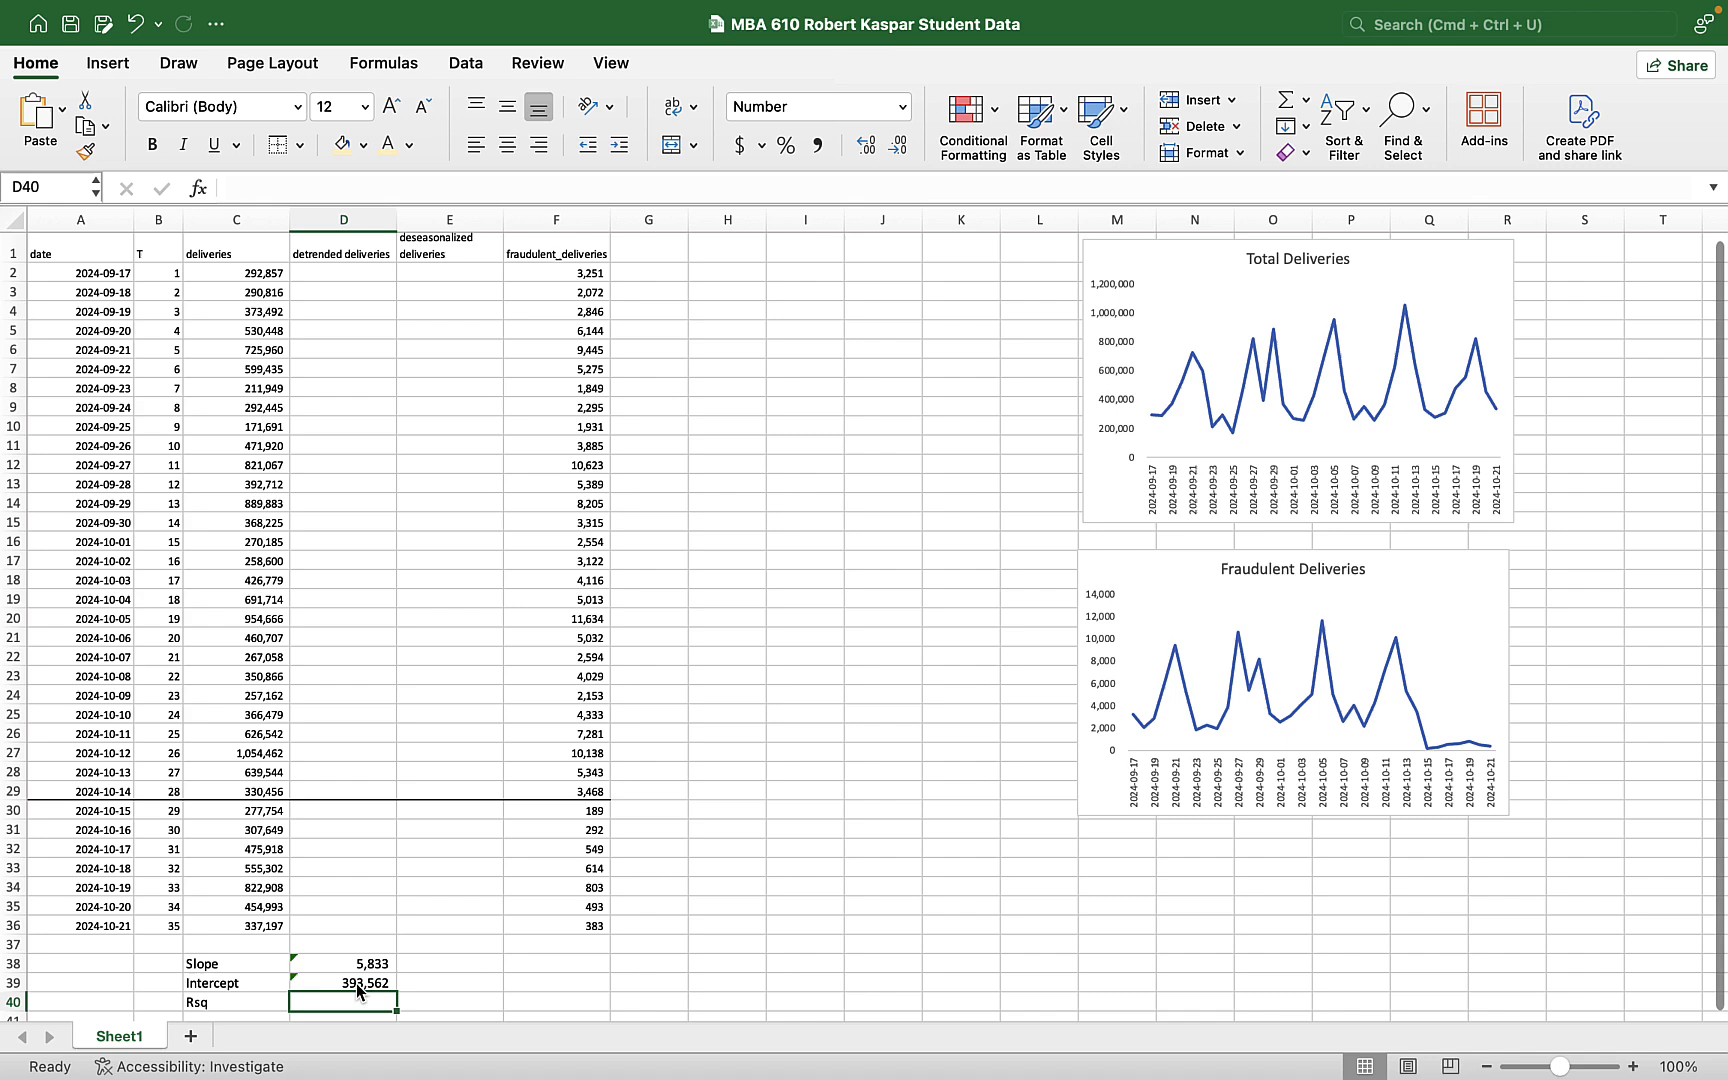
type("=rsq")
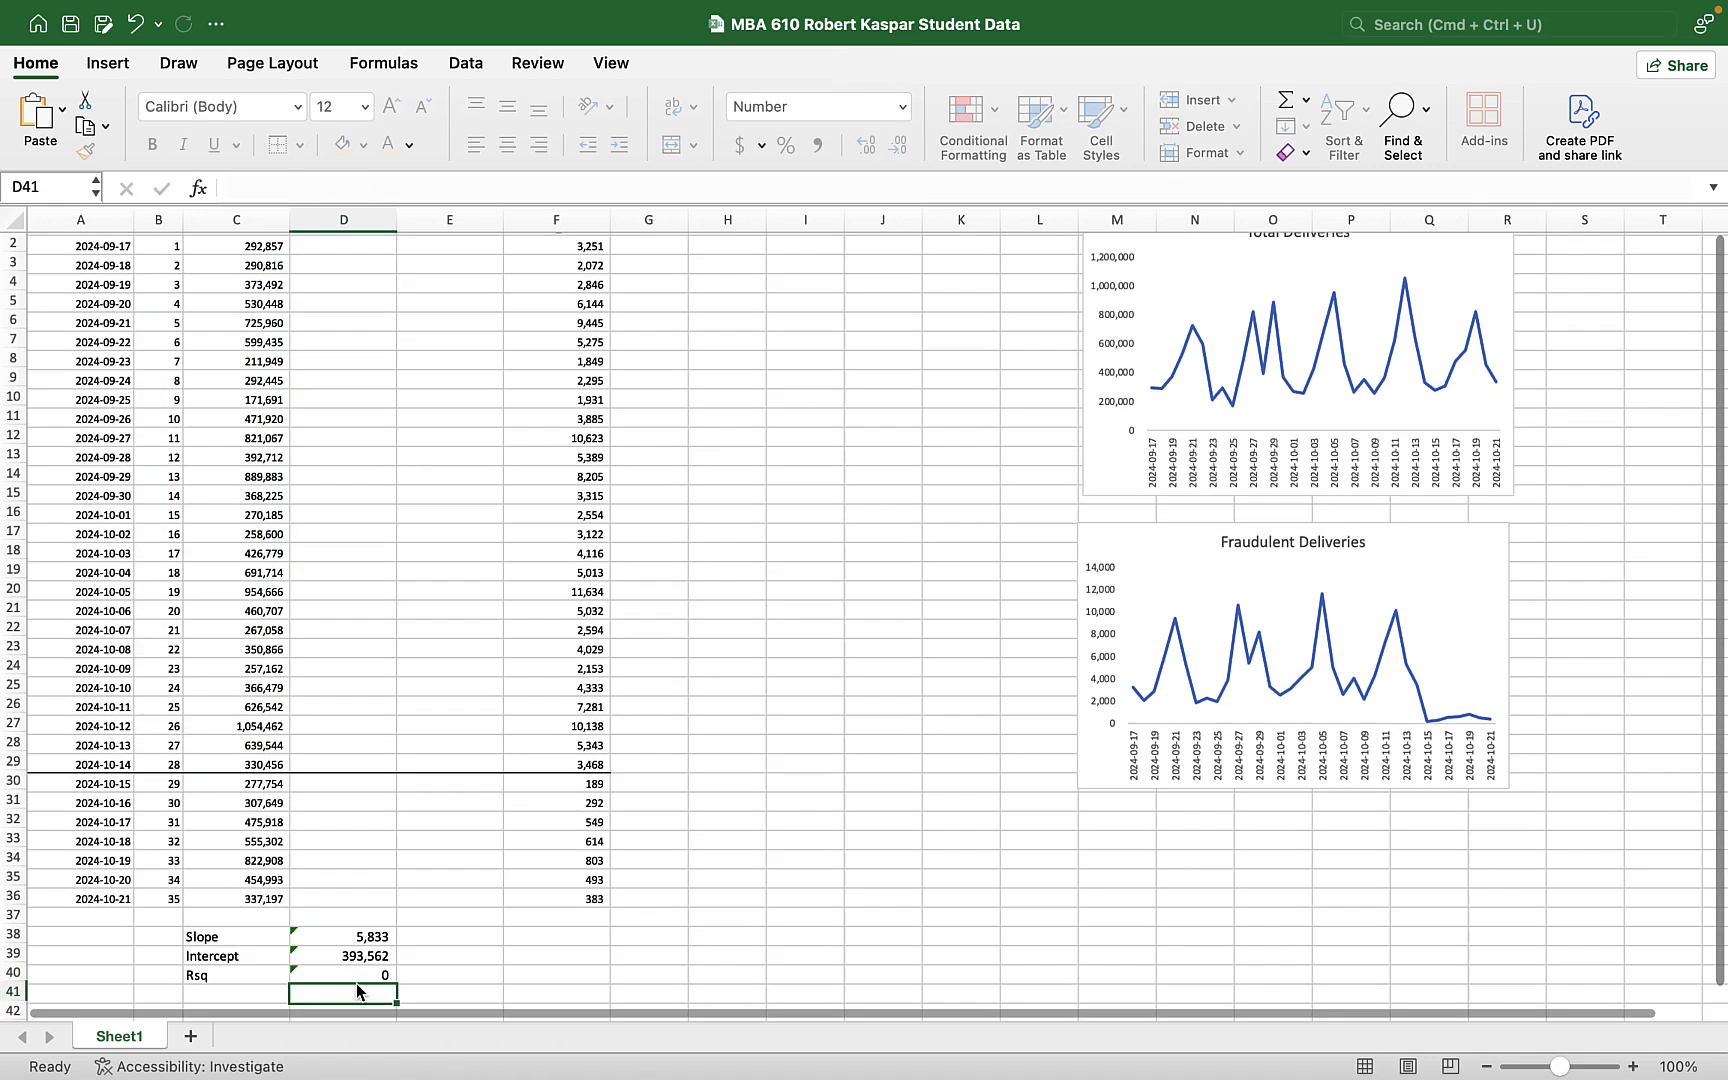
- Format the Rsq result as a percentage showing 4.00%
left_click(343, 971)
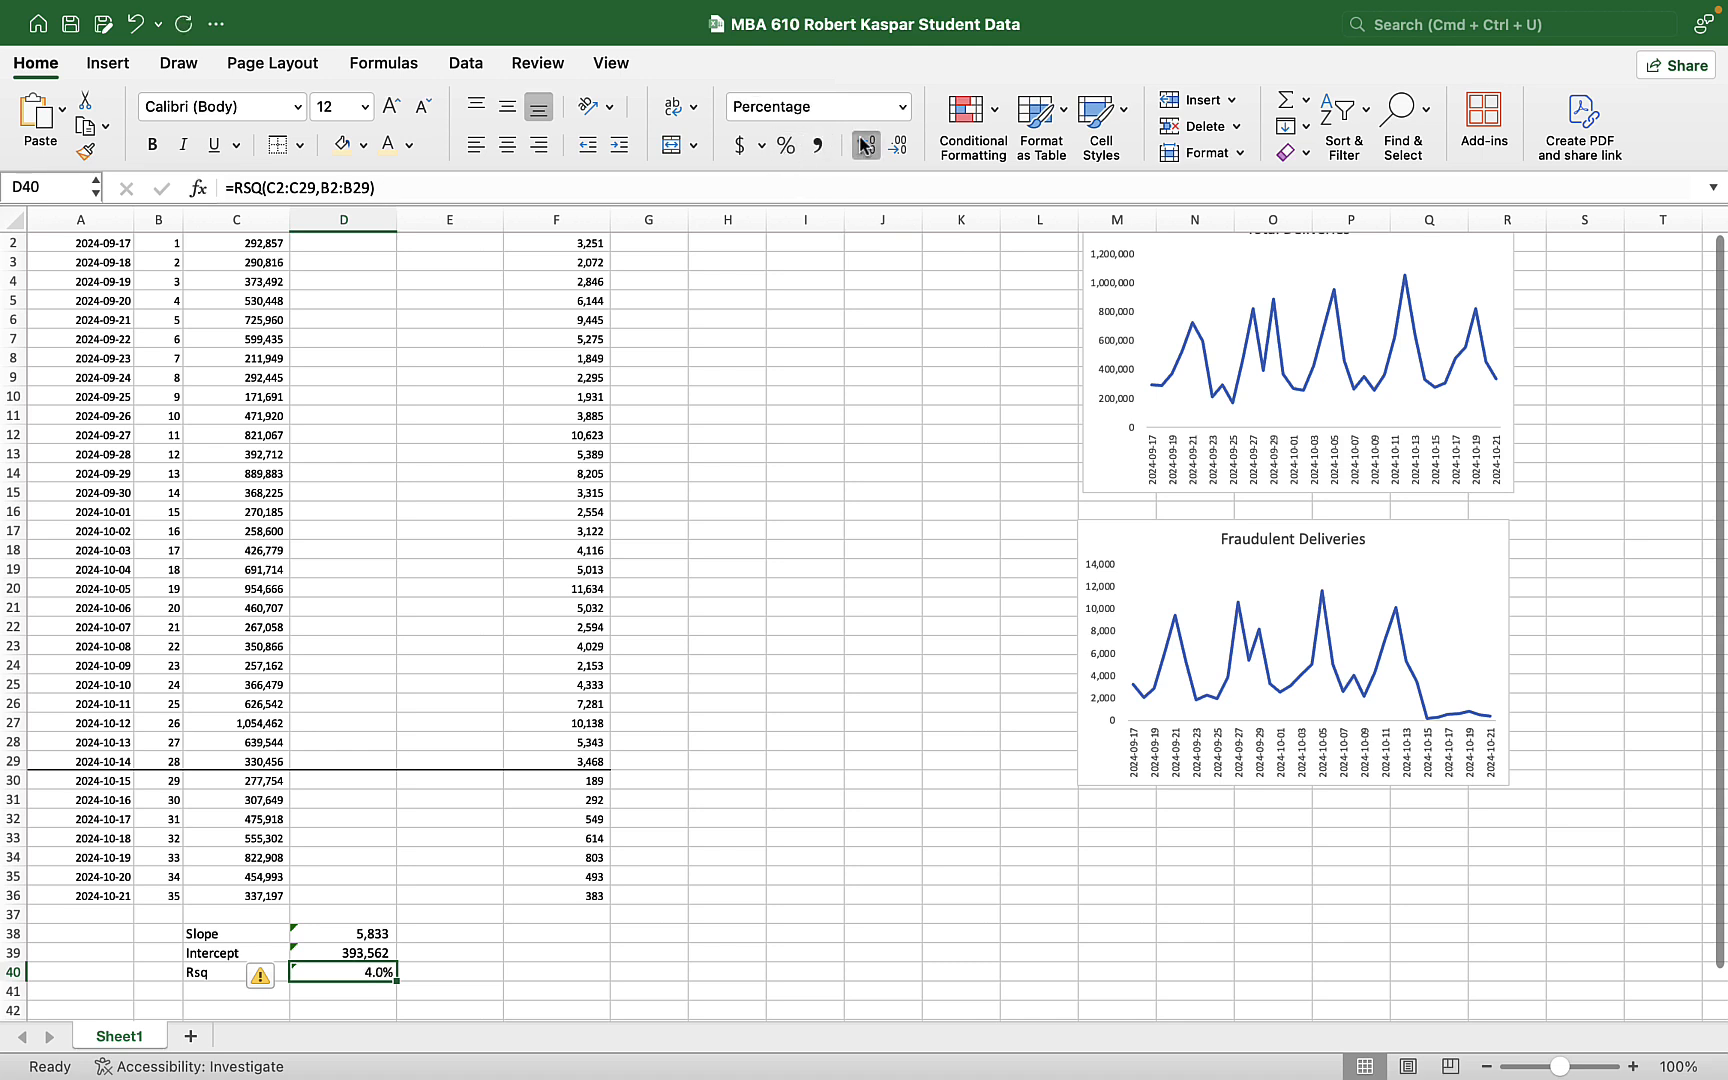
left_click_drag(343, 933, 343, 971)
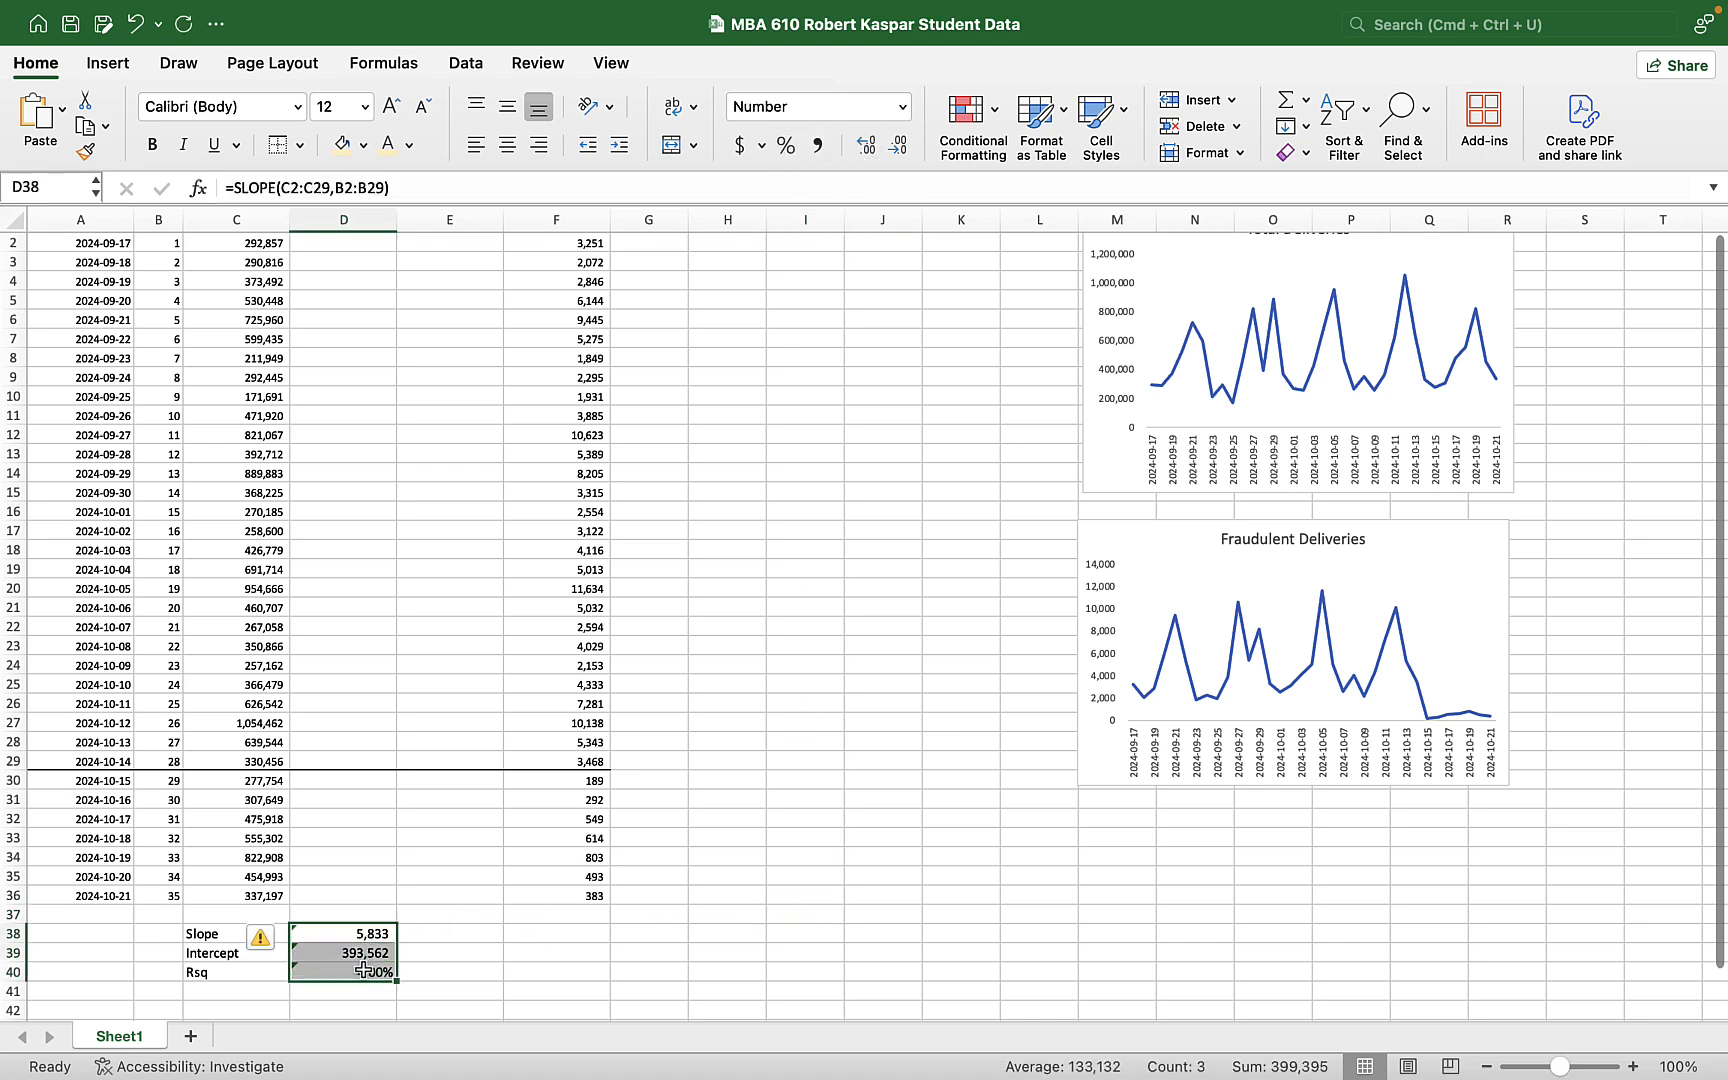
left_click(266, 942)
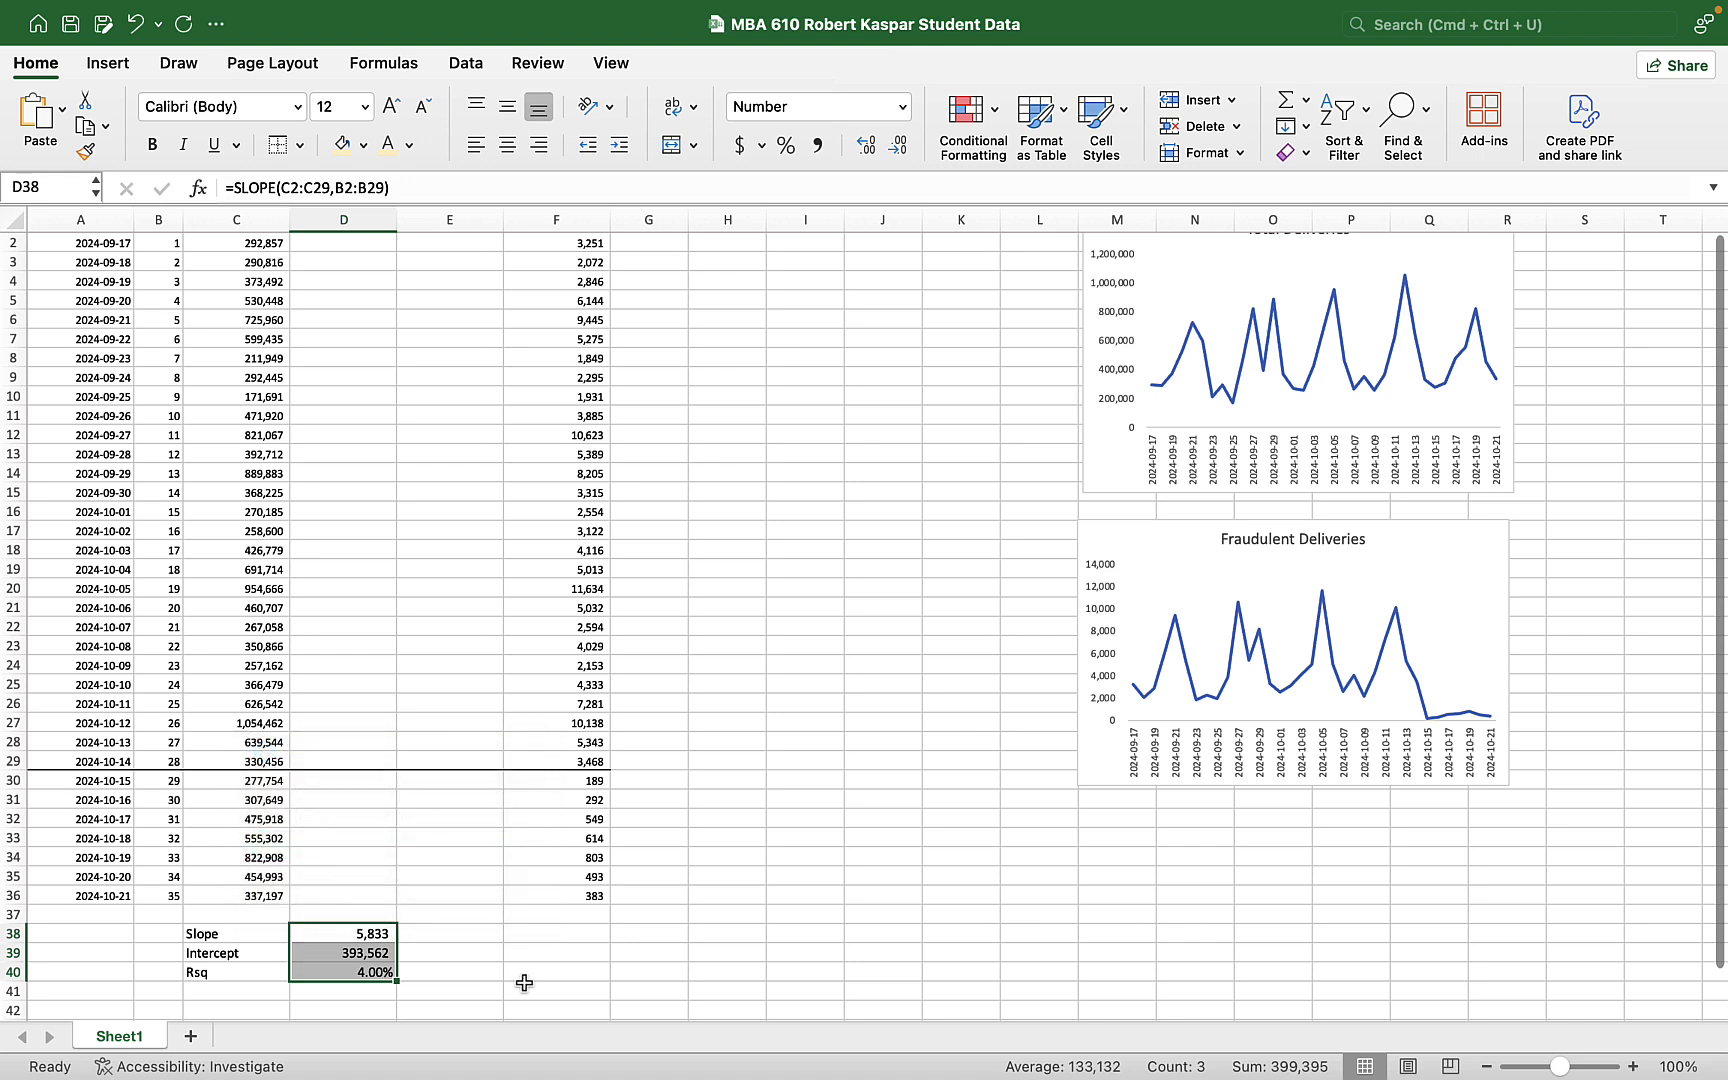
left_click(555, 971)
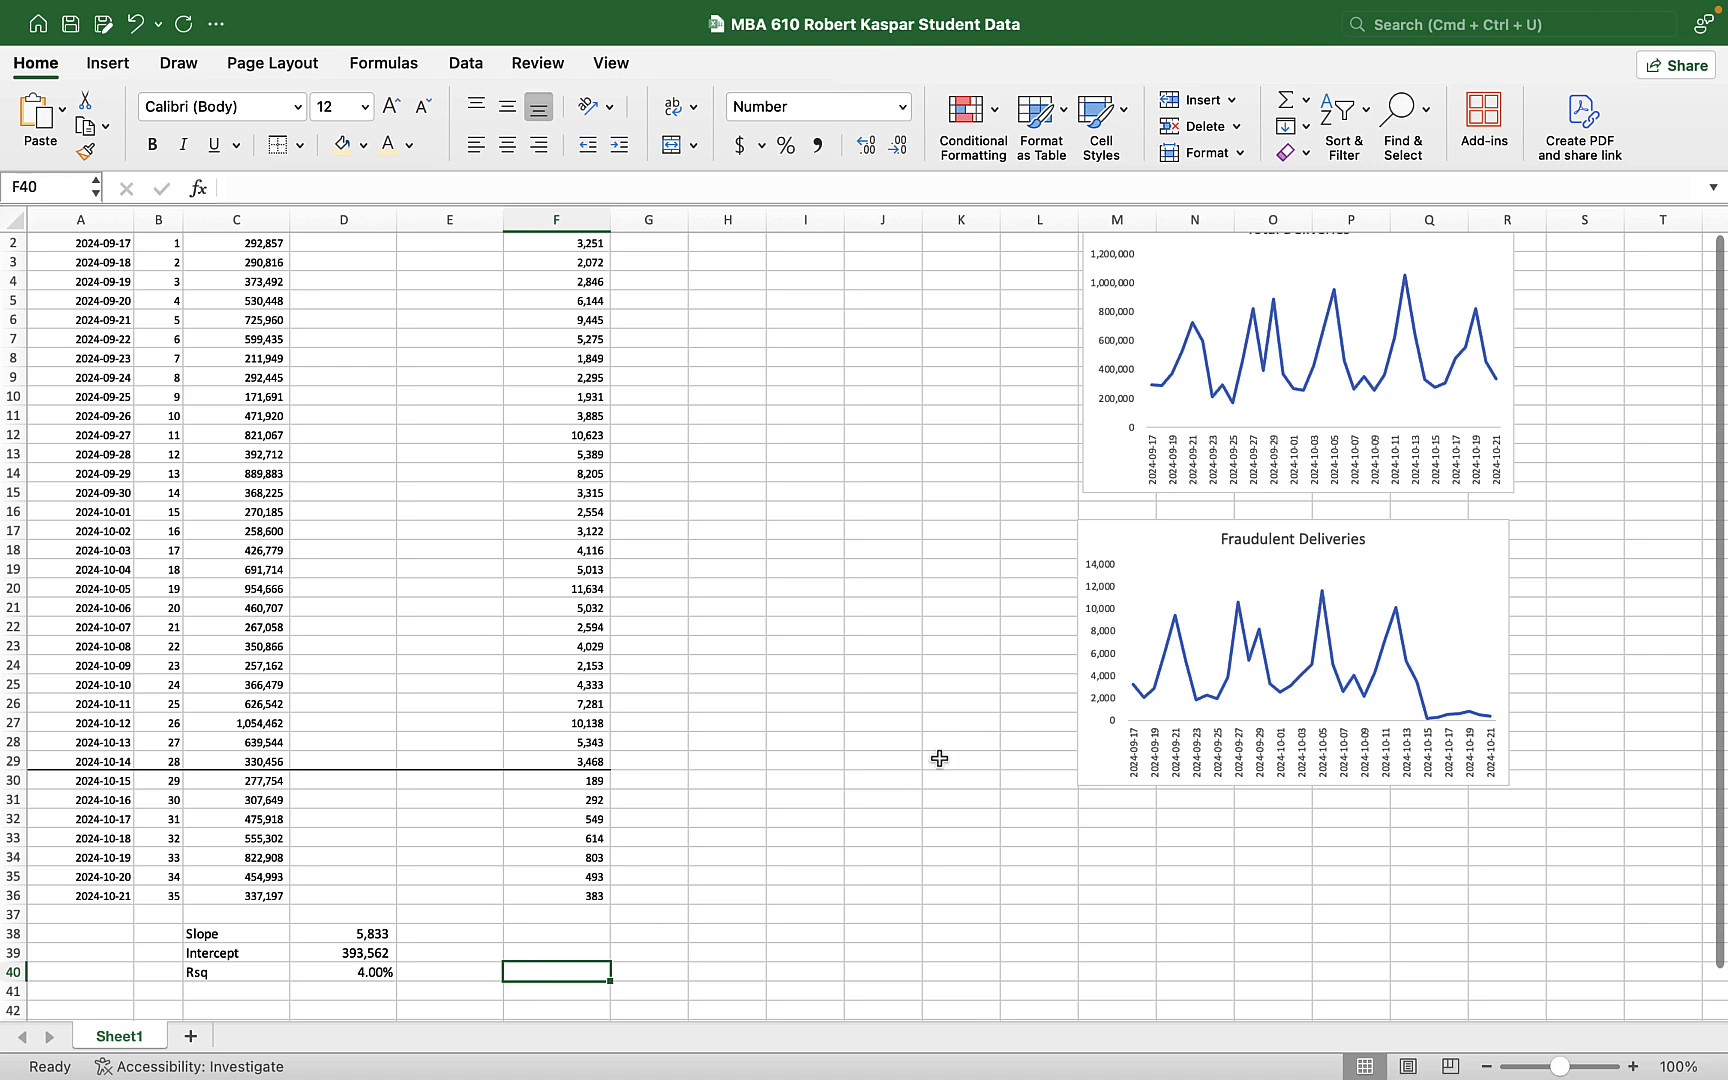
mouse_move(1530, 336)
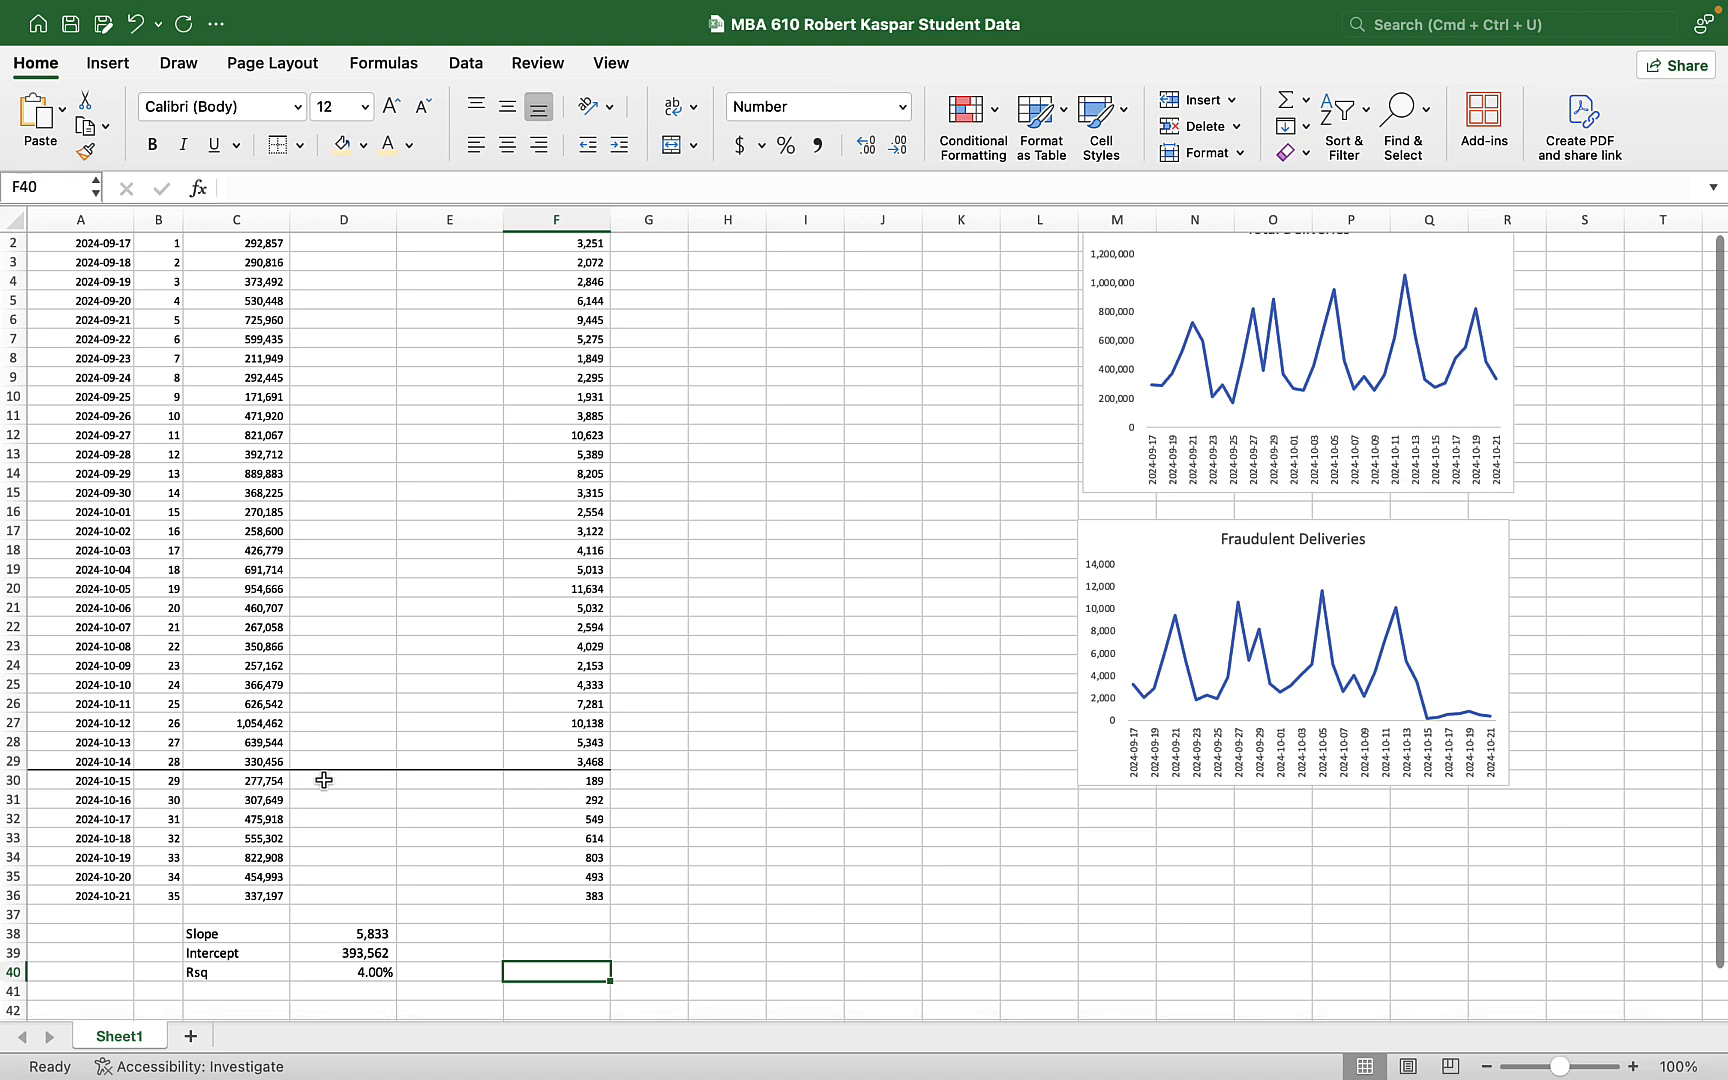
left_click(343, 780)
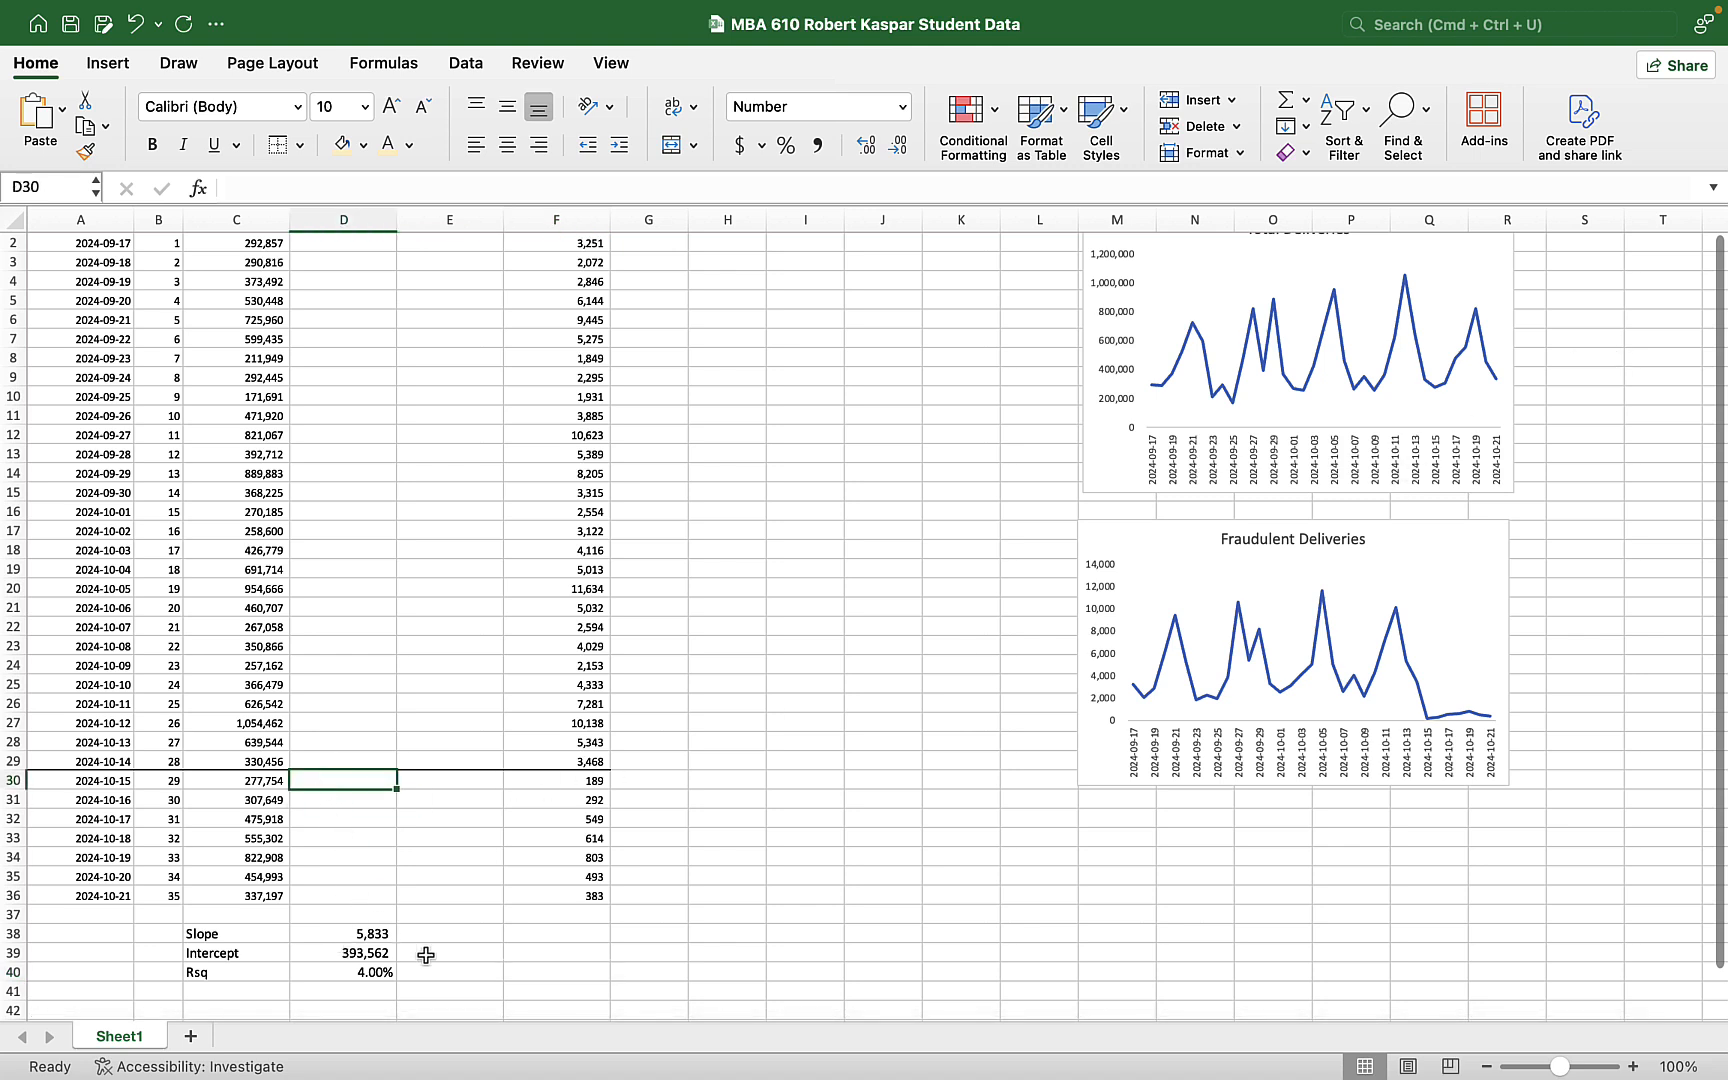
left_click(343, 953)
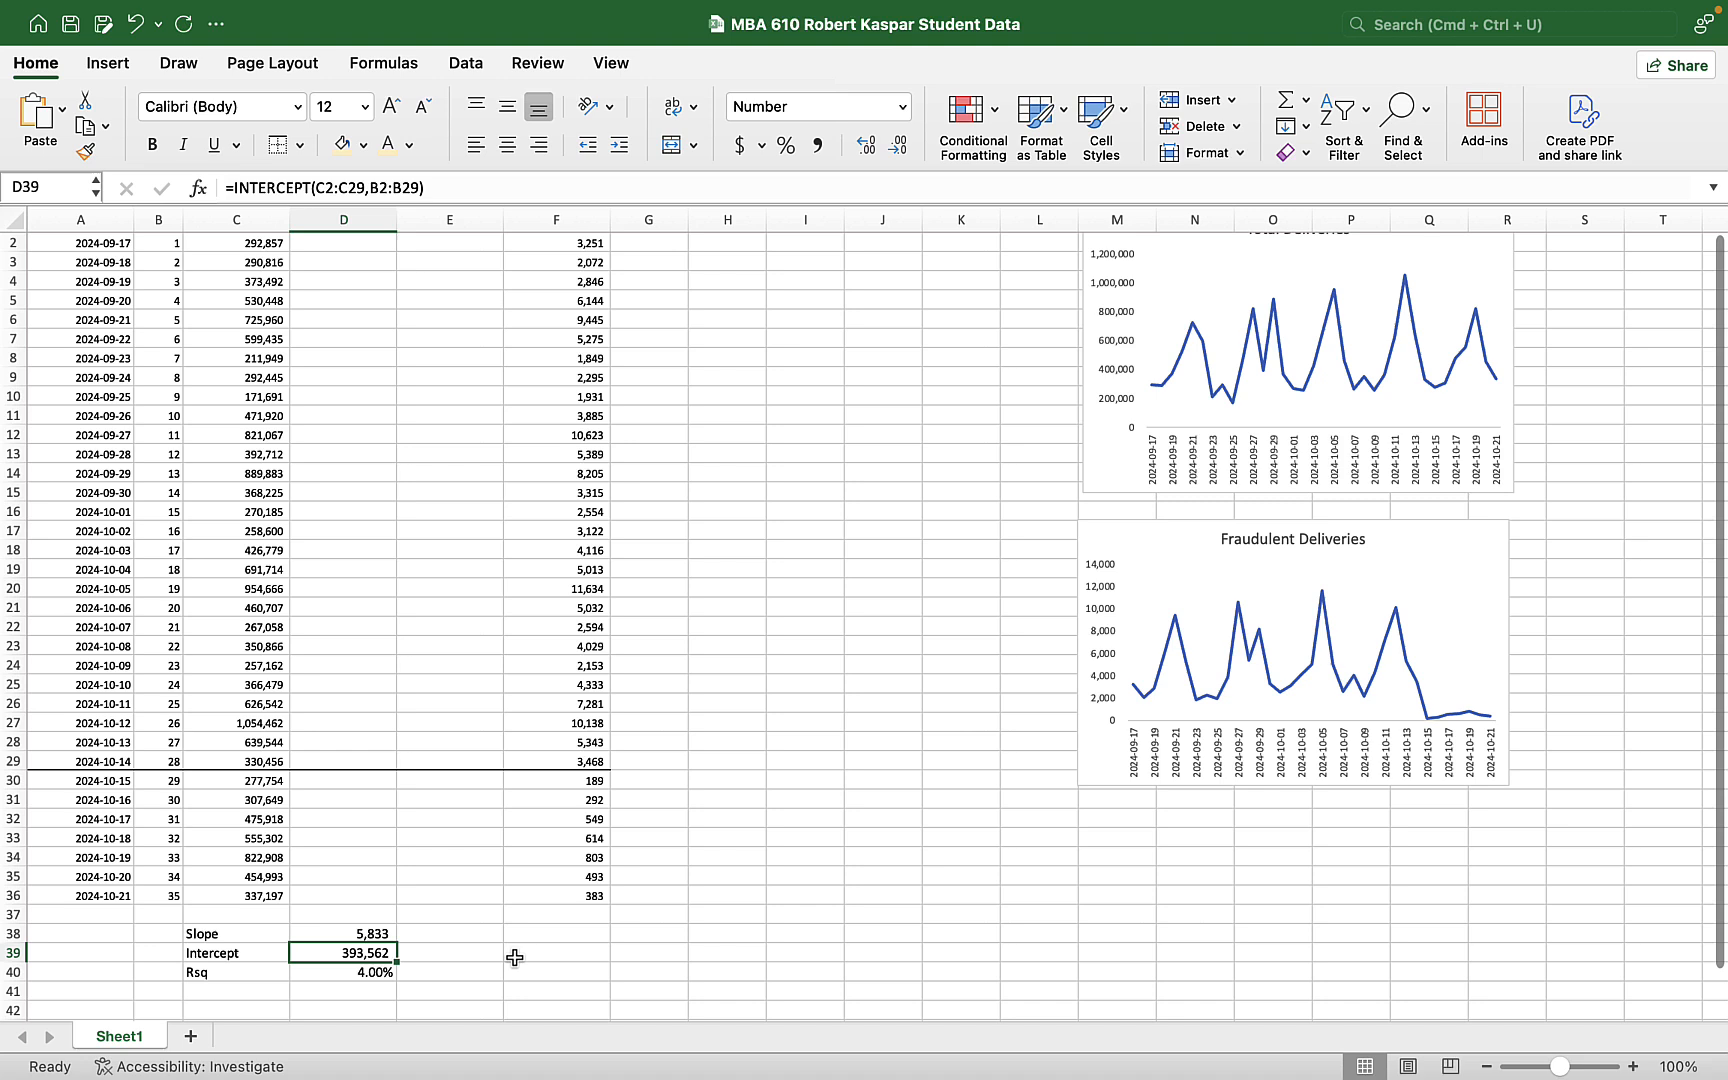
left_click(158, 780)
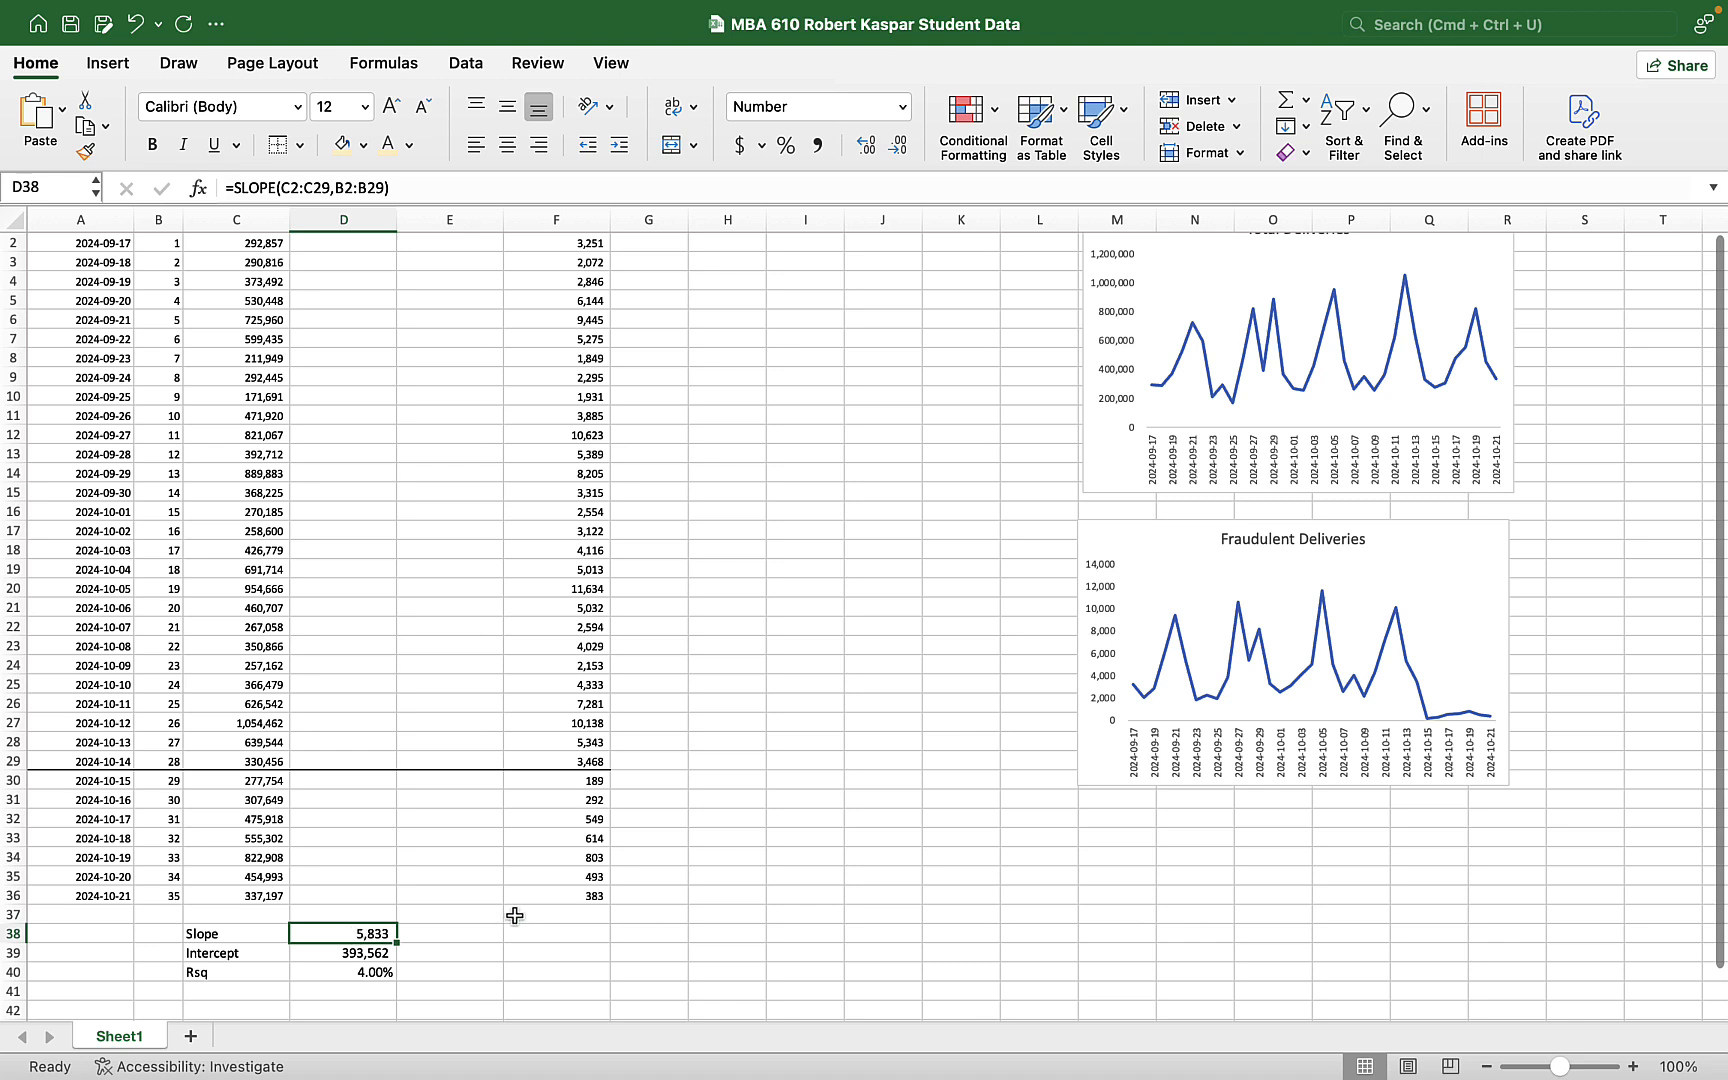
mouse_move(522, 915)
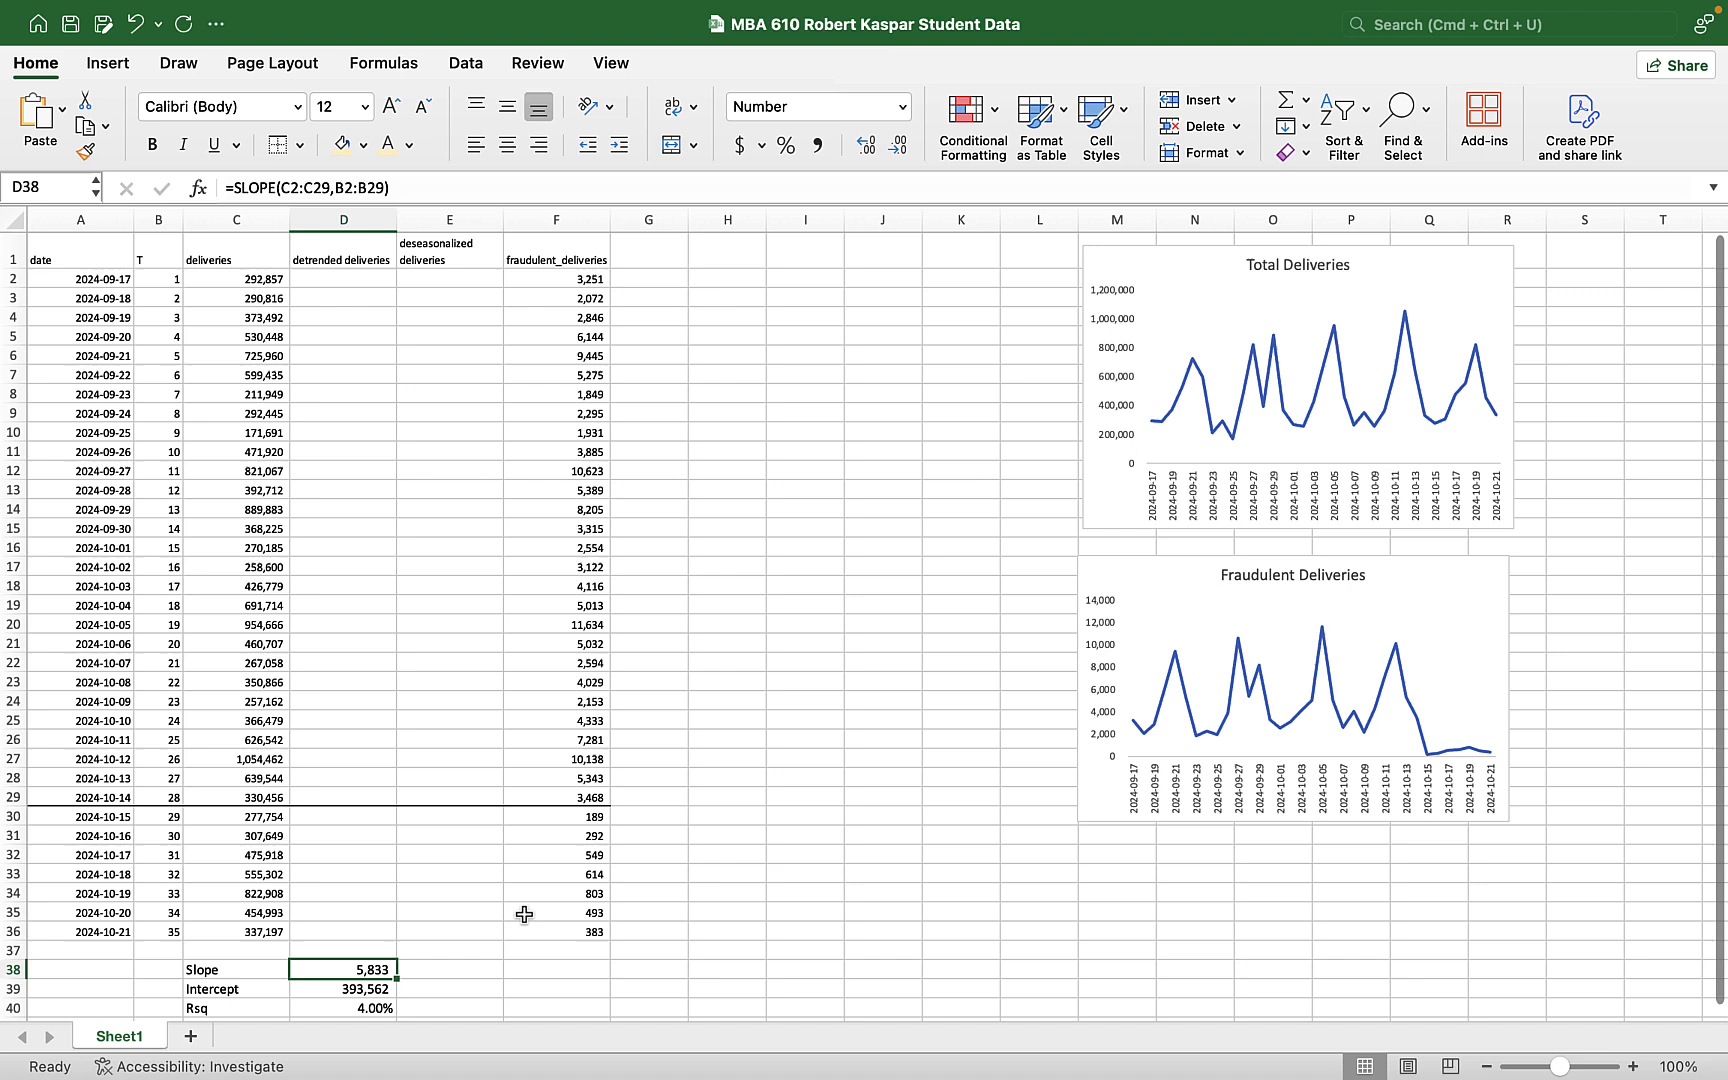
- Begin a detrended deliveries formula in D2 referencing the deliveries cells C2 and C3
left_click(343, 433)
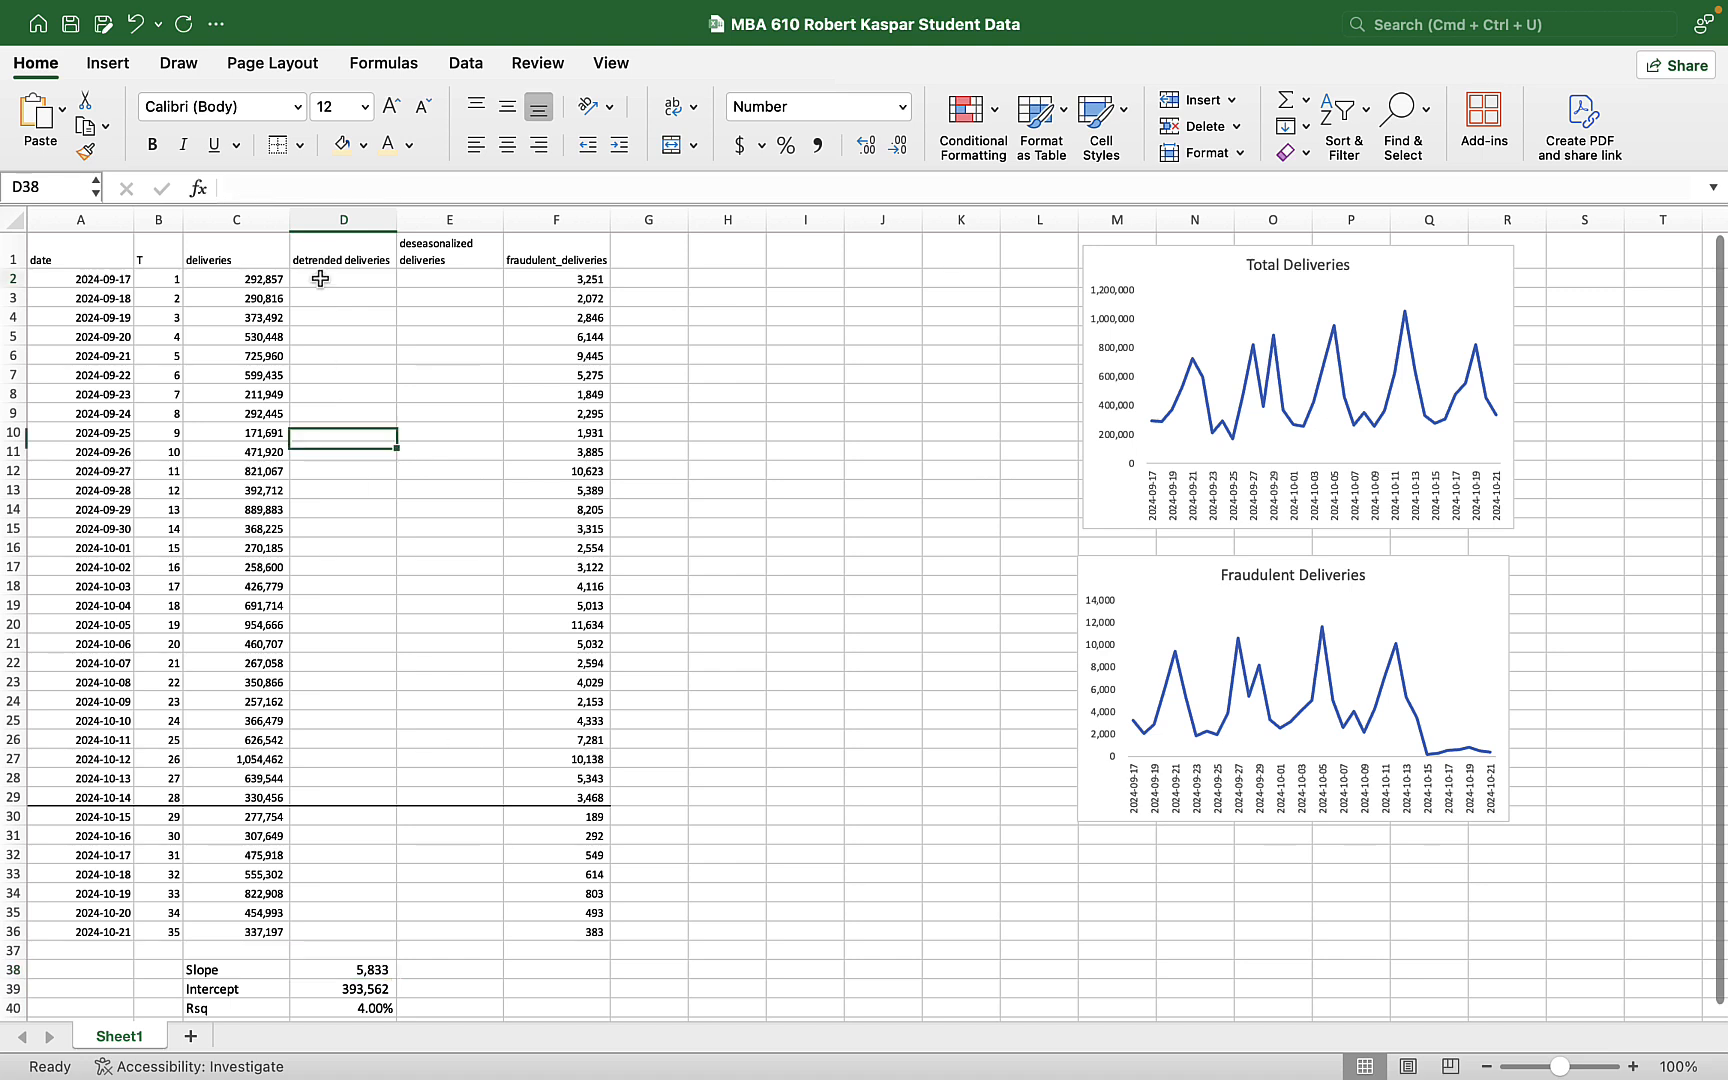
left_click(343, 278)
type("=")
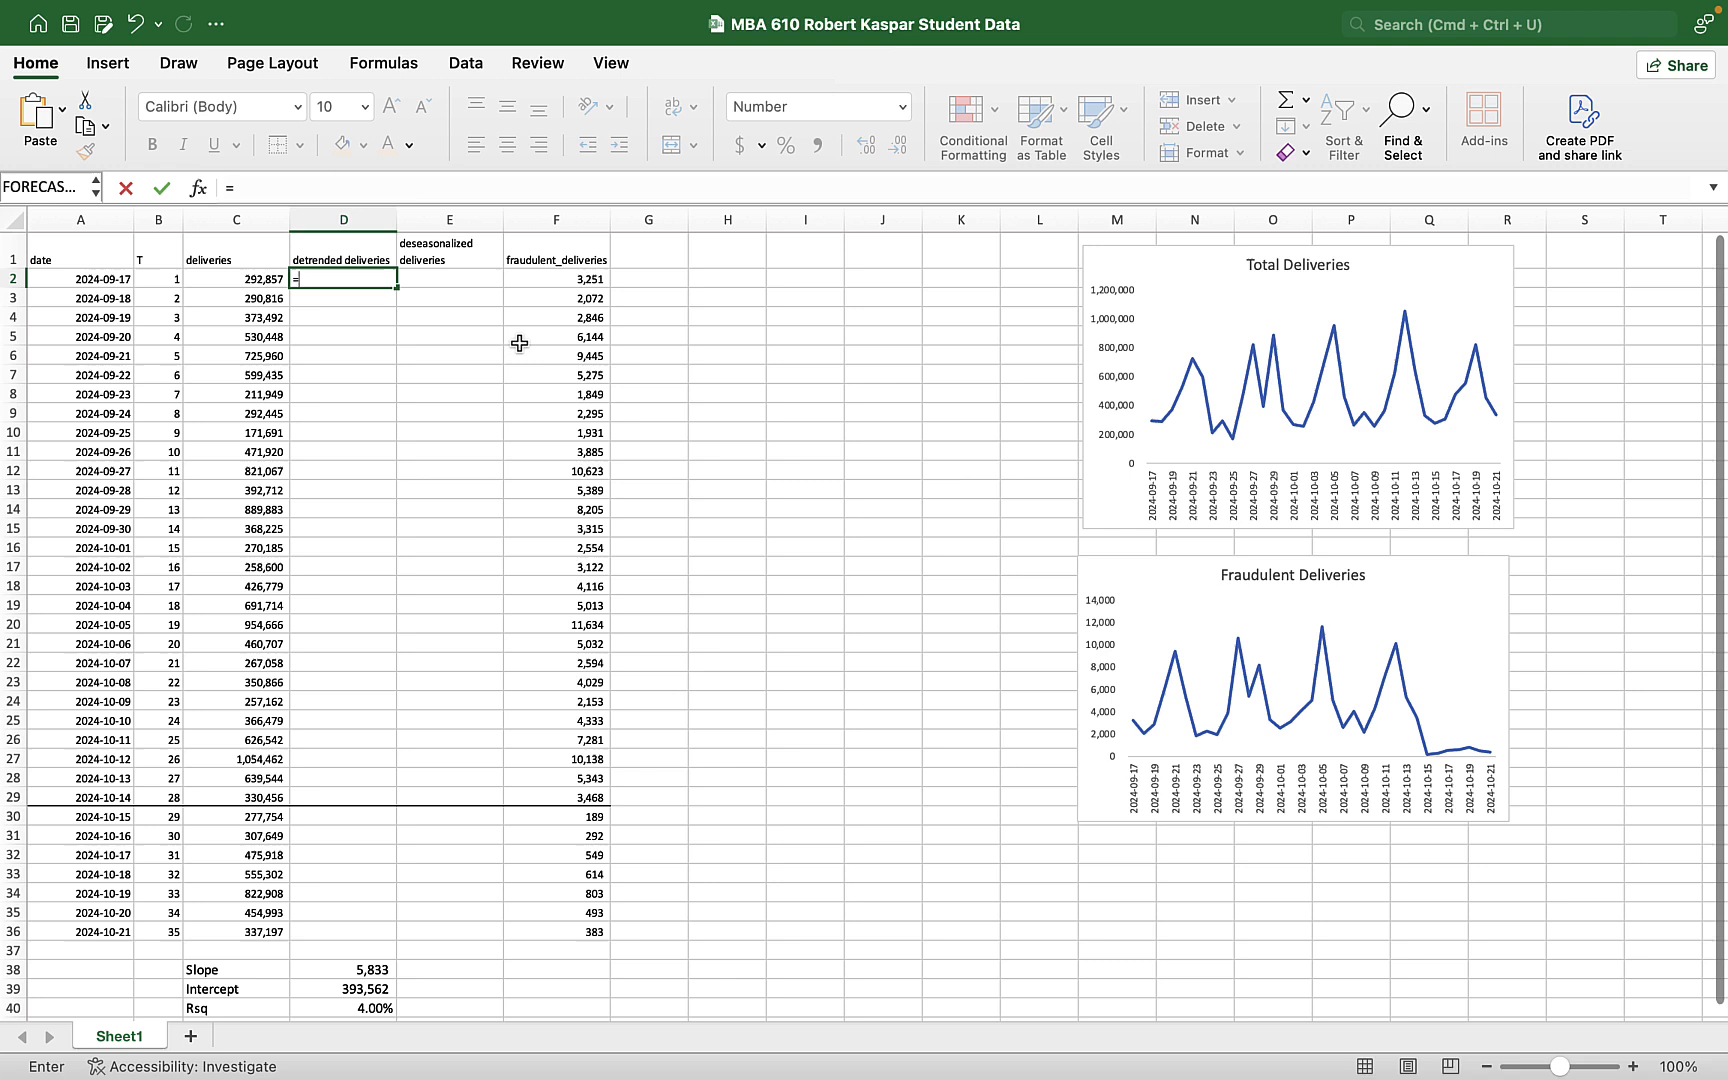
left_click(236, 279)
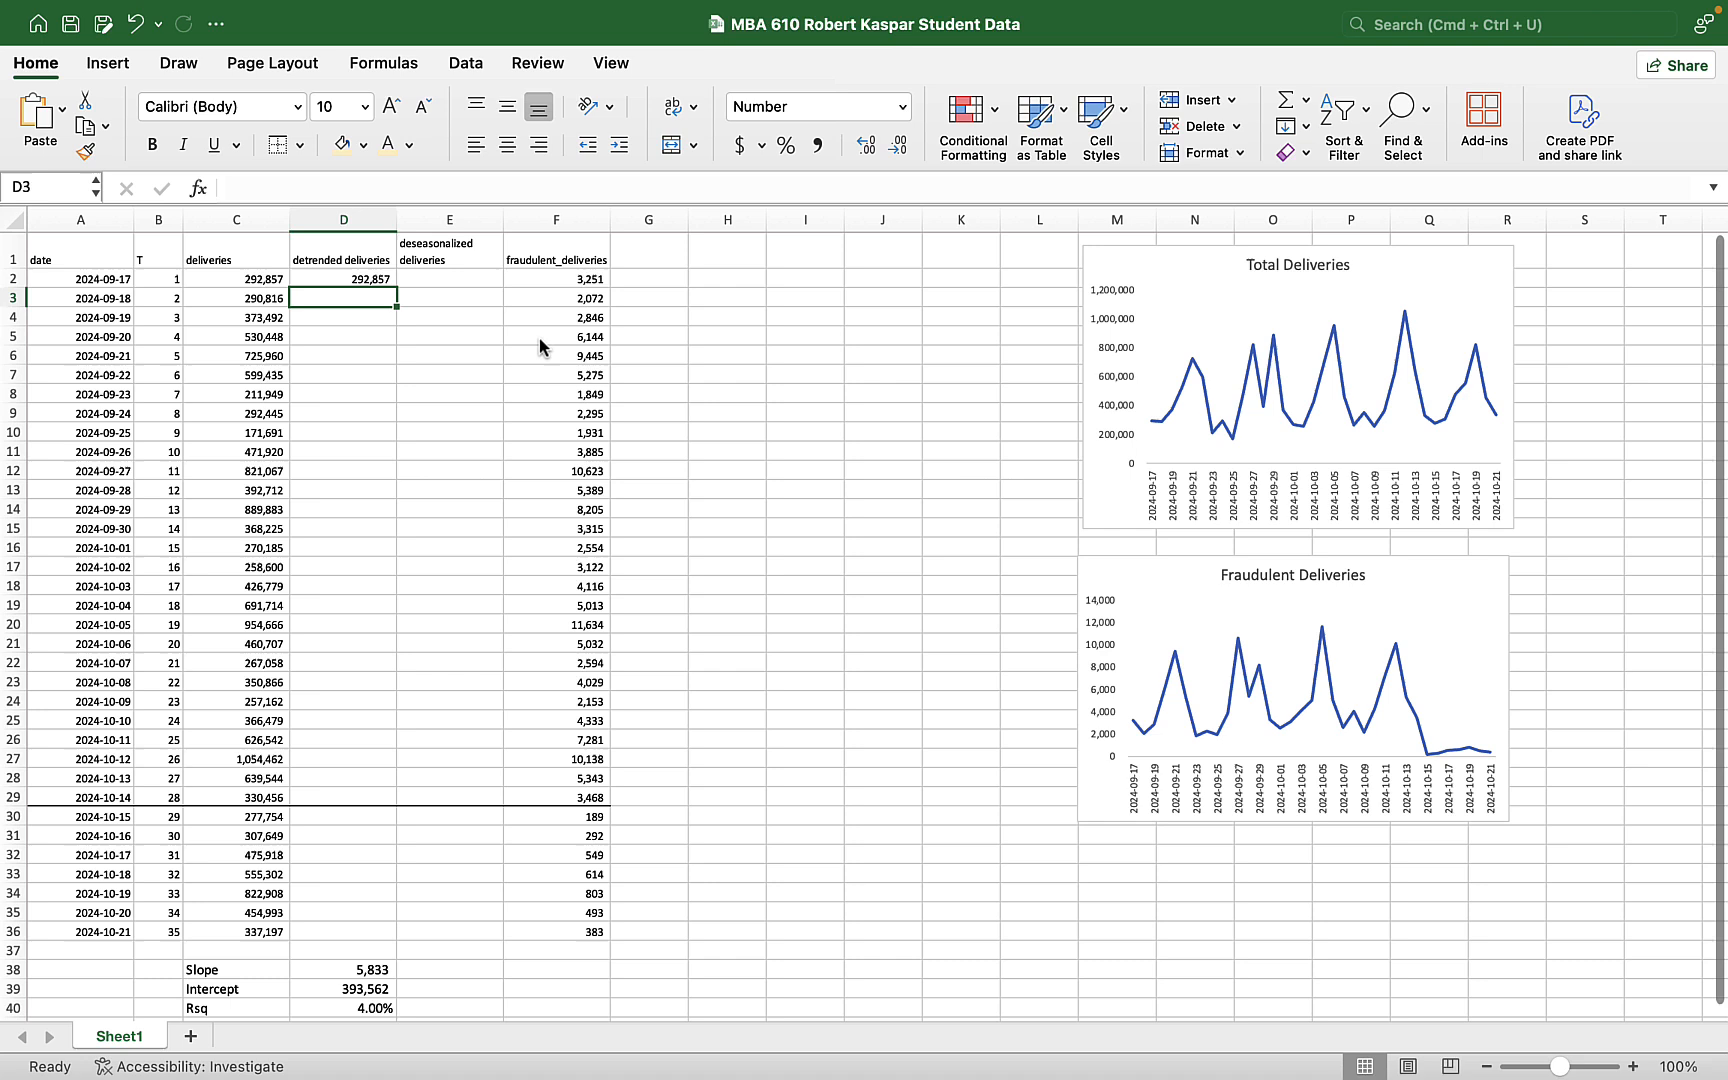
type("=")
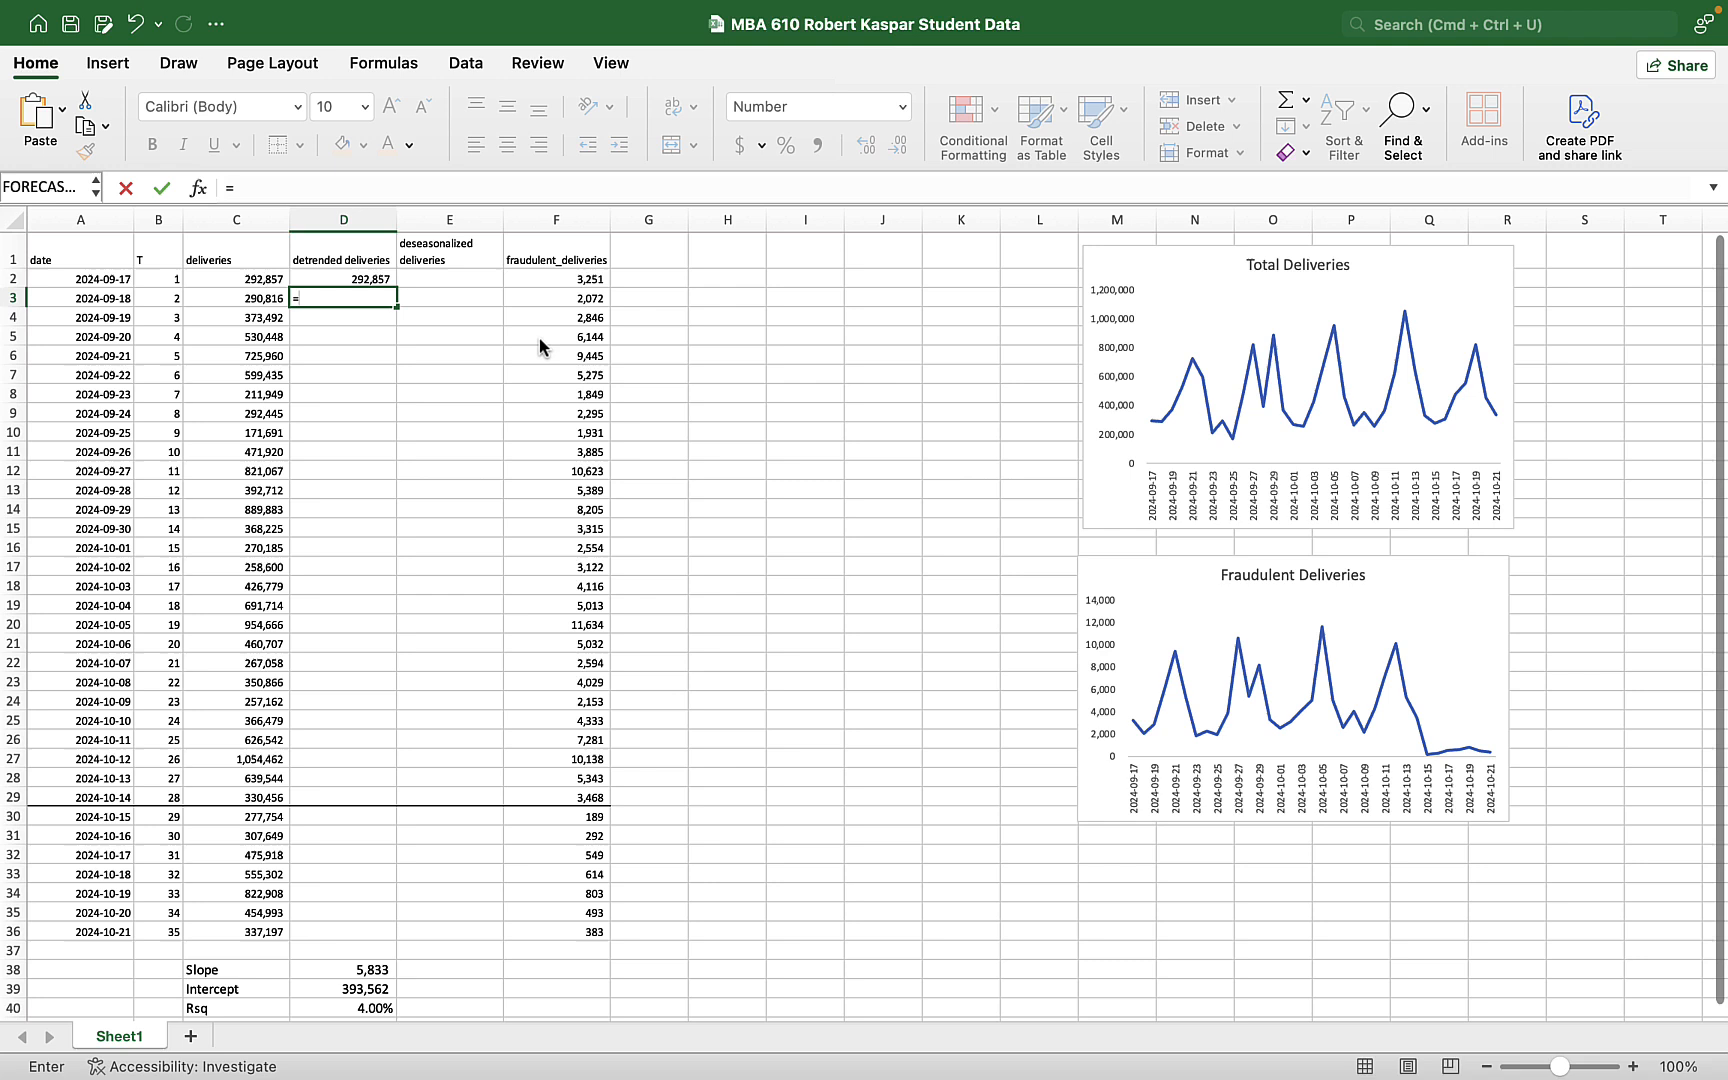
left_click(235, 298)
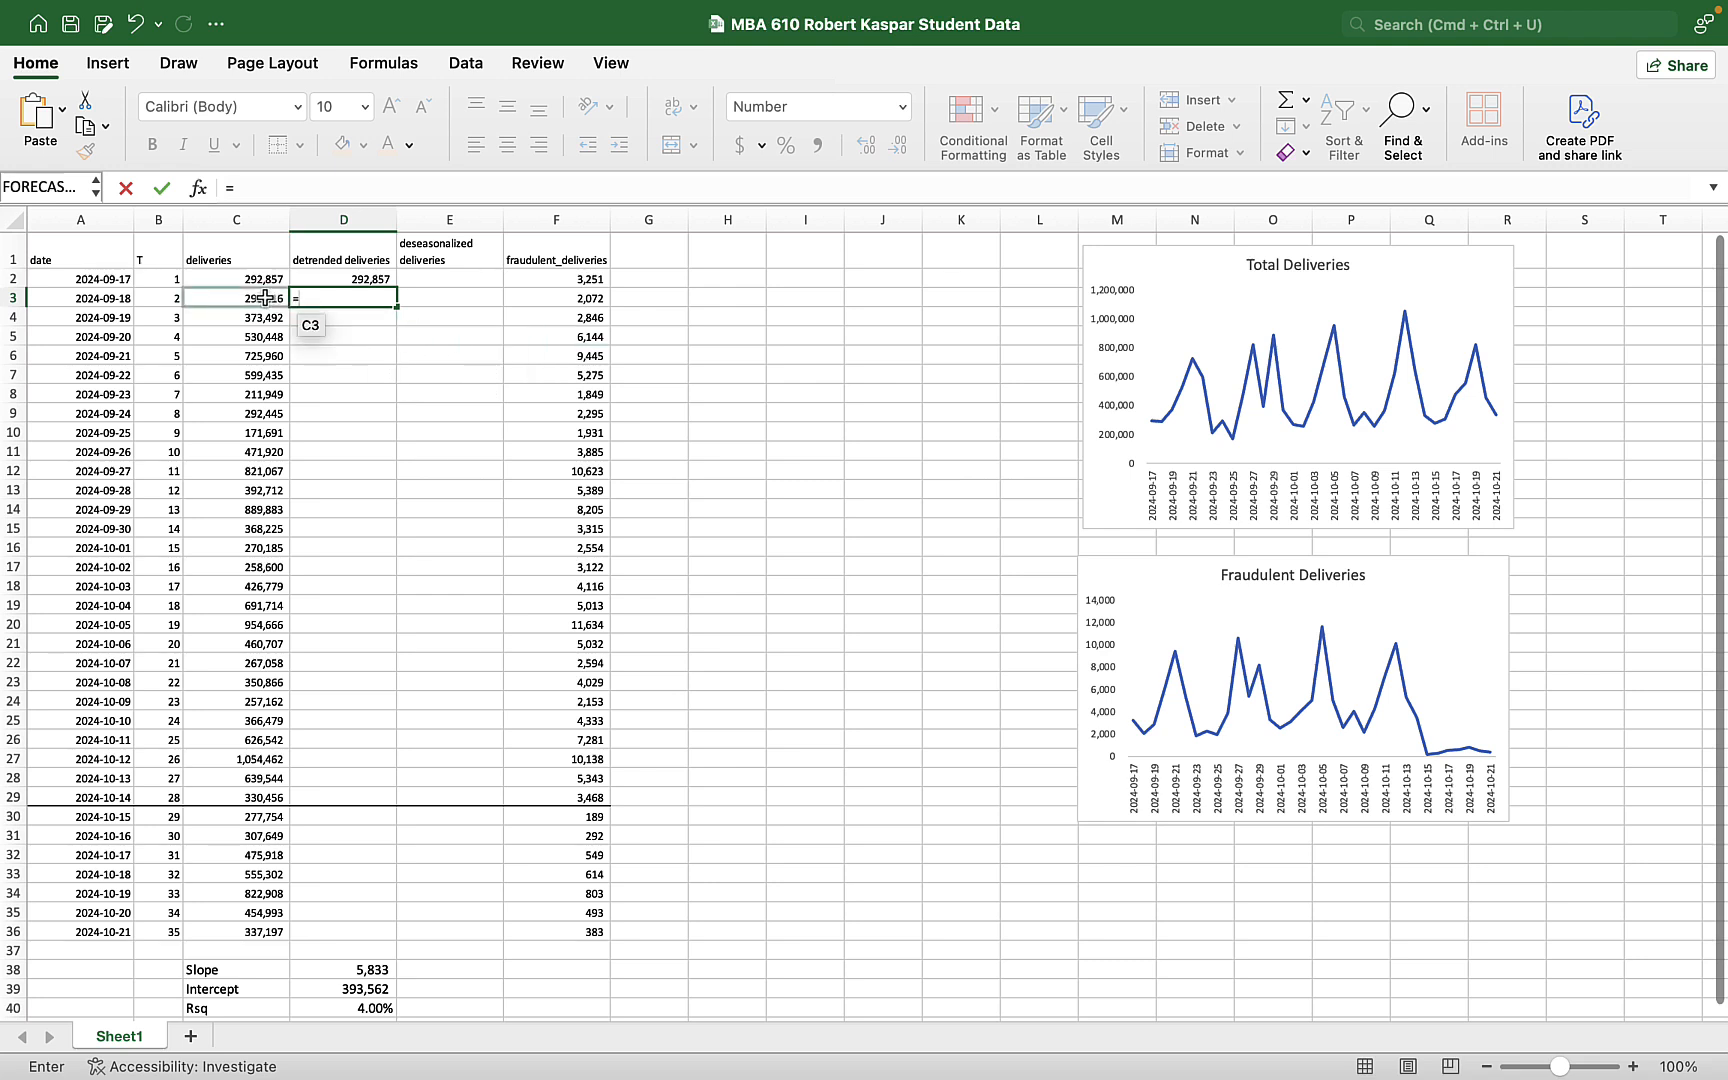
left_click(235, 296)
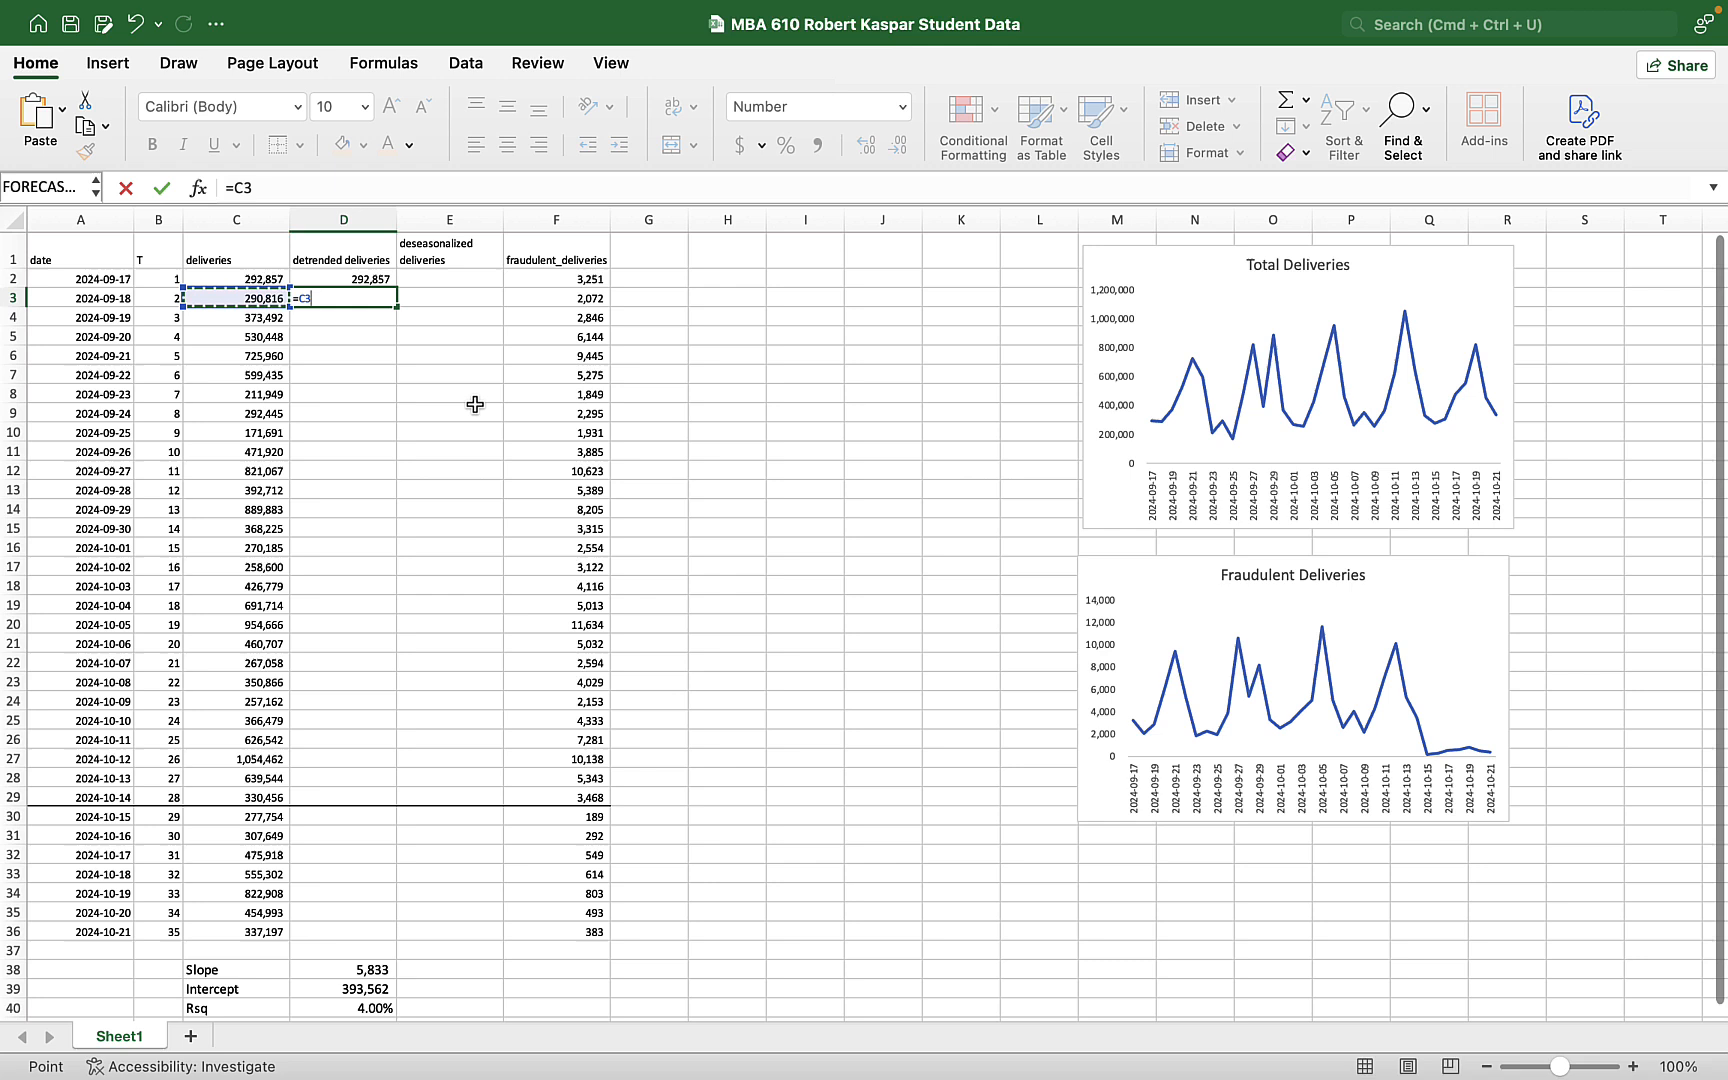
type("-D38")
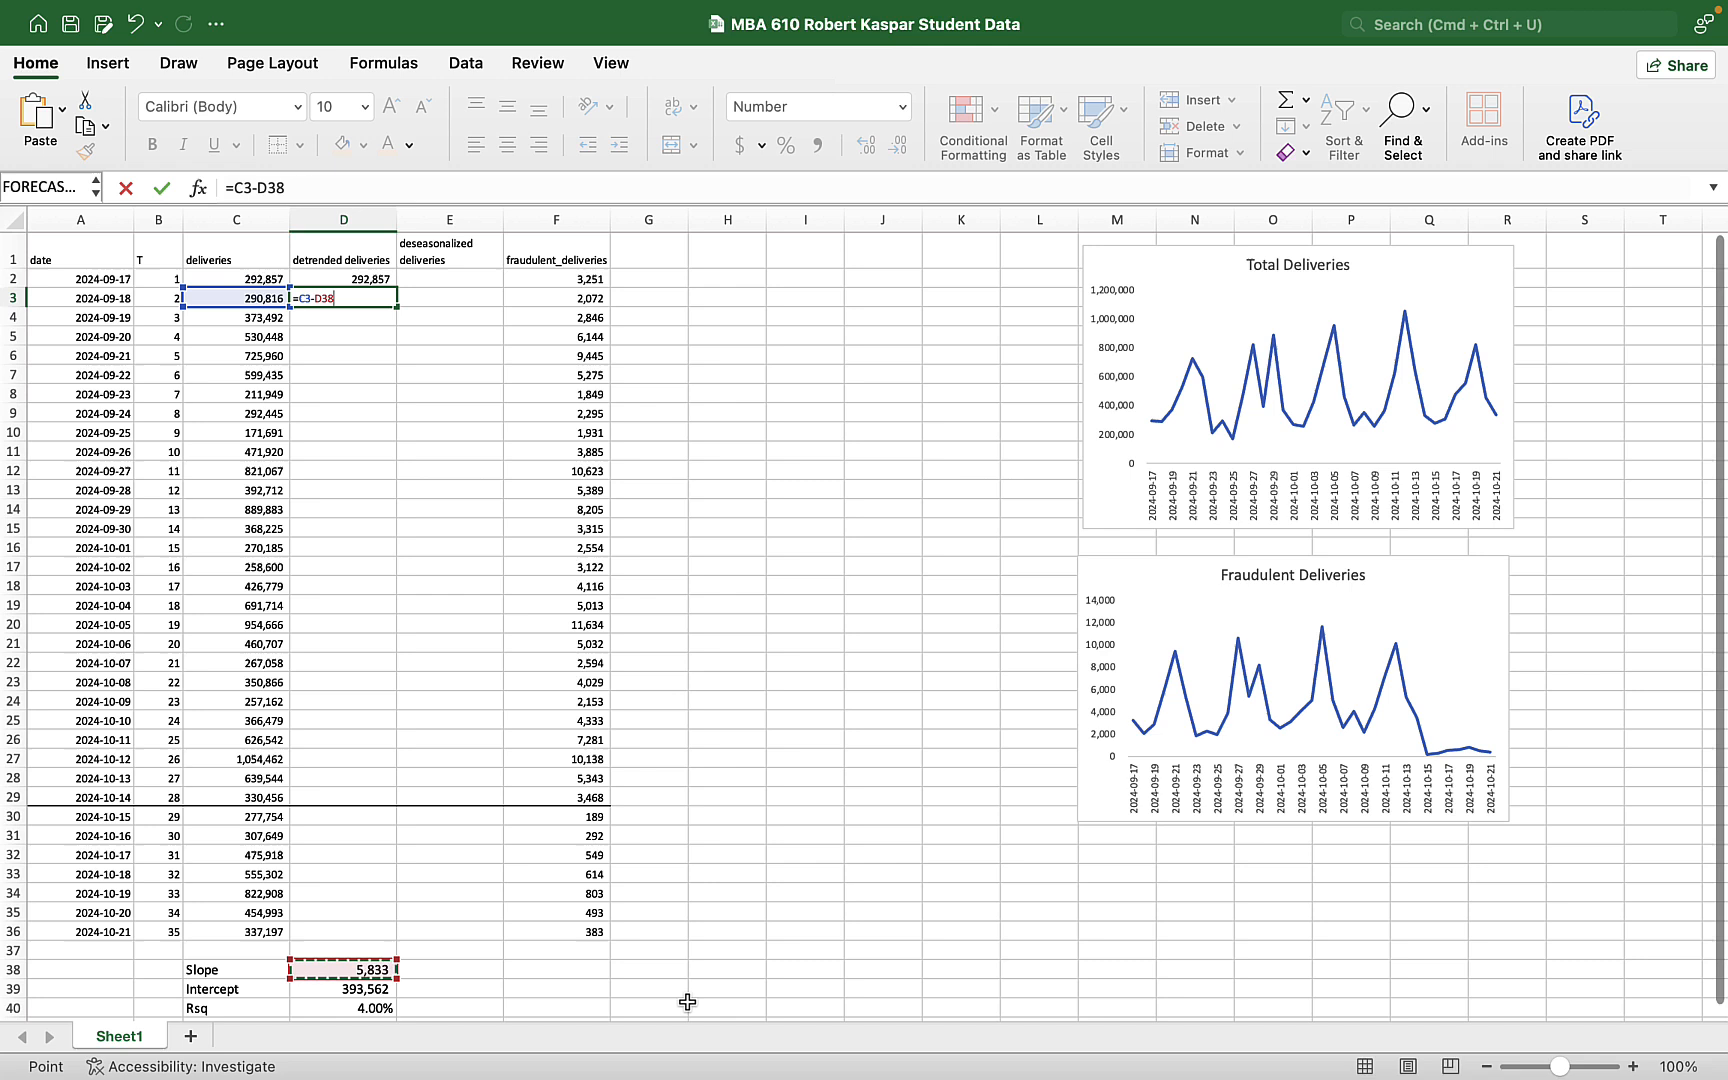
type("*")
left_click(343, 278)
type("=")
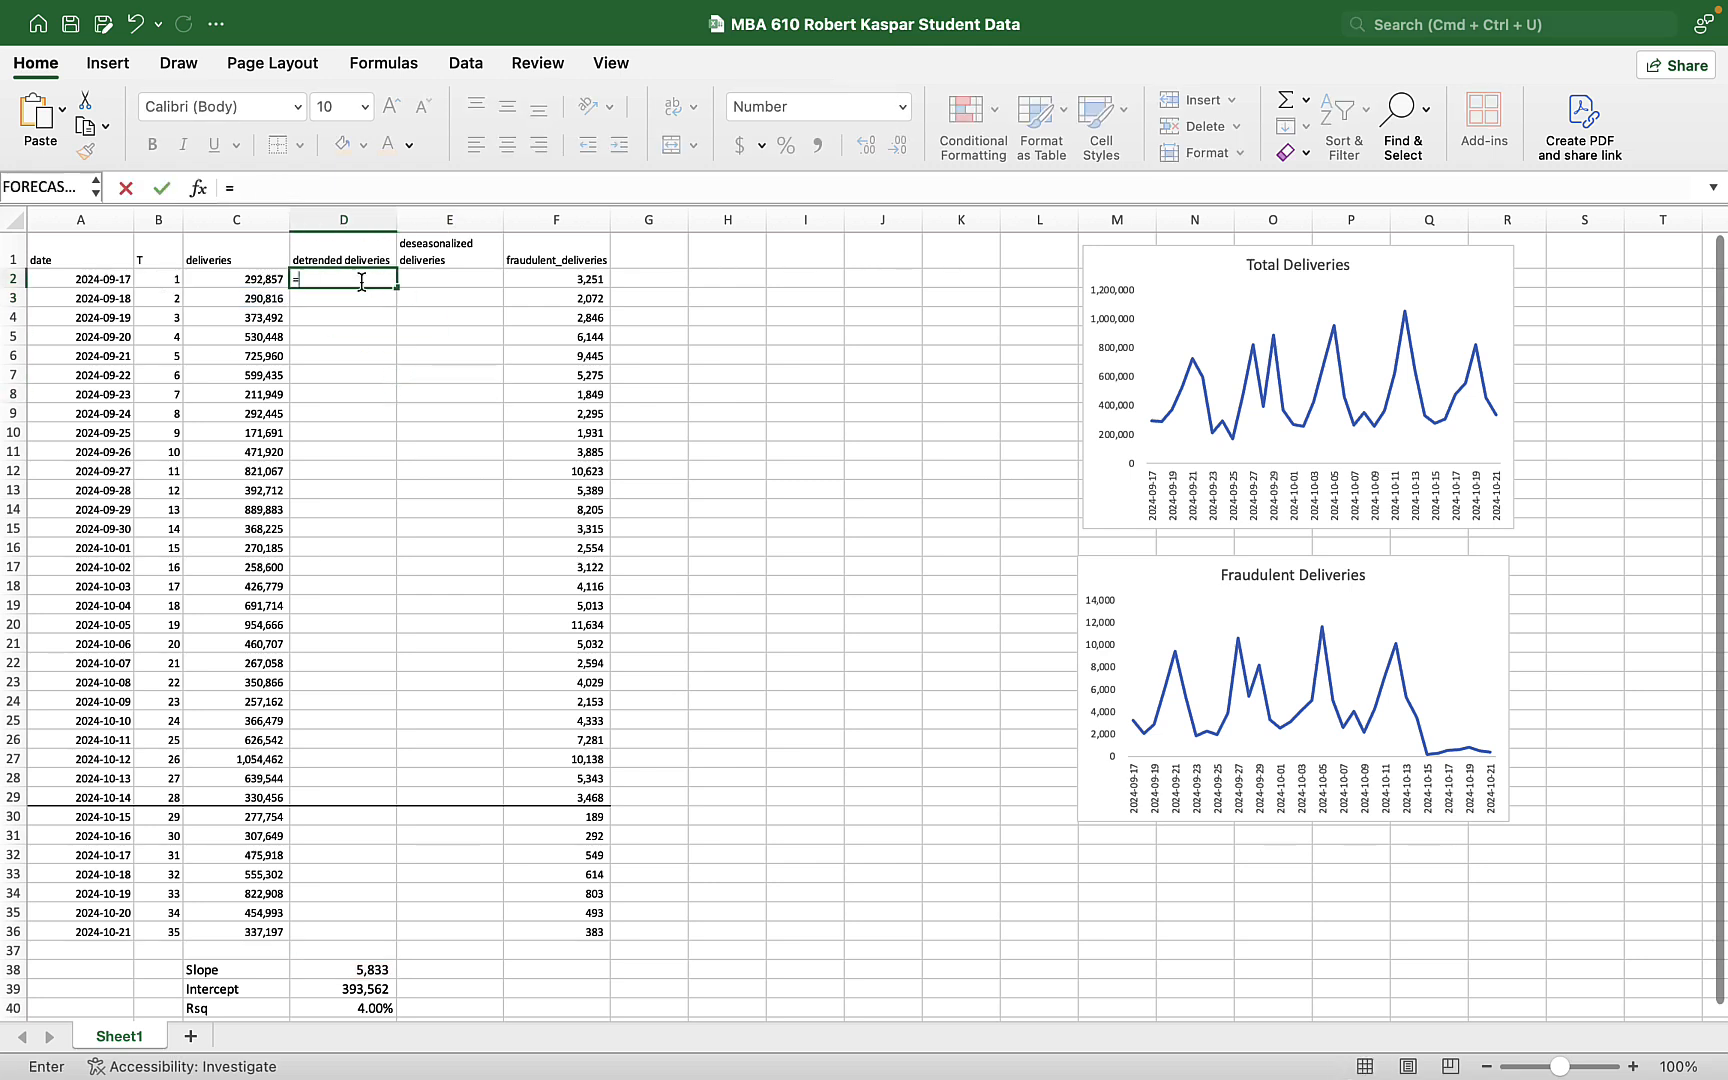
- Build =C2-$D$38*B2 in D2, locking the slope reference with F4
left_click(235, 279)
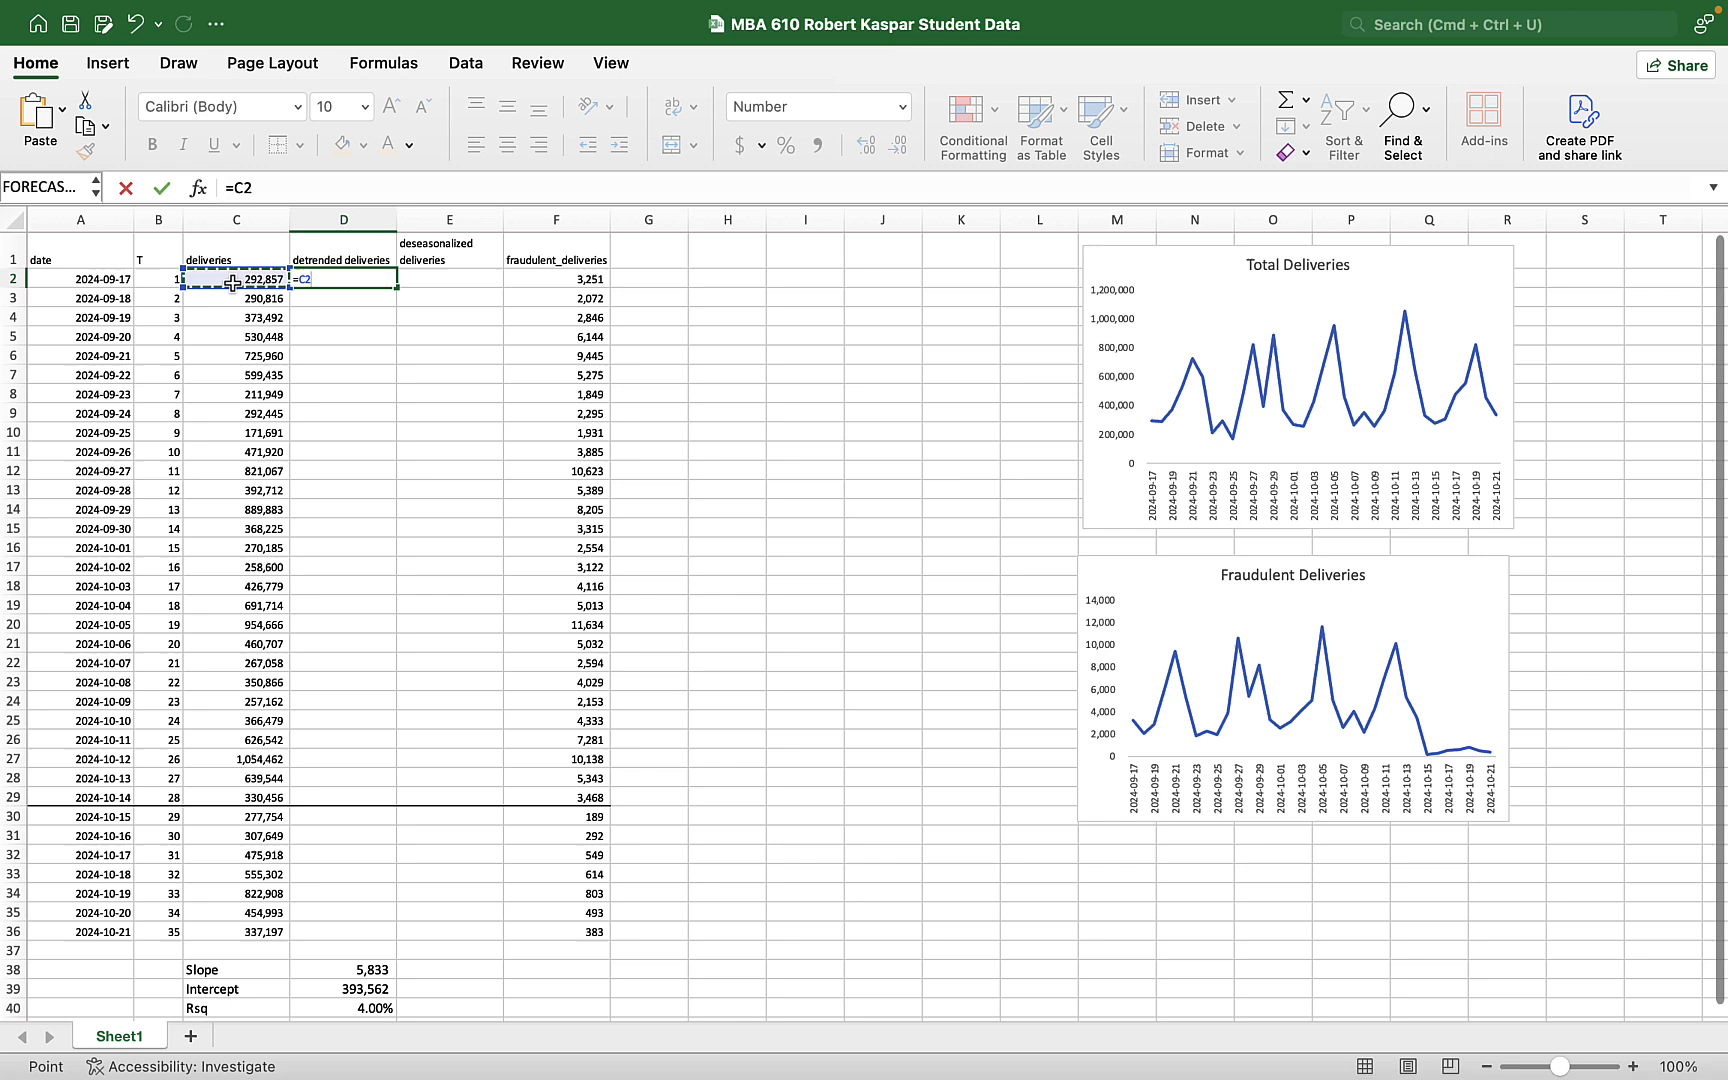
type("=")
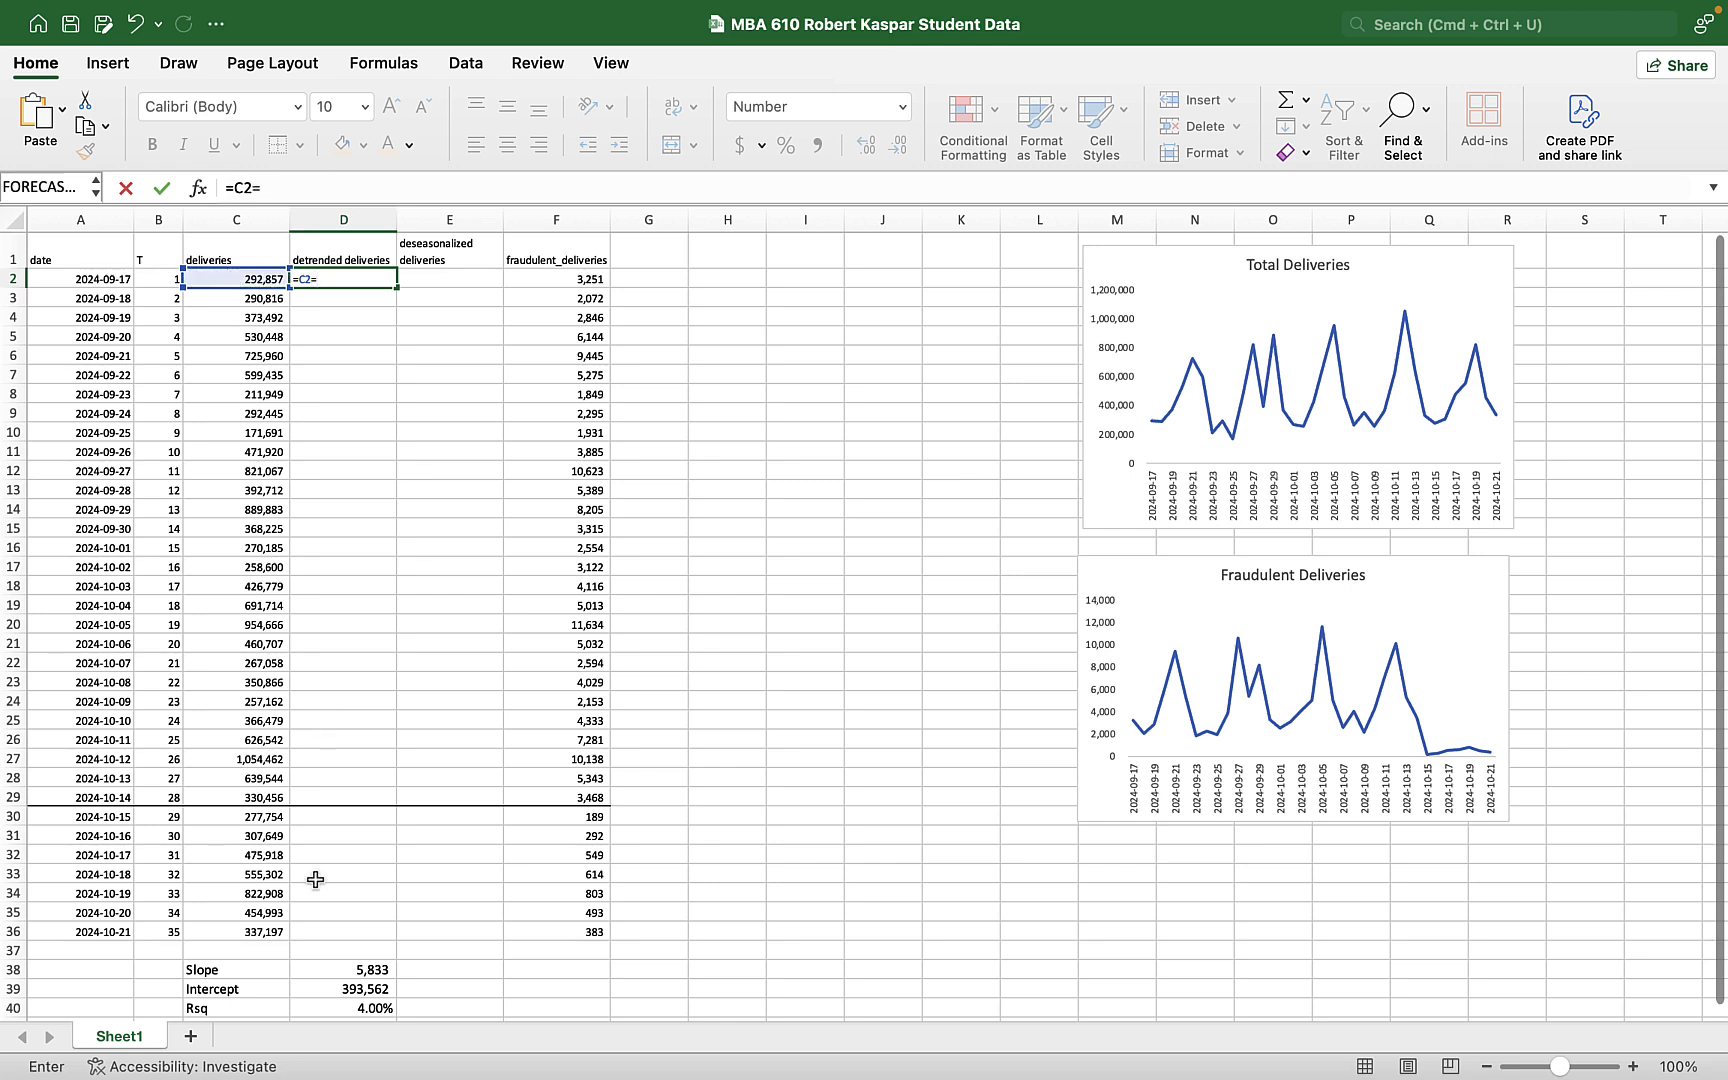
left_click(343, 970)
type("-")
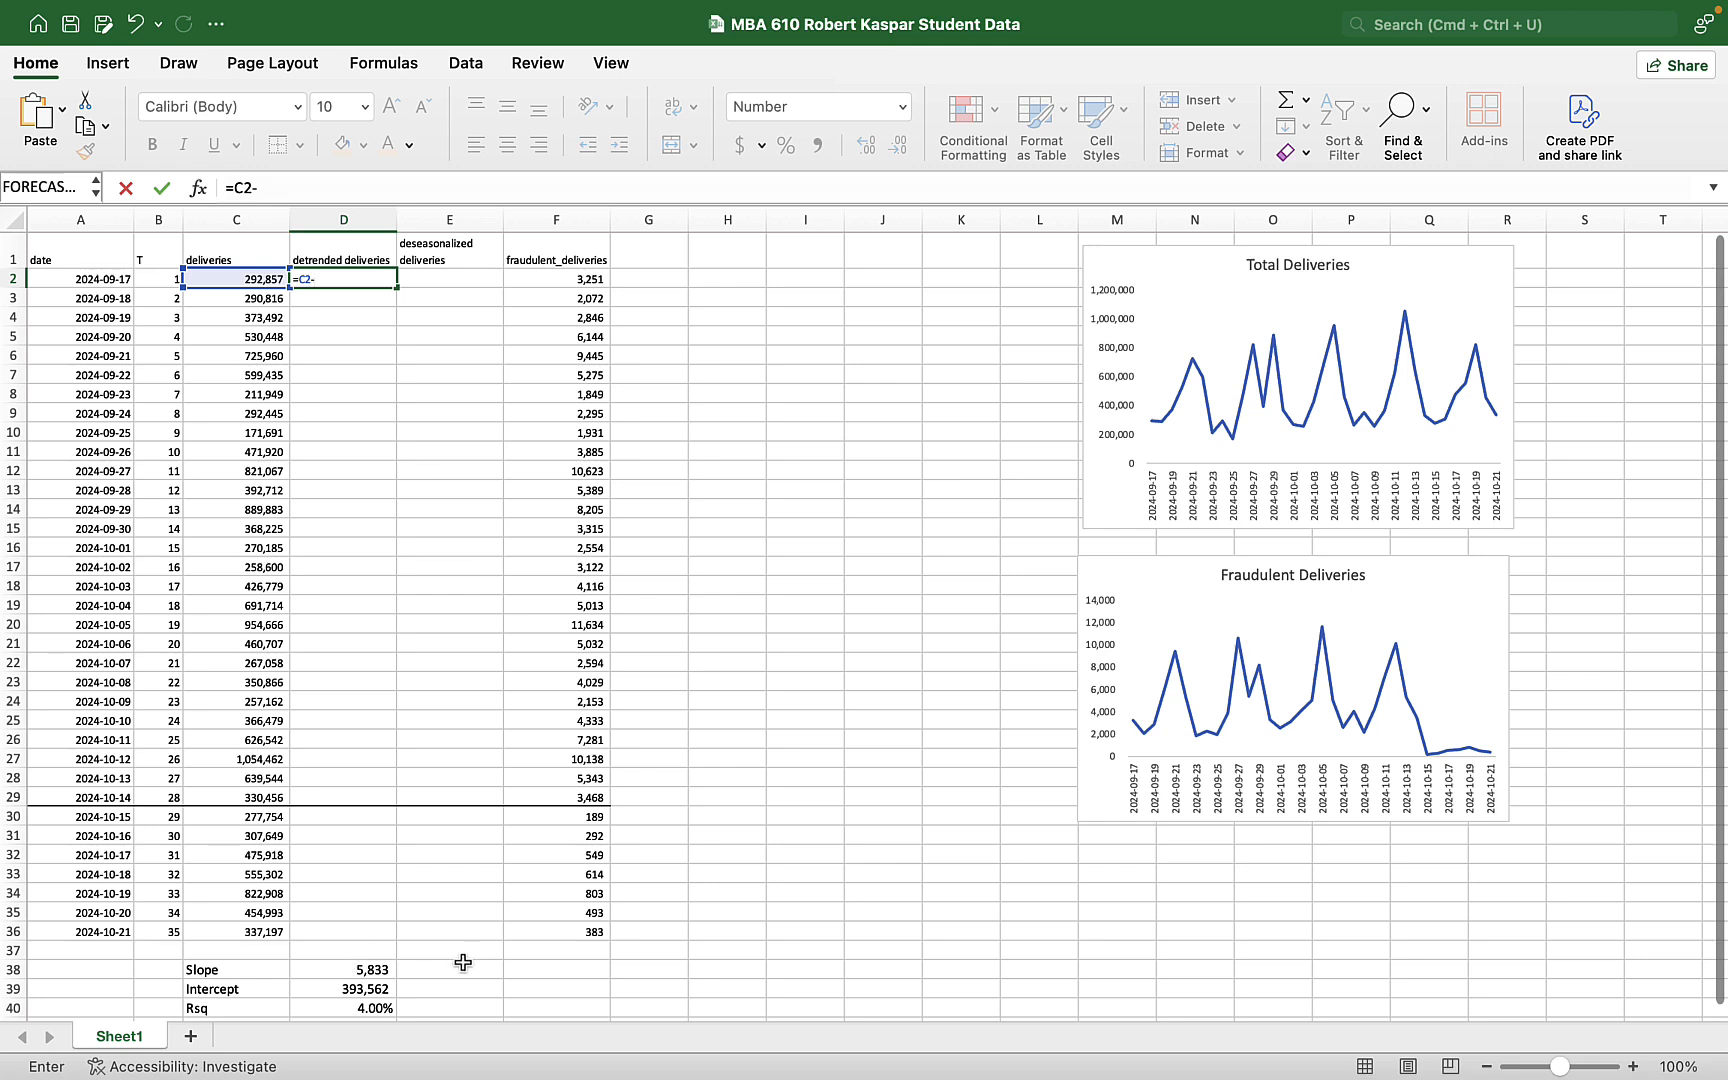
left_click(343, 969)
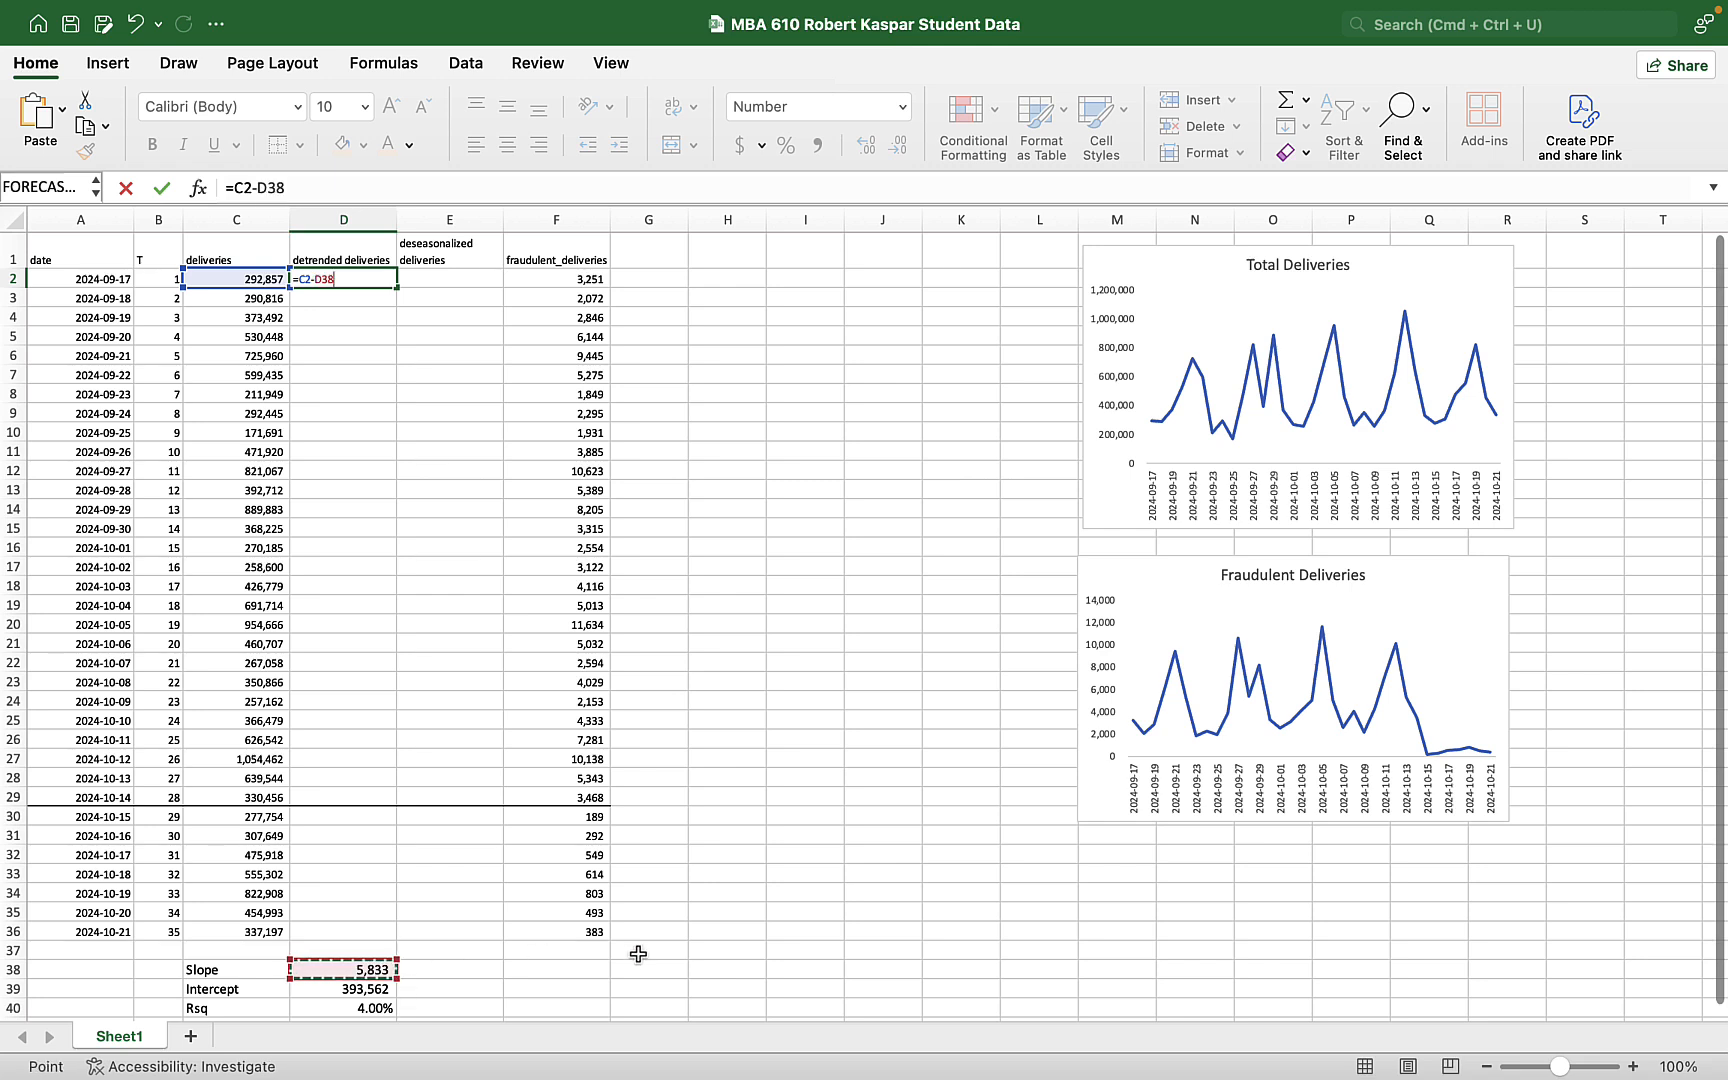
key("f4")
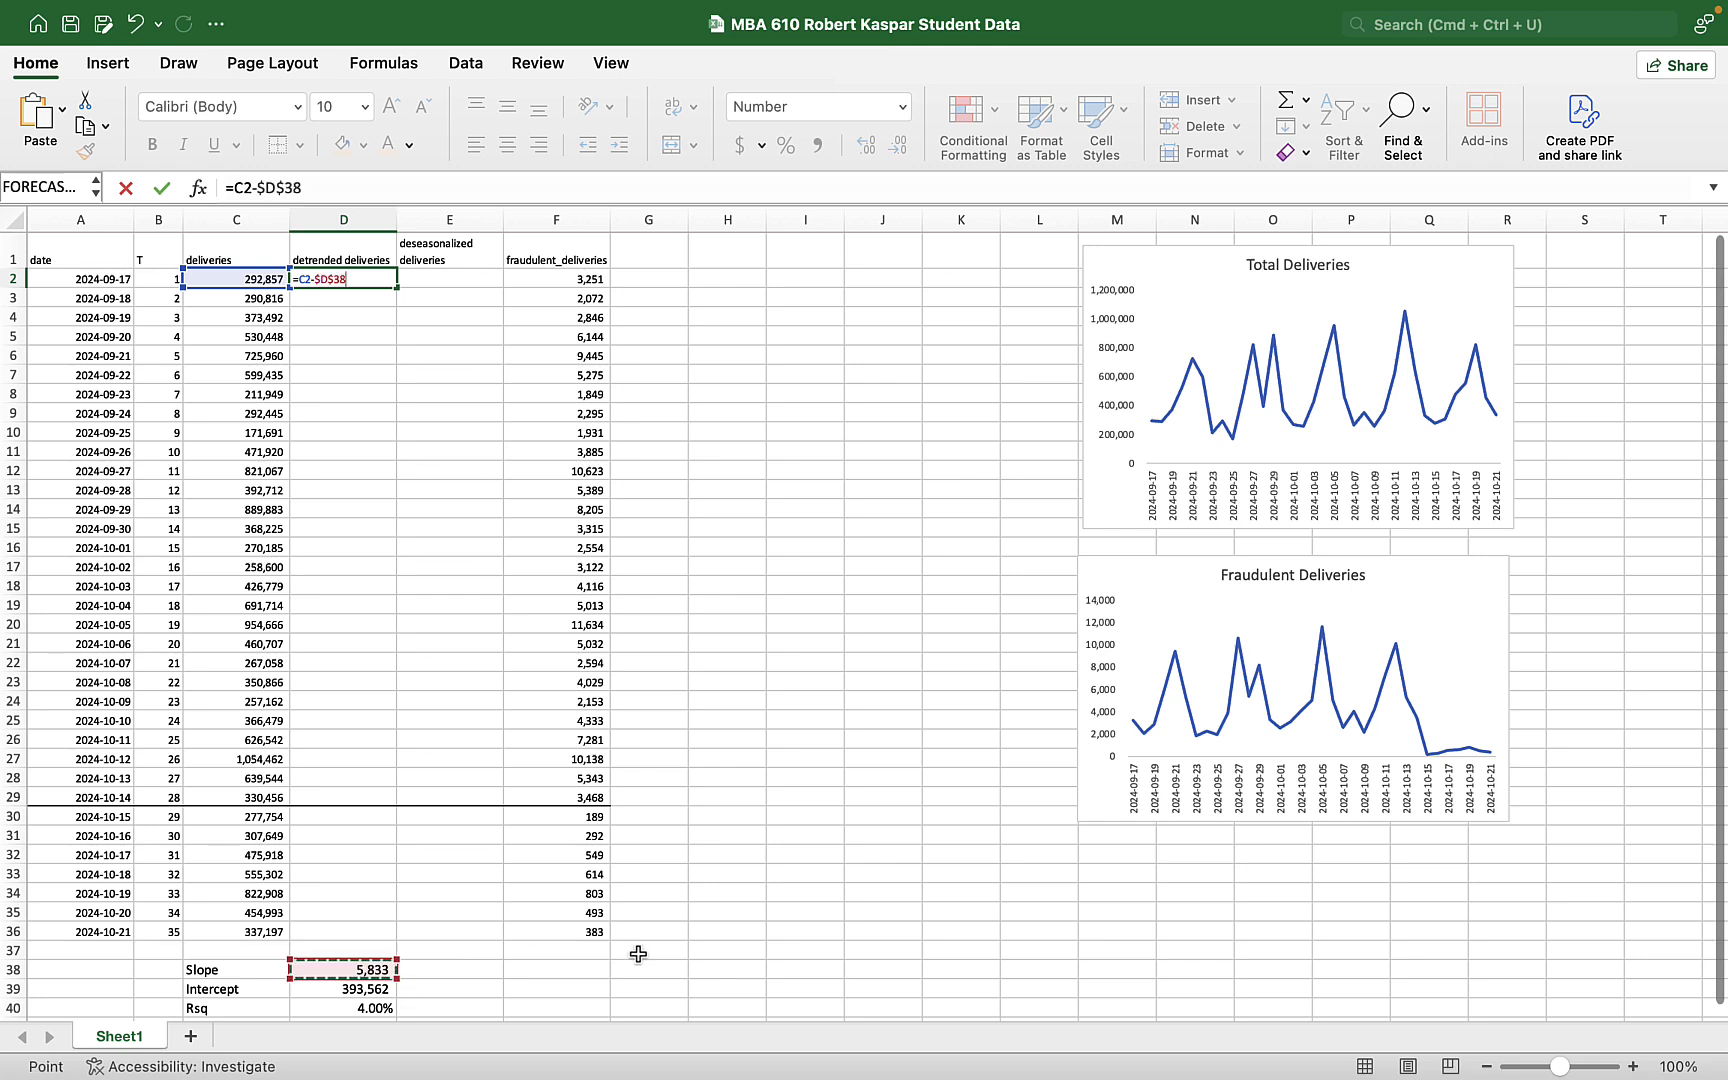
type("*")
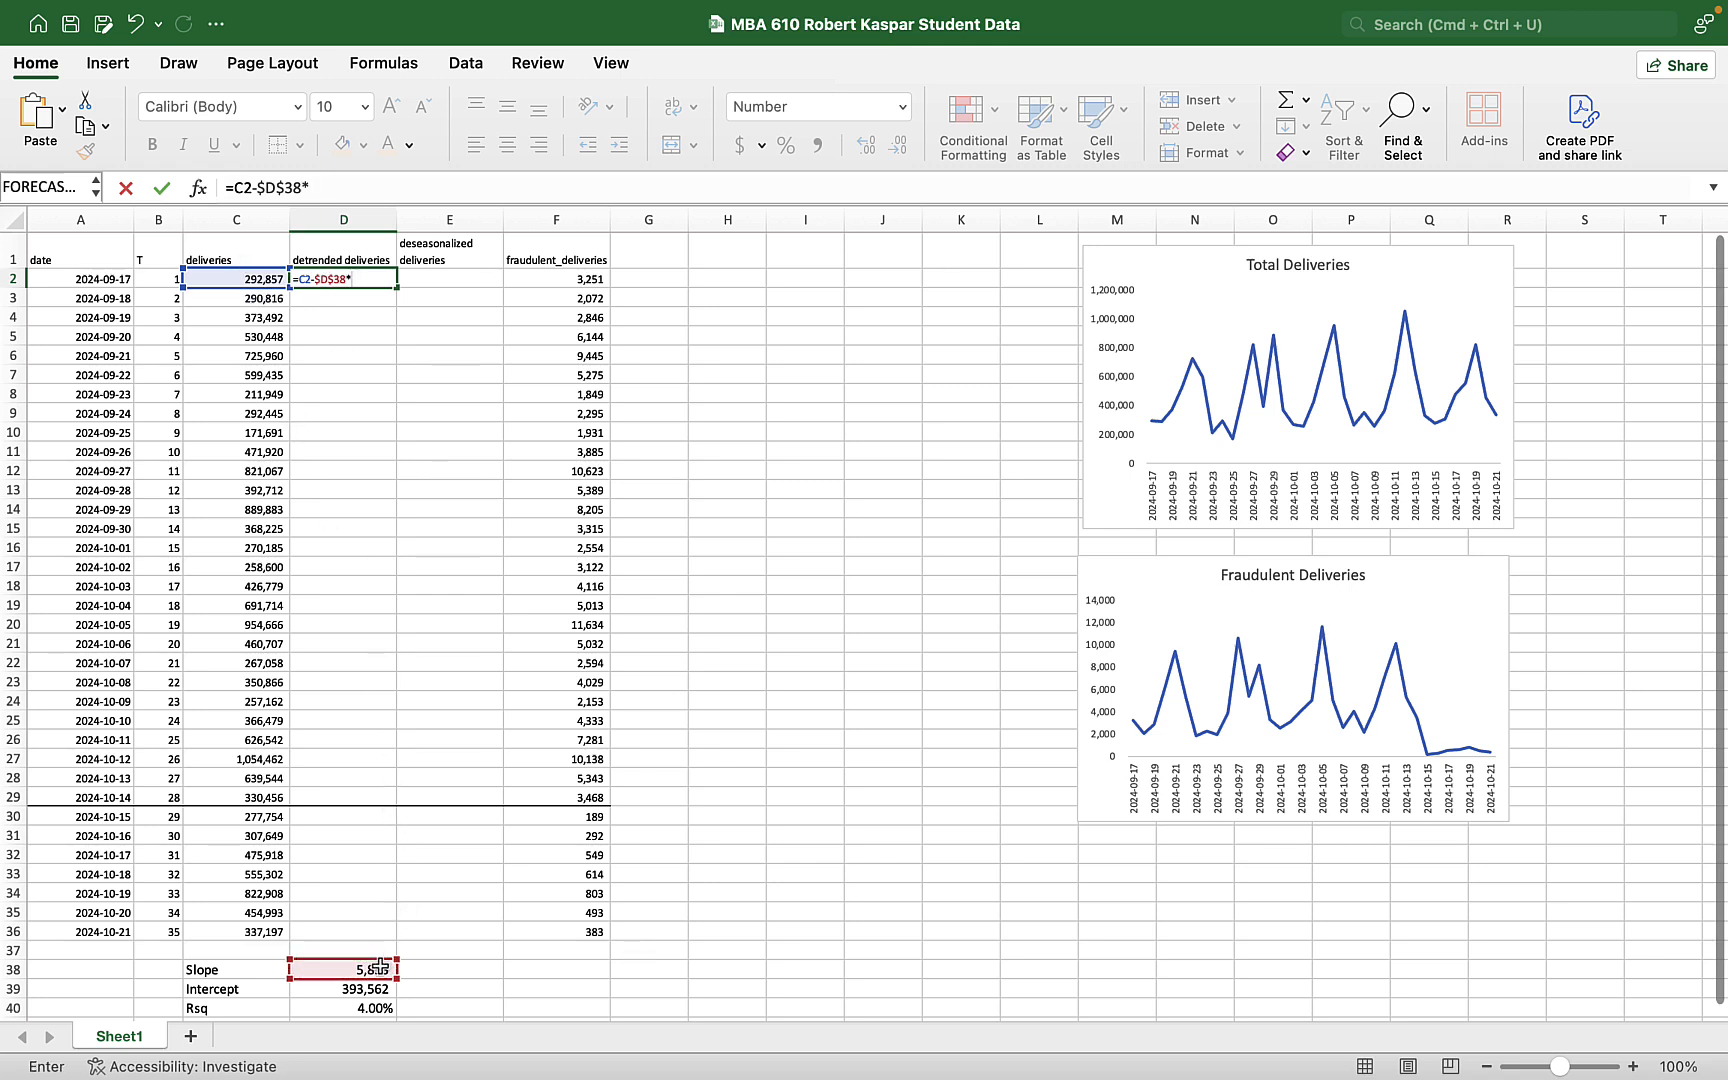
left_click(158, 279)
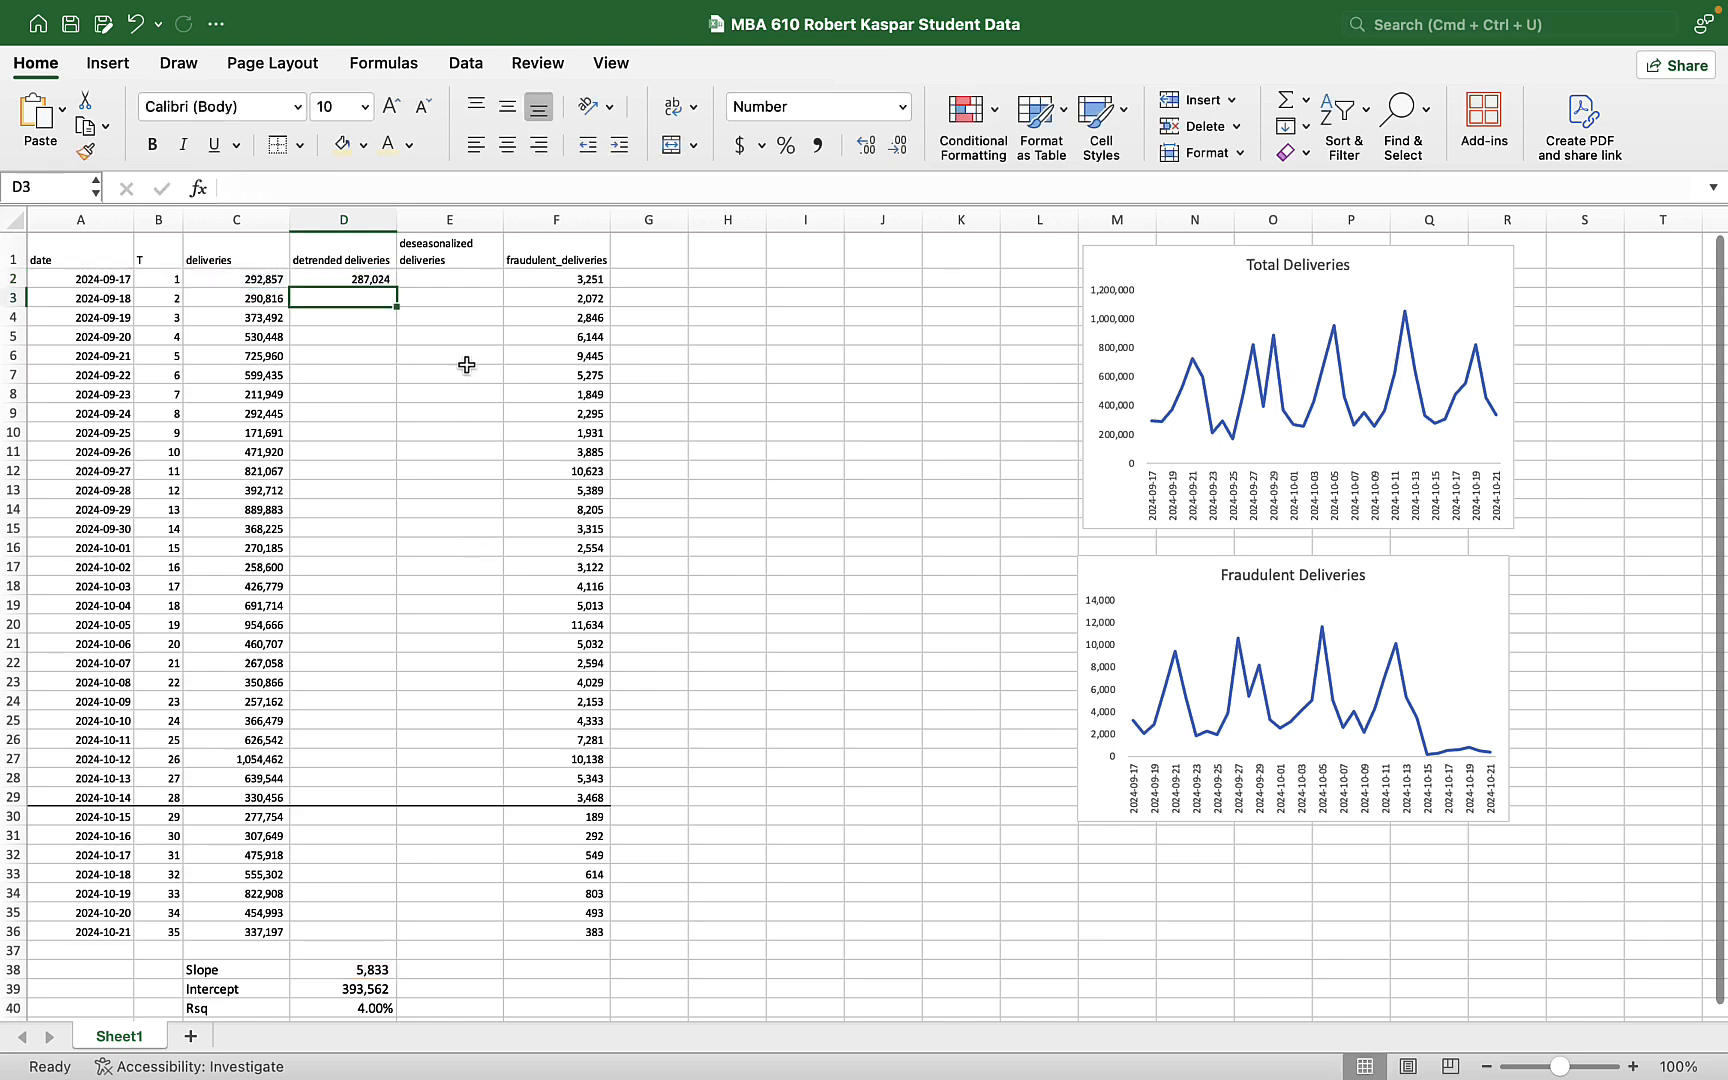
- Zoom in on column D and rewrite D2 as =C2-($D$38*B2)
left_click(464, 63)
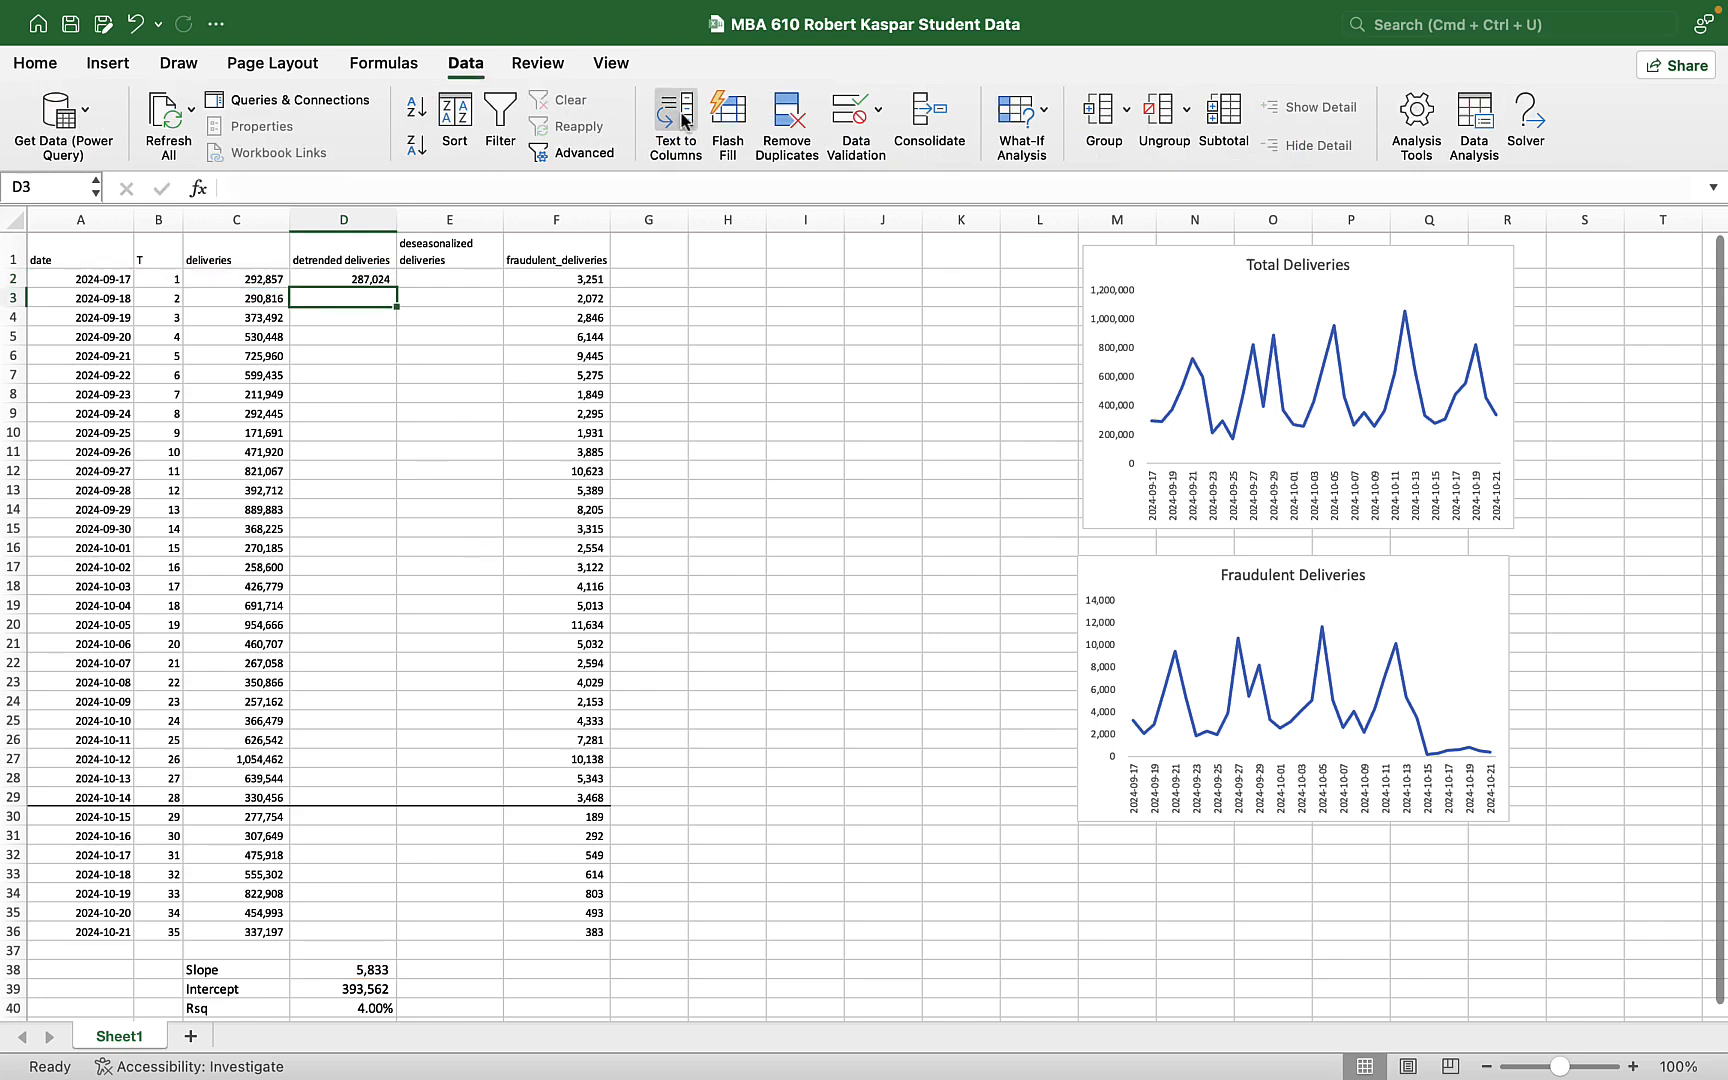
left_click(611, 63)
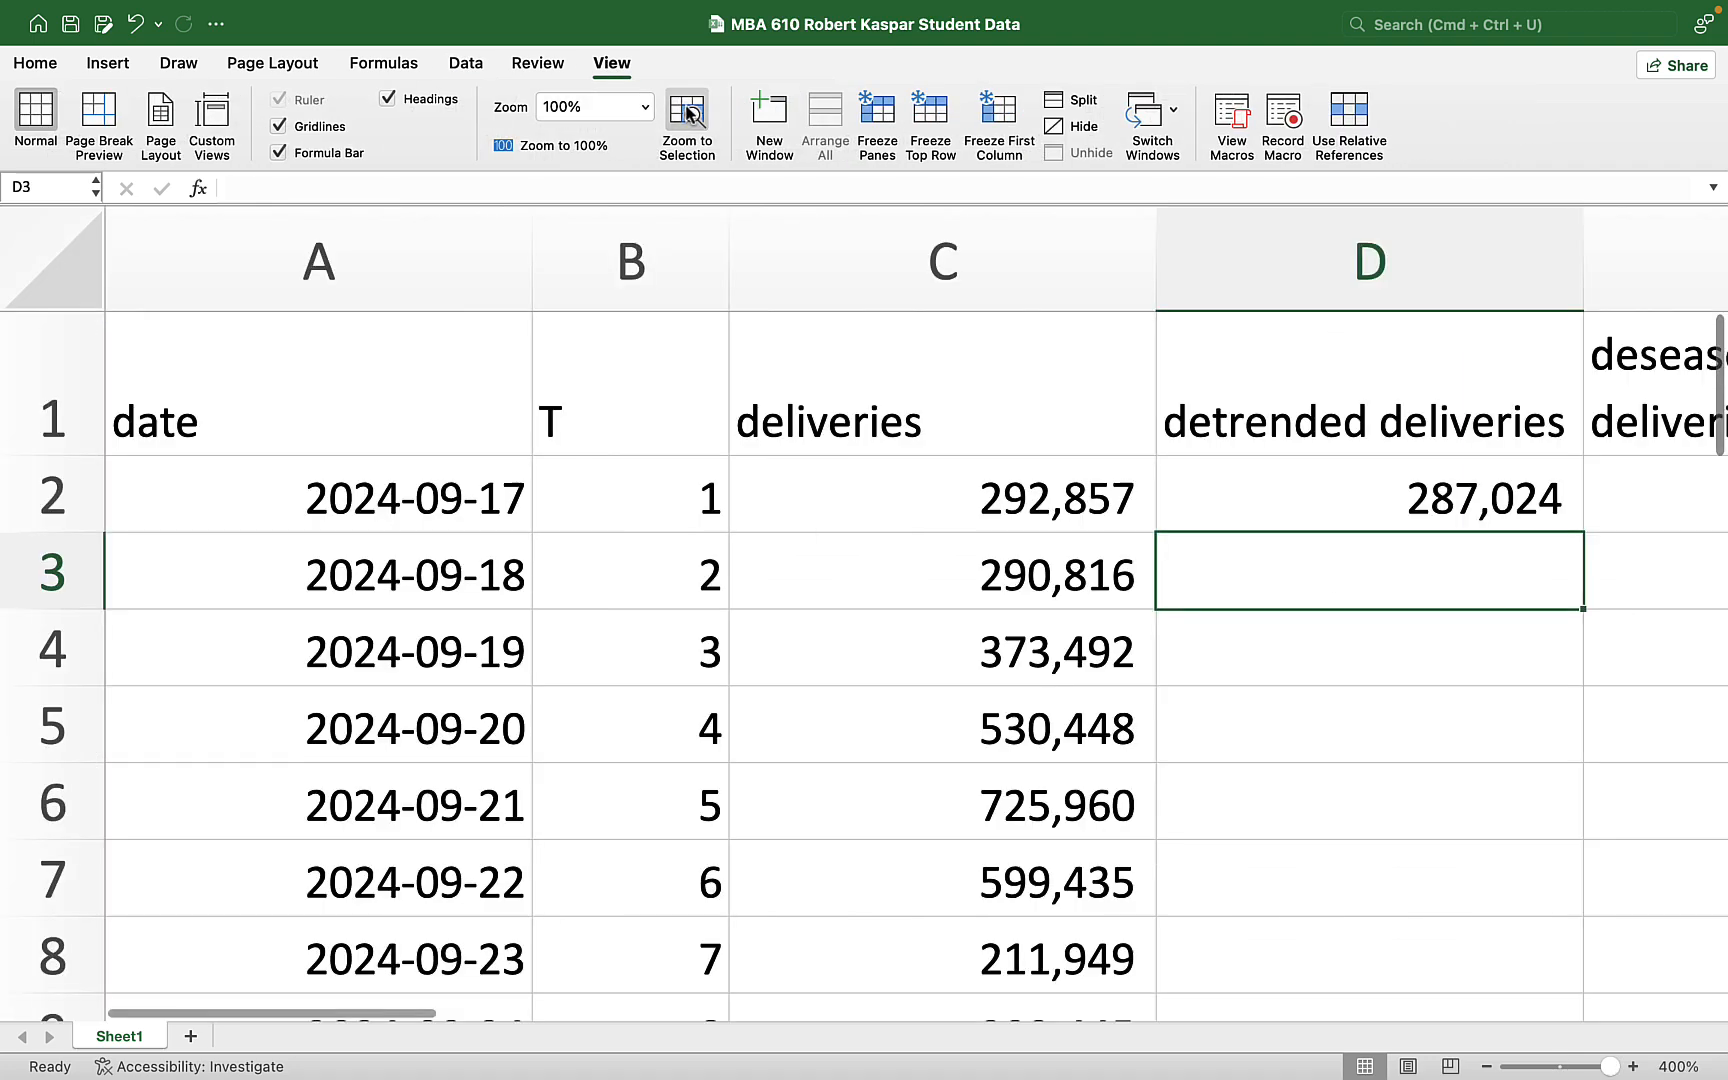
left_click(642, 107)
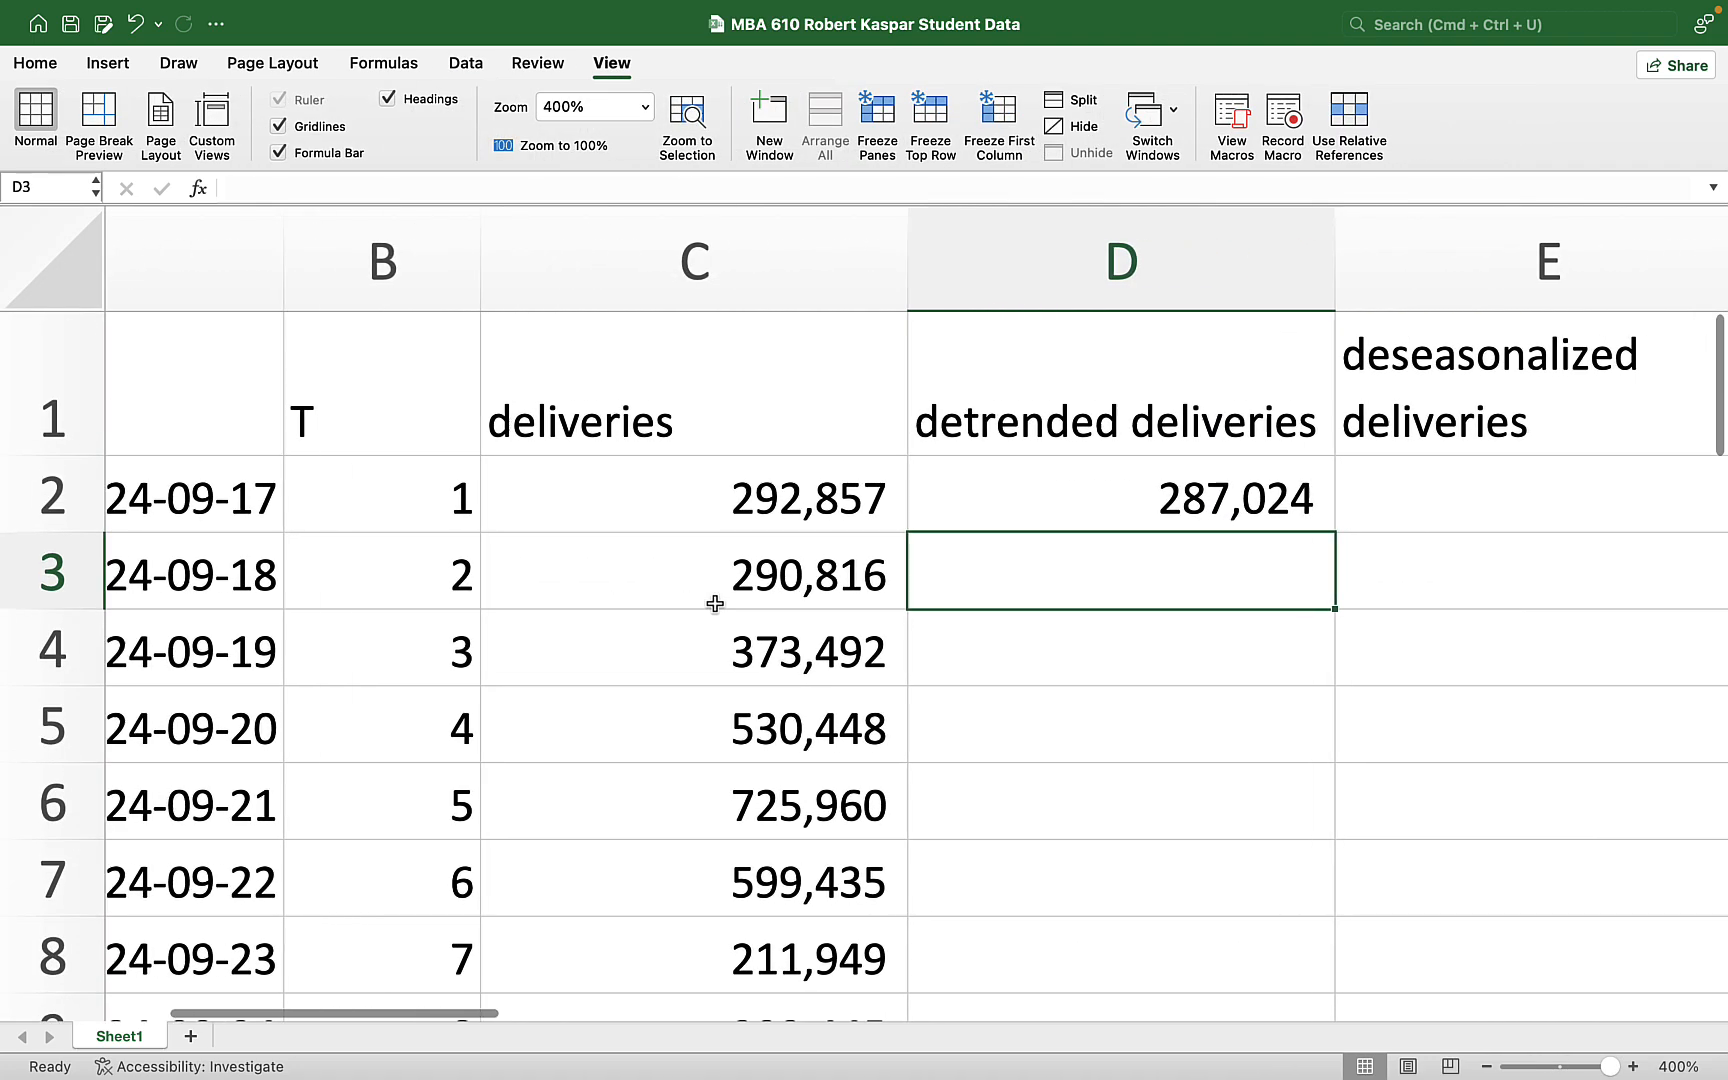
type("=C2-$D$38*B2")
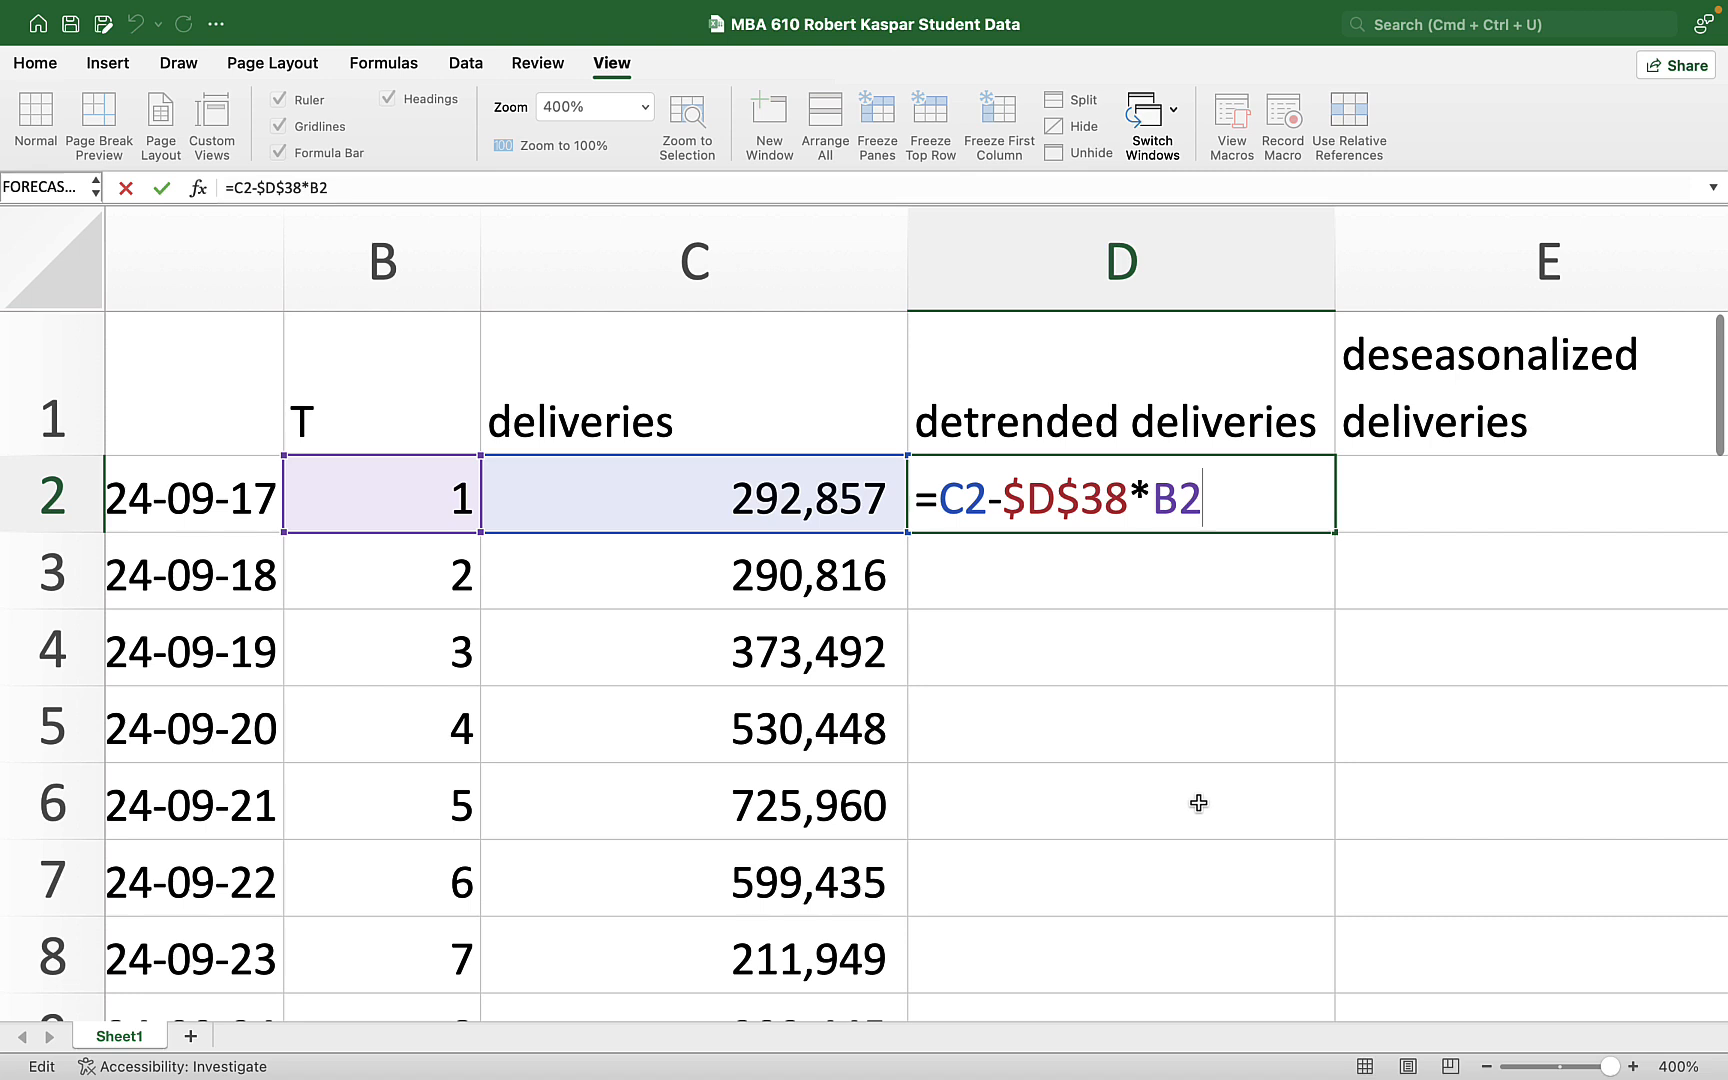
mouse_move(716, 509)
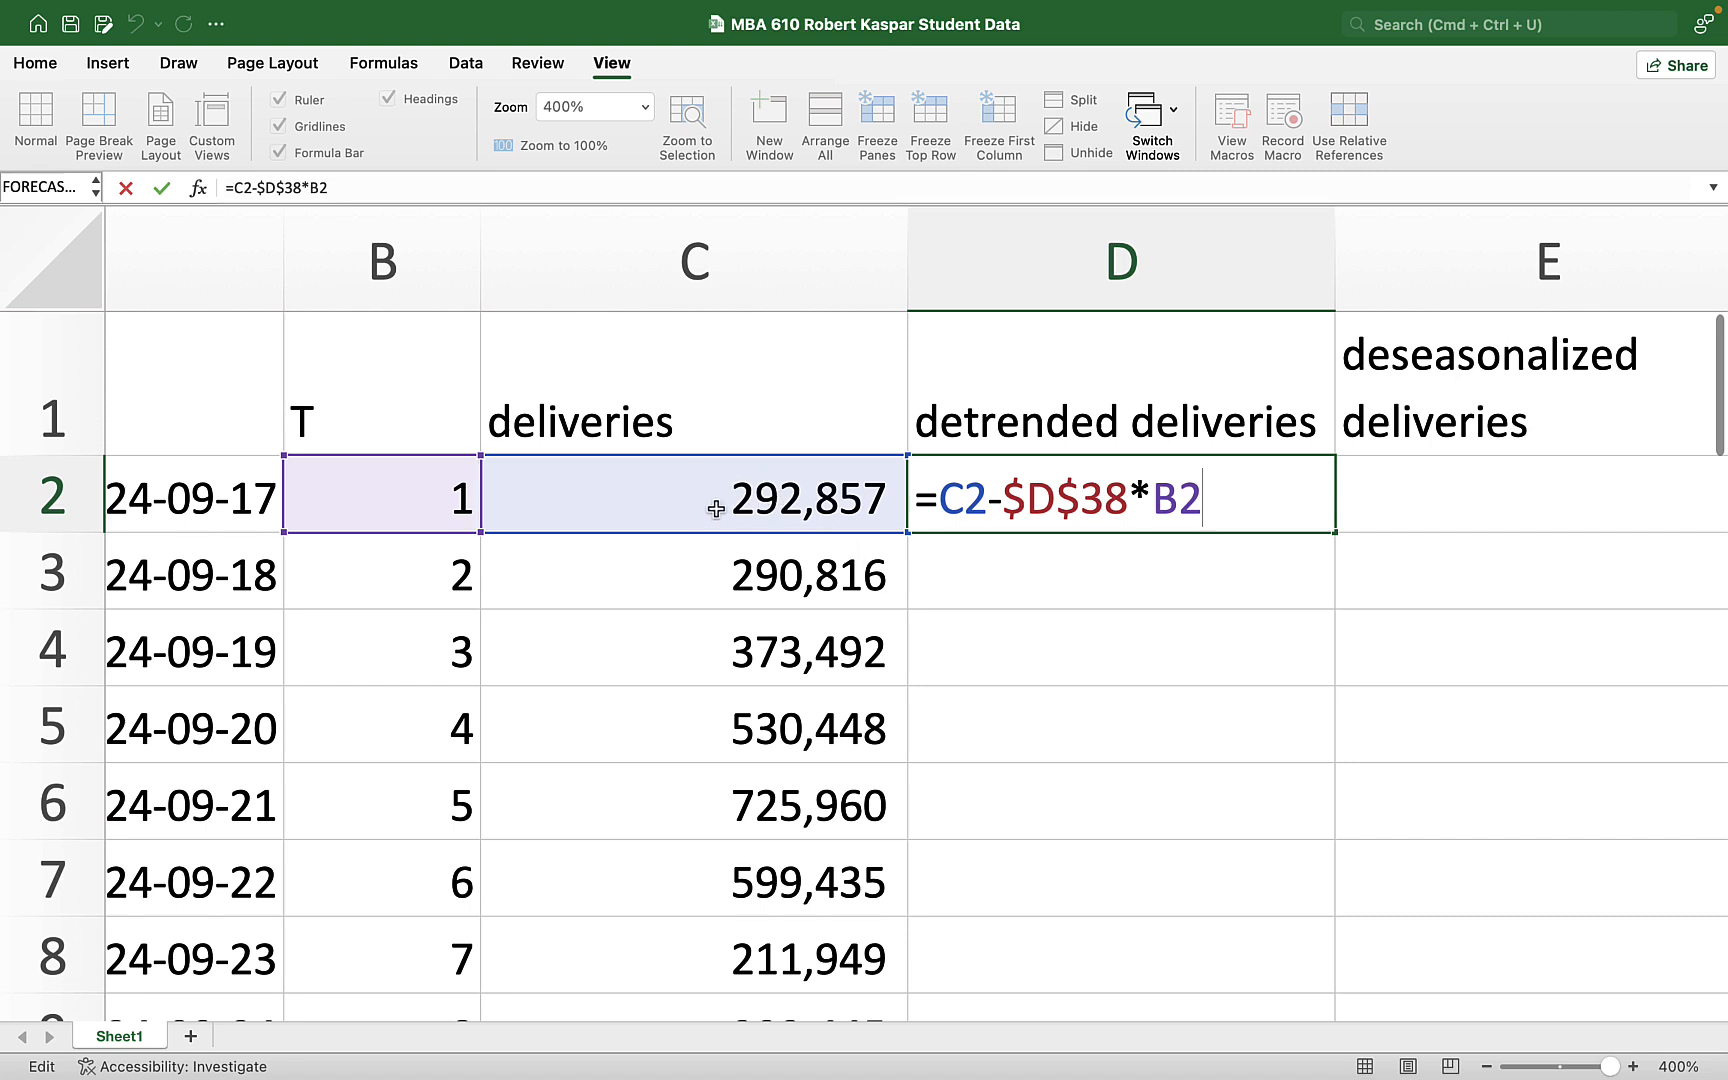
mouse_move(1012, 505)
type("(")
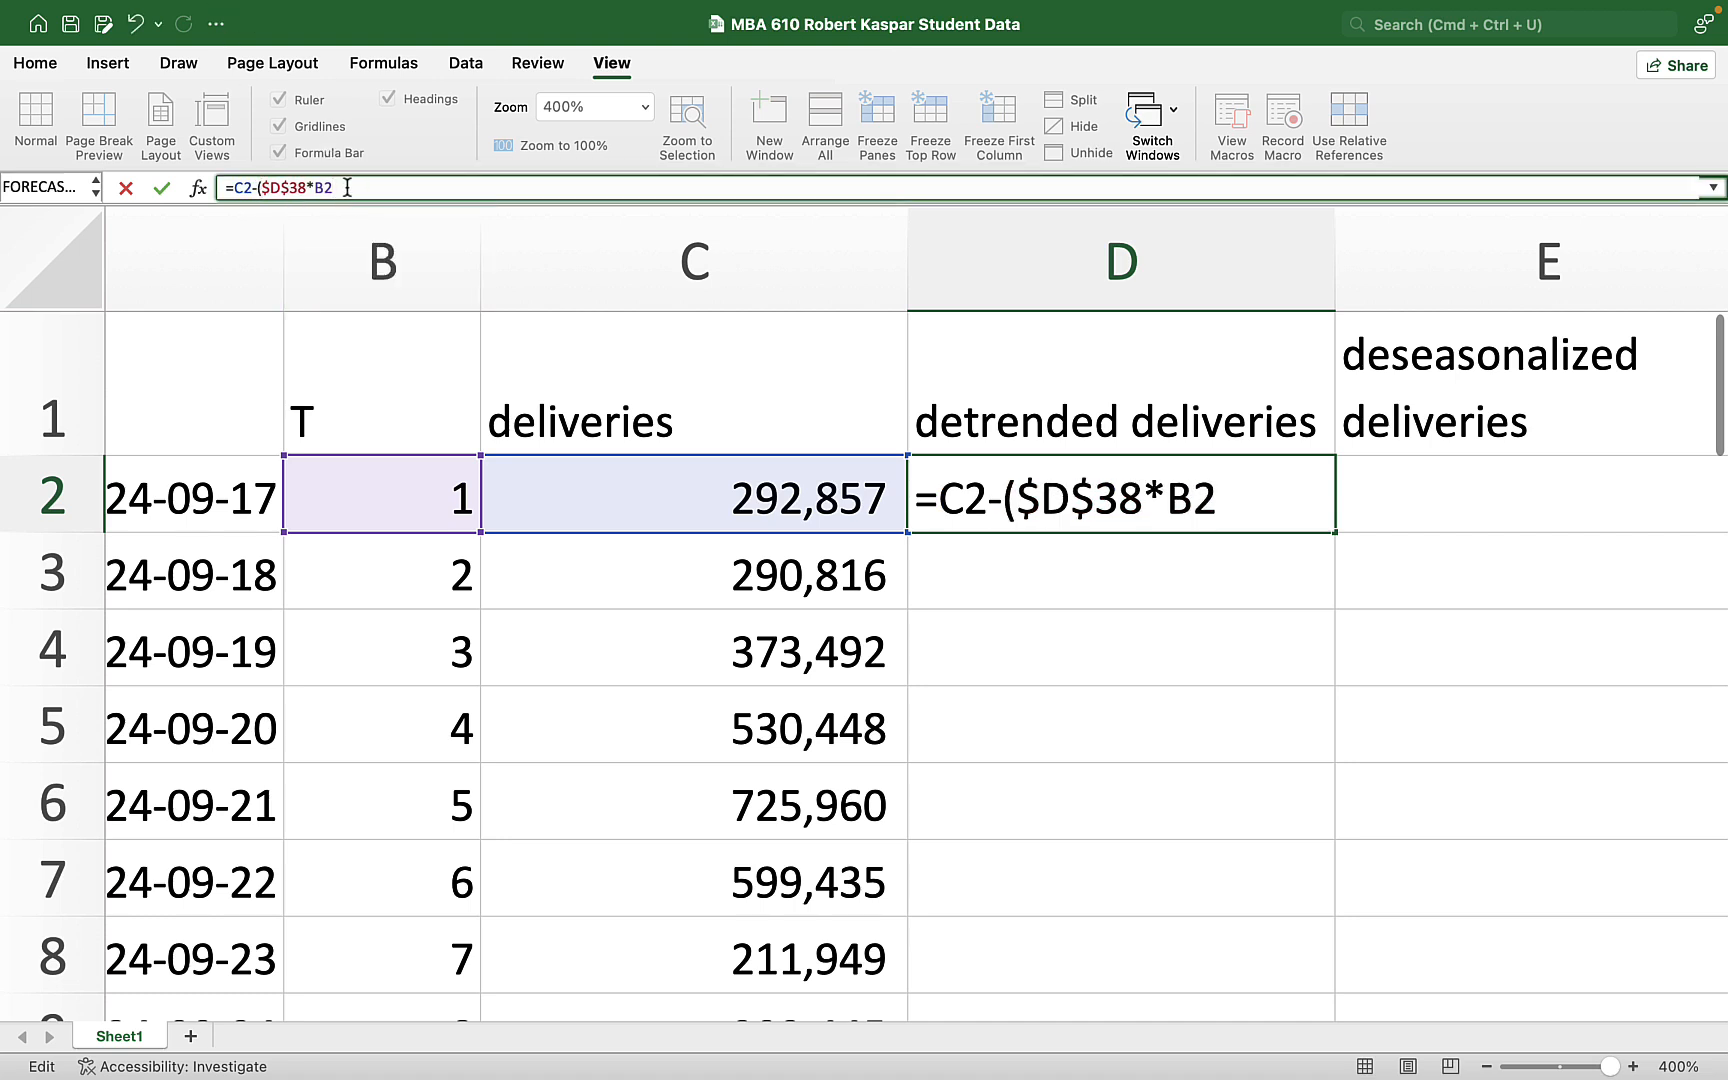
type(")")
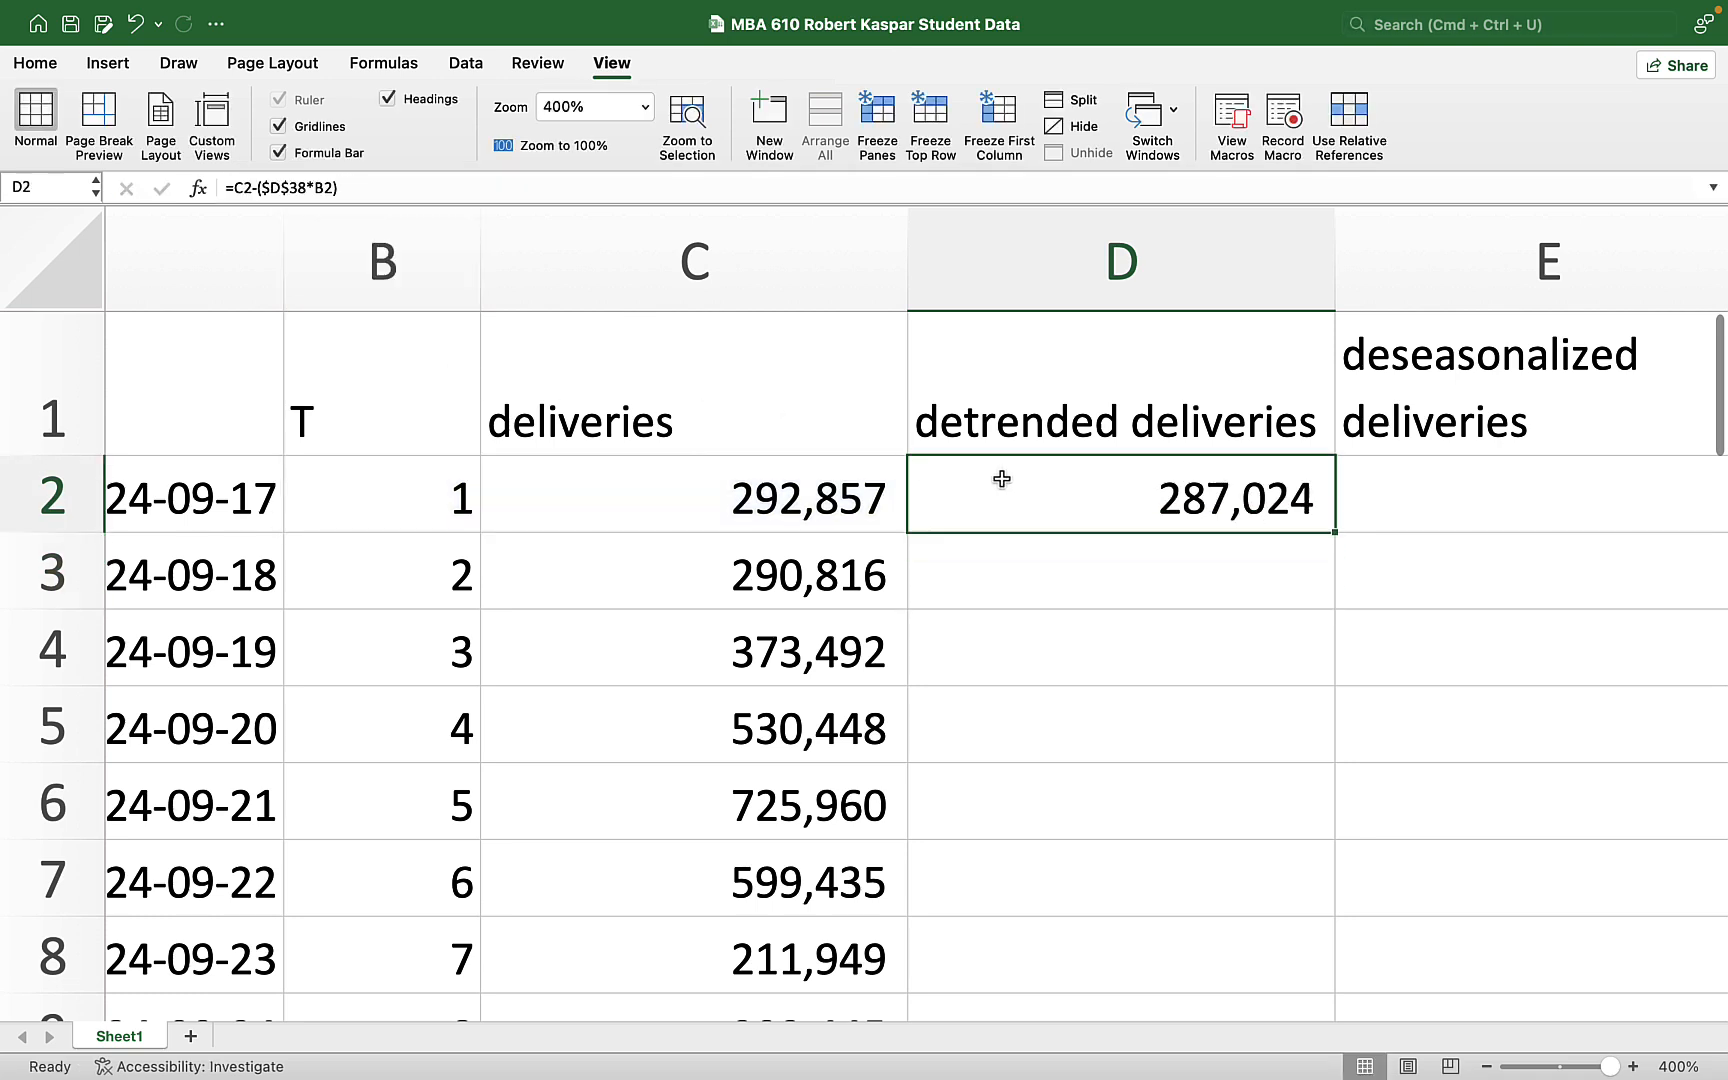
mouse_move(1337, 532)
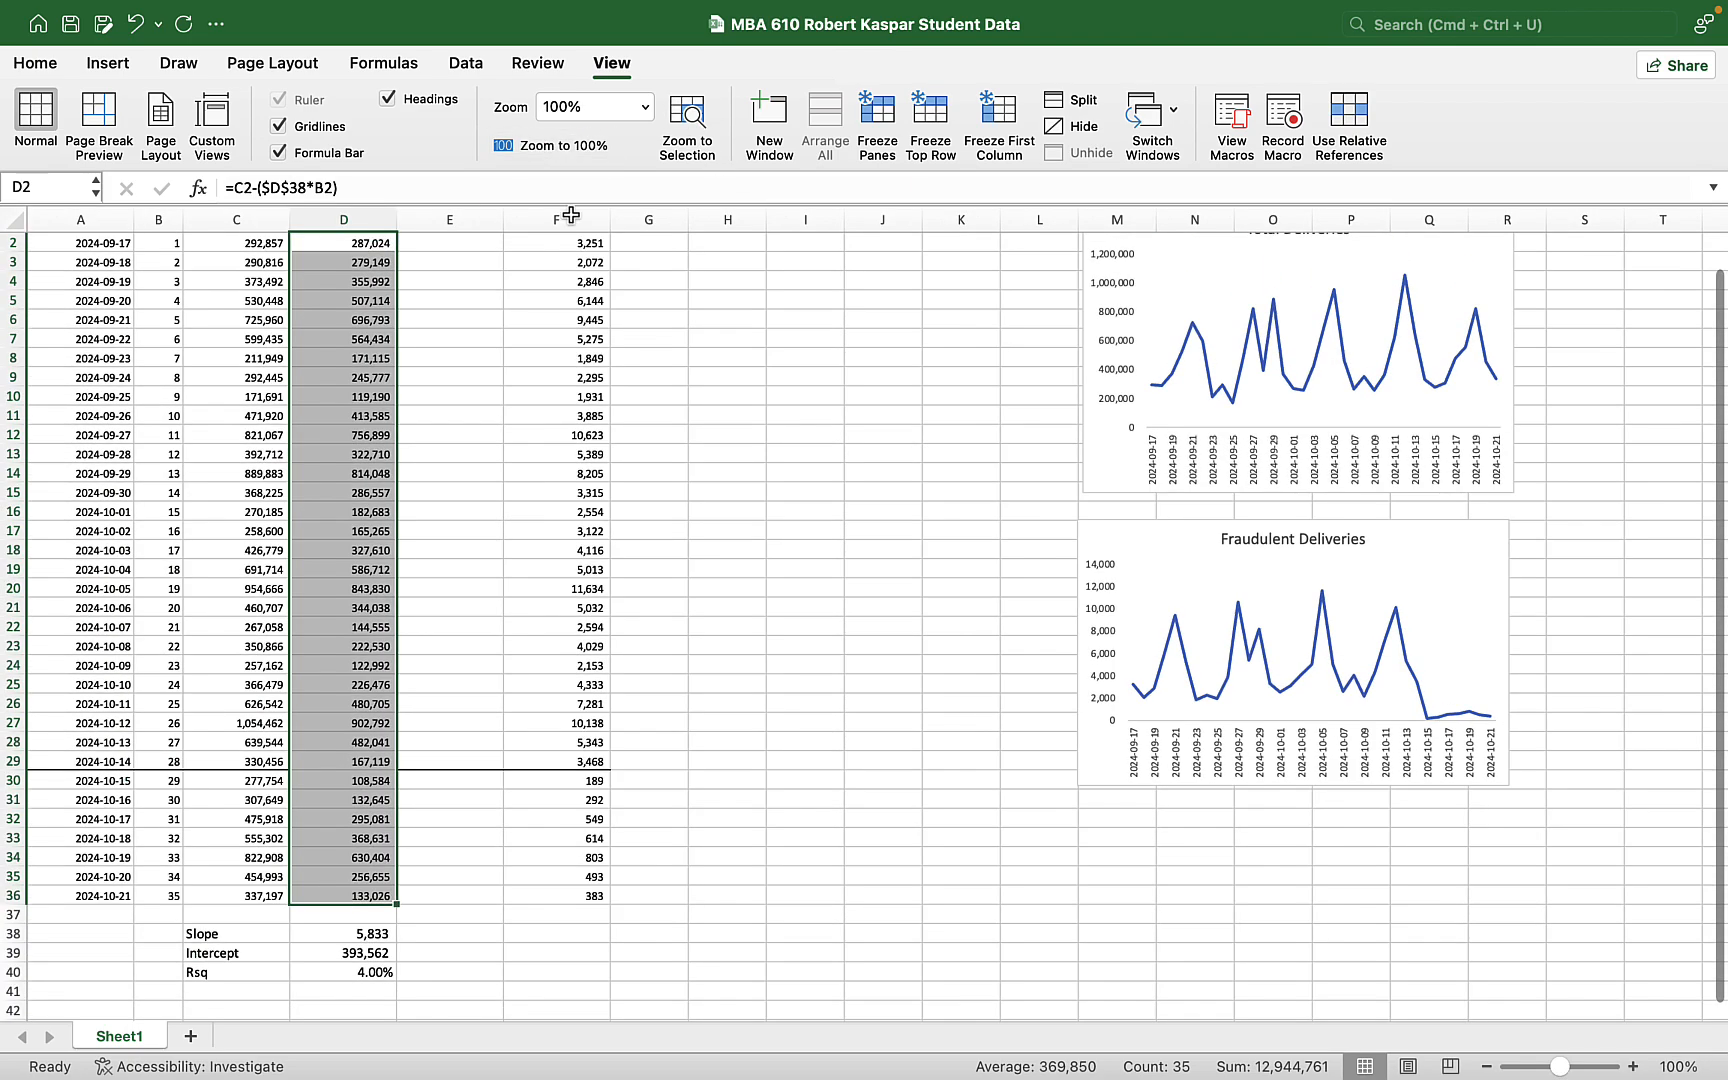
- Clear the detrended values in D30:D36, keeping results through row 29
left_click_drag(342, 780, 342, 876)
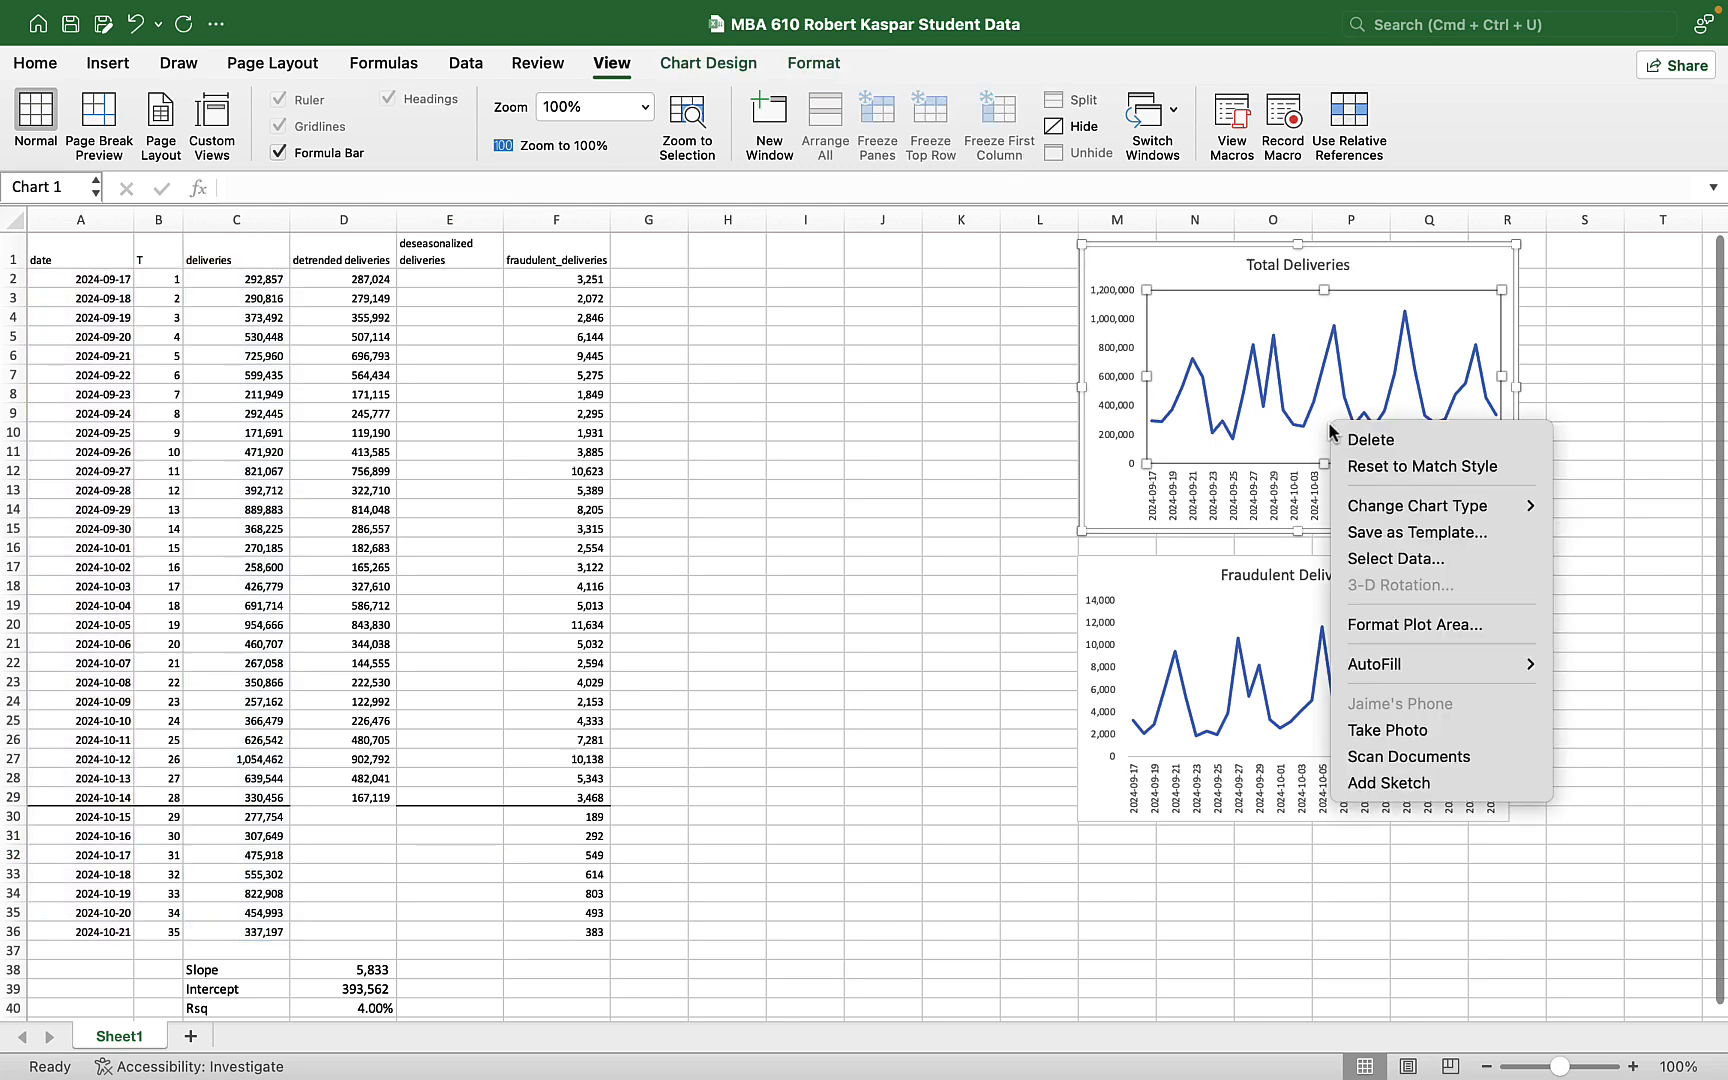
- Add a 'detrended' series using D2:D36 as Y values to the Total Deliveries chart
left_click(1379, 570)
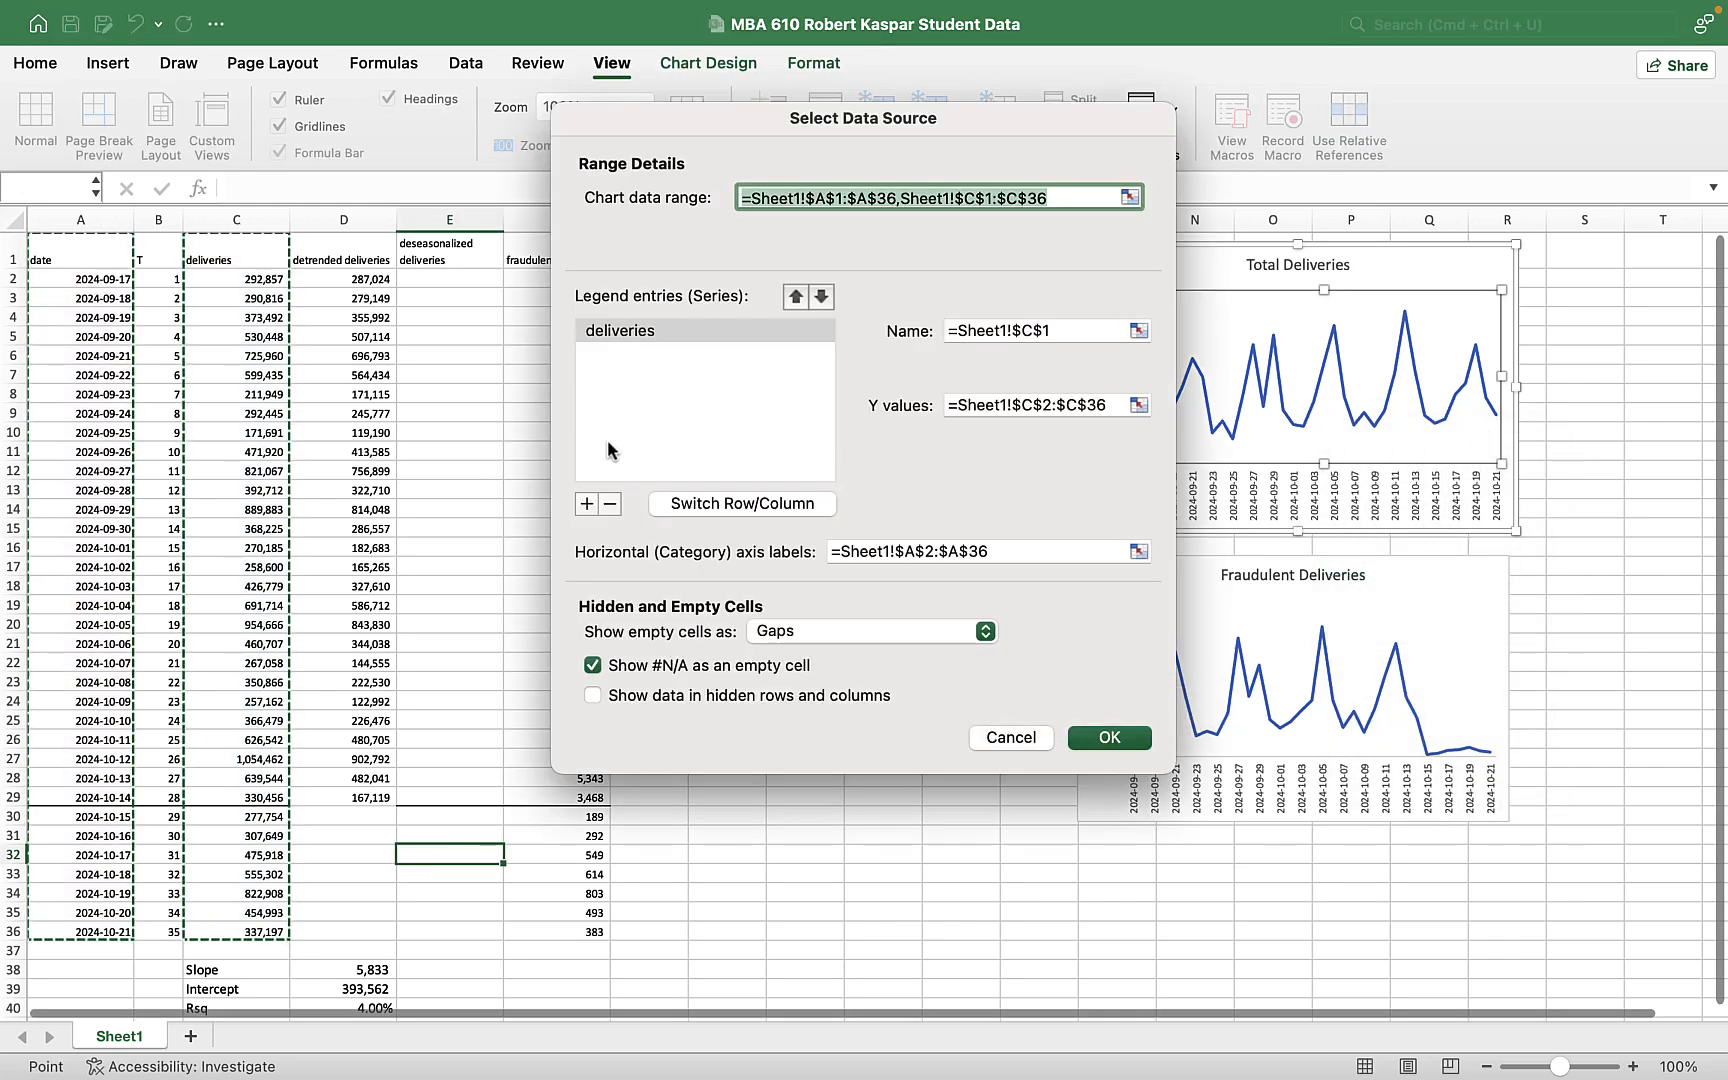
left_click(587, 504)
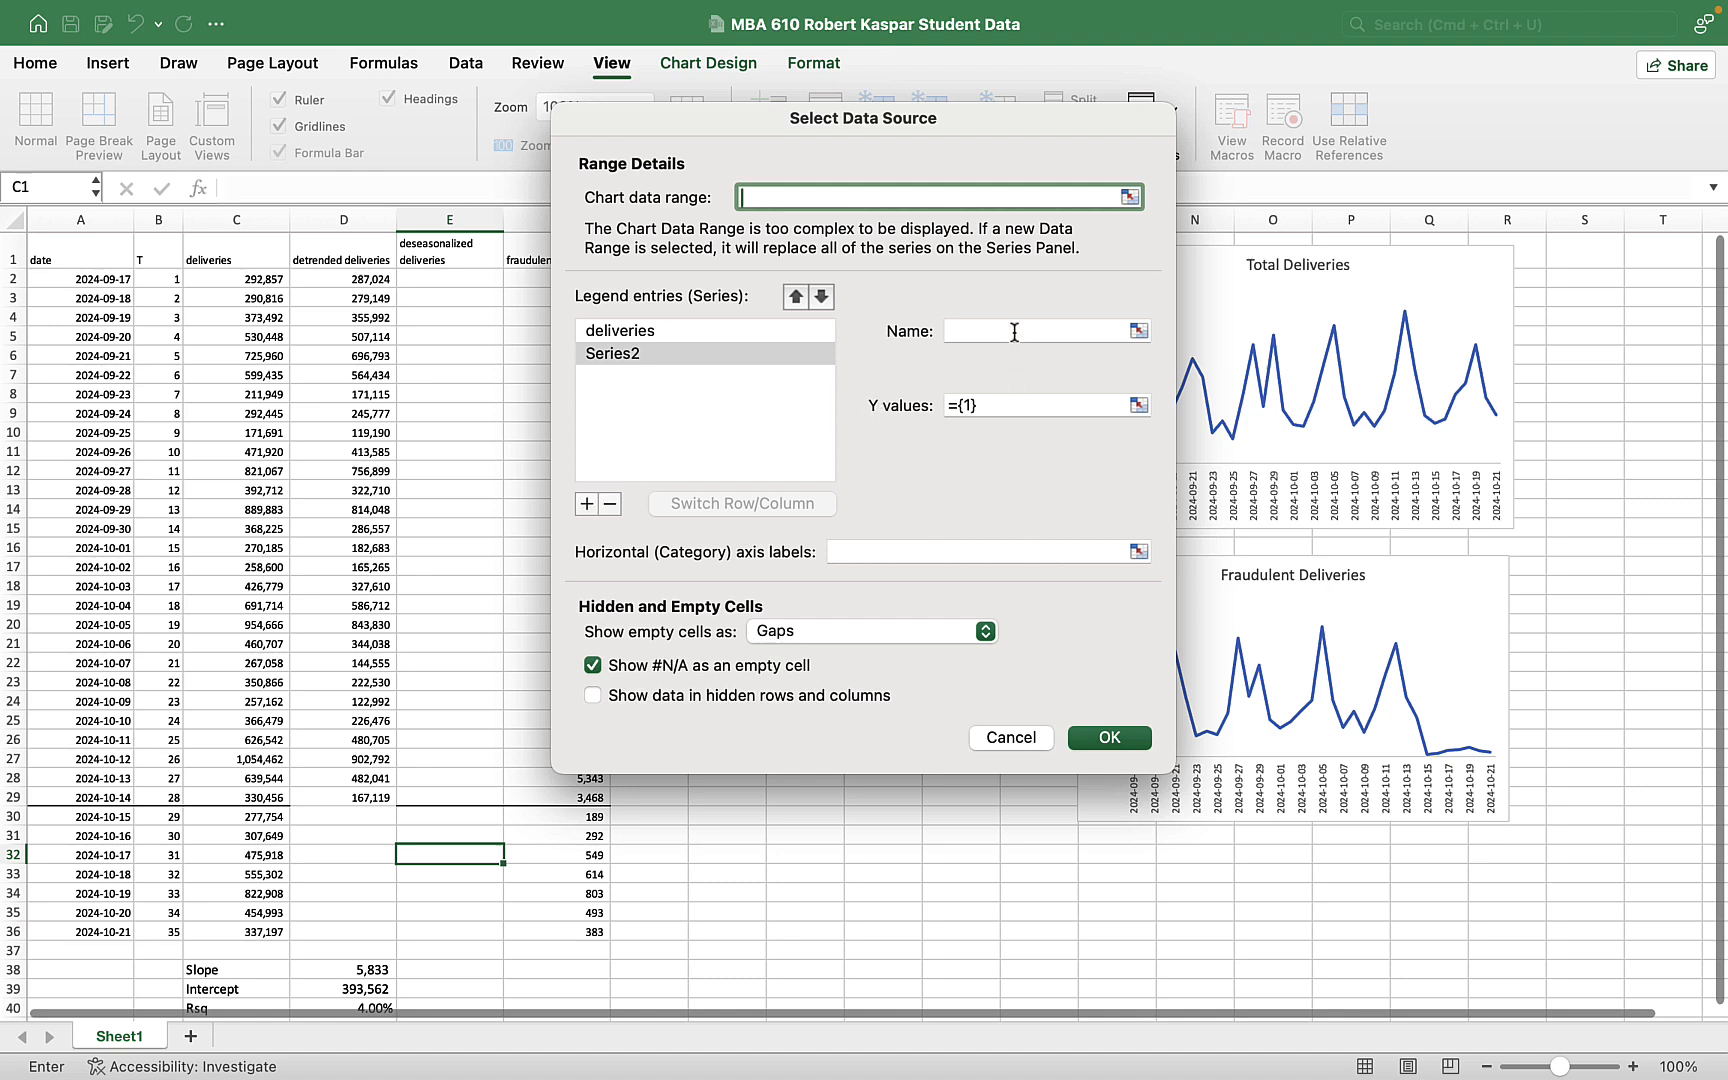
type("detrended")
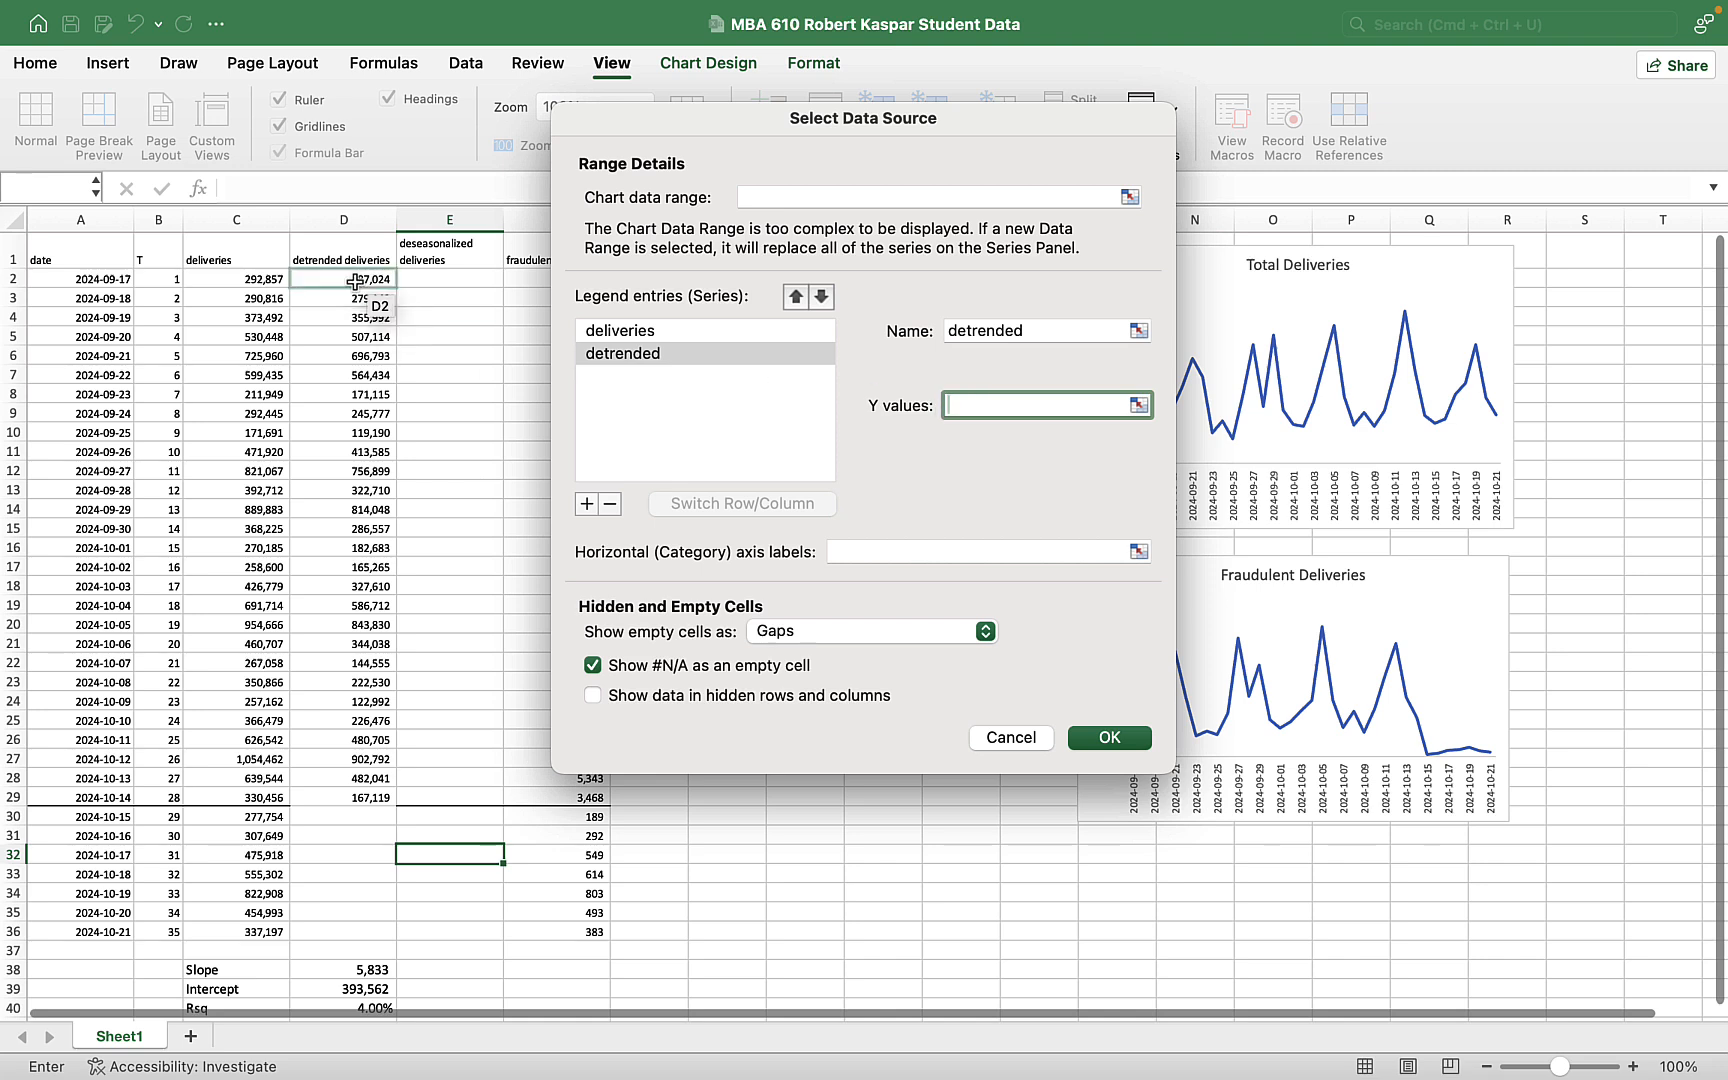
left_click_drag(343, 278, 343, 793)
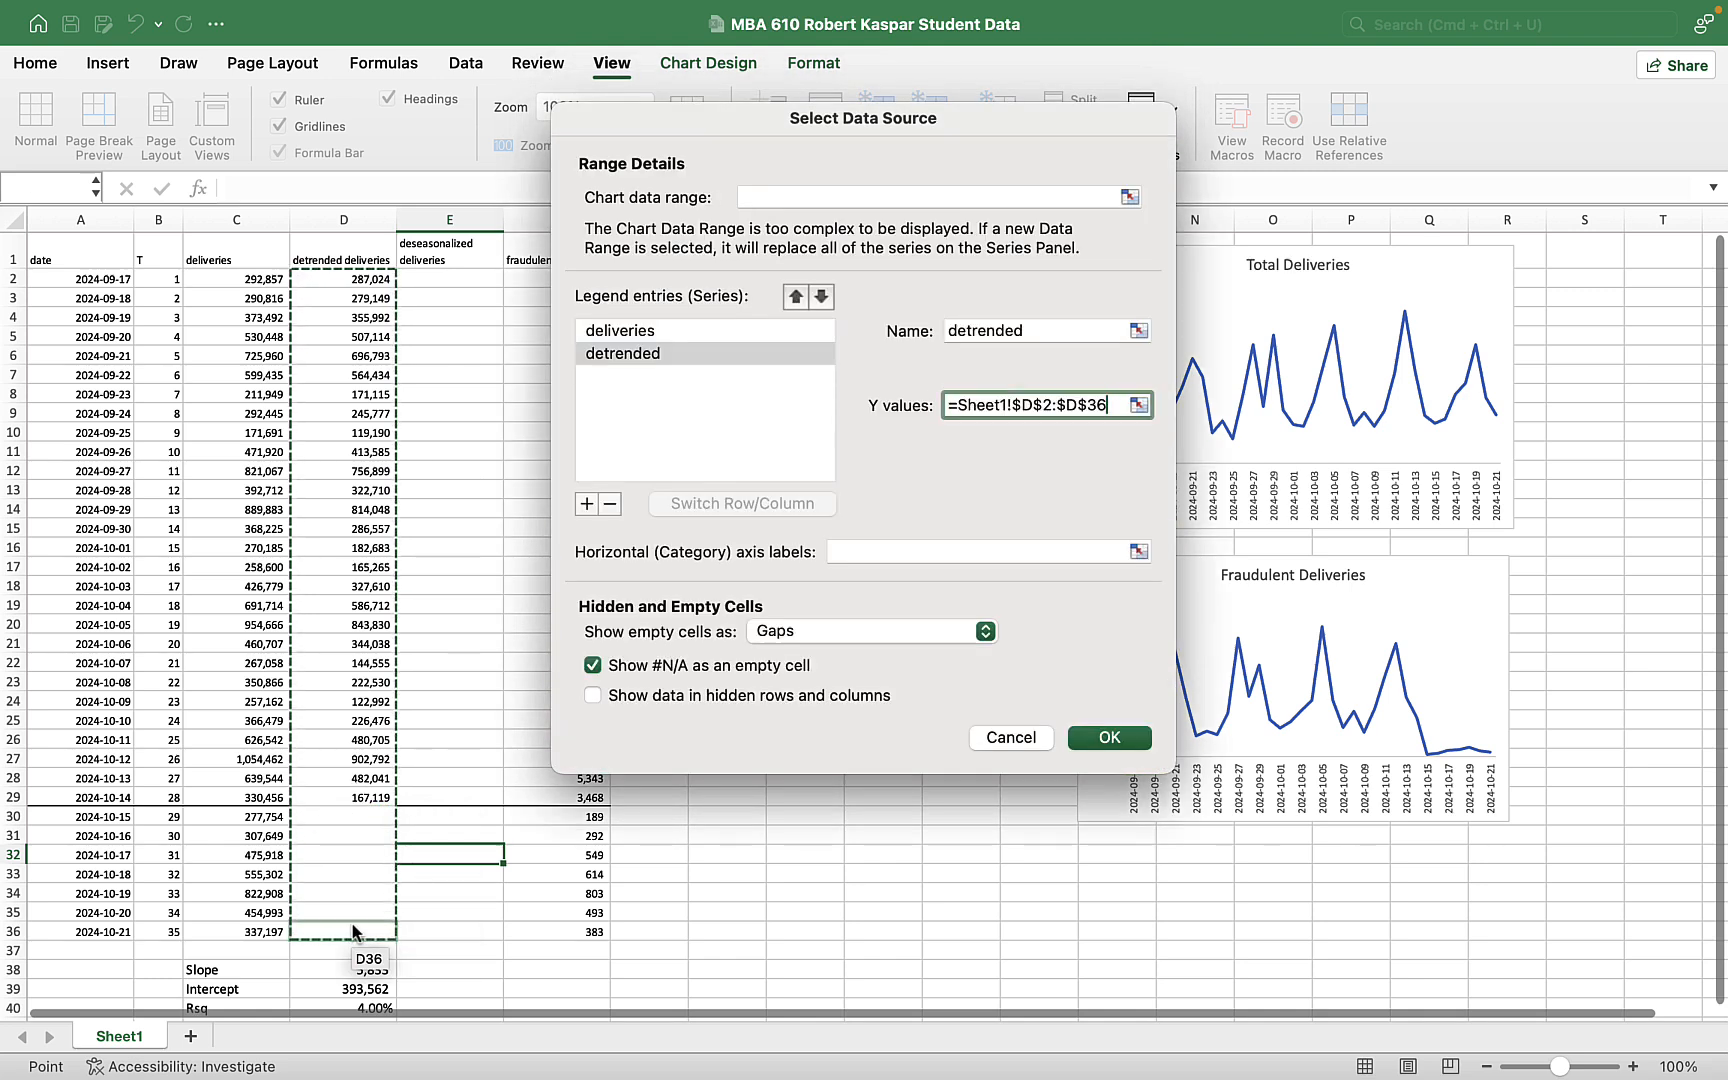
left_click(1109, 737)
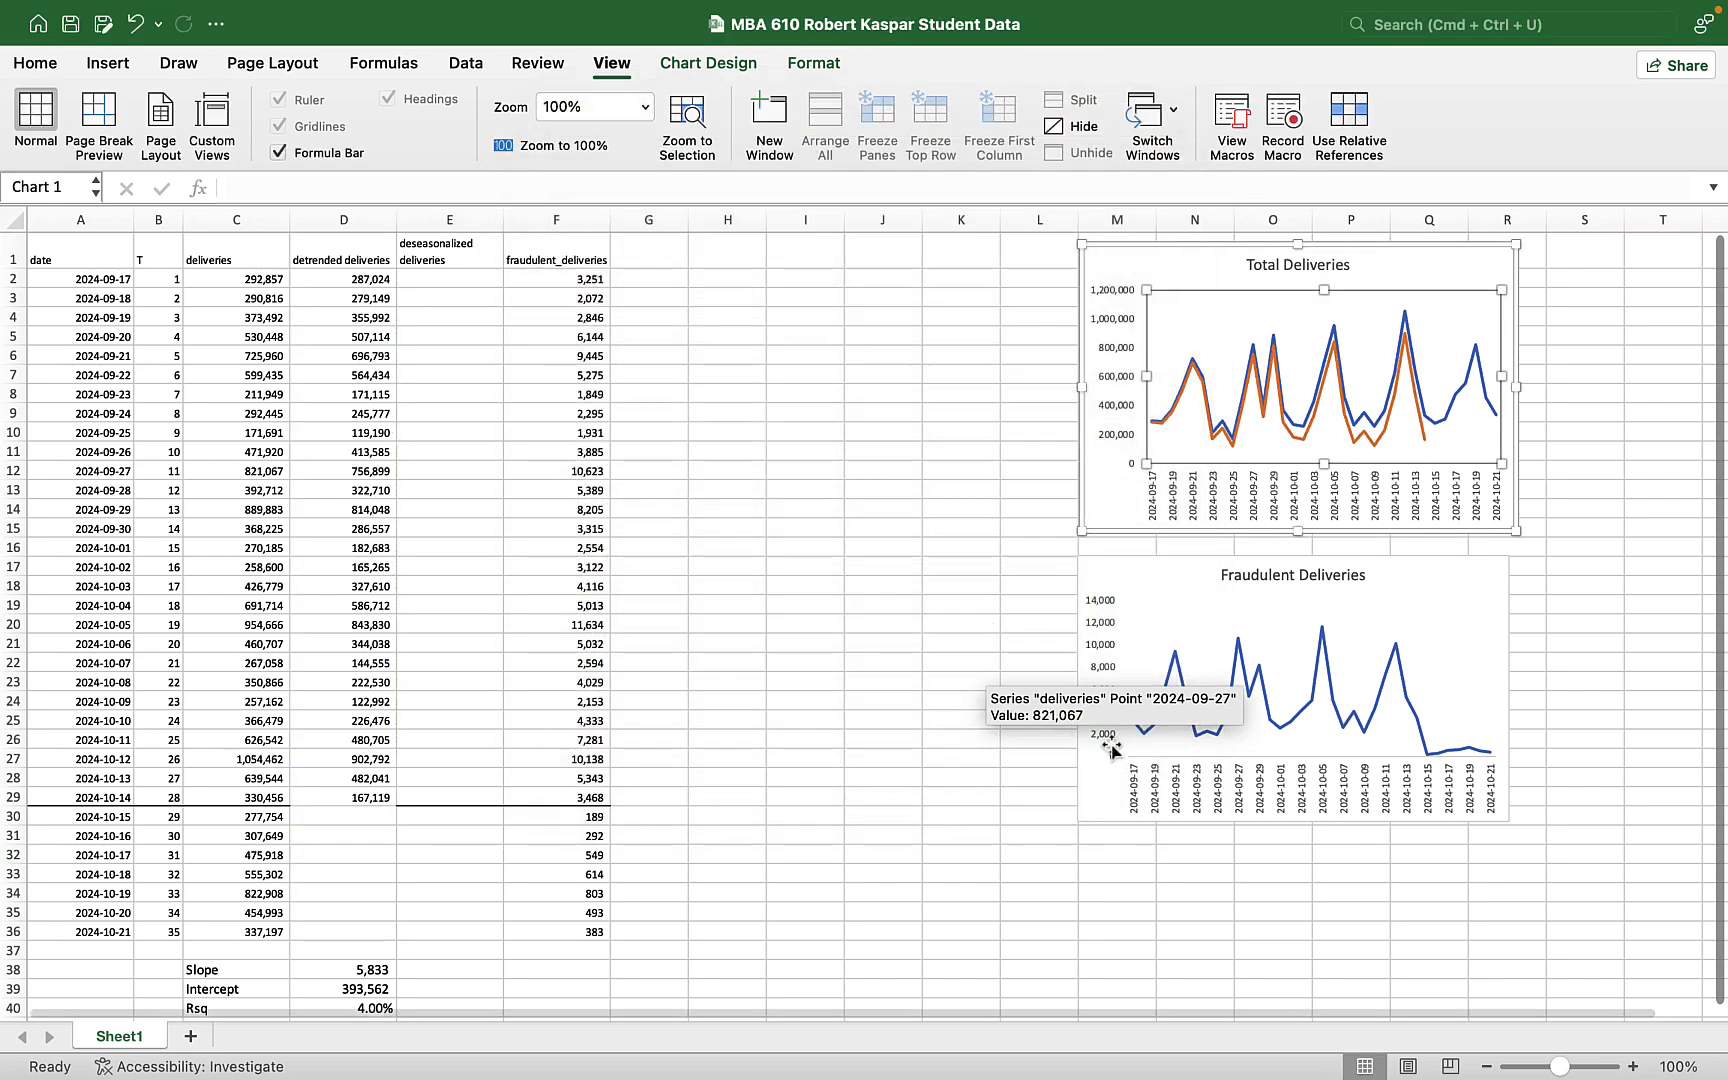
- Fill the detrended formula from D29 down to D36, covering the final 2024-10-21 row
left_click(343, 797)
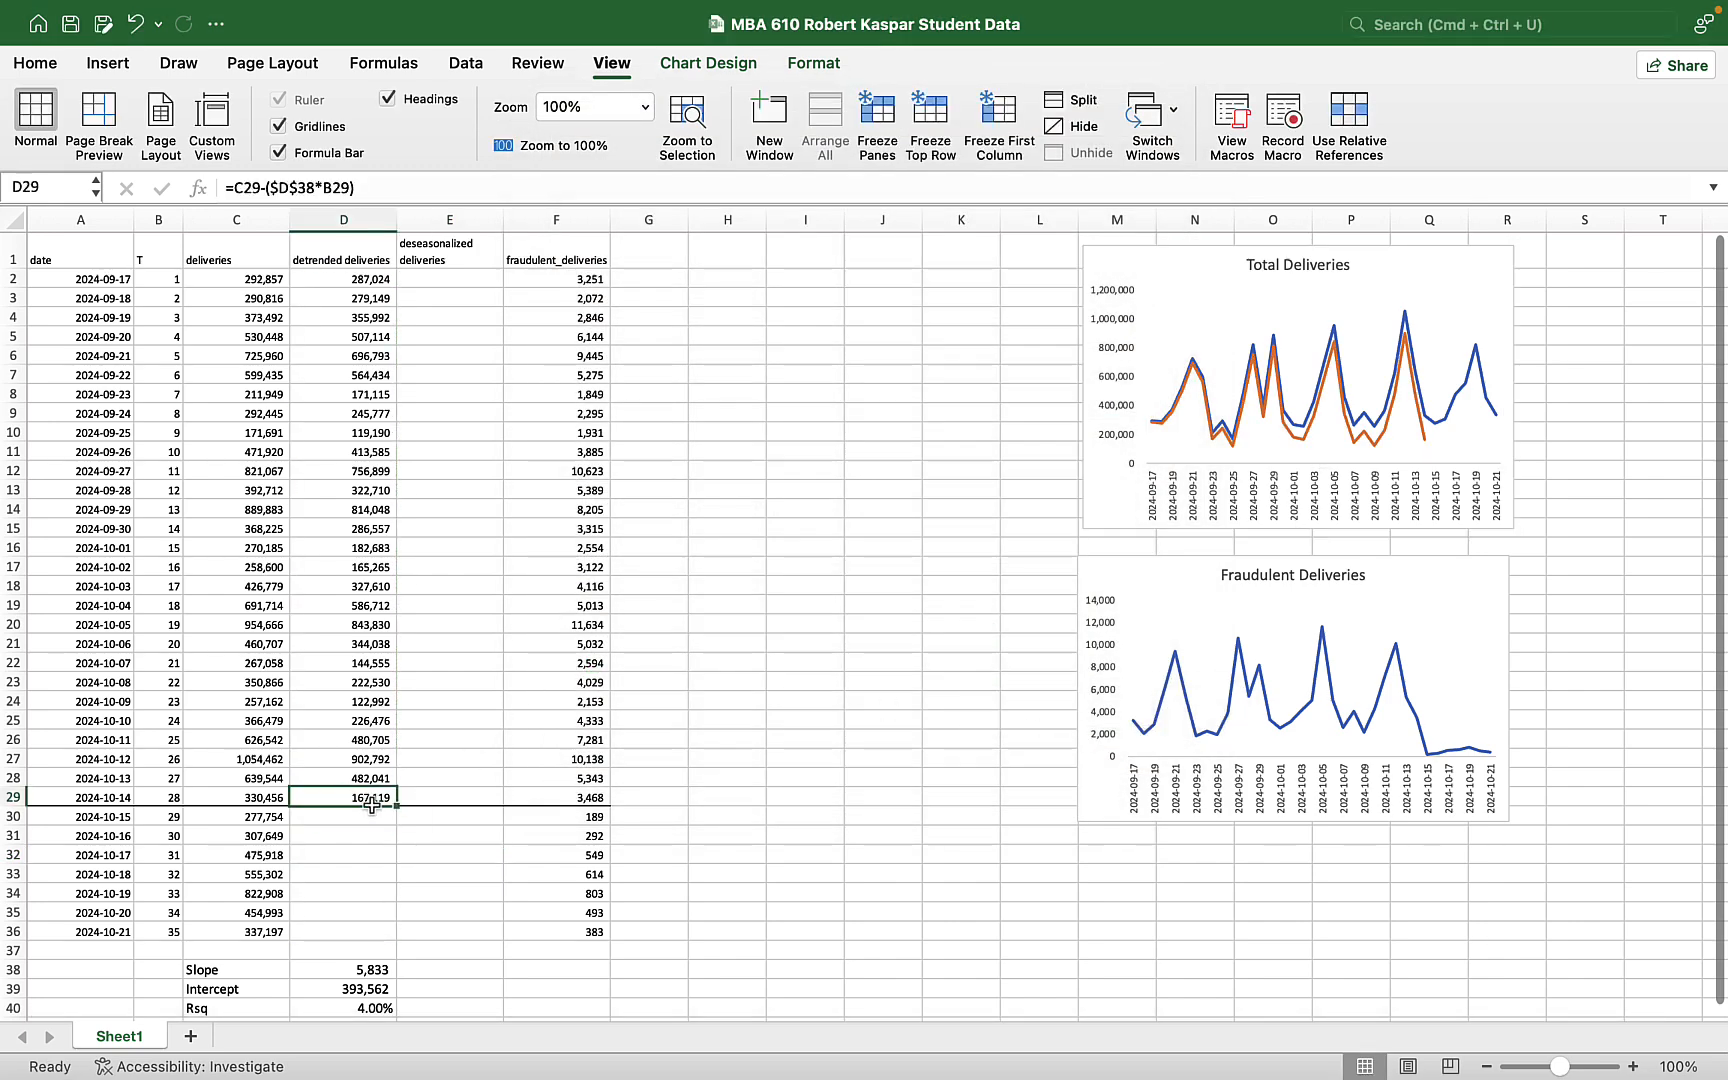
left_click_drag(371, 804, 384, 940)
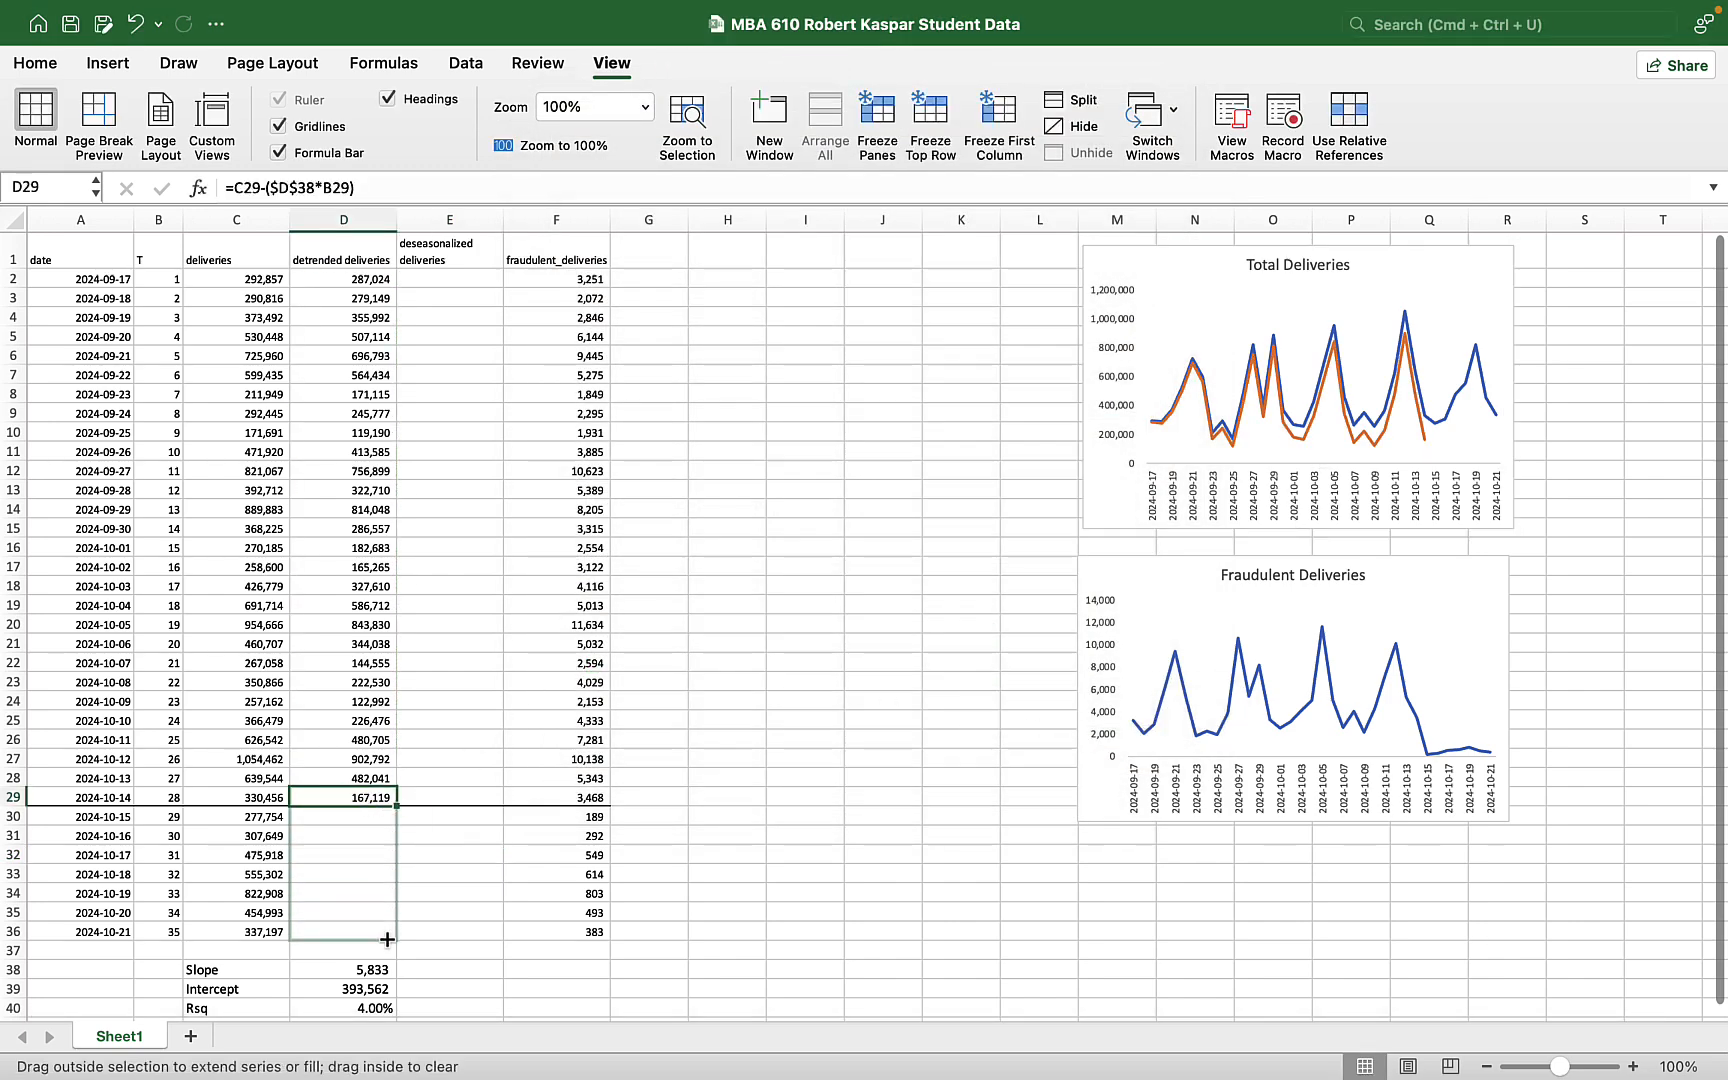
left_click_drag(386, 797, 386, 931)
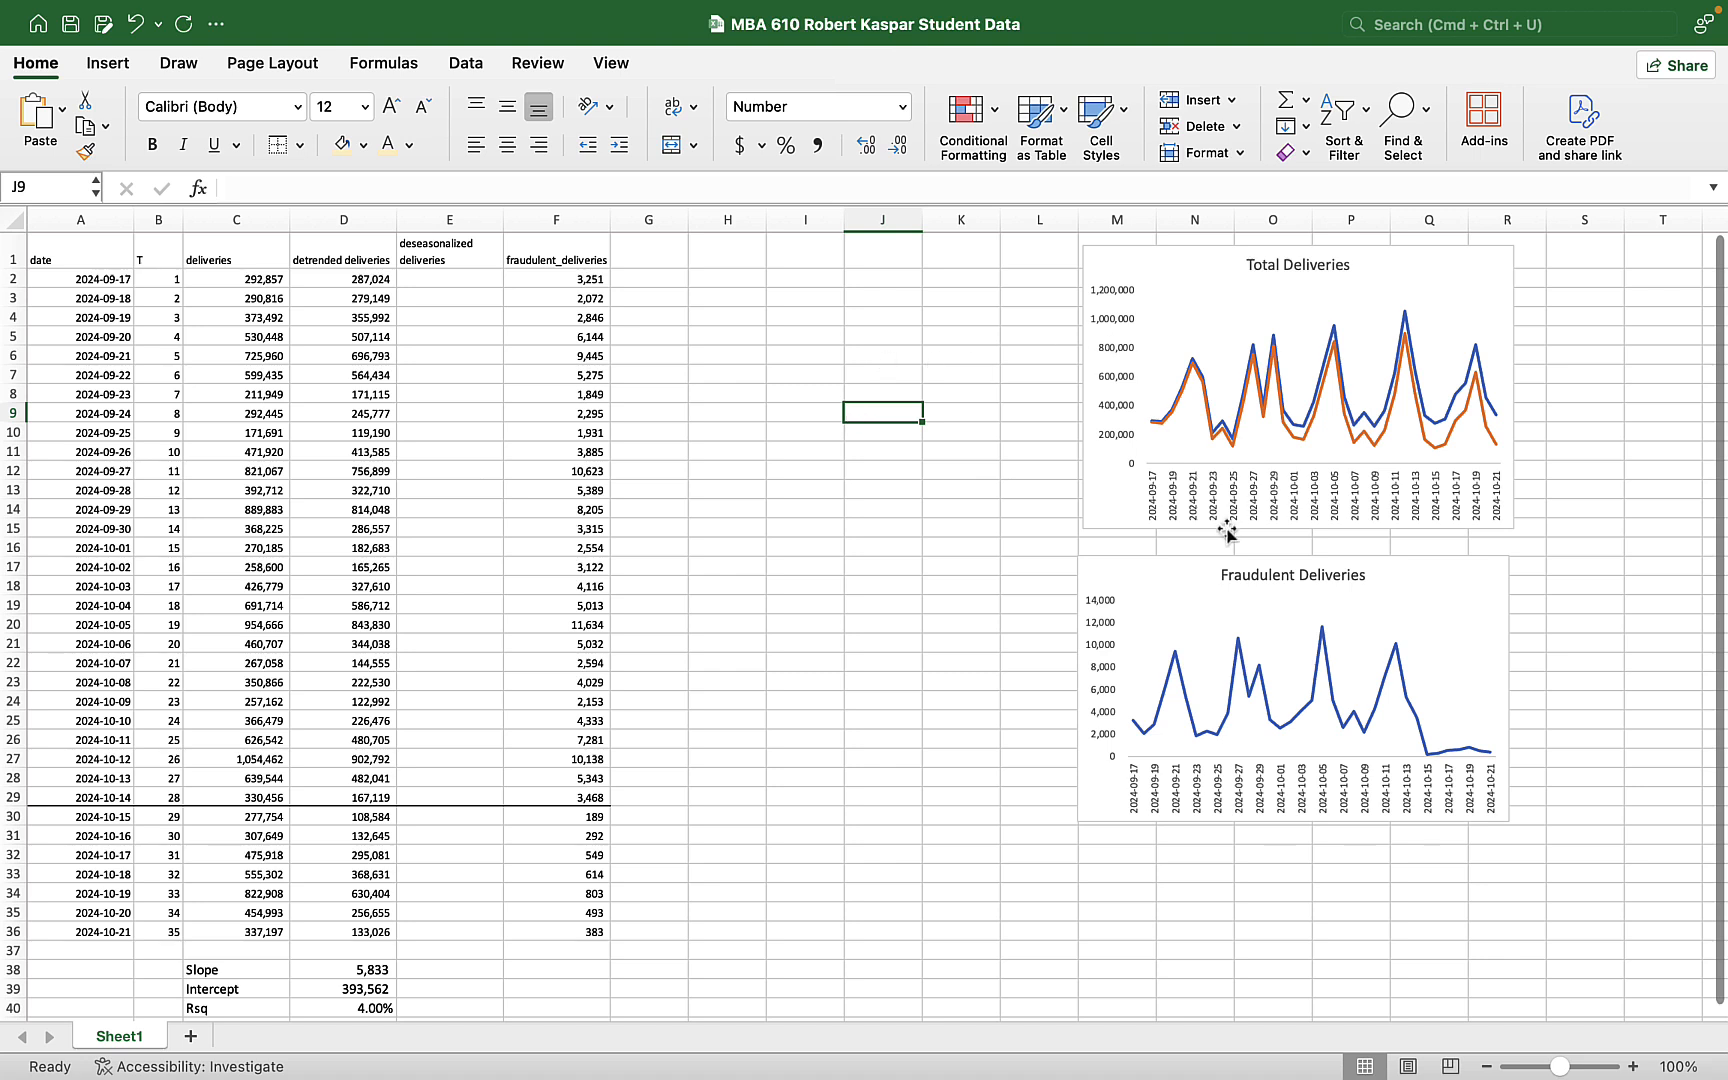
mouse_move(1489, 433)
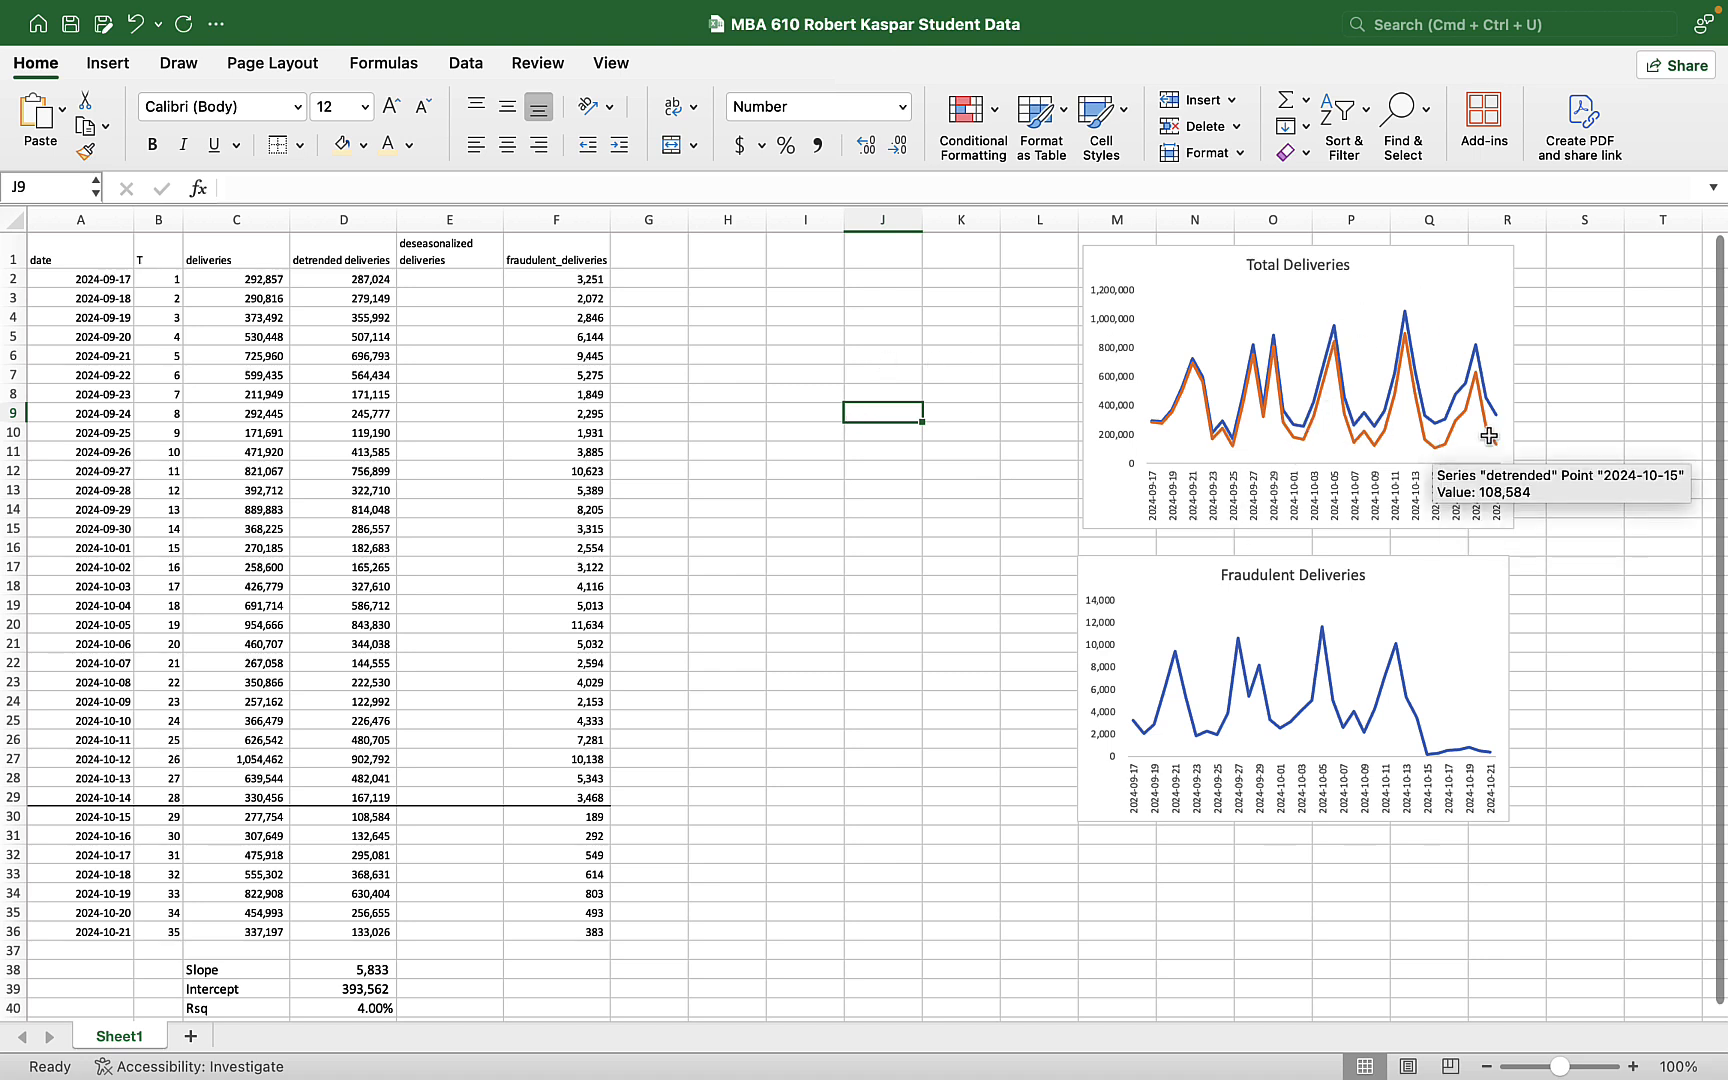
mouse_move(1347, 397)
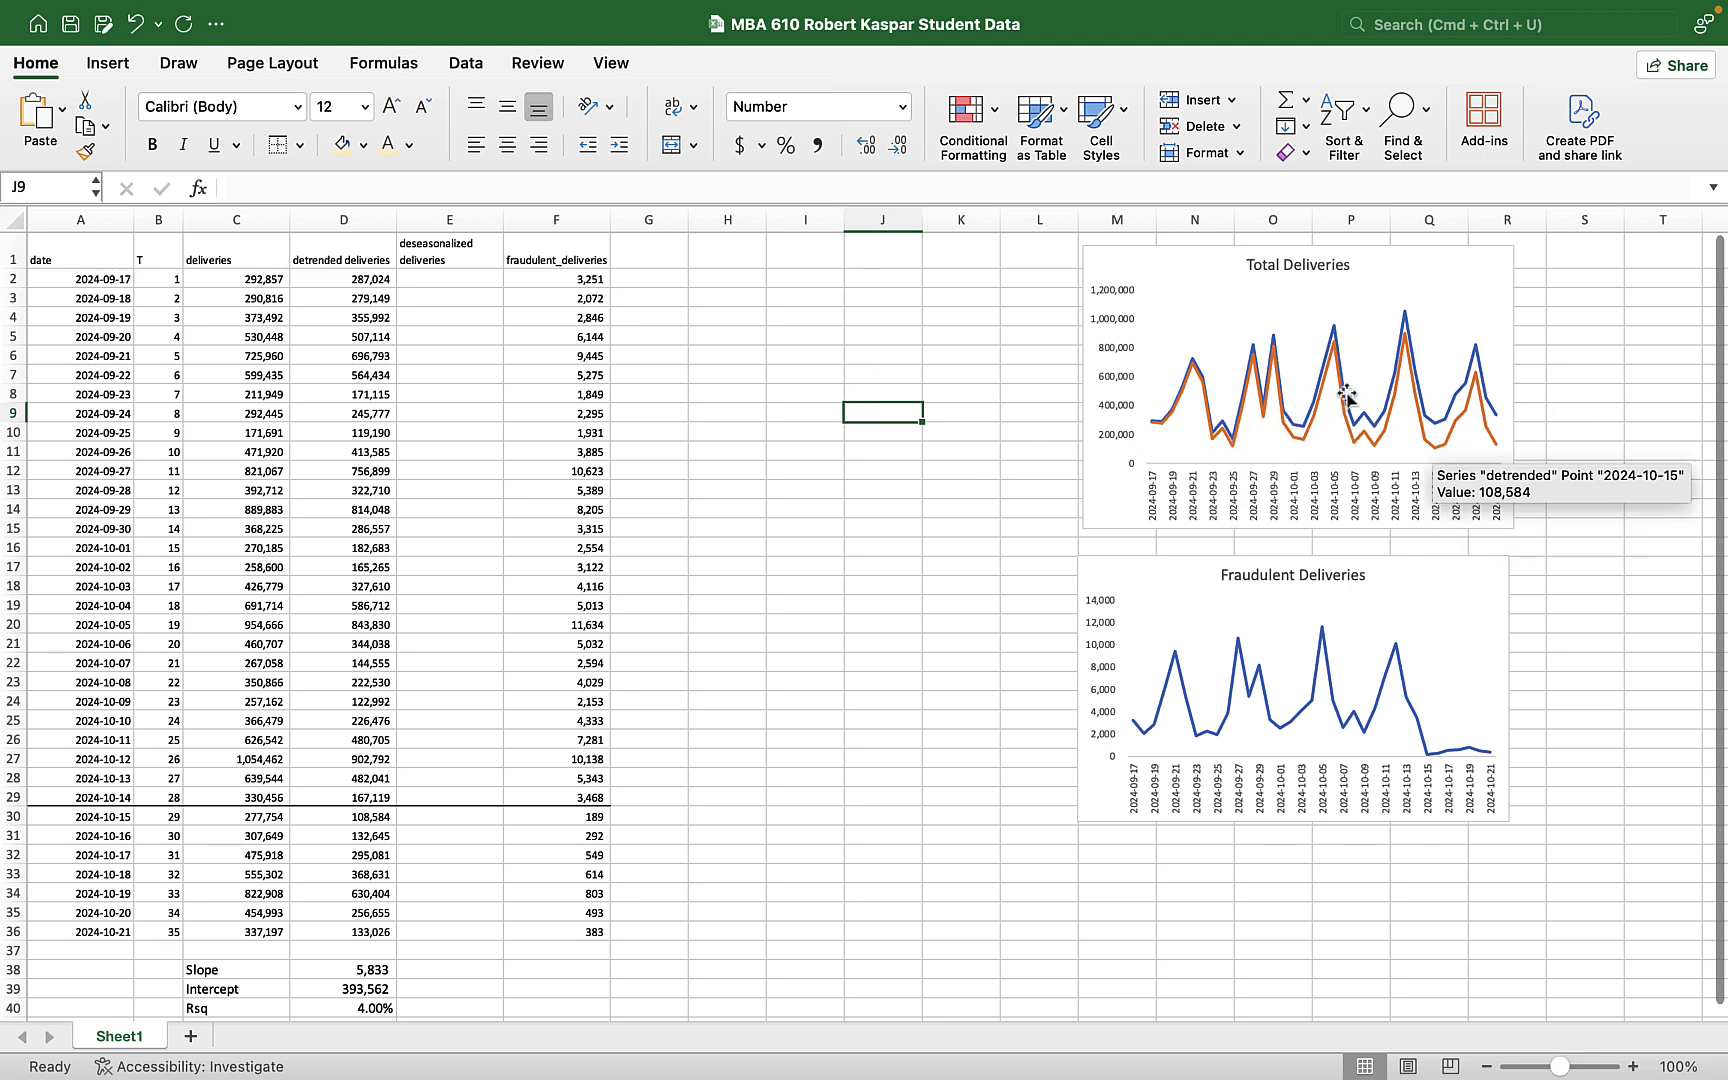
mouse_move(1514, 358)
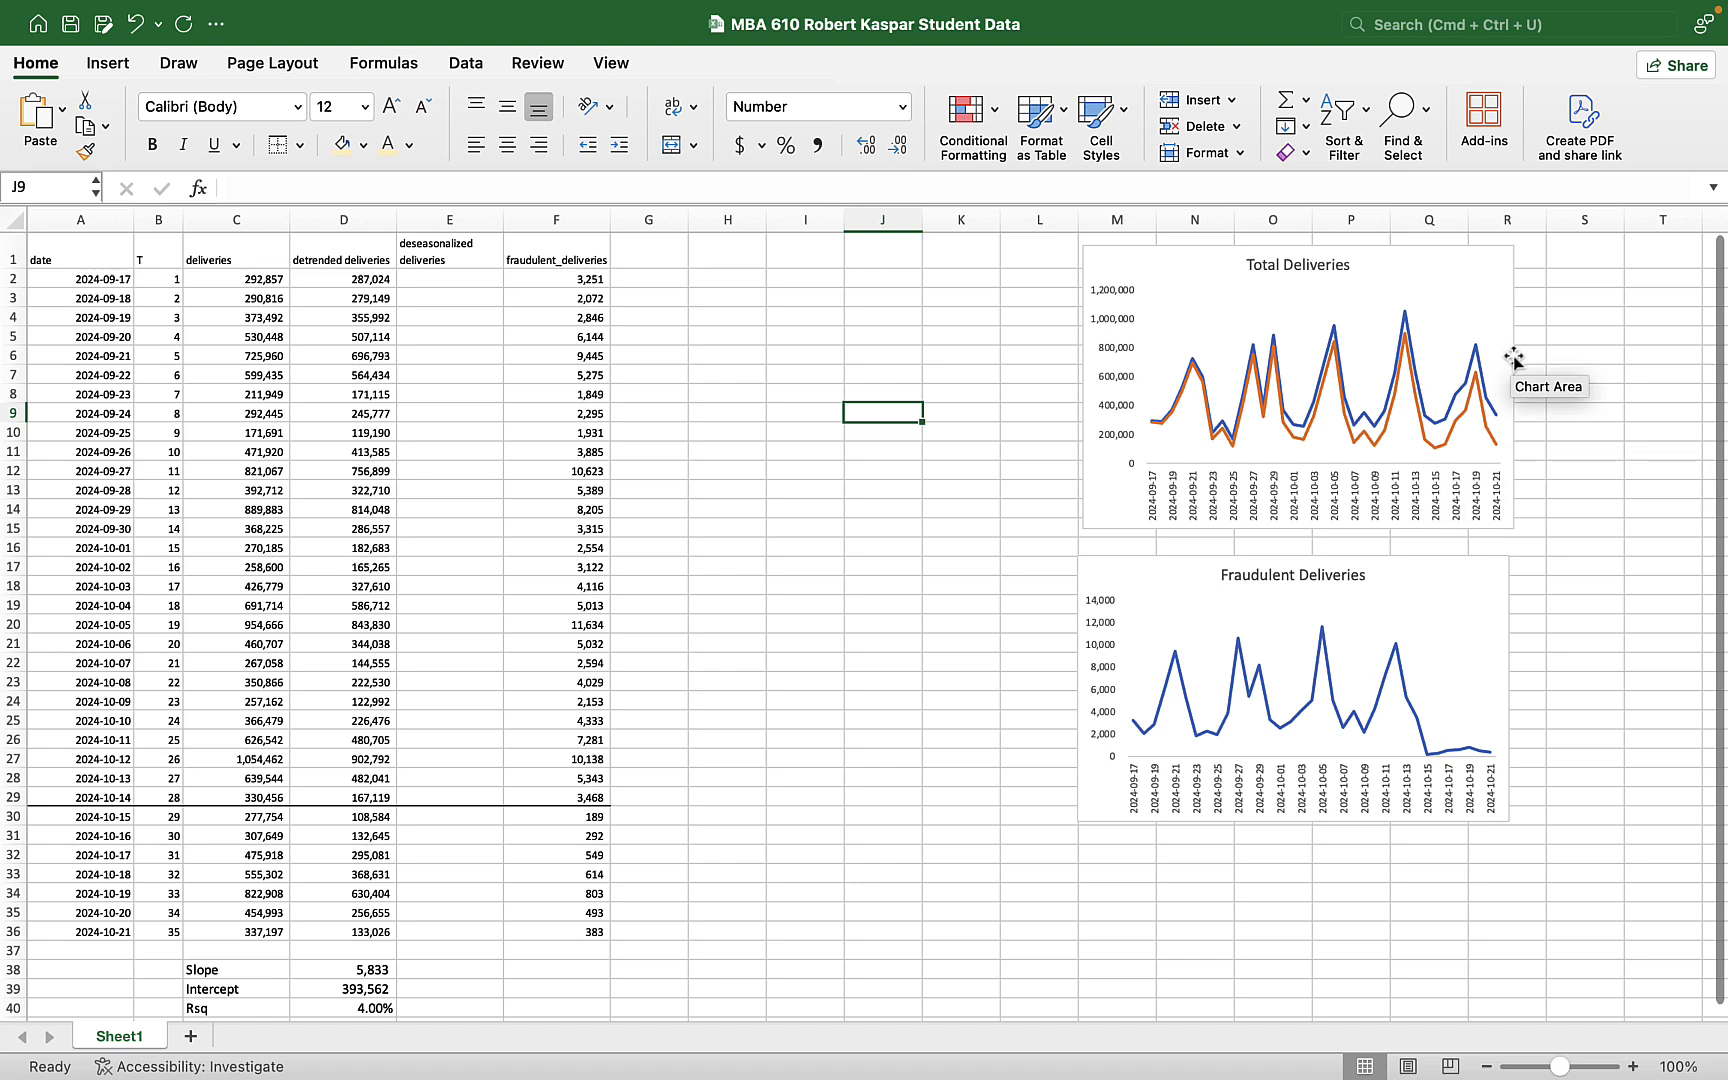
mouse_move(1333, 446)
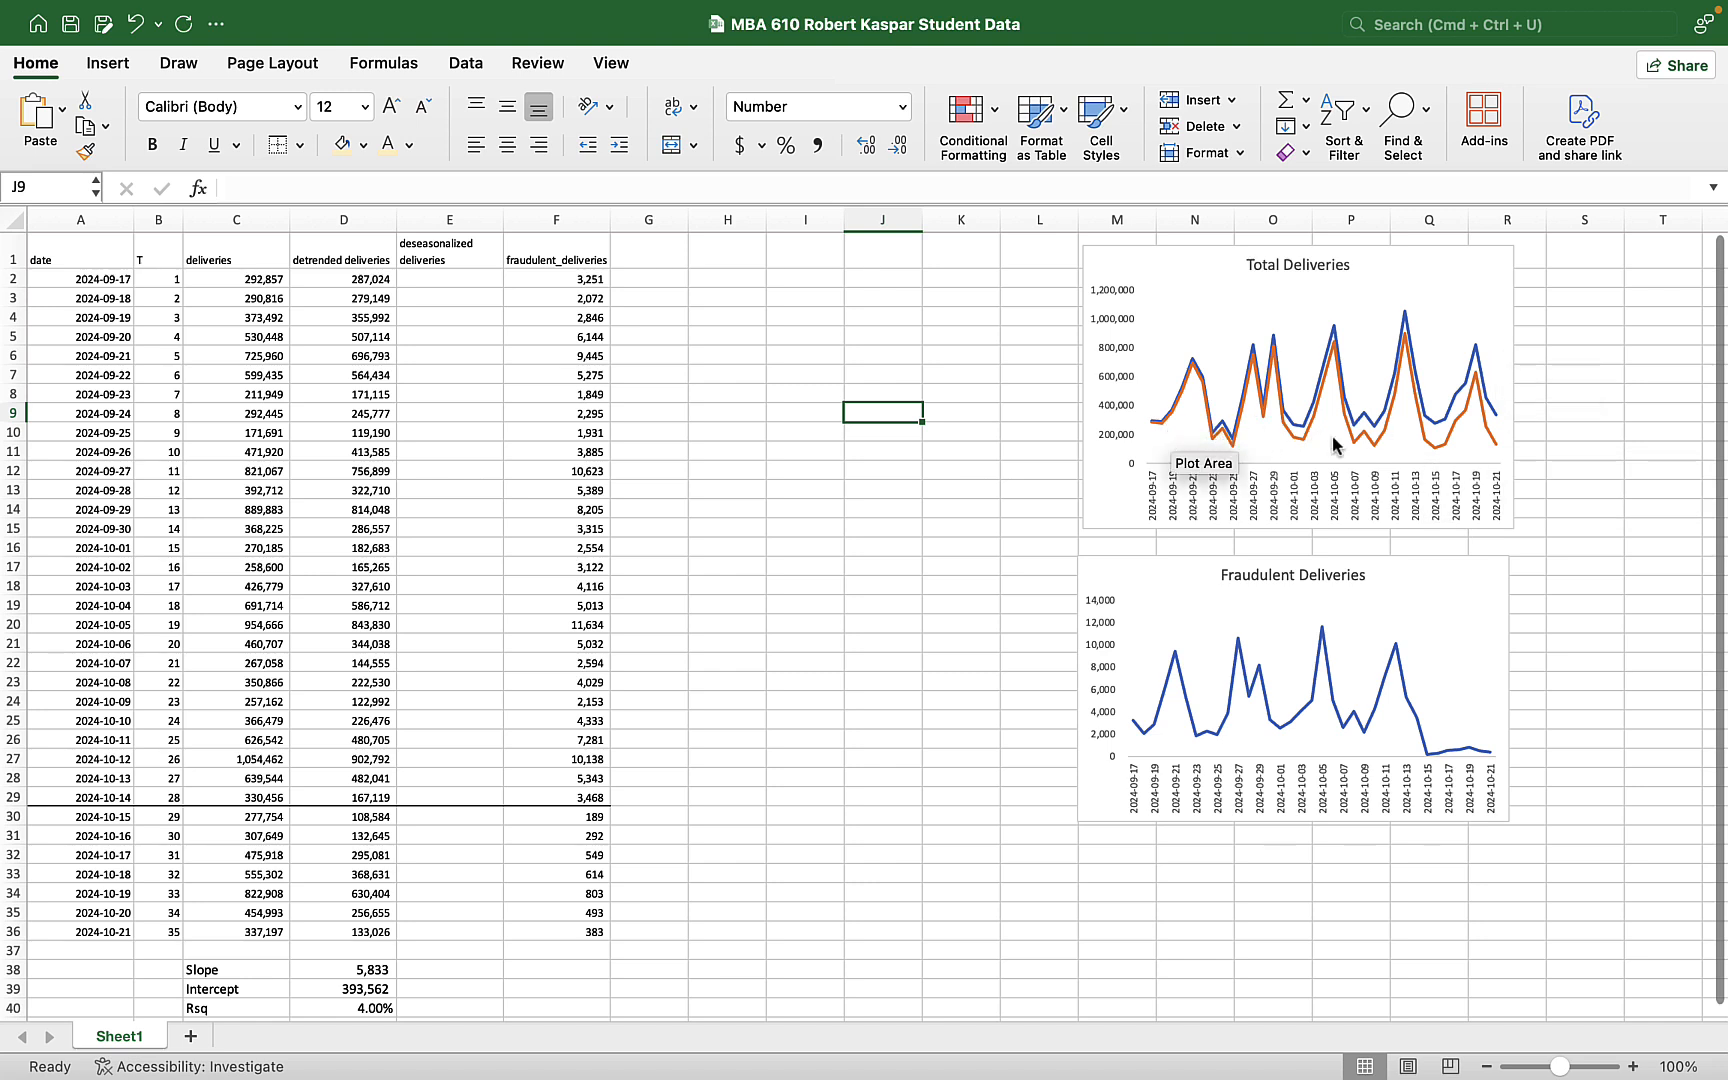
mouse_move(1508, 439)
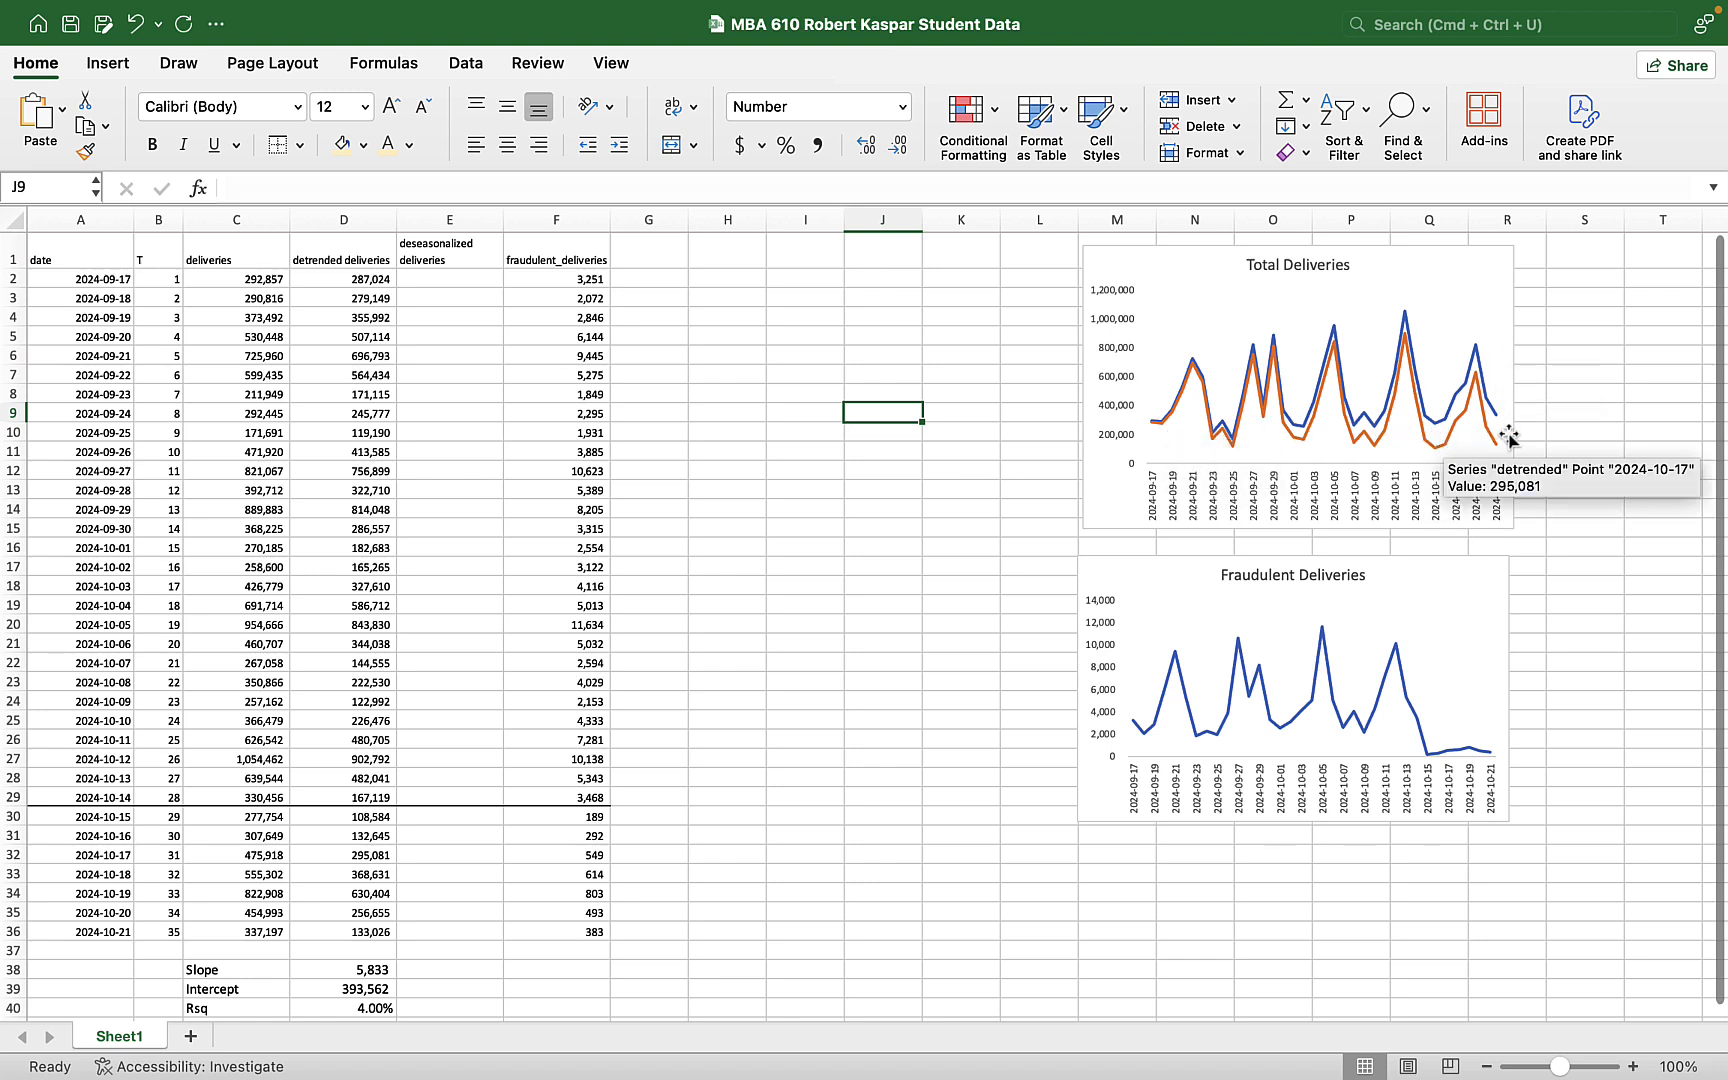
mouse_move(1538, 431)
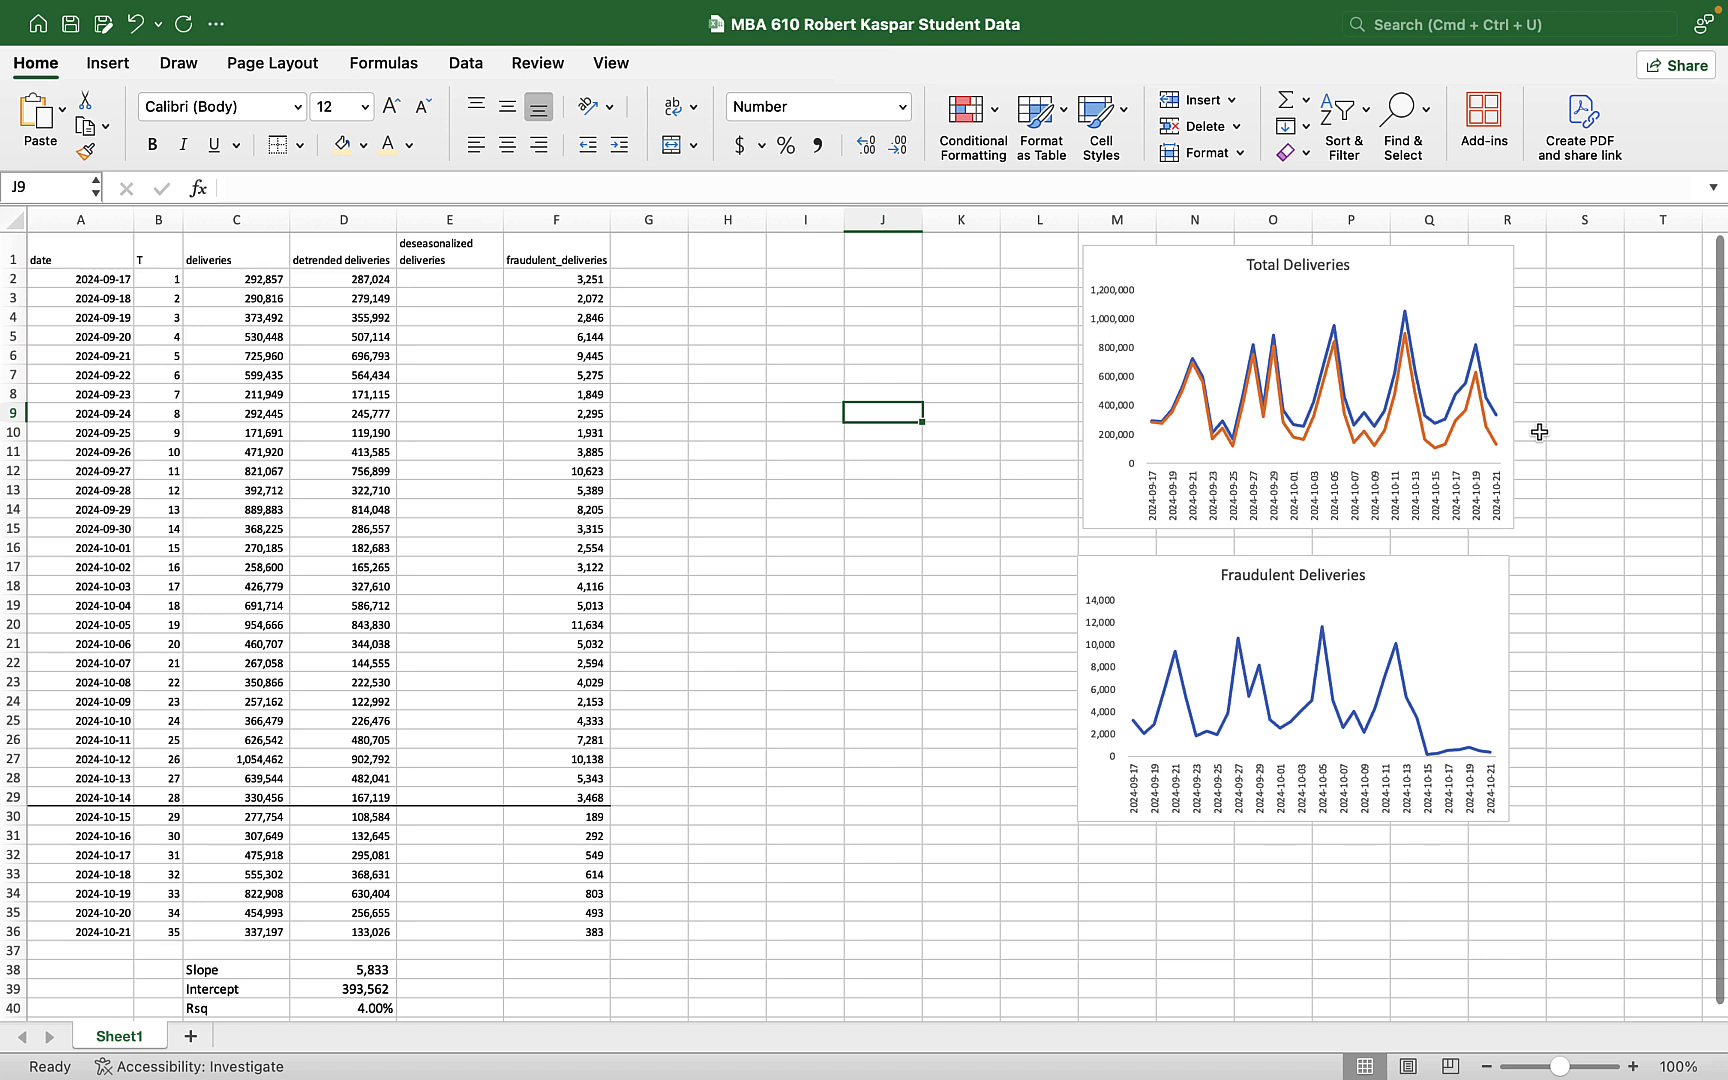
mouse_move(850, 933)
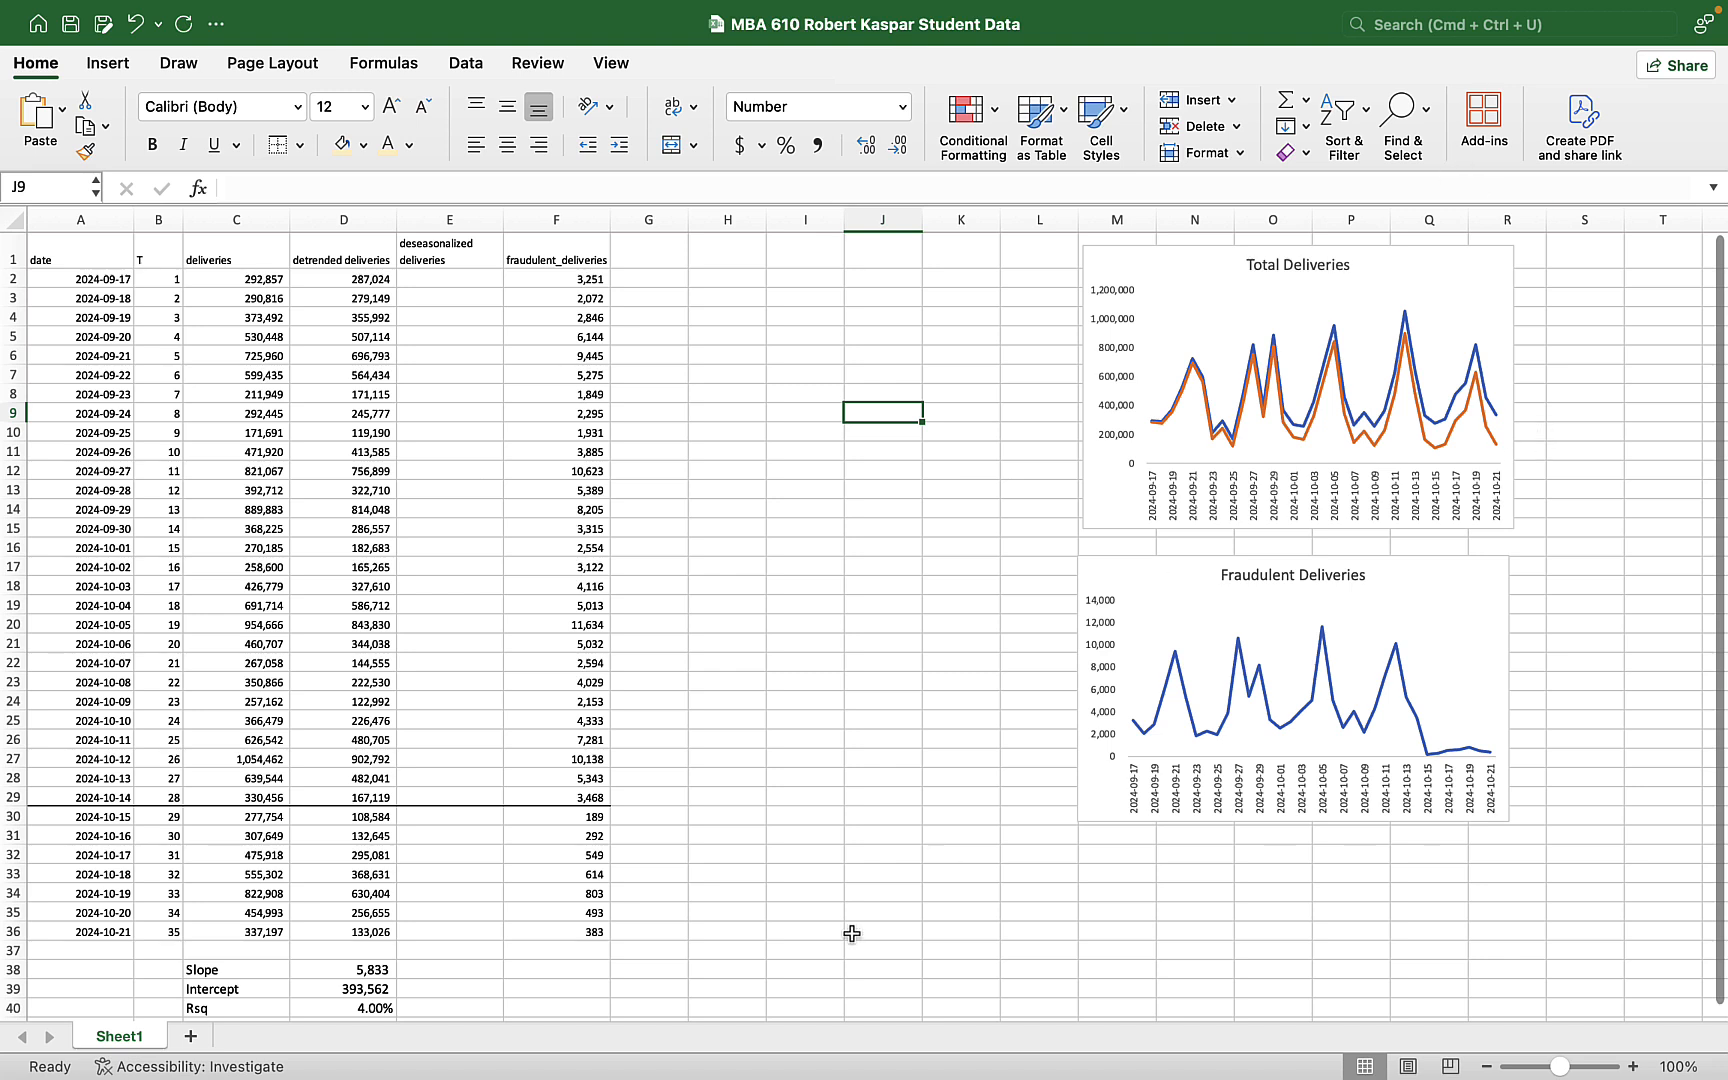